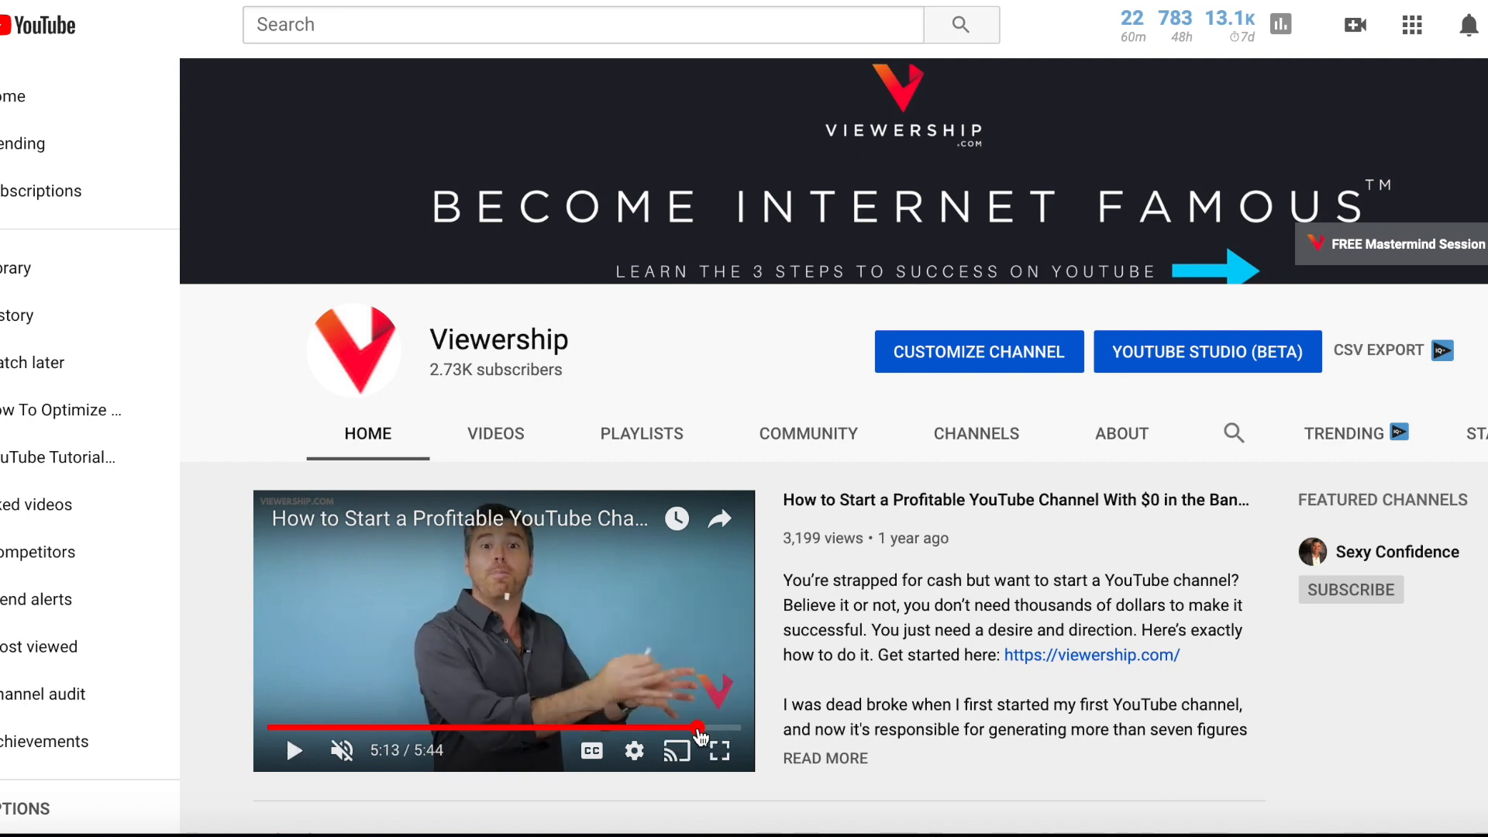
- Play the Viewership channel's featured trailer through to its end screen
left_click(293, 751)
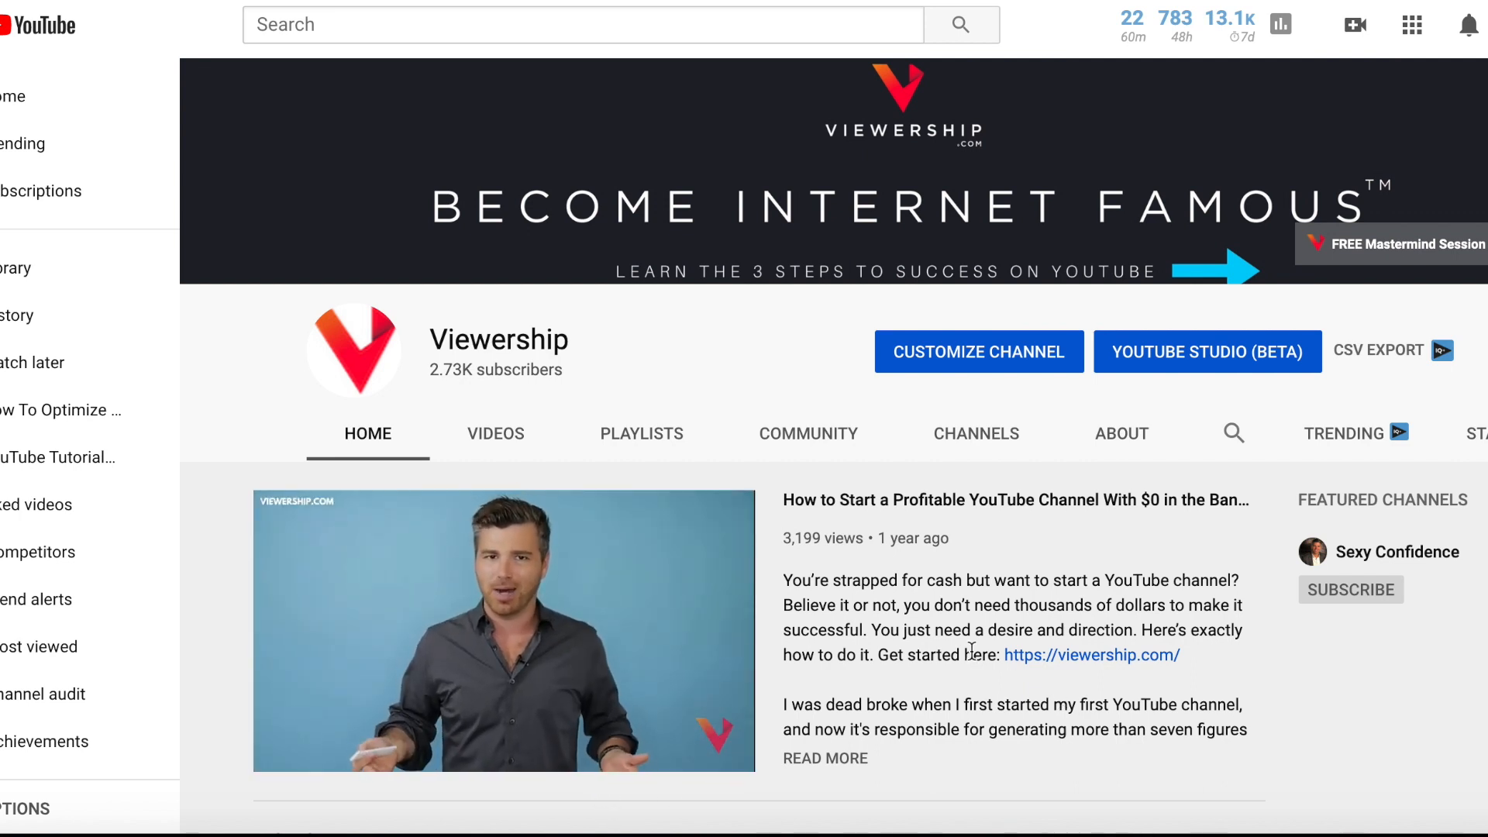
left_click(504, 631)
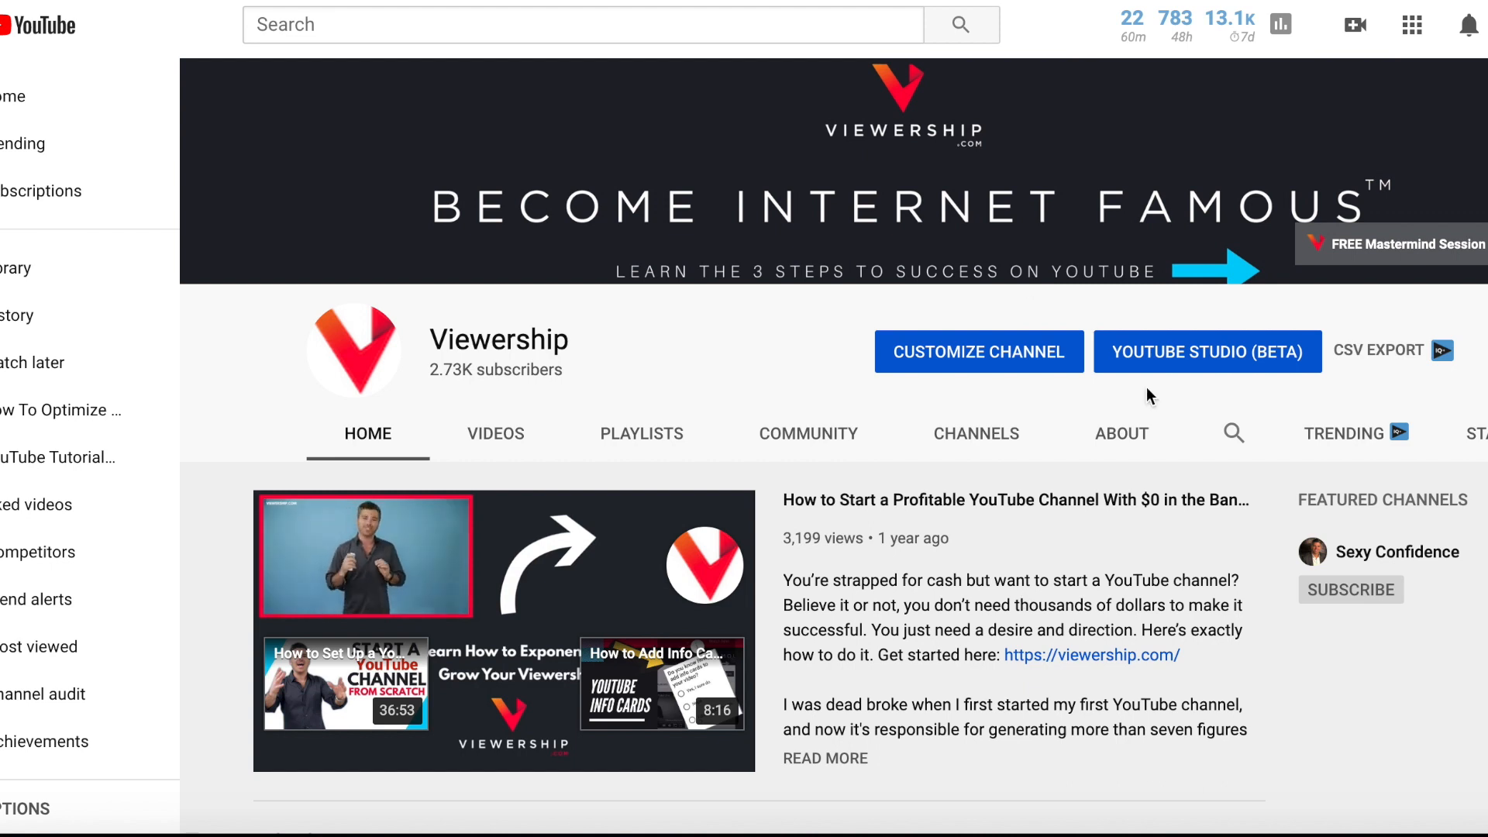
mouse_move(1179, 403)
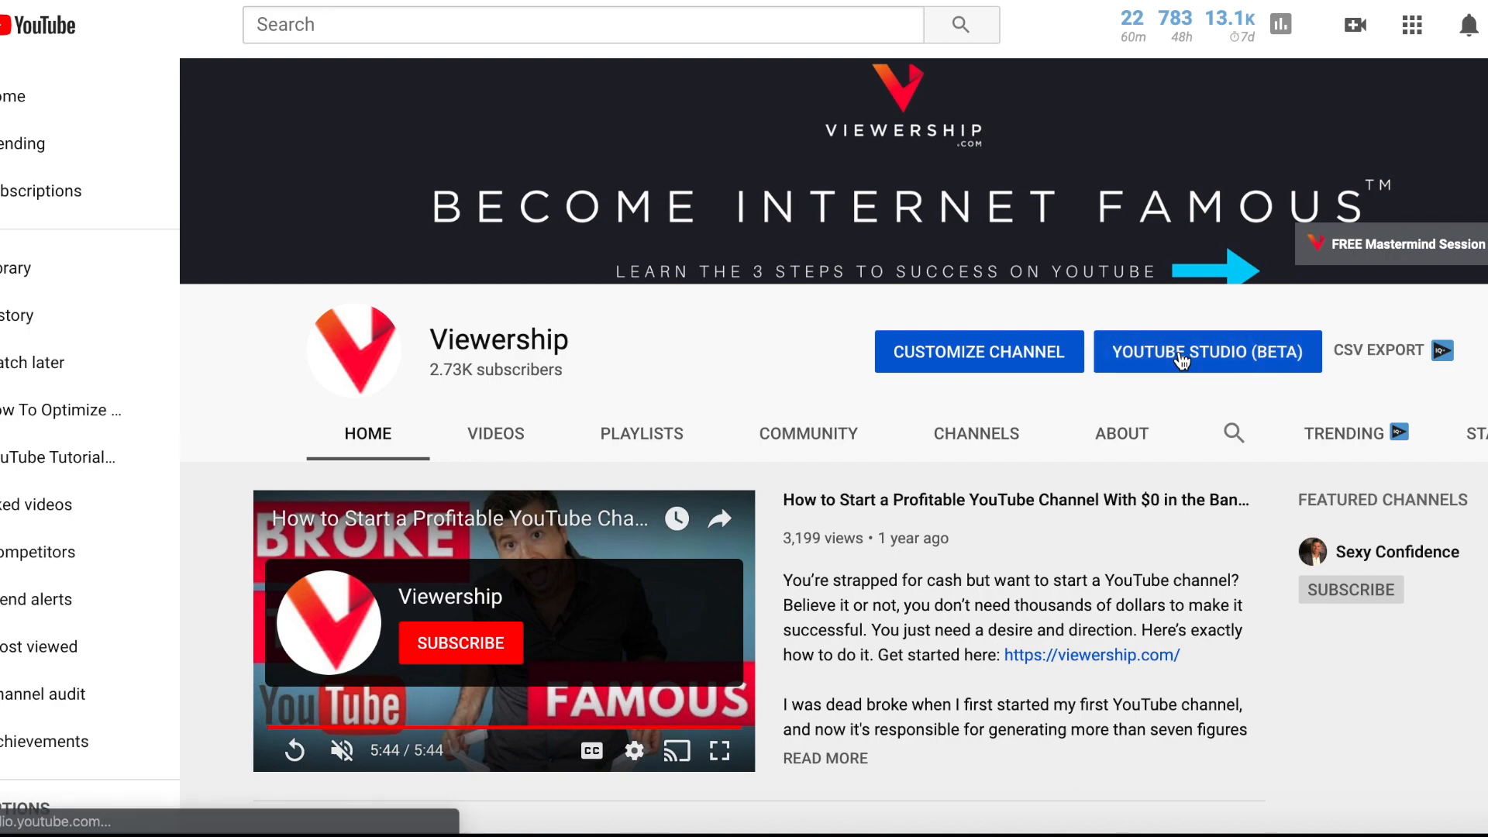
- Show the channel's uploaded videos list in YouTube Studio
left_click(1208, 352)
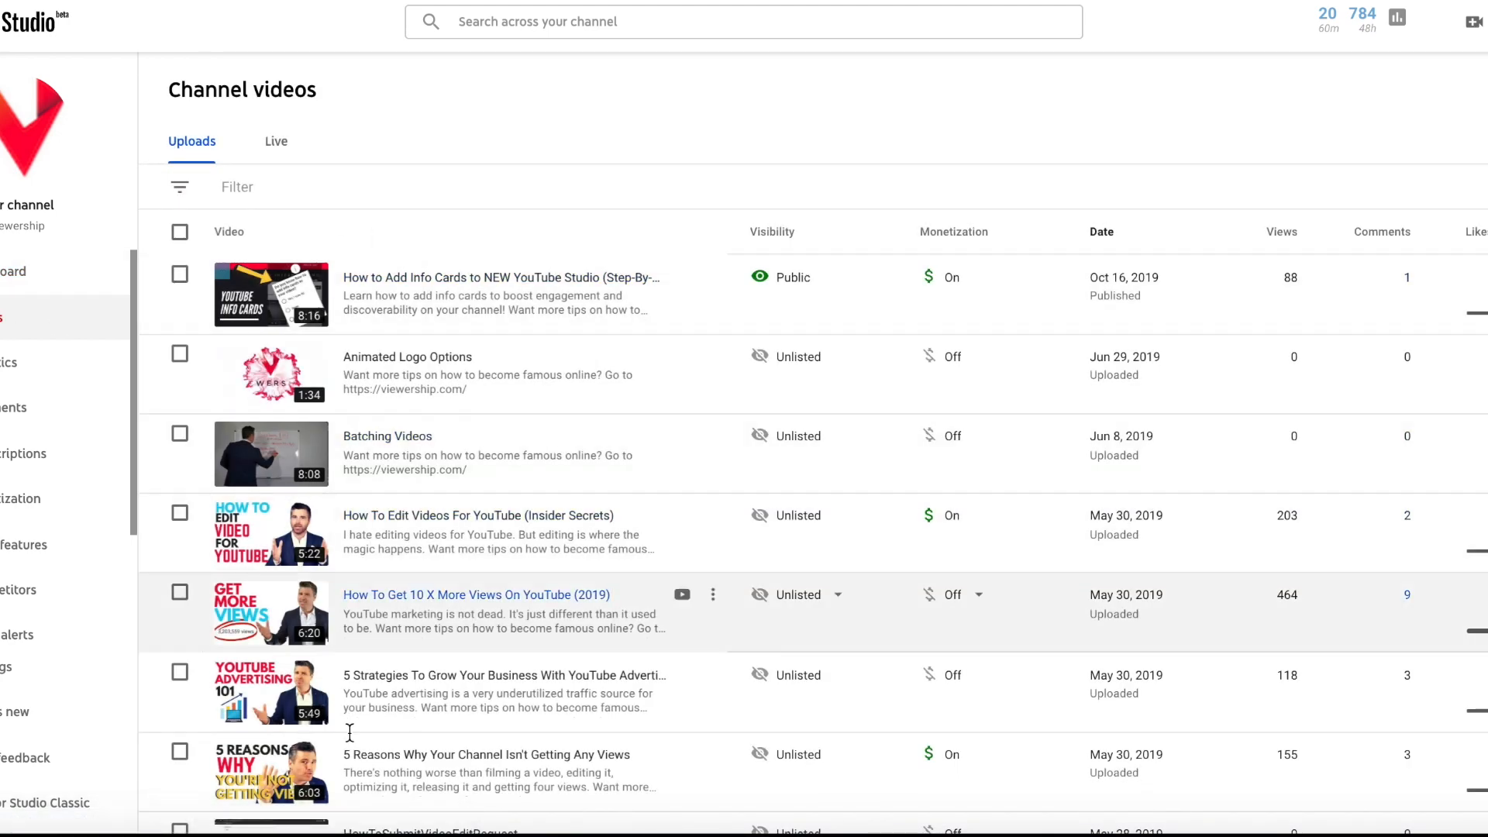
mouse_move(388, 454)
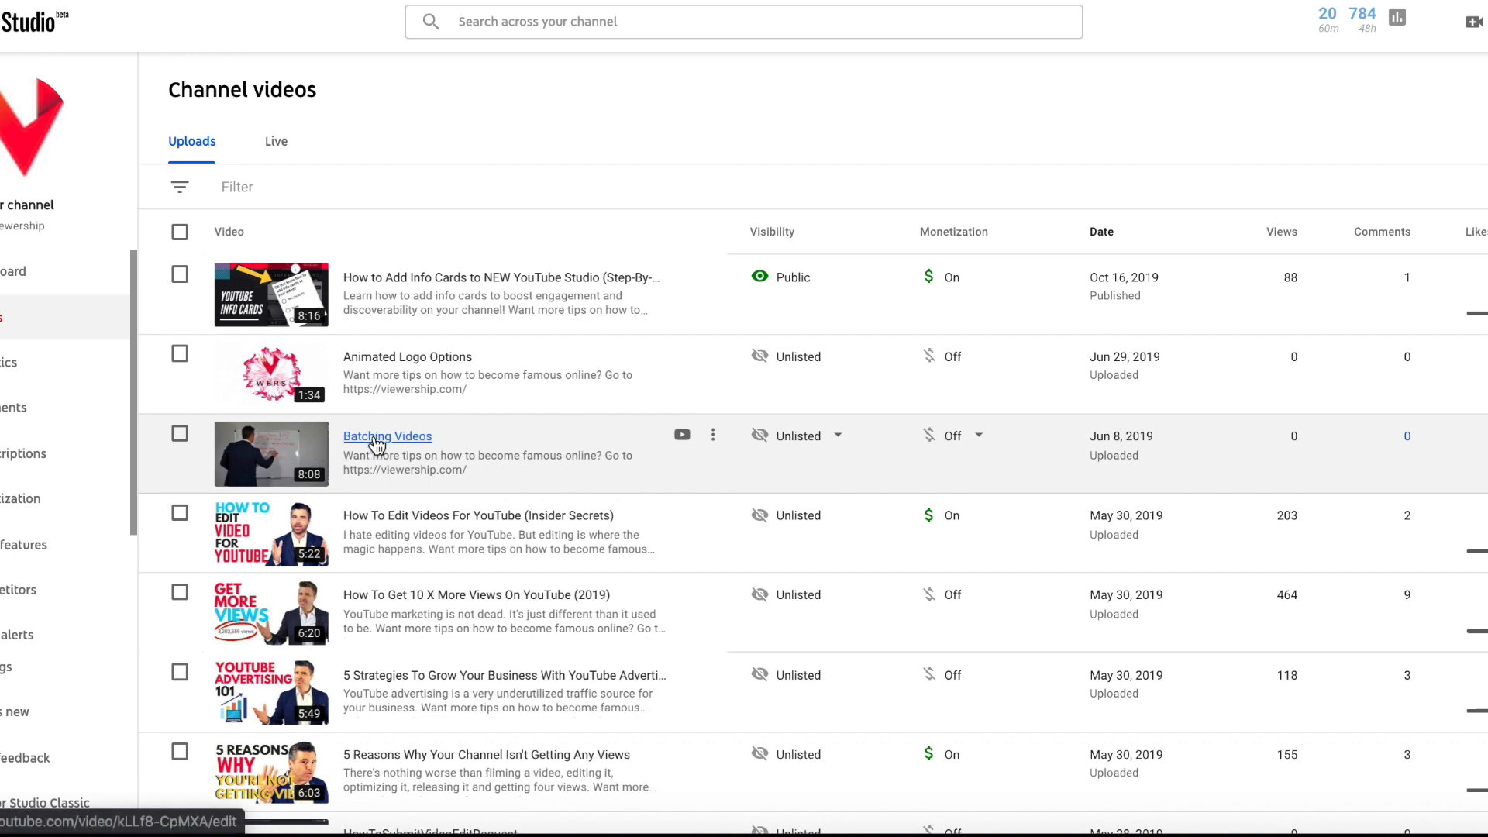
mouse_move(406, 449)
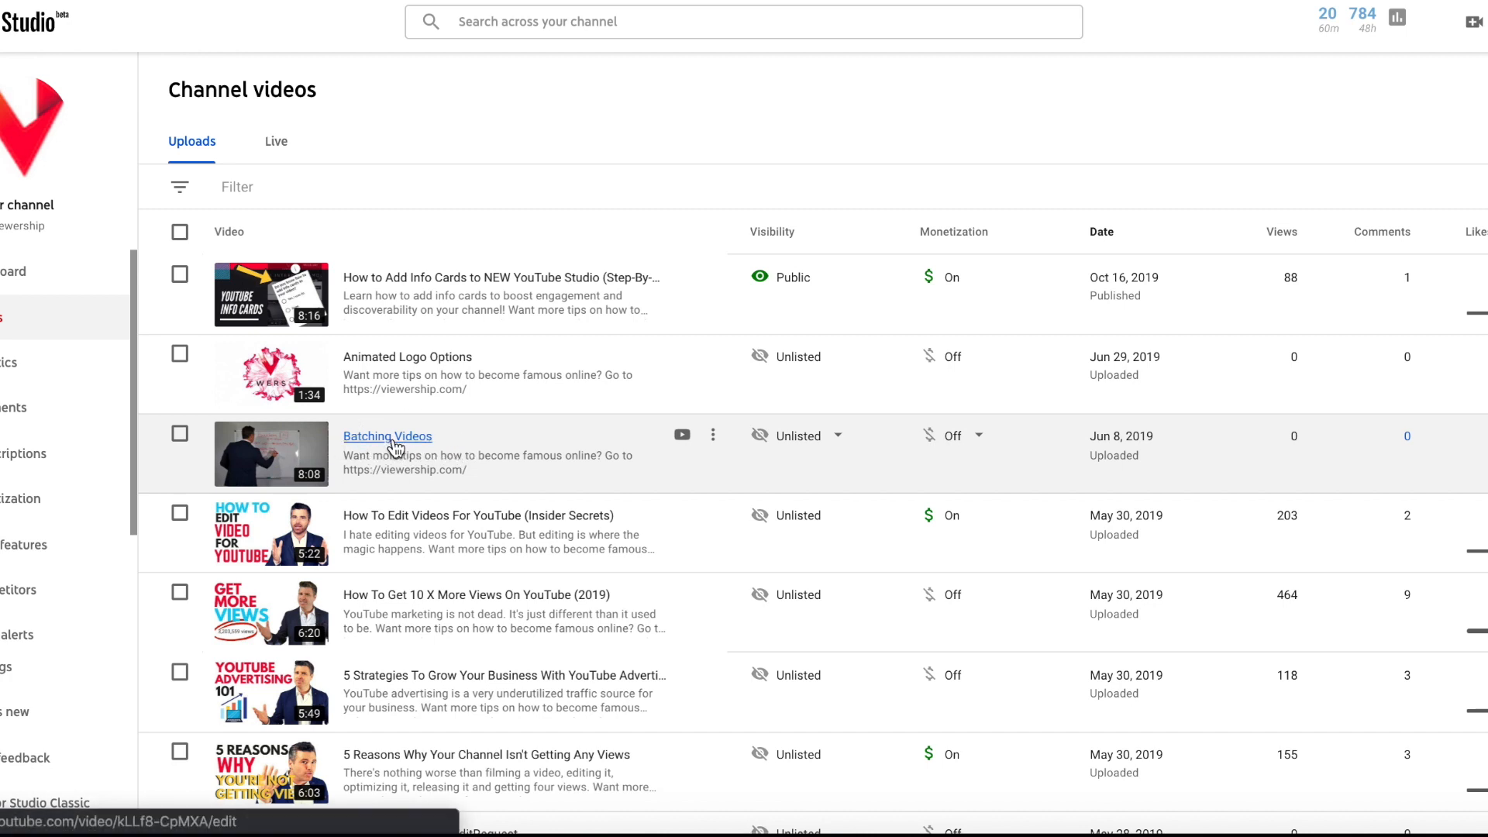
- Open the Batching Videos details and reach its end screen editor
left_click(387, 436)
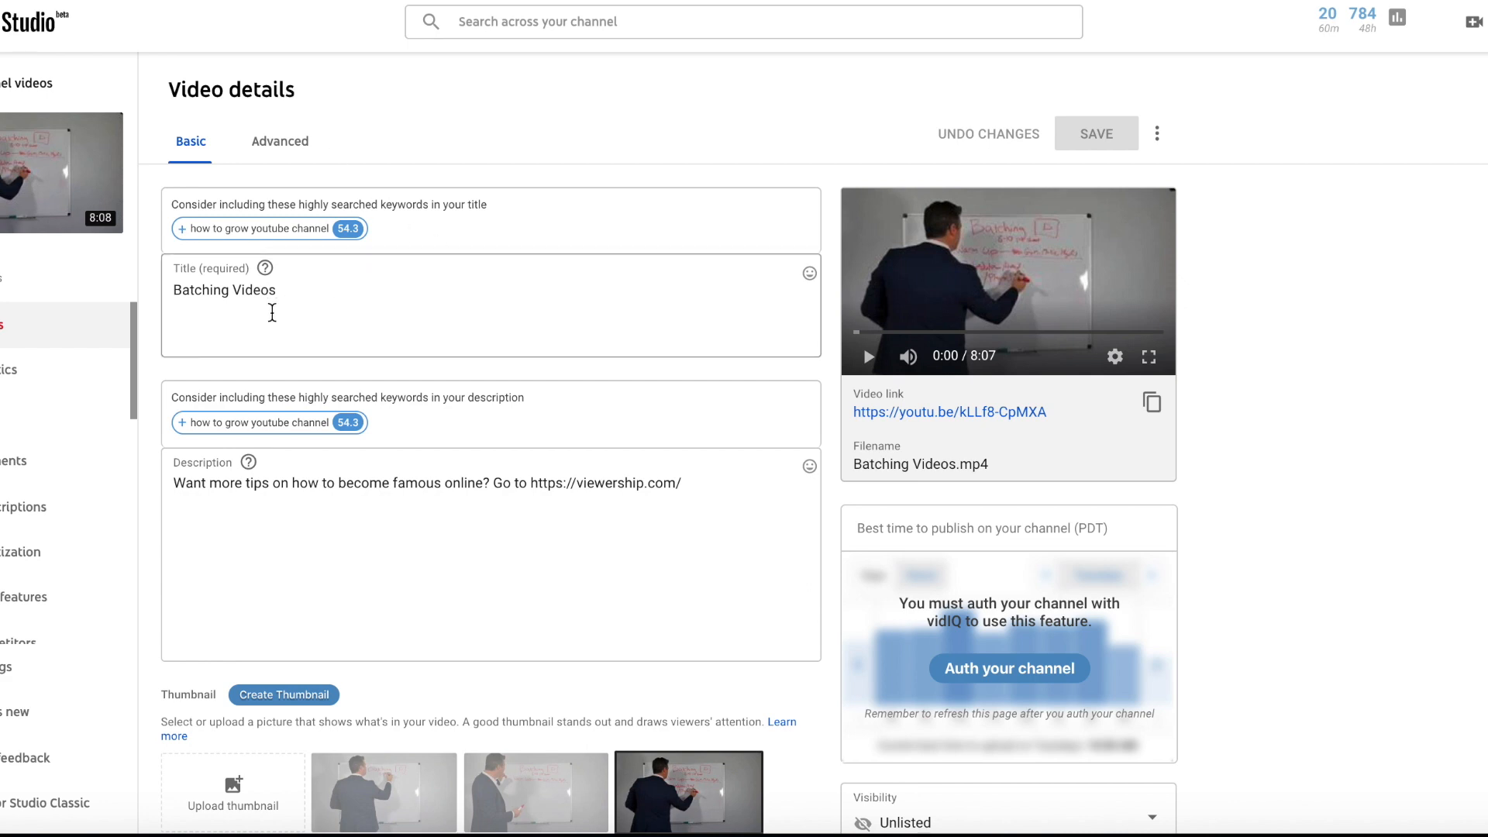
scroll("down", 3)
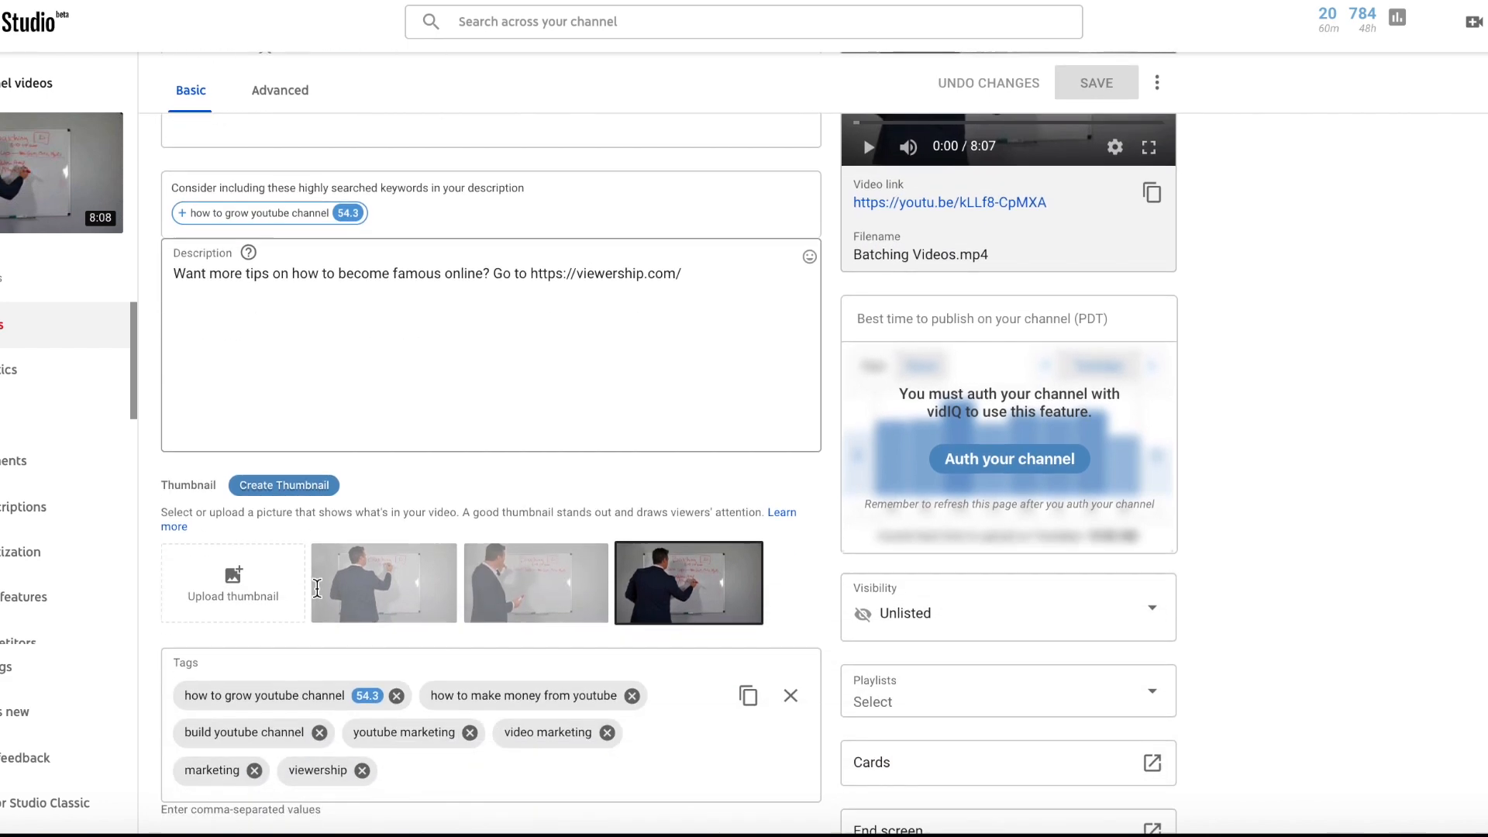
scroll("down", 3)
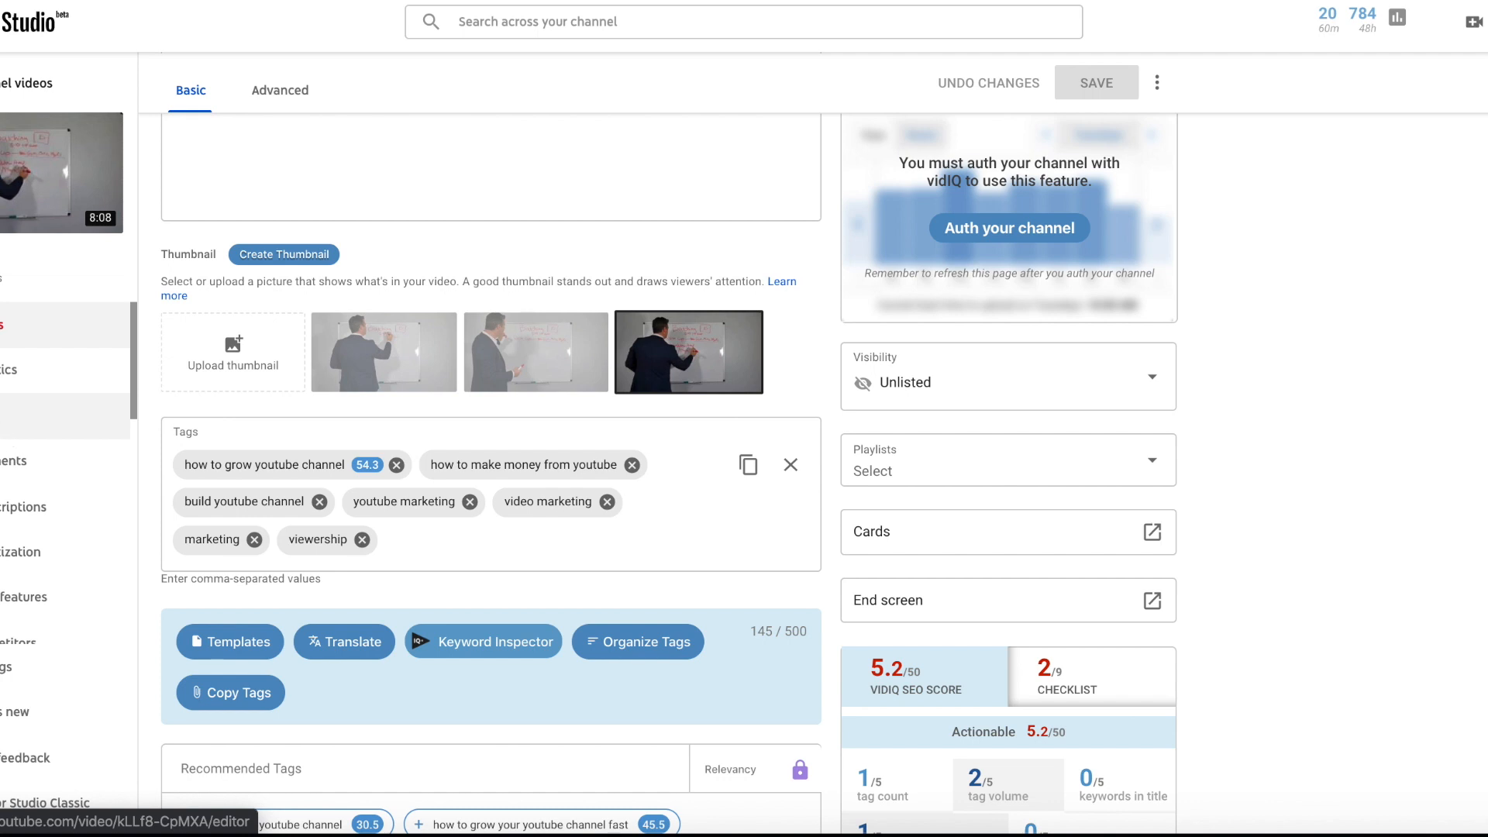
scroll("down", 3)
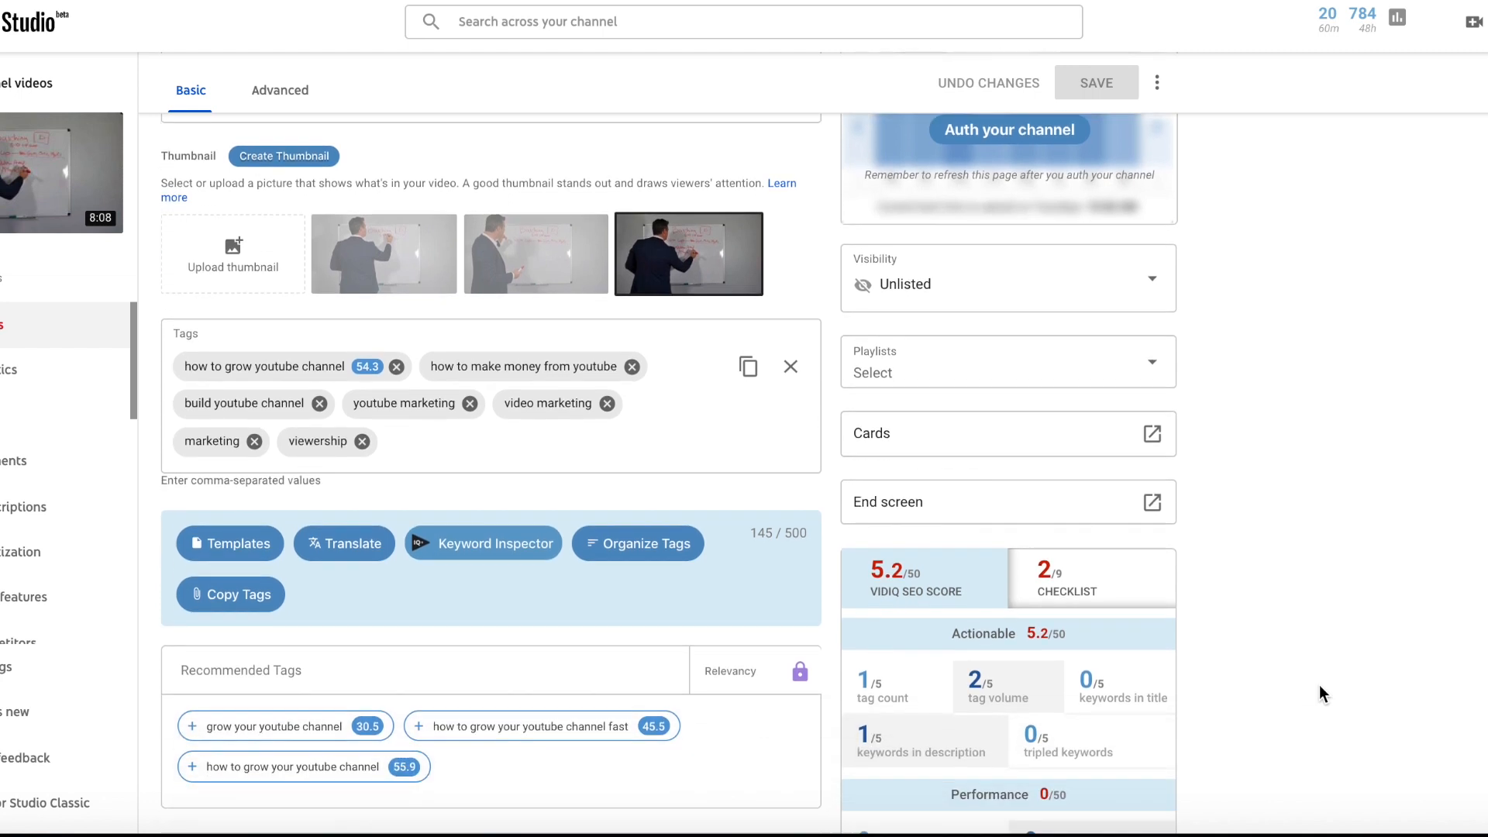
scroll("down", 3)
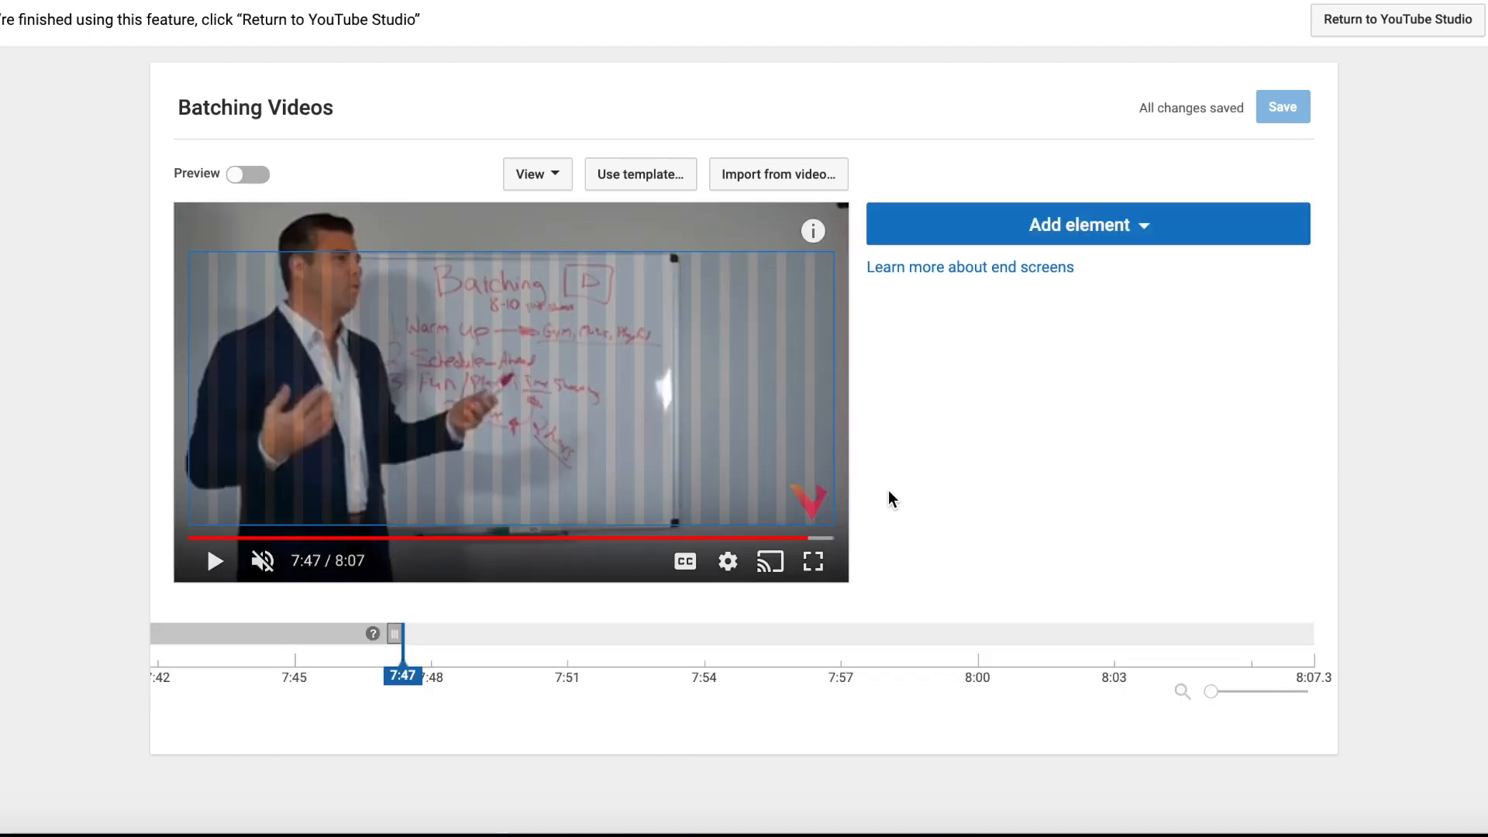
mouse_move(374, 632)
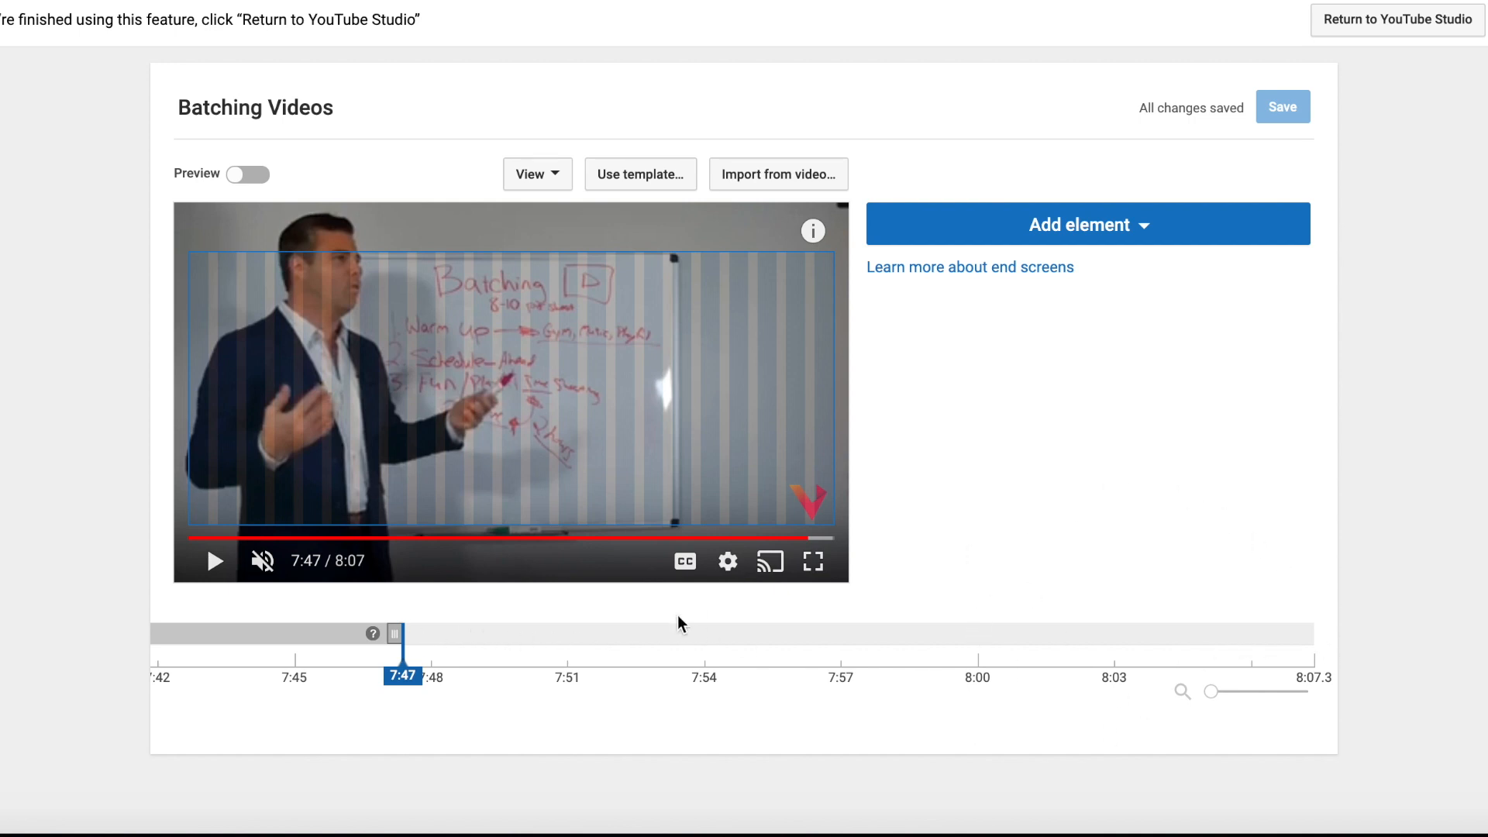
mouse_move(564, 626)
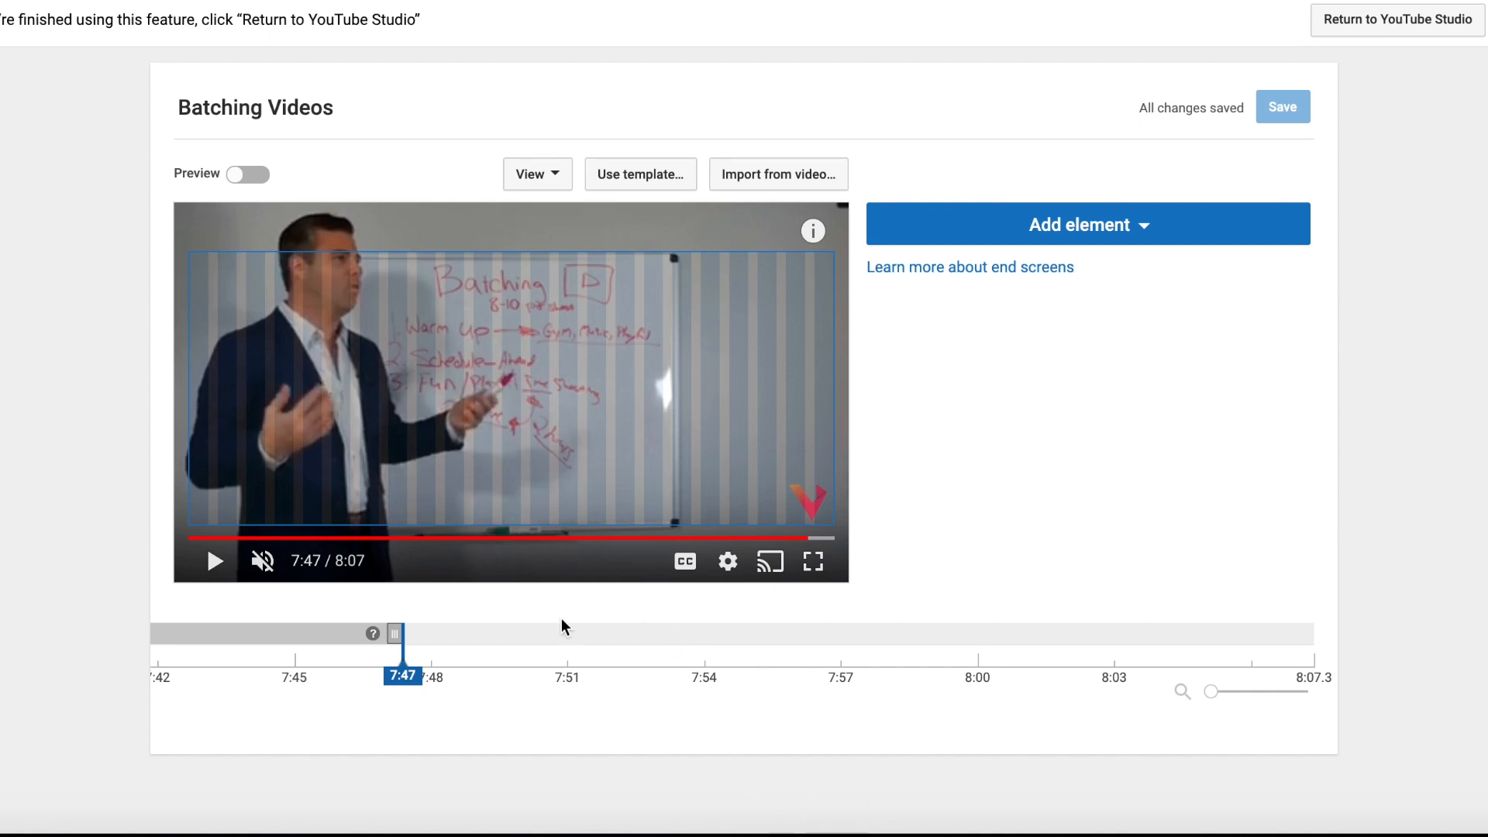
mouse_move(1050, 526)
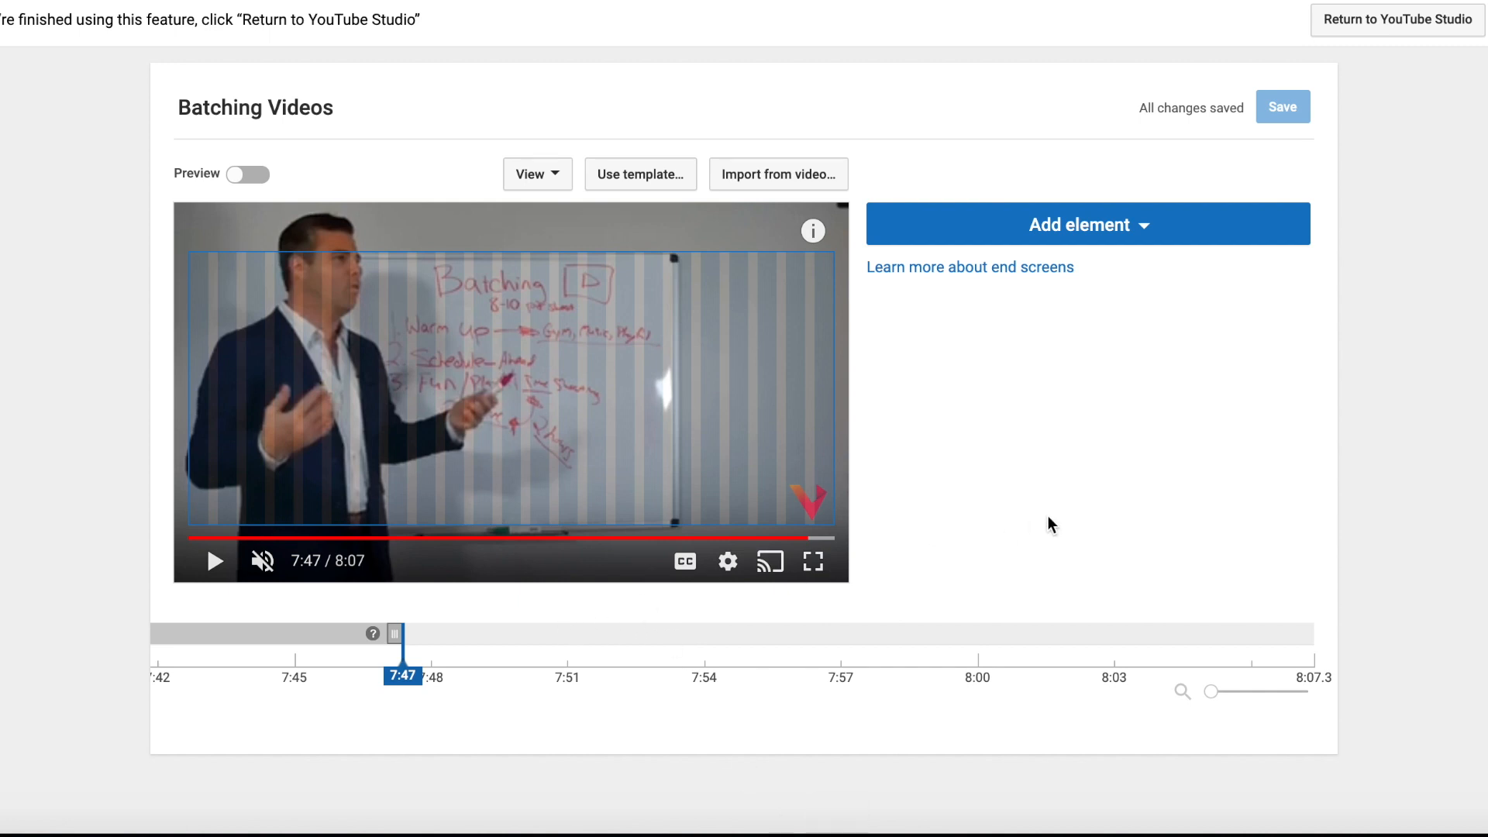
mouse_move(1188, 548)
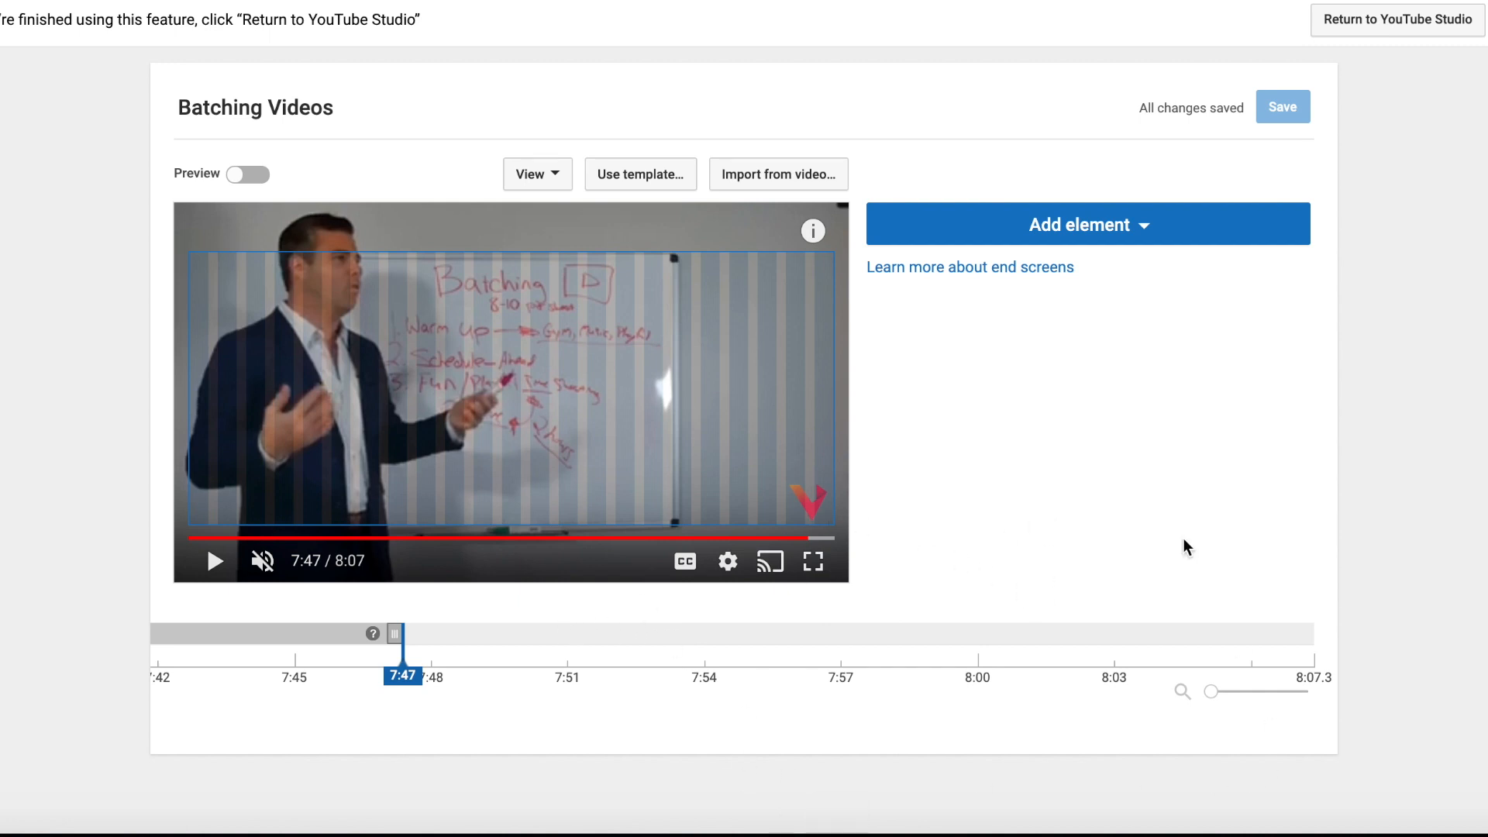
mouse_move(699, 291)
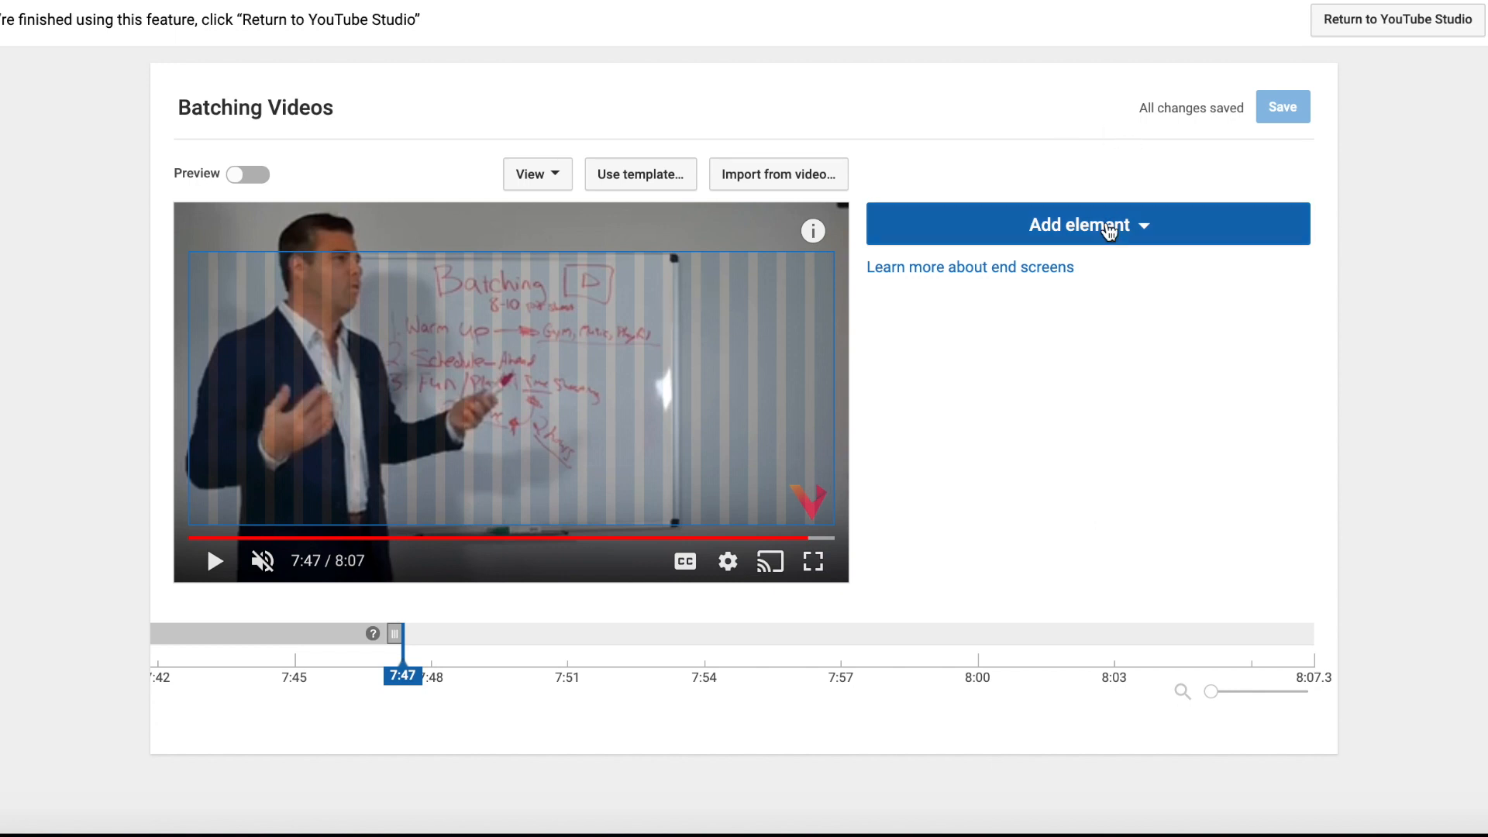
- Browse the Add element types, briefly starting and cancelling a Video or Playlist element
left_click(1086, 224)
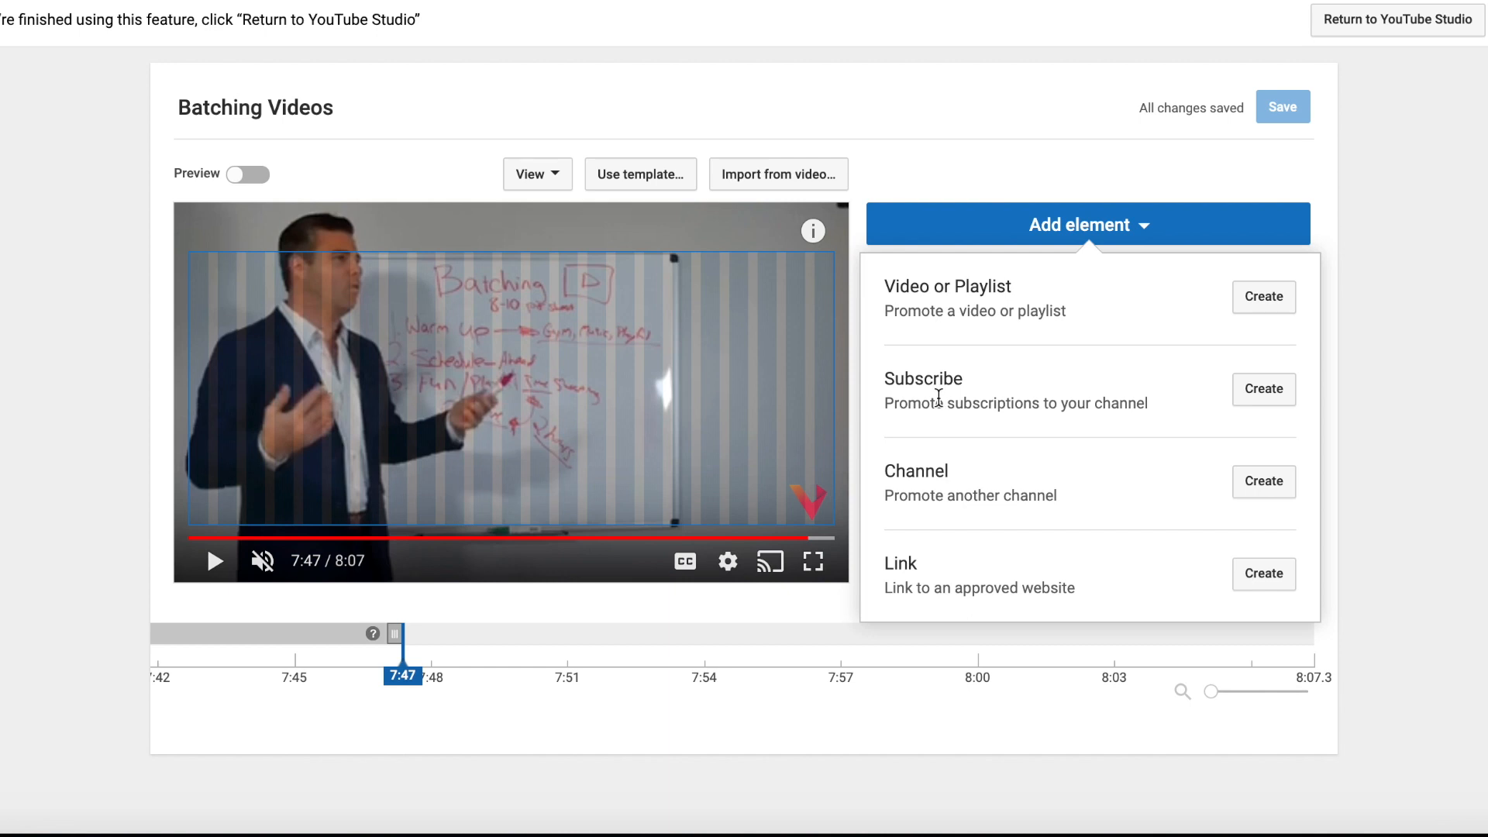
mouse_move(958, 501)
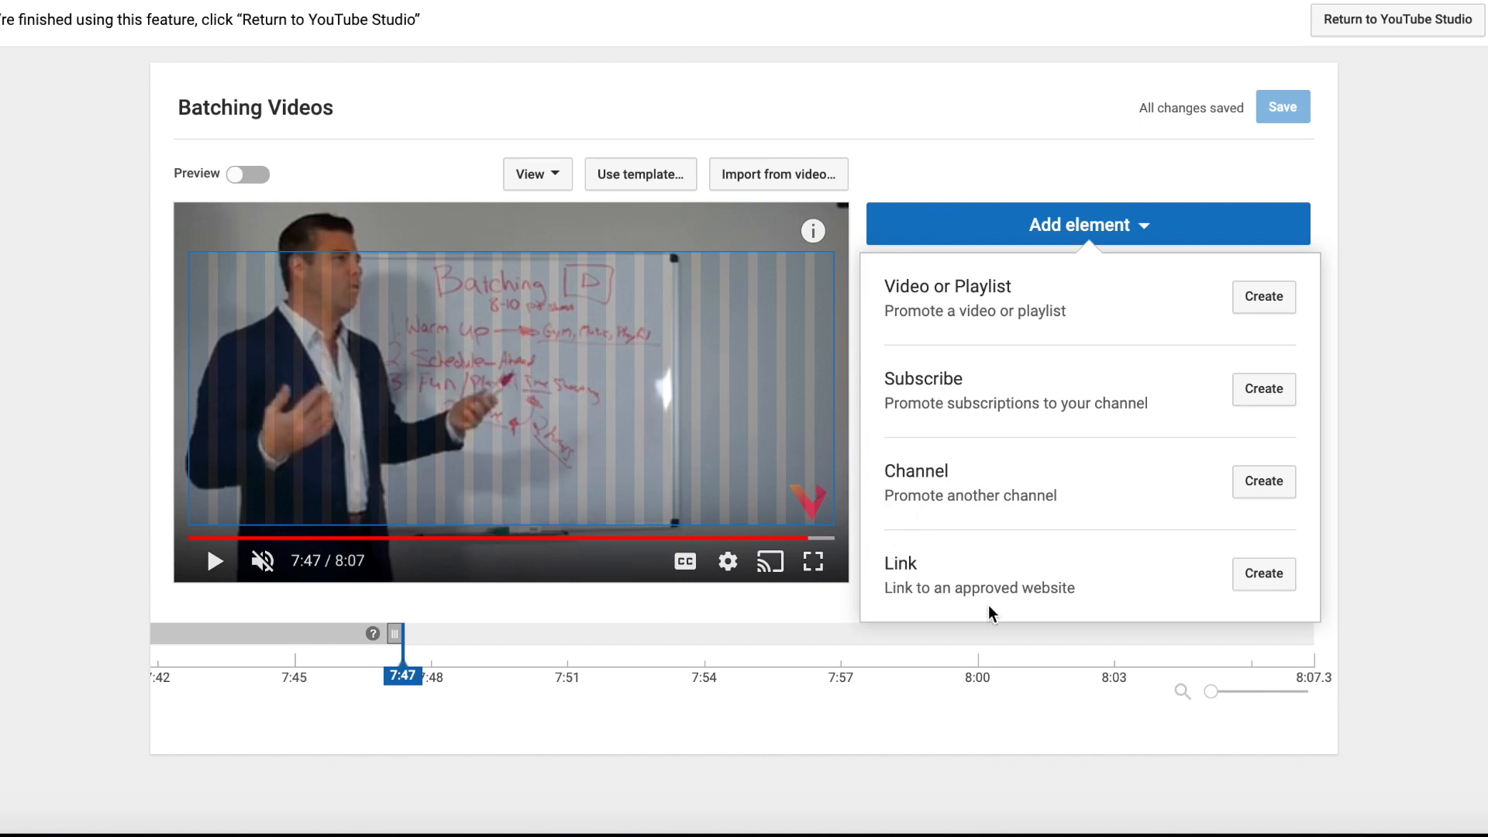
mouse_move(996, 545)
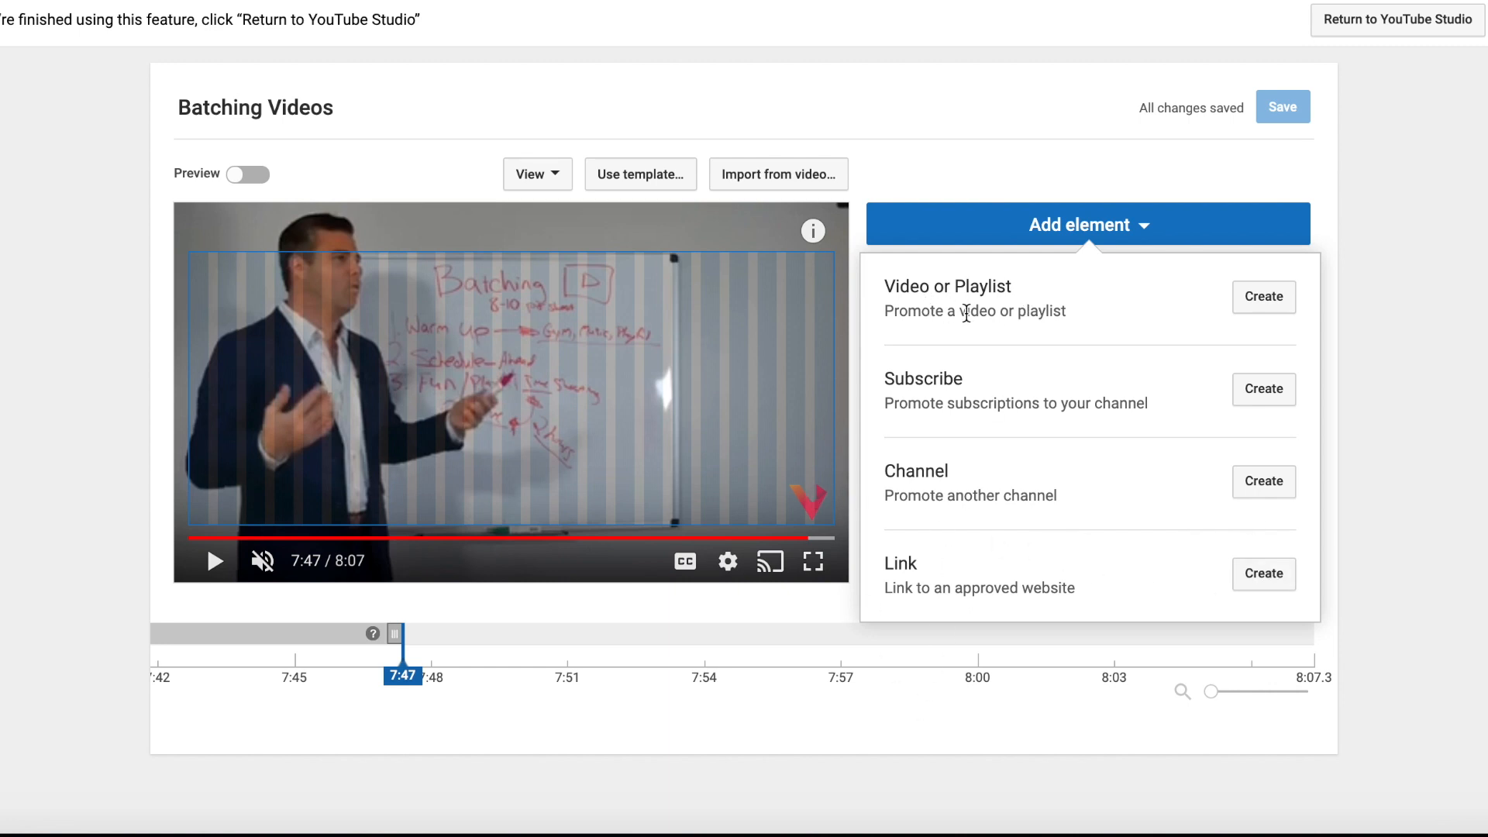
mouse_move(1051, 298)
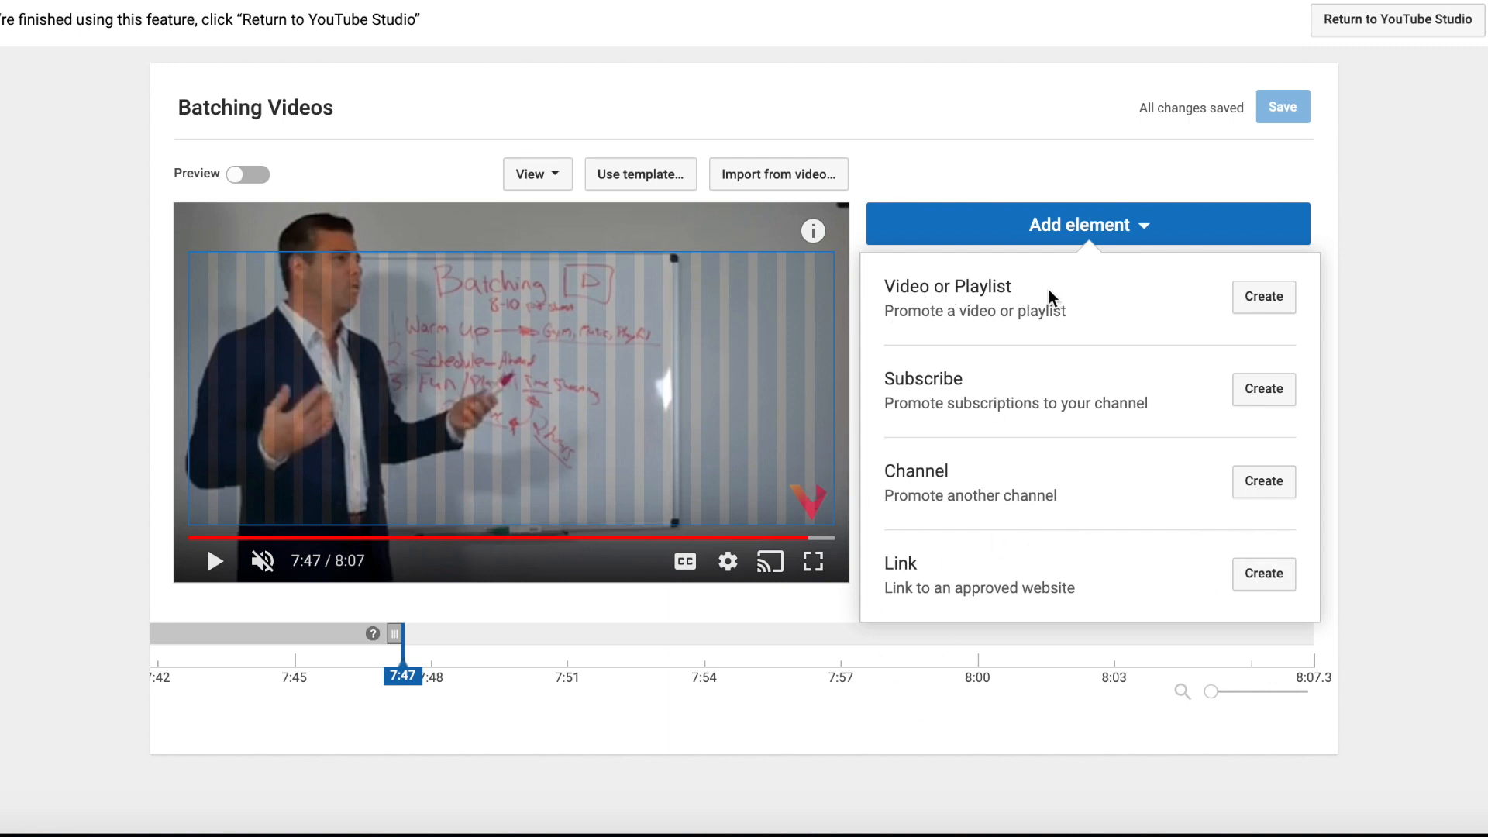
mouse_move(1439, 319)
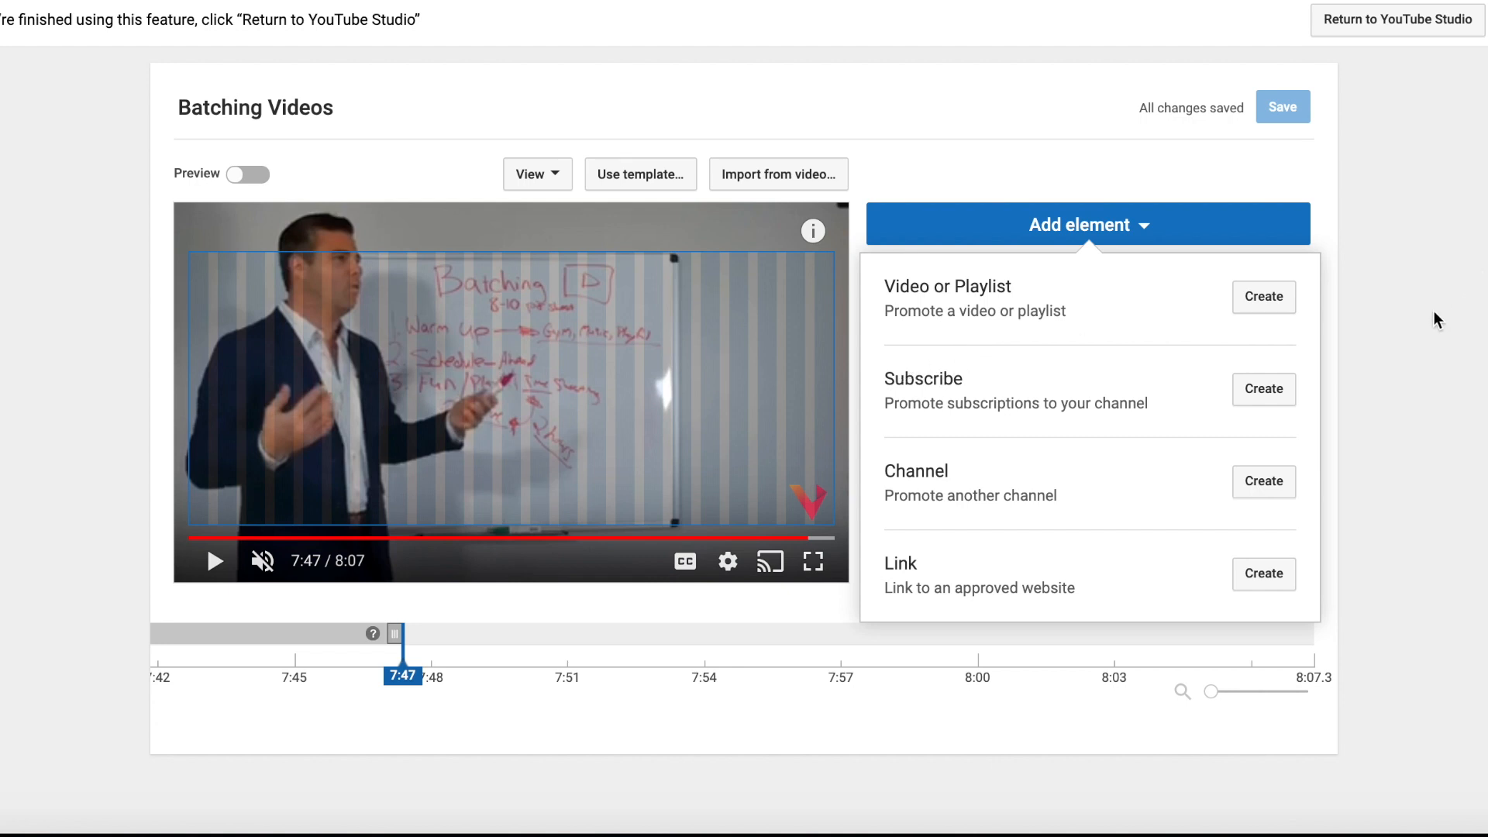
left_click(1088, 223)
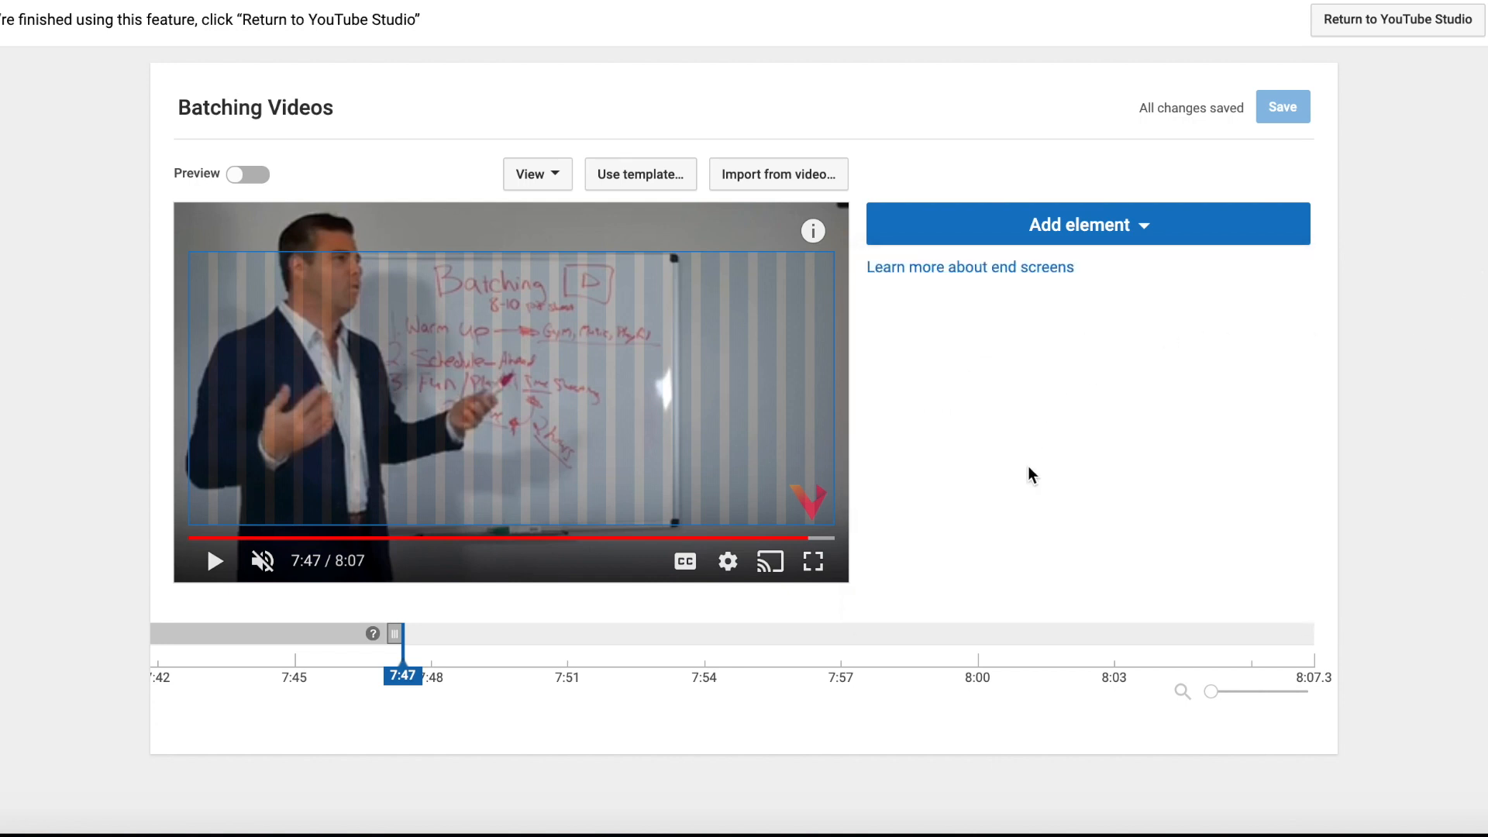
left_click(1088, 224)
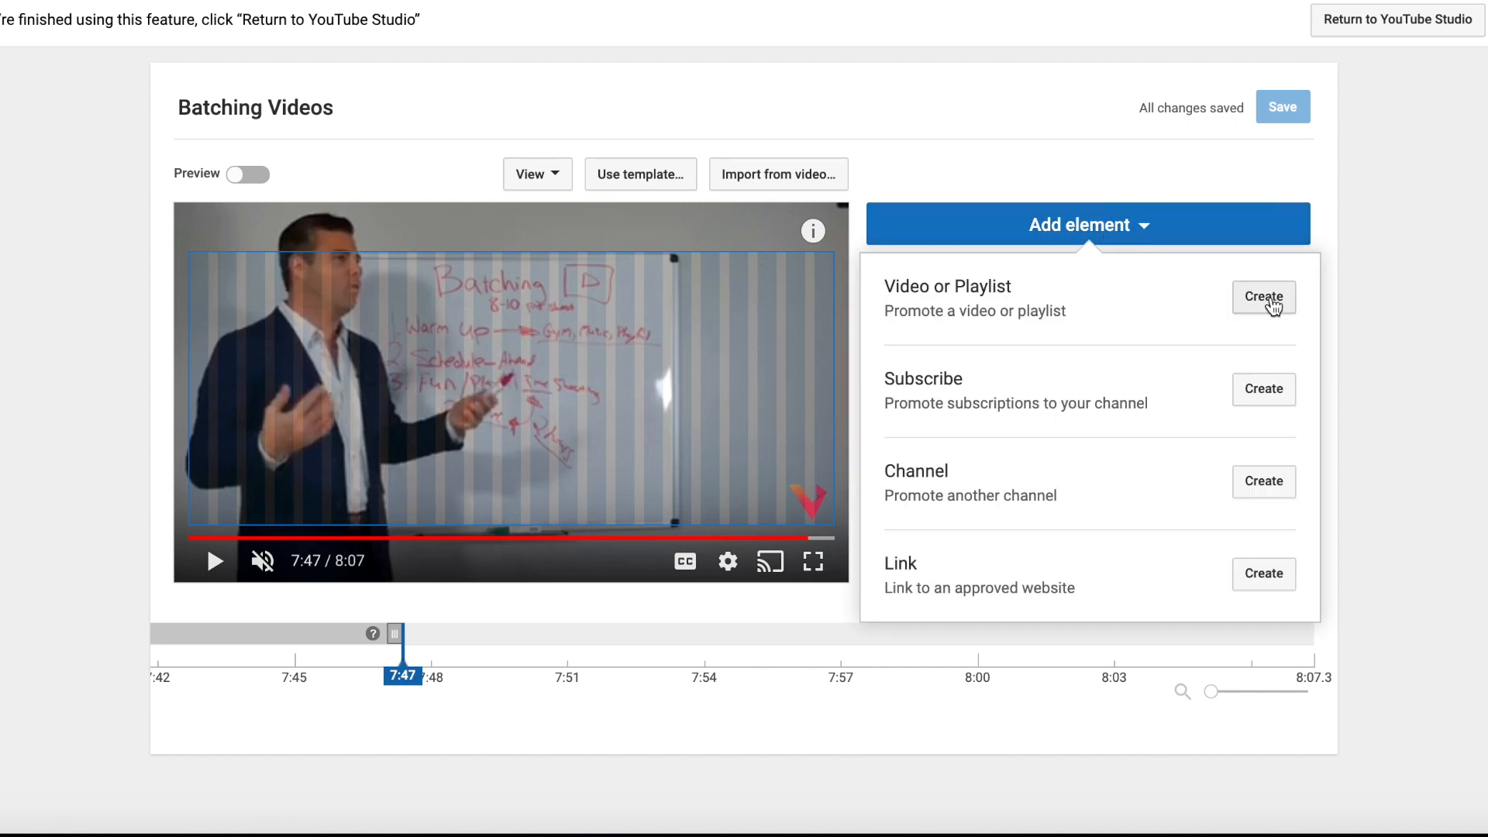
left_click(1263, 298)
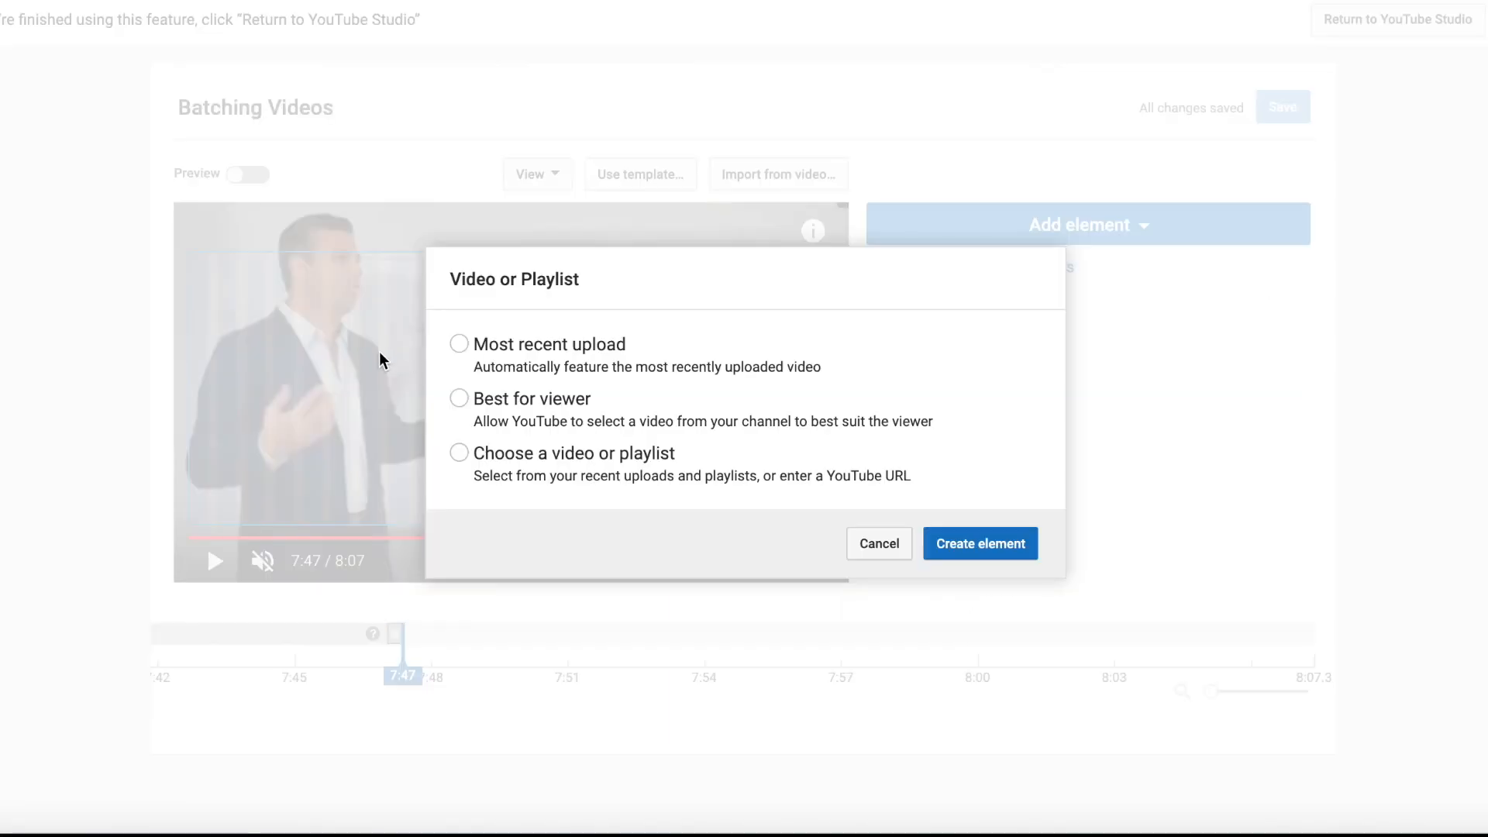
left_click(877, 543)
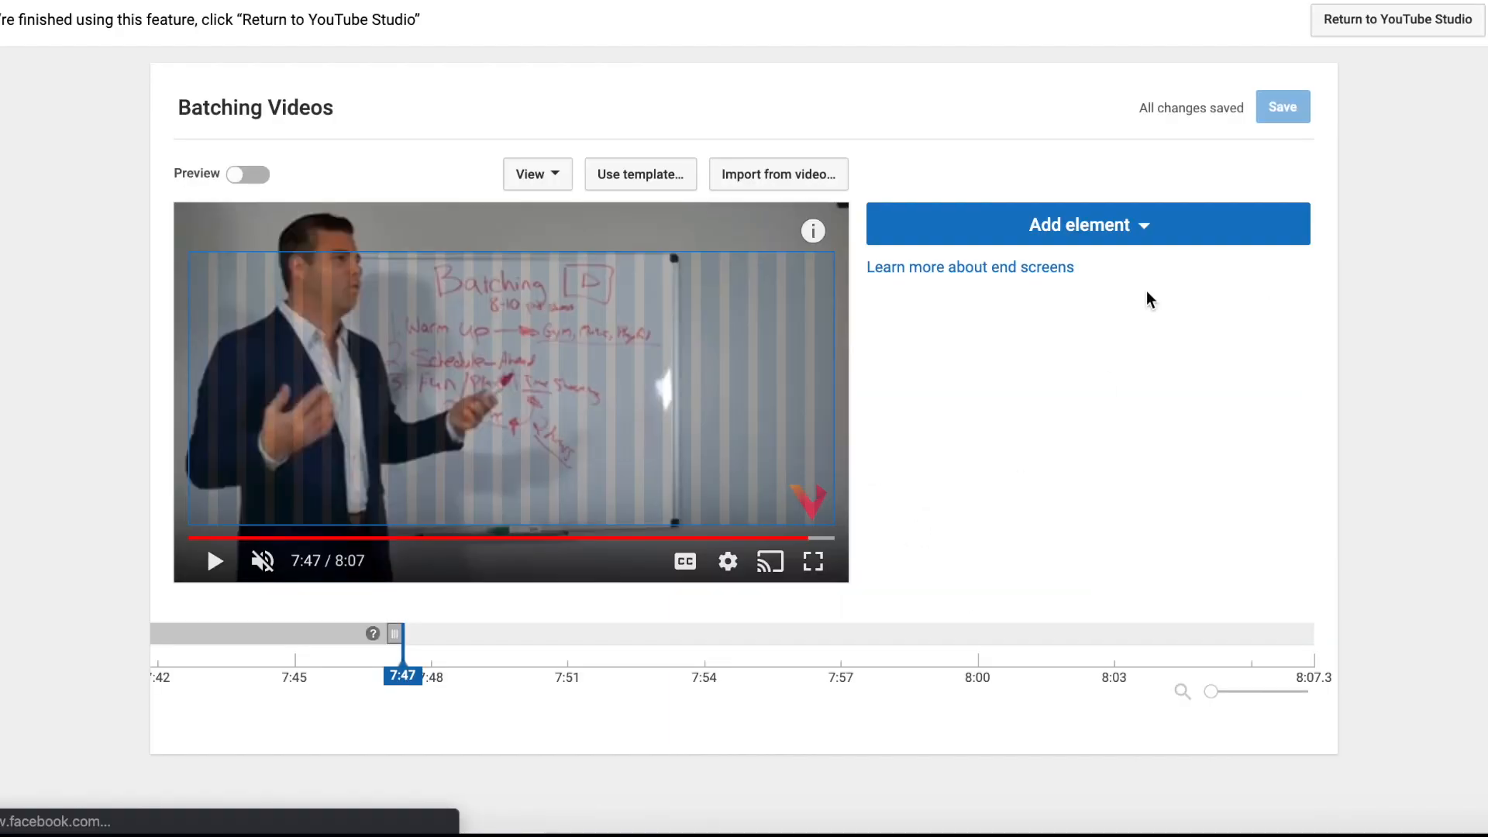
left_click(1088, 223)
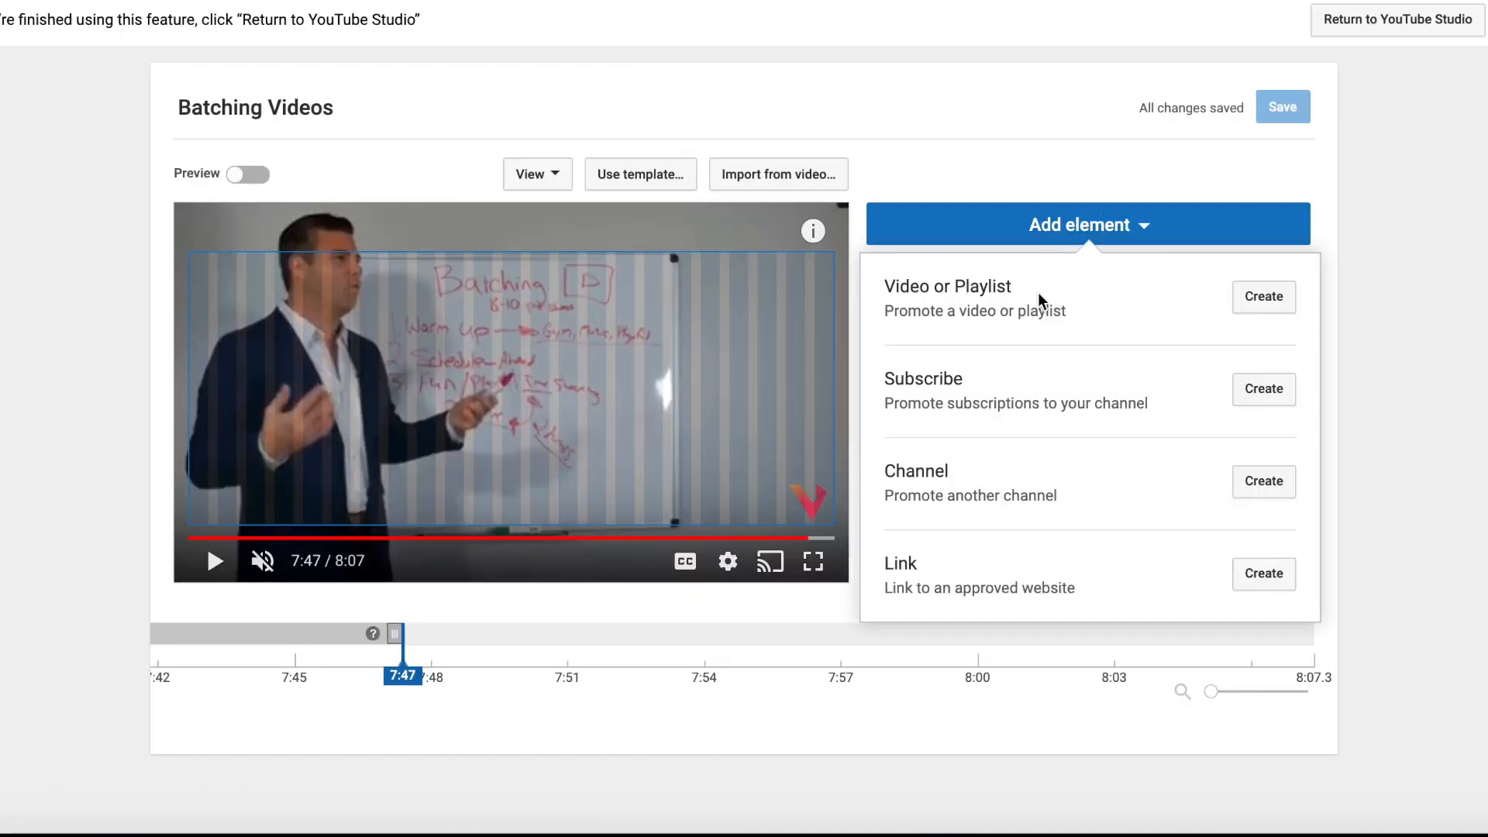
mouse_move(814, 302)
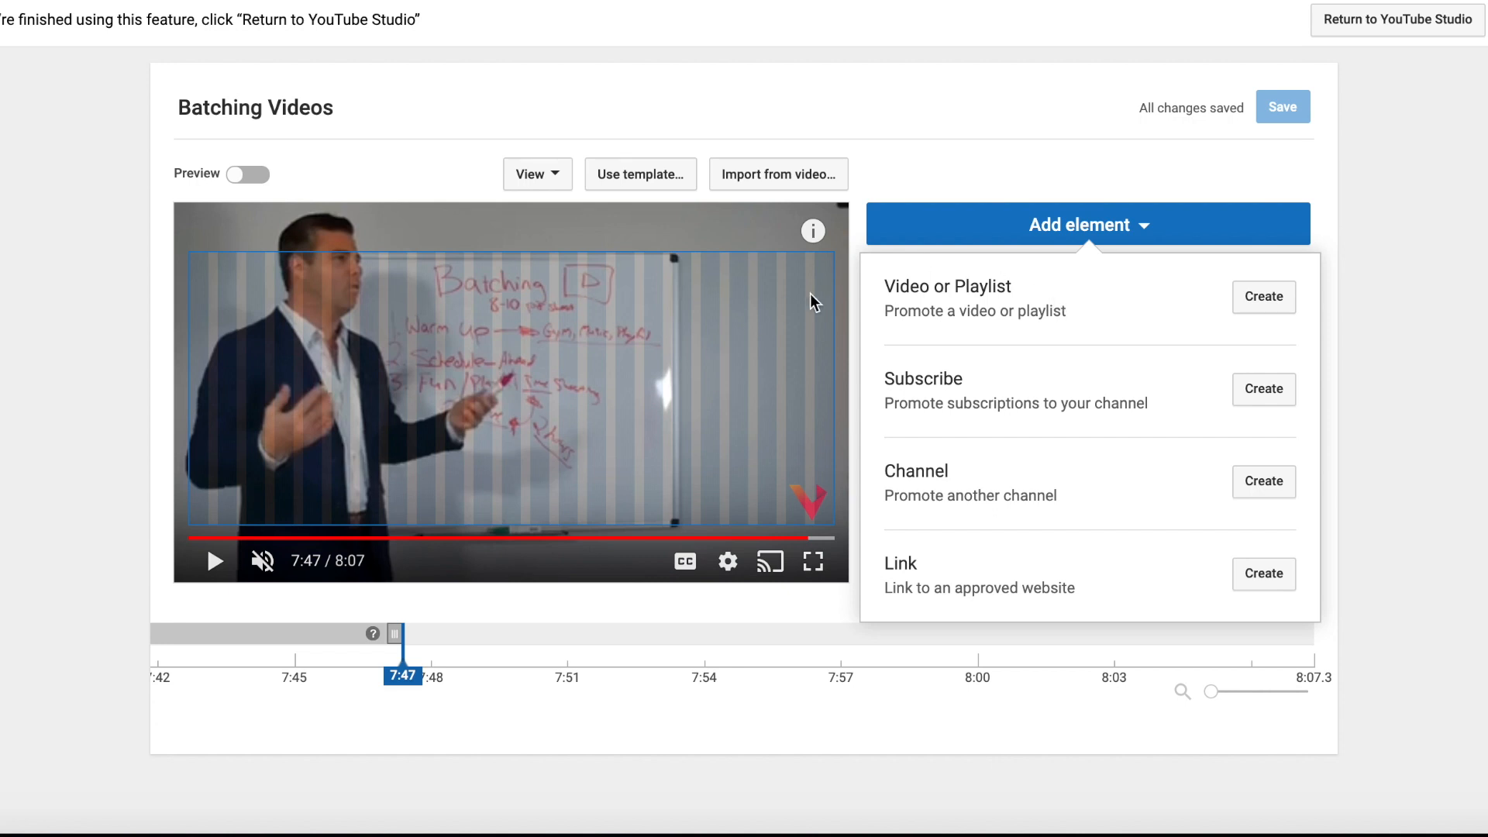
mouse_move(800, 277)
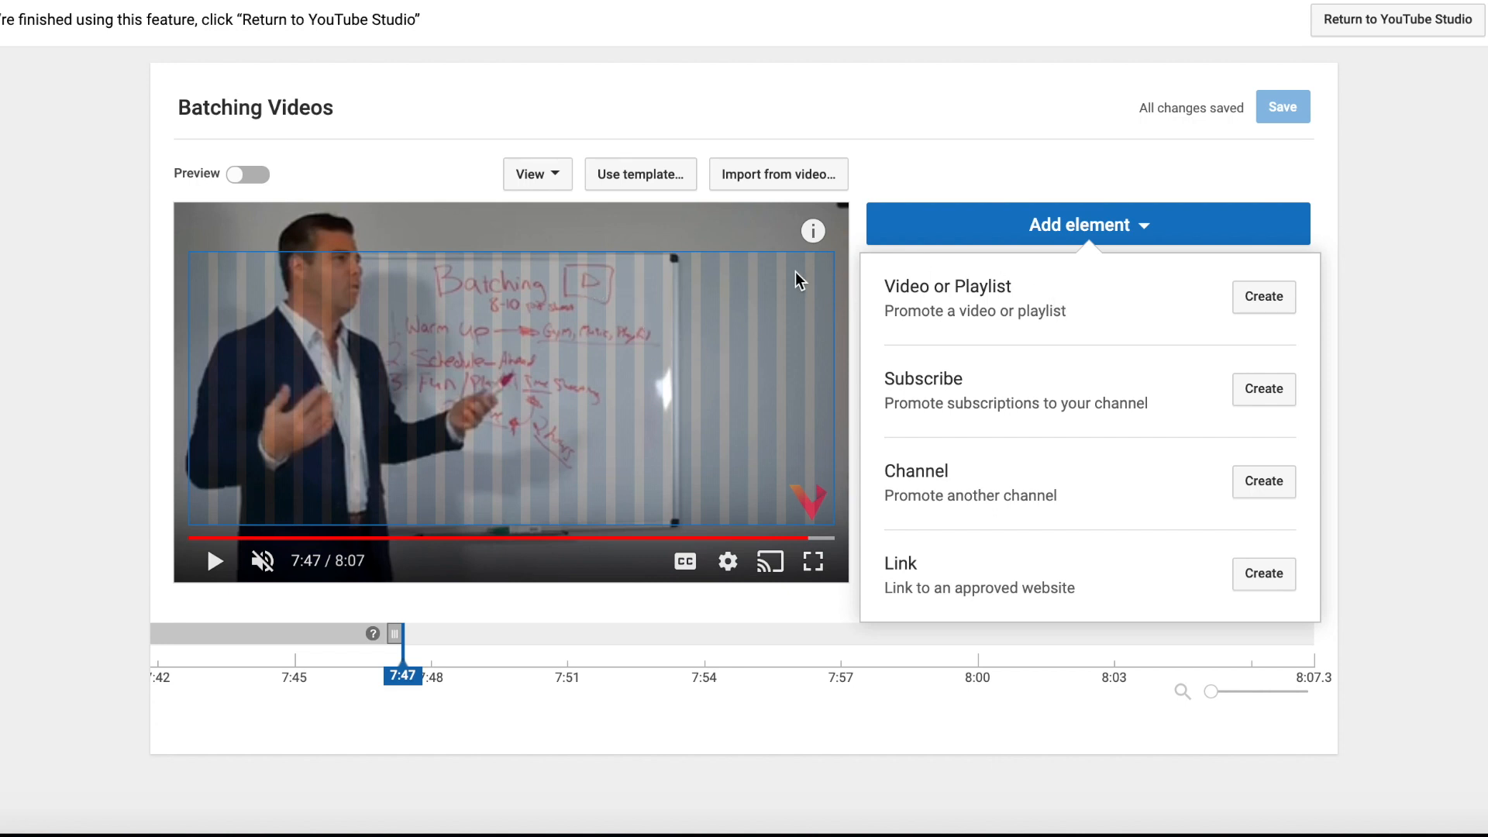
mouse_move(682, 361)
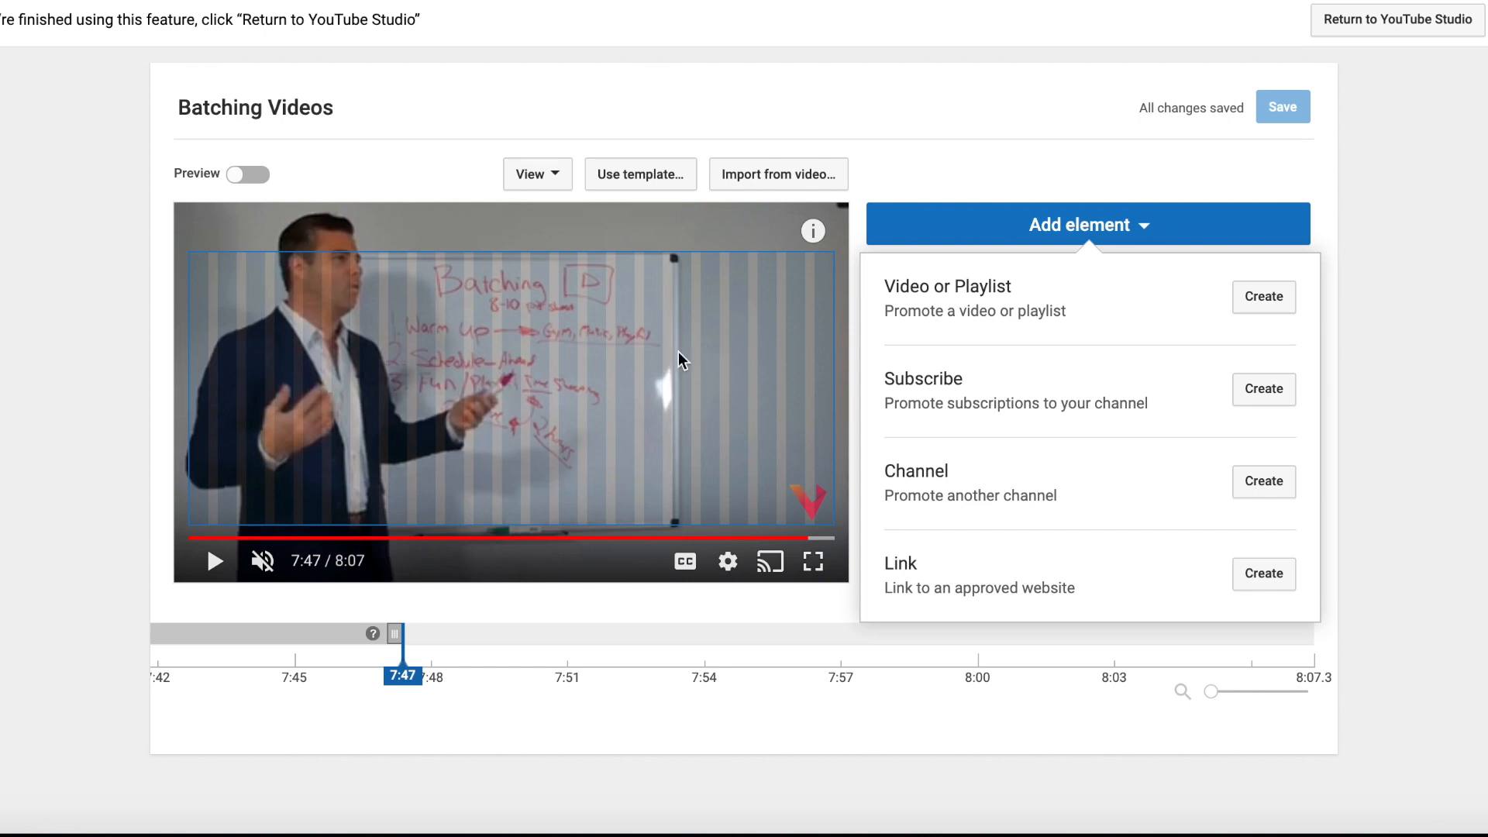
mouse_move(750, 299)
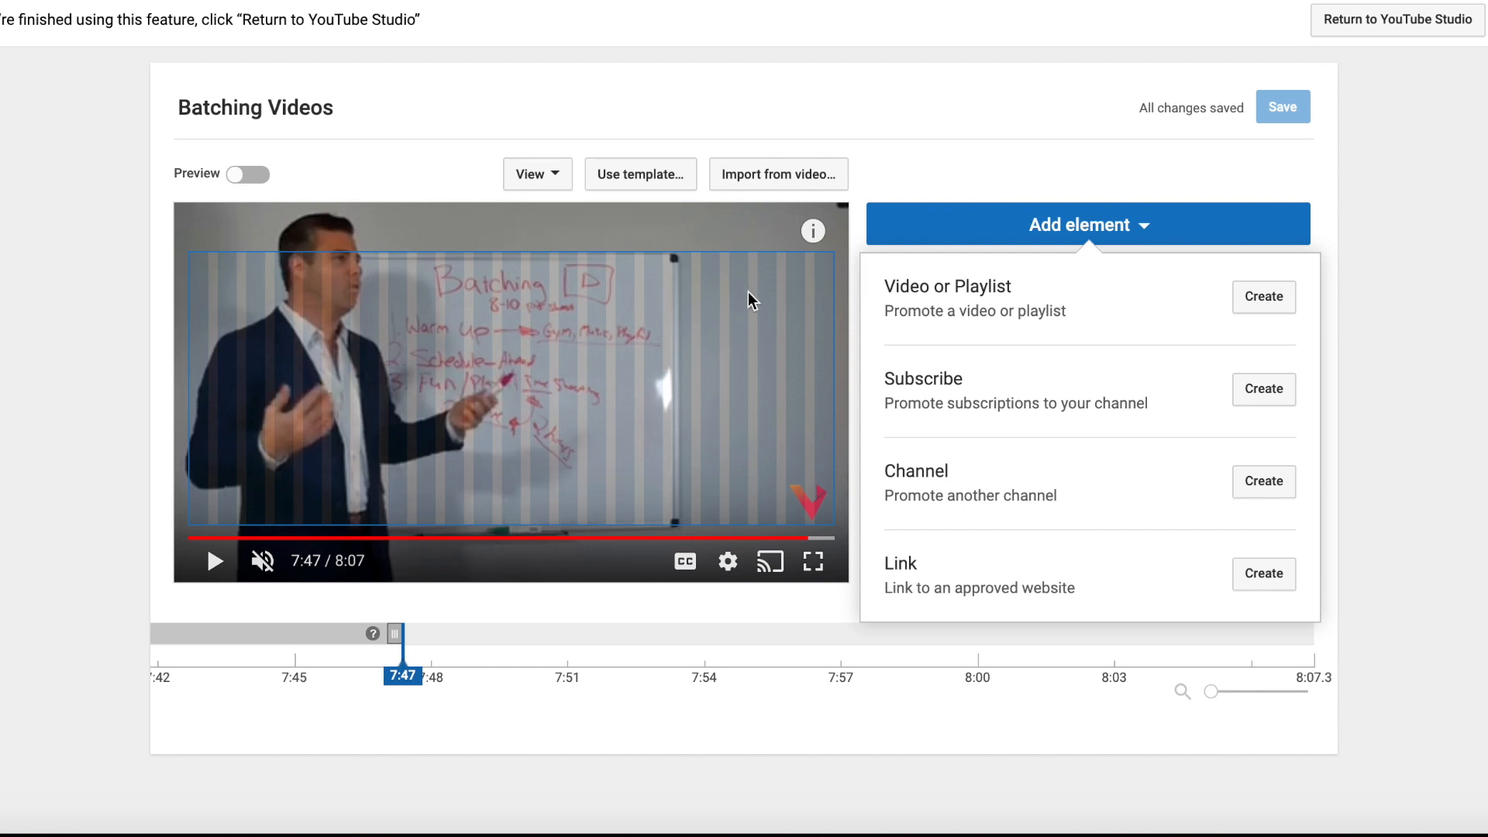
mouse_move(898, 248)
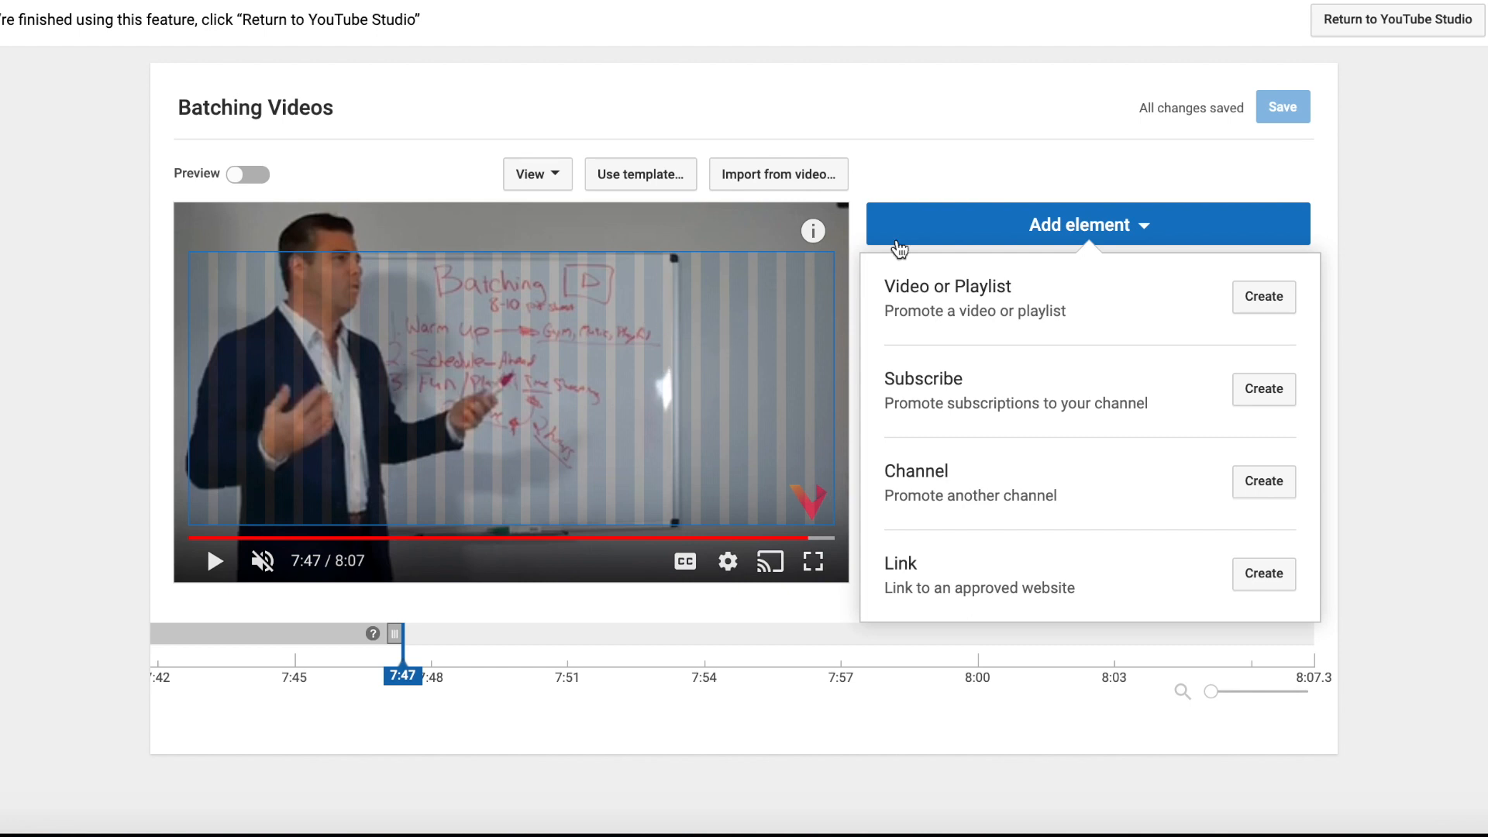
mouse_move(1264, 304)
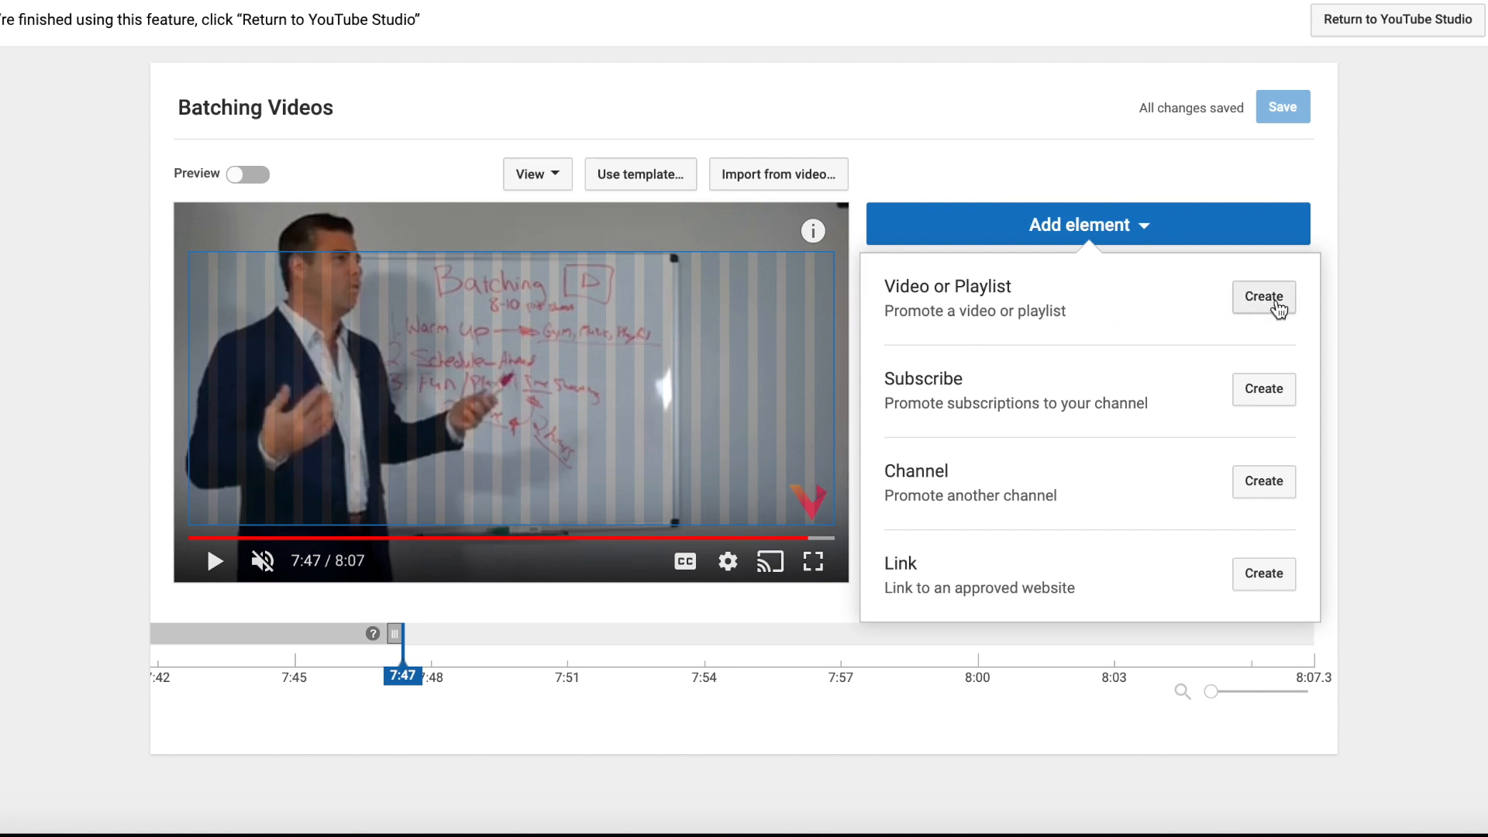
- Create a Video or Playlist element featuring the YouTube Tutorials playlist
left_click(1262, 297)
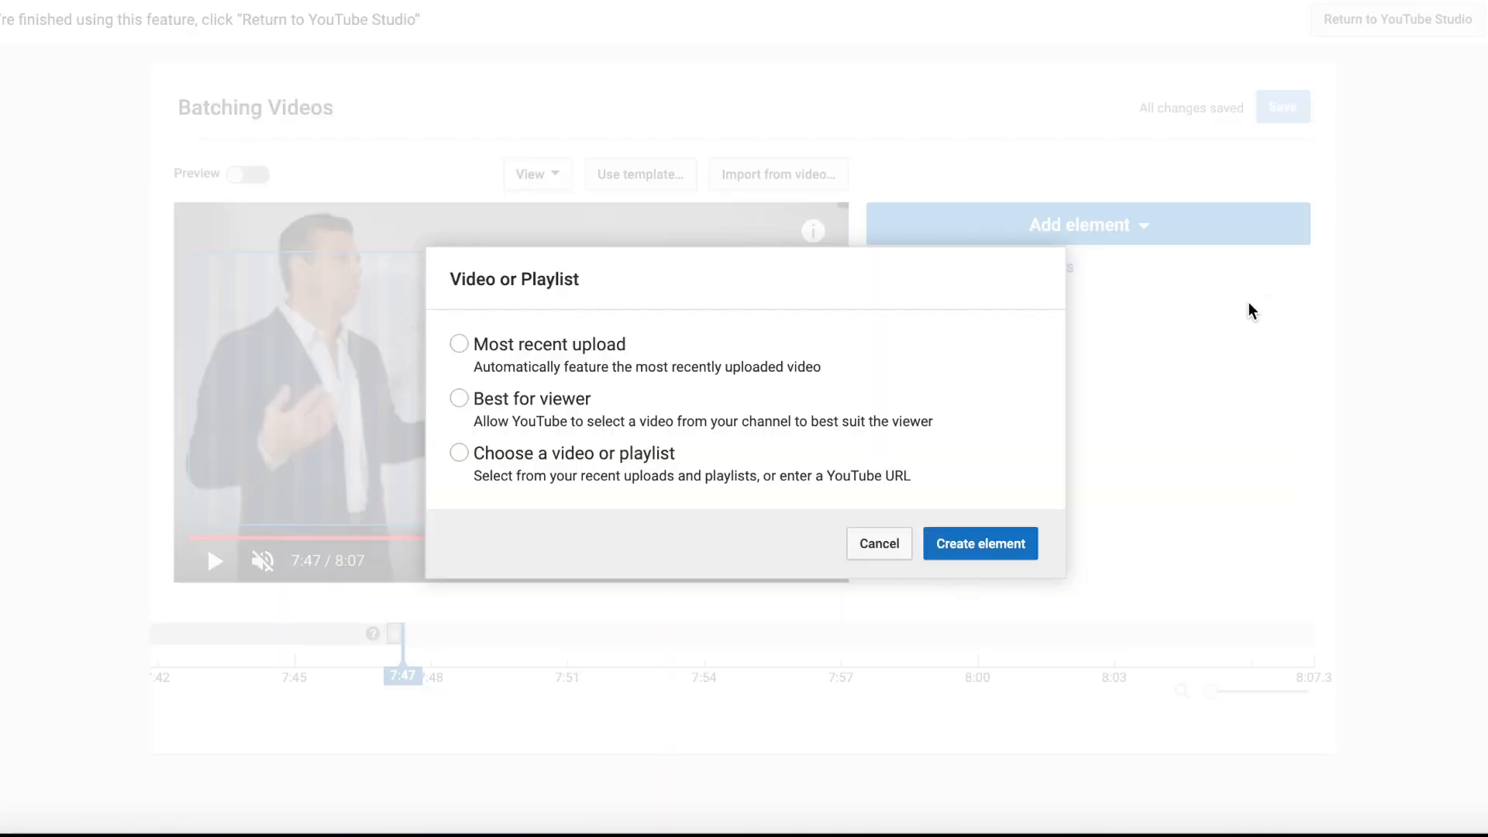
mouse_move(475, 349)
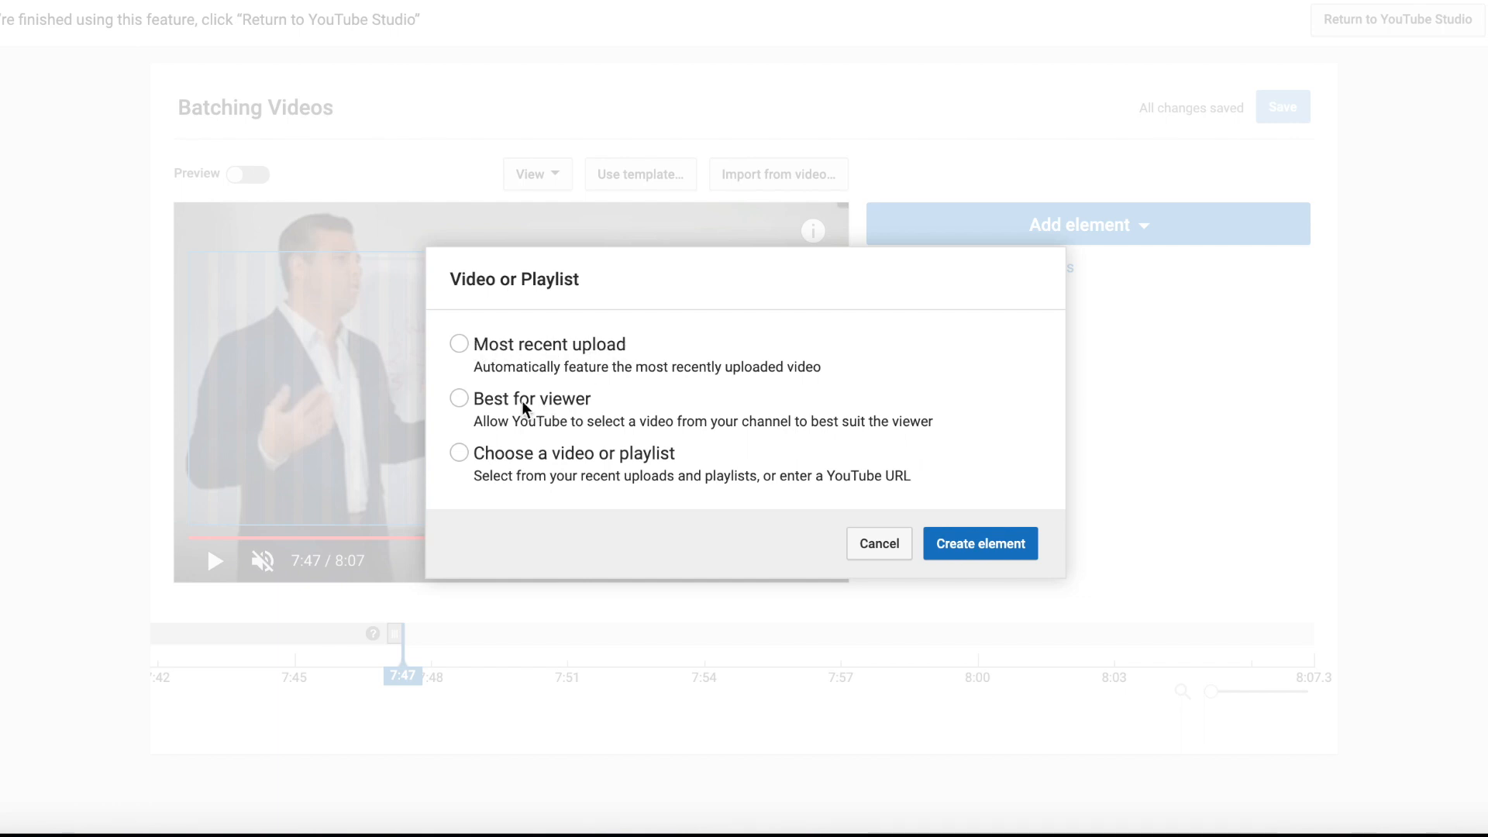
mouse_move(521, 412)
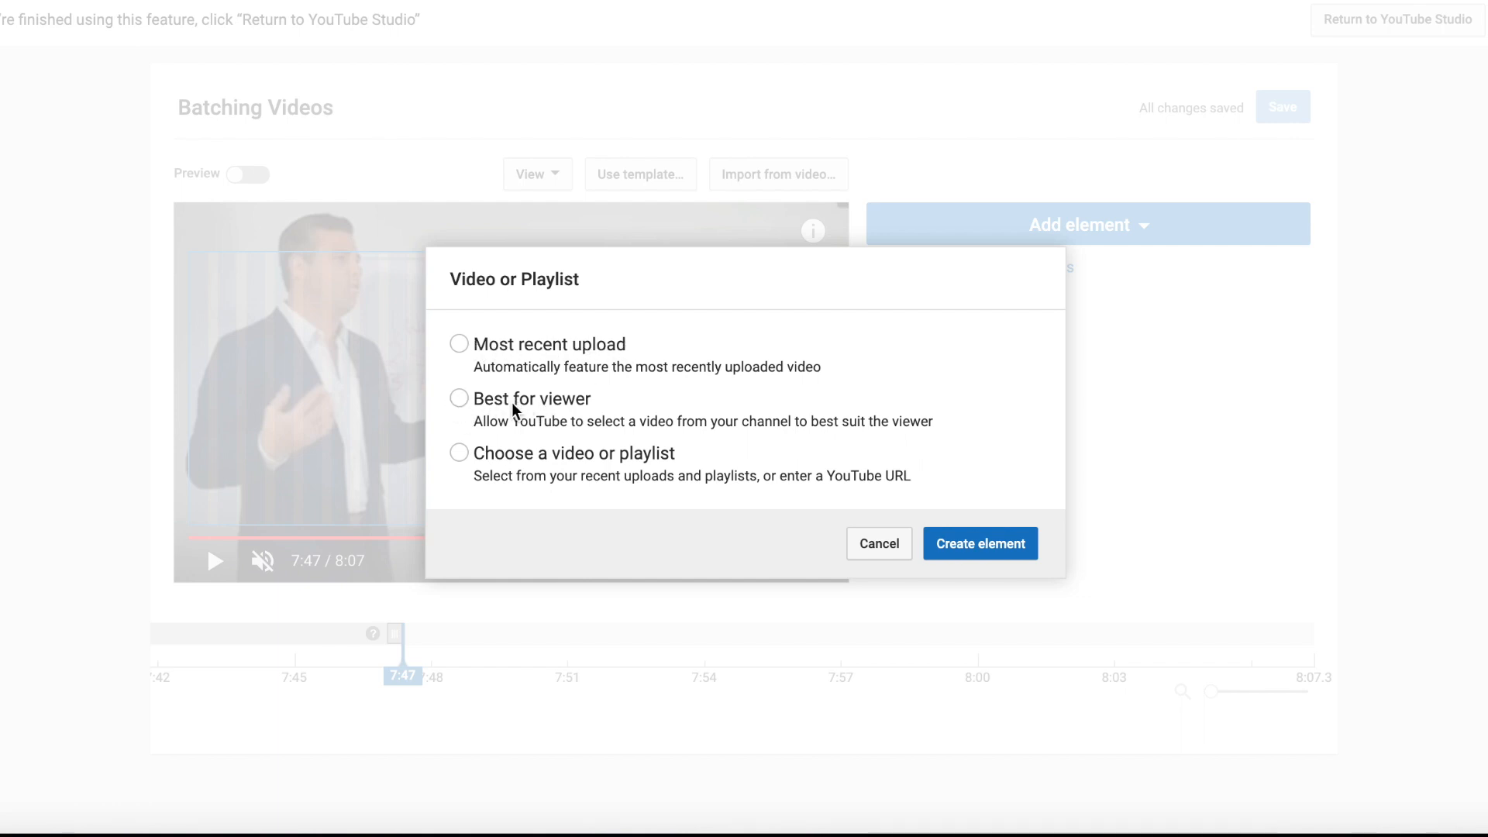
mouse_move(505, 420)
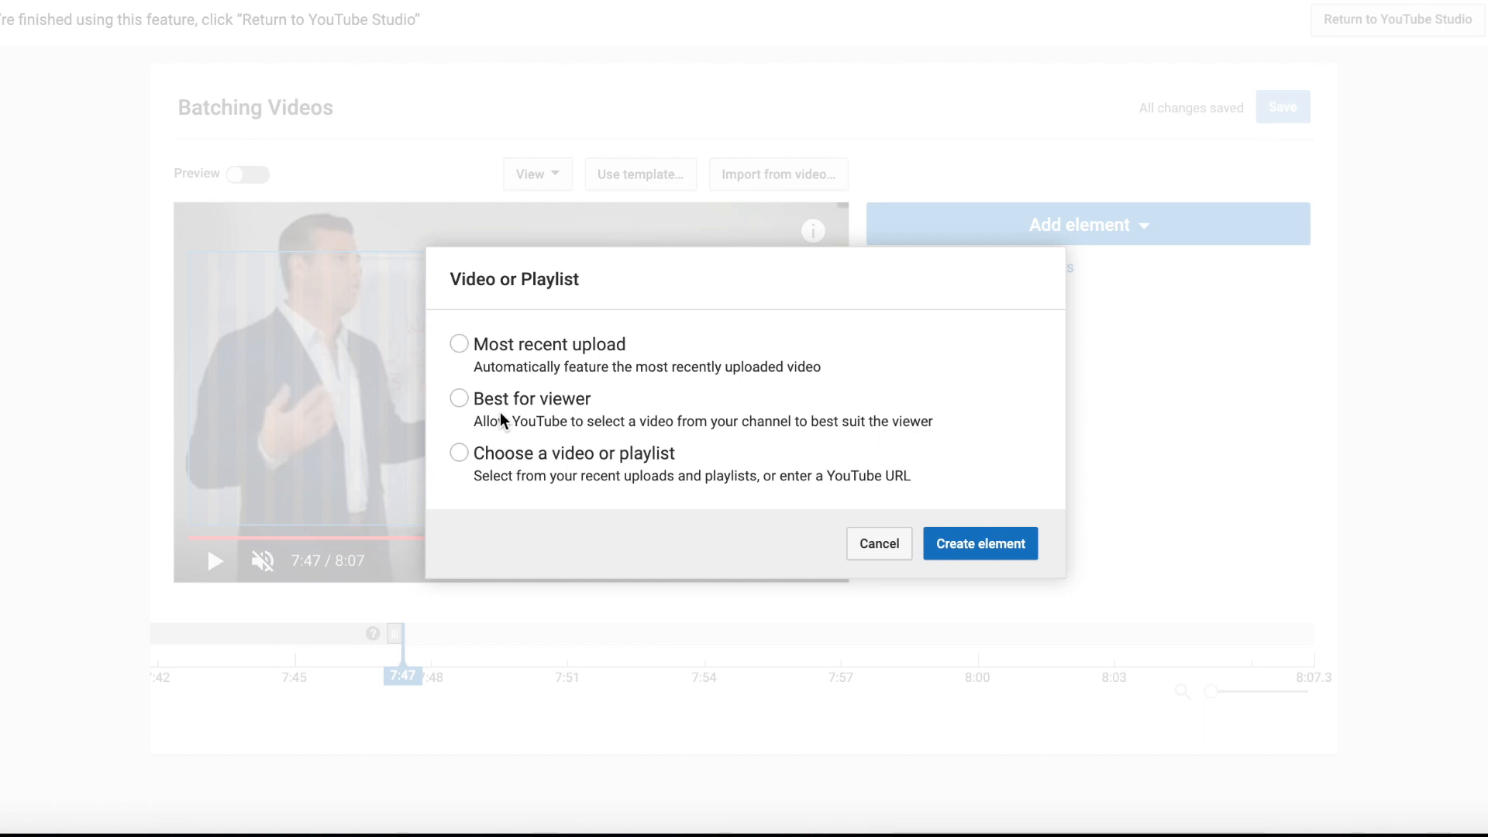
mouse_move(594, 414)
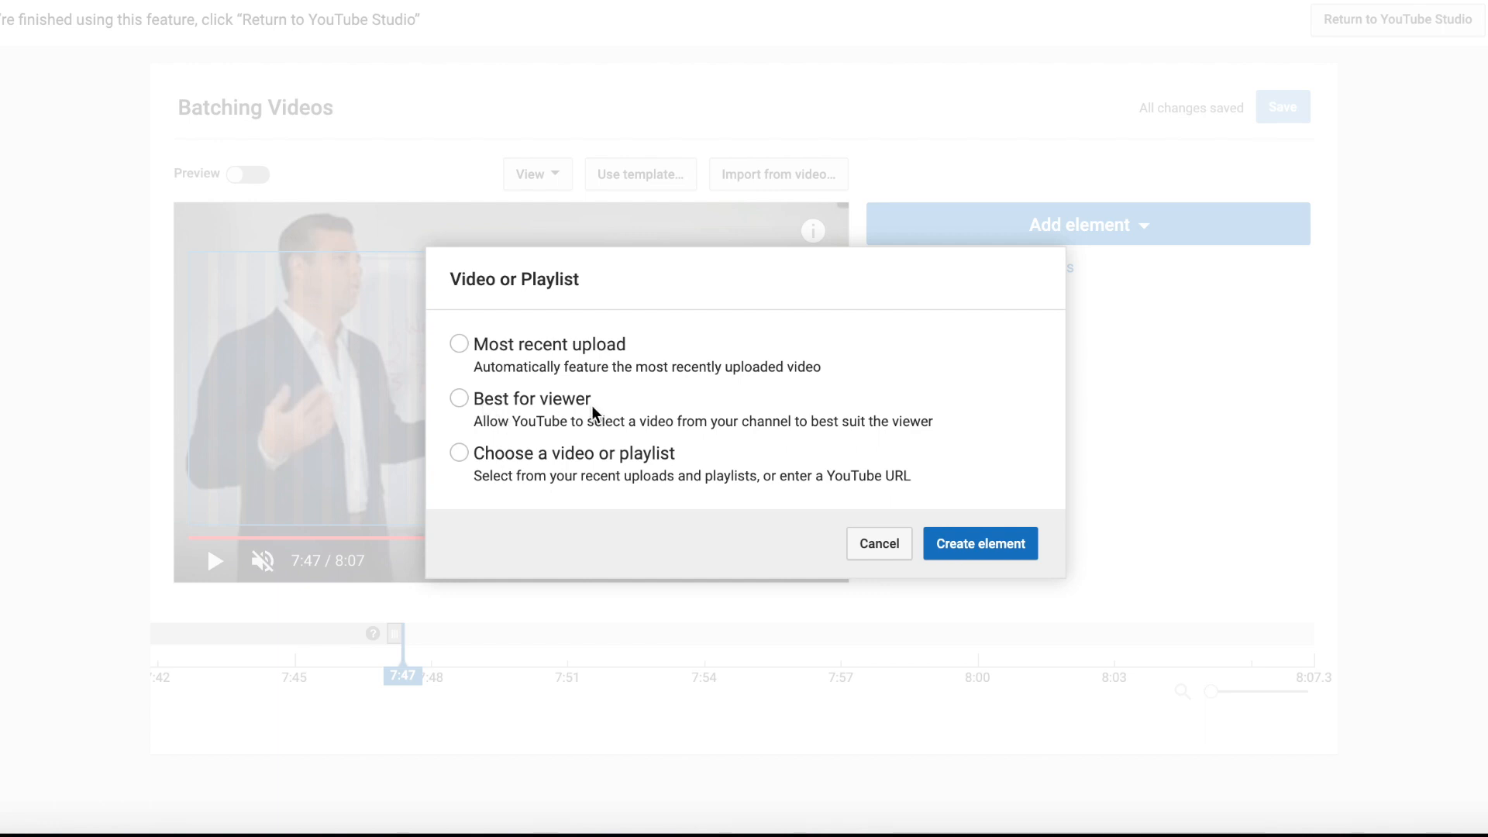
mouse_move(565, 463)
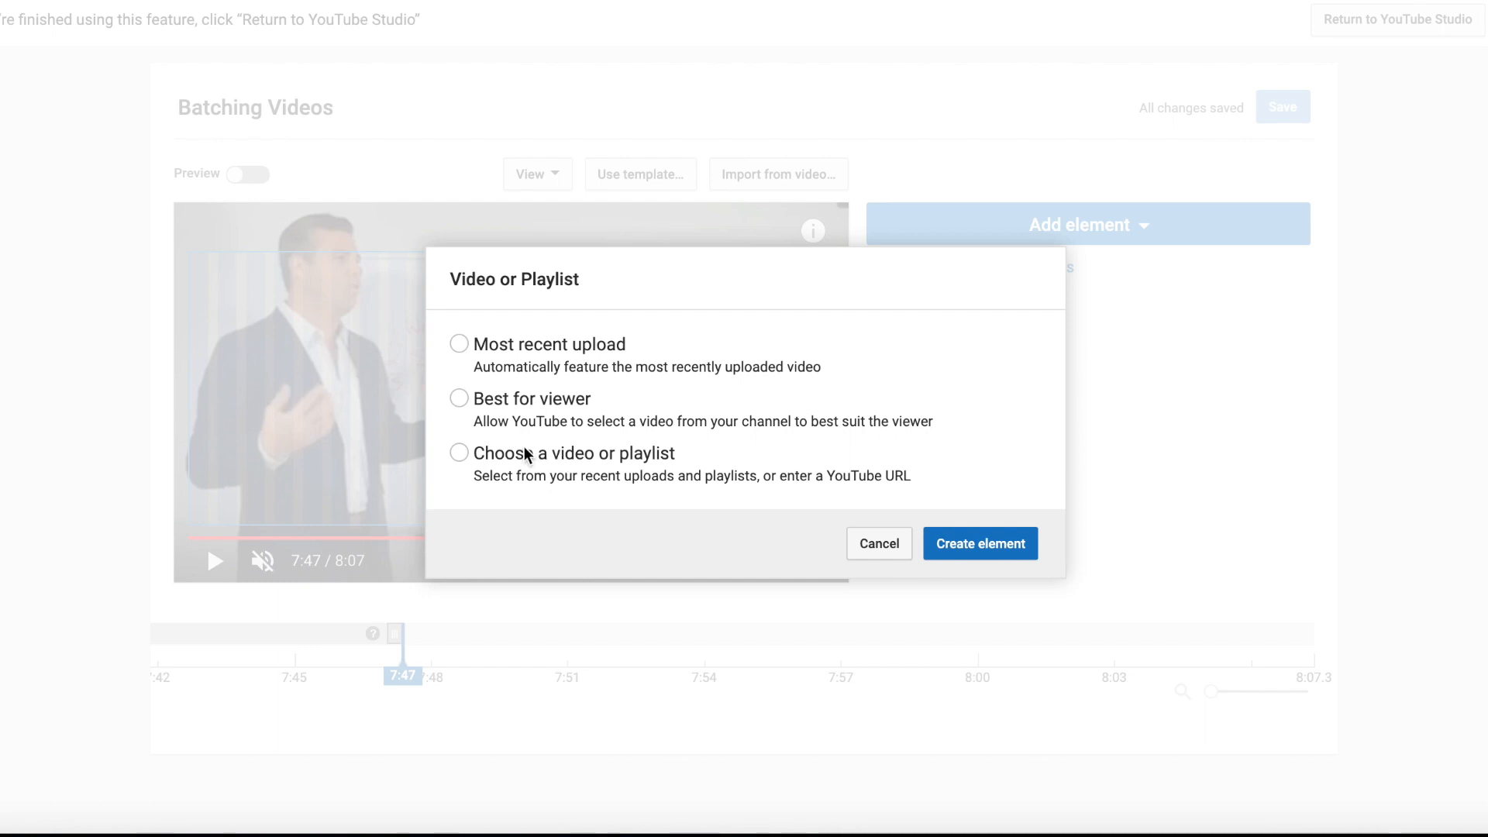
mouse_move(208, 307)
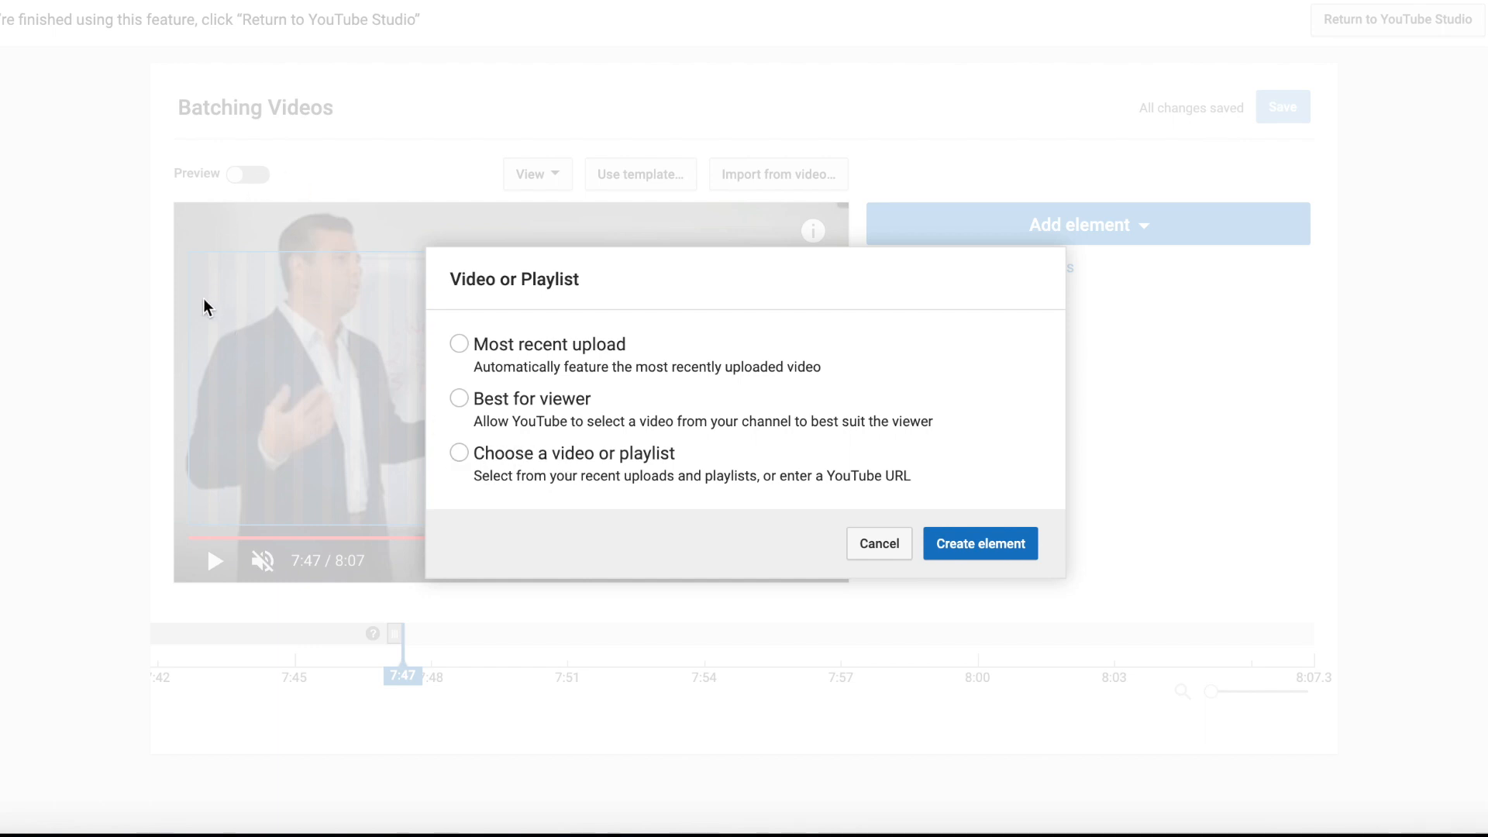
mouse_move(403, 299)
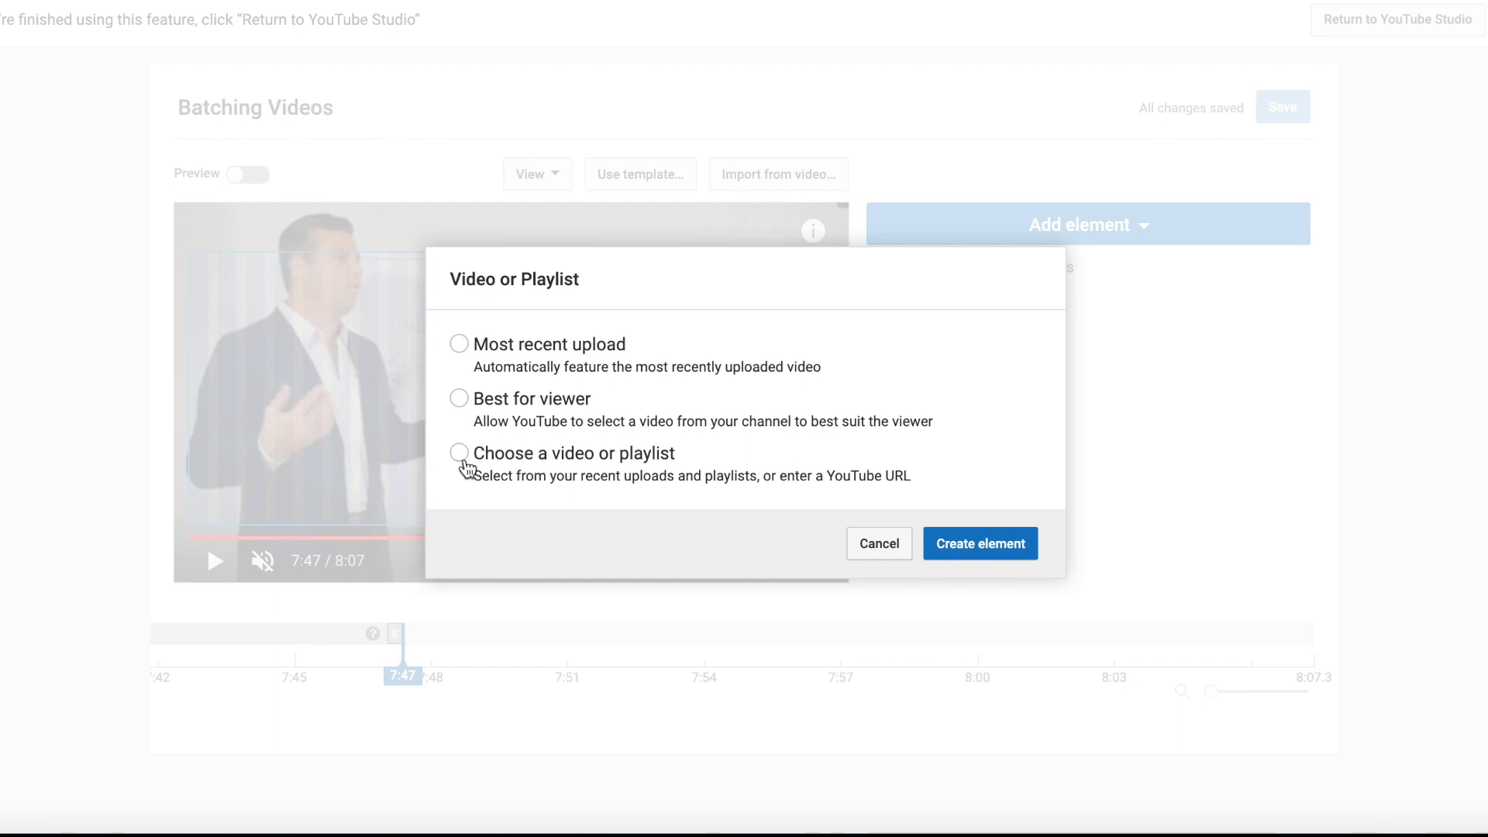
mouse_move(643, 471)
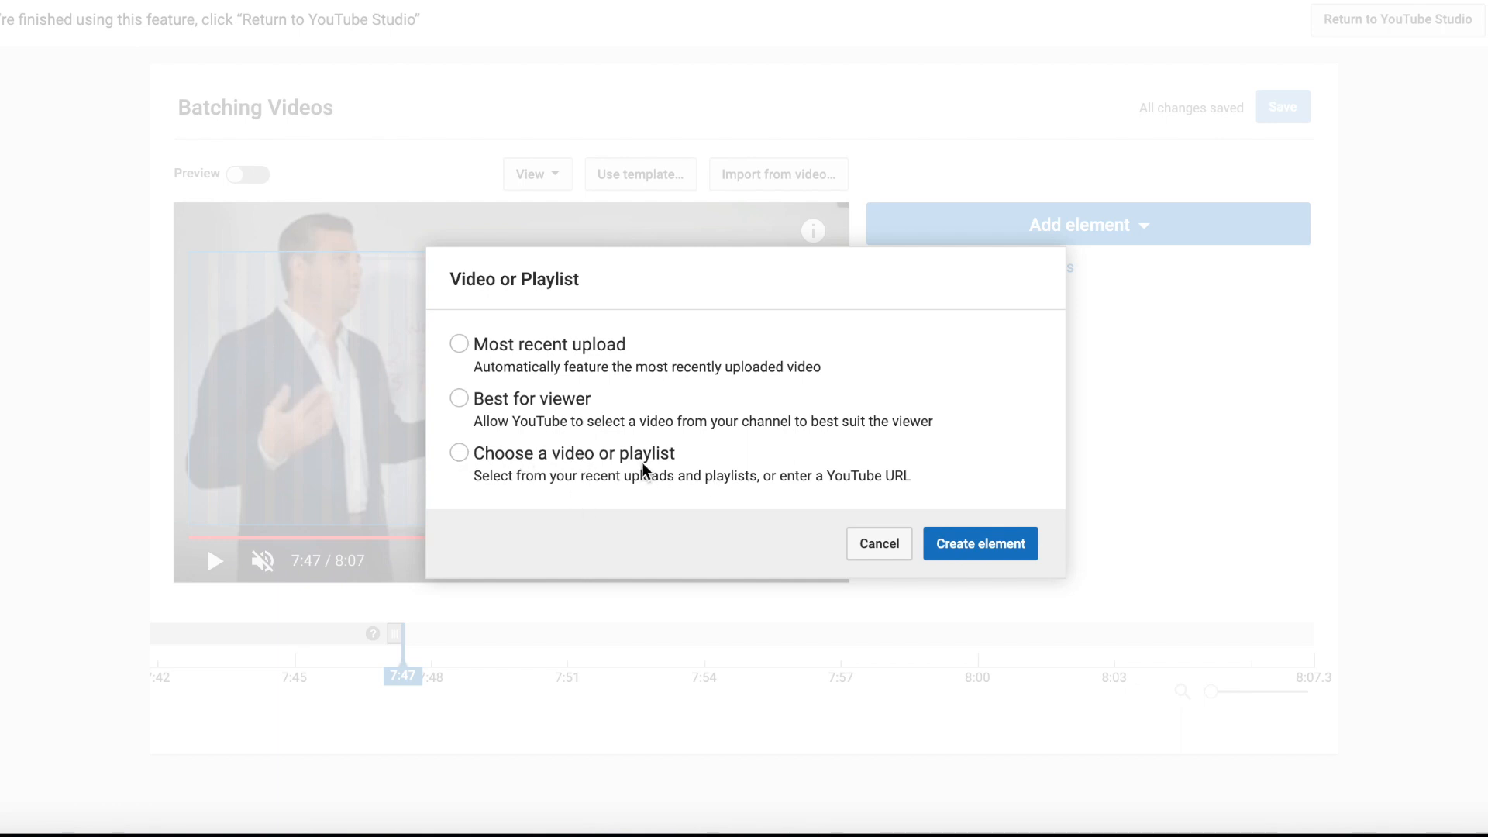
mouse_move(557, 522)
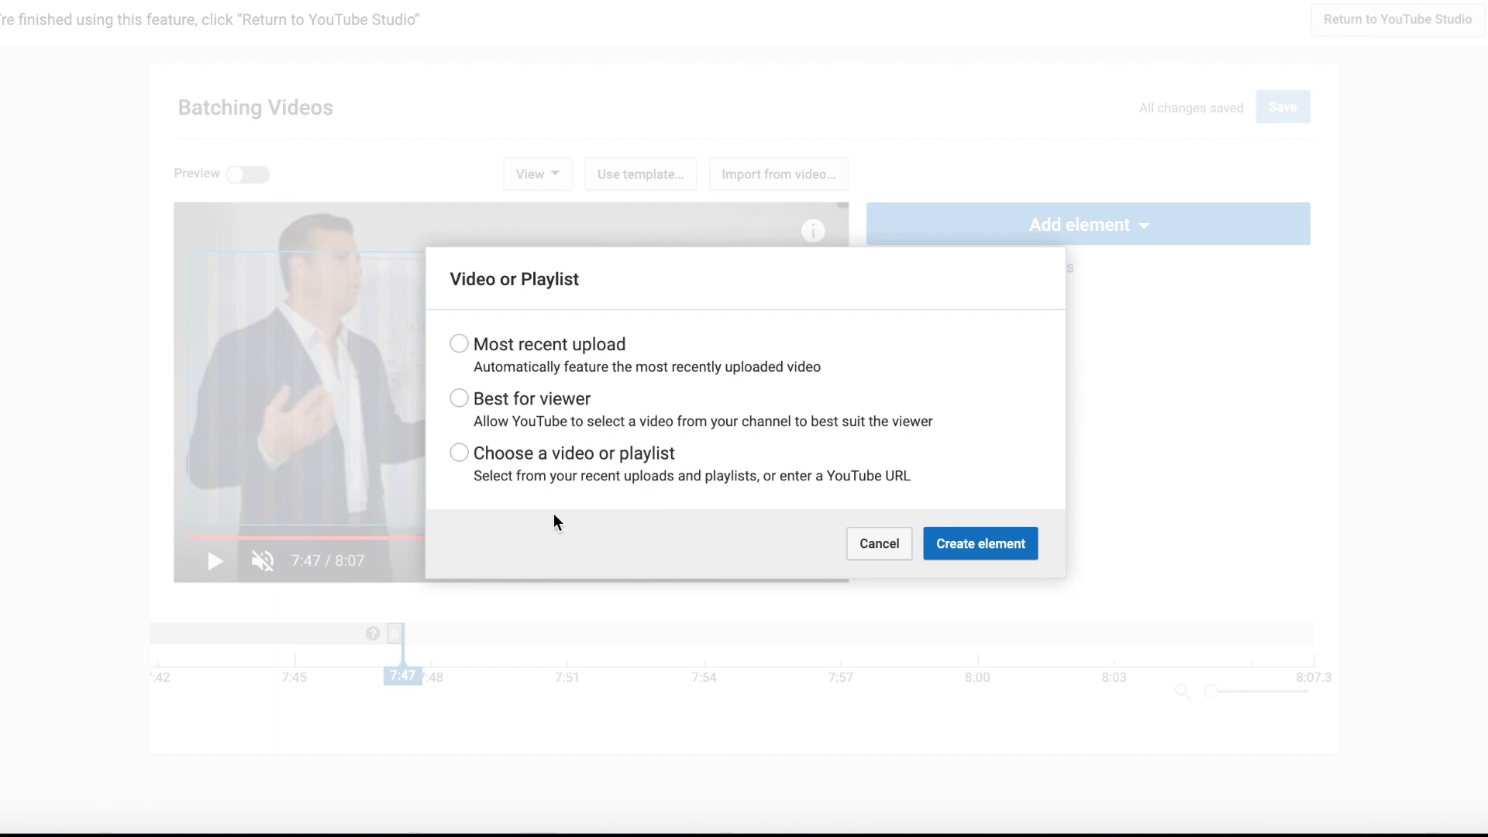
mouse_move(701, 527)
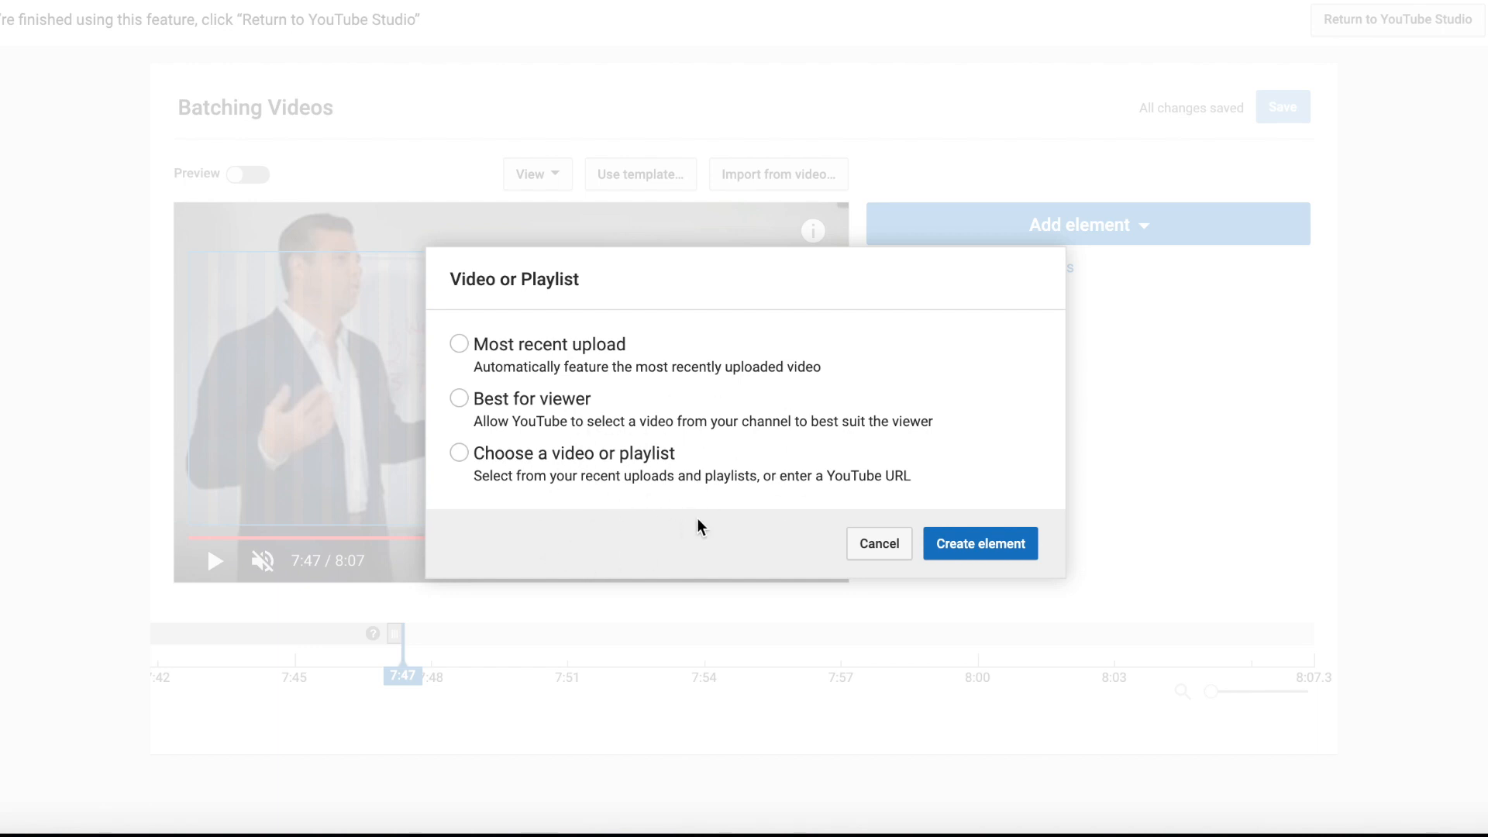
mouse_move(784, 484)
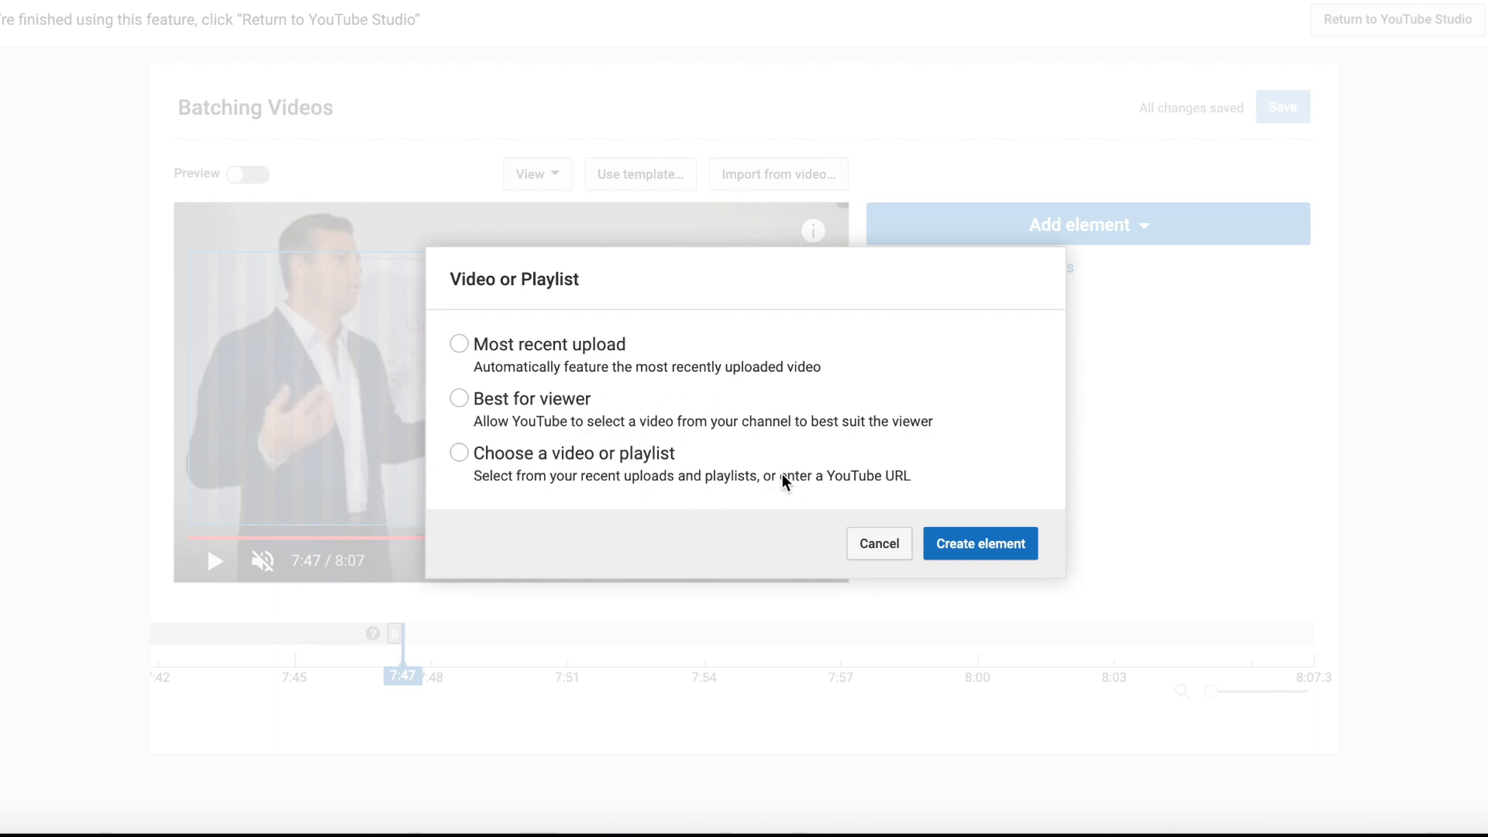
mouse_move(770, 493)
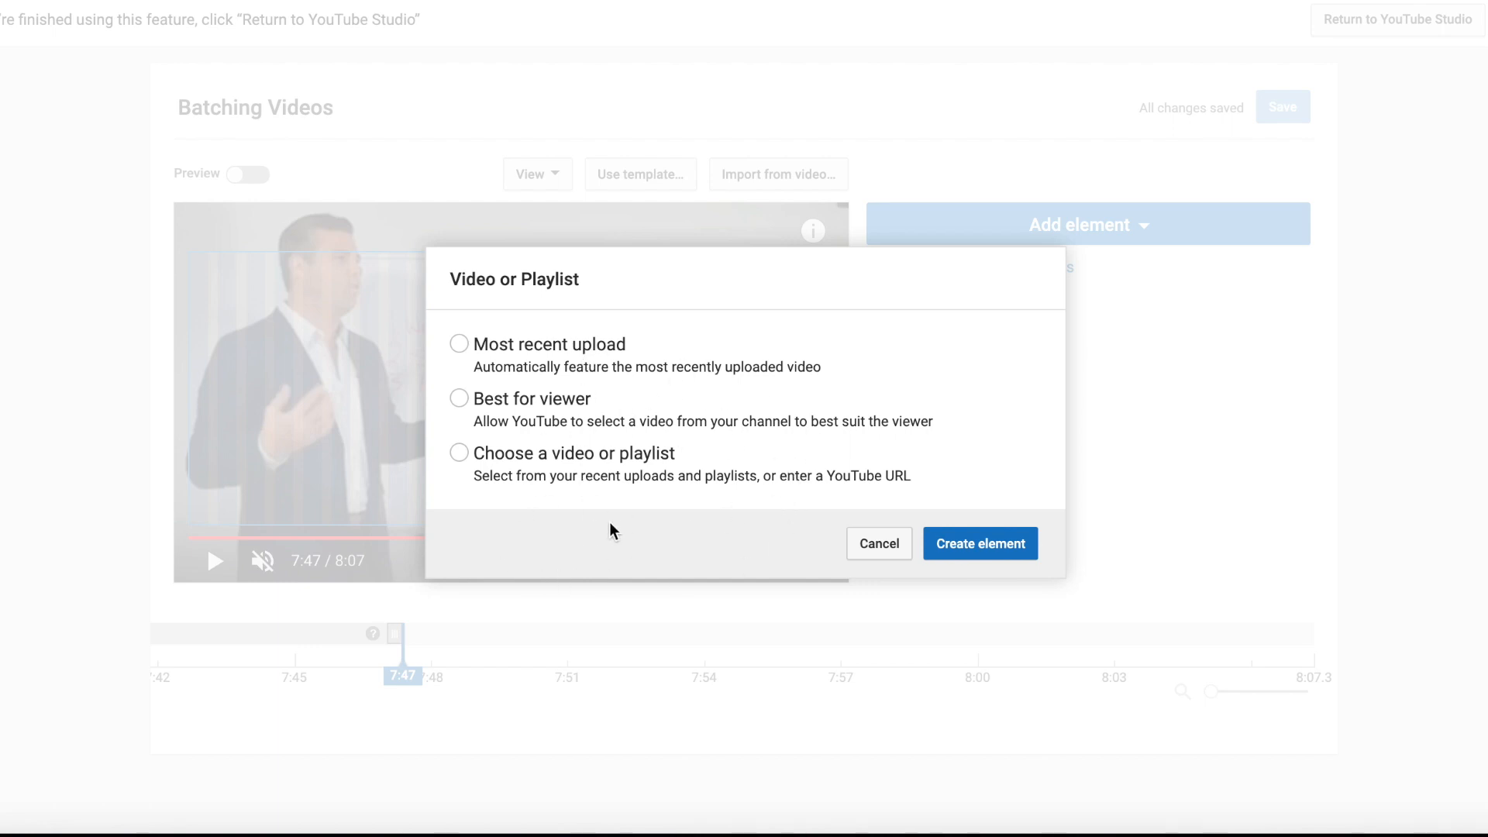
mouse_move(610, 544)
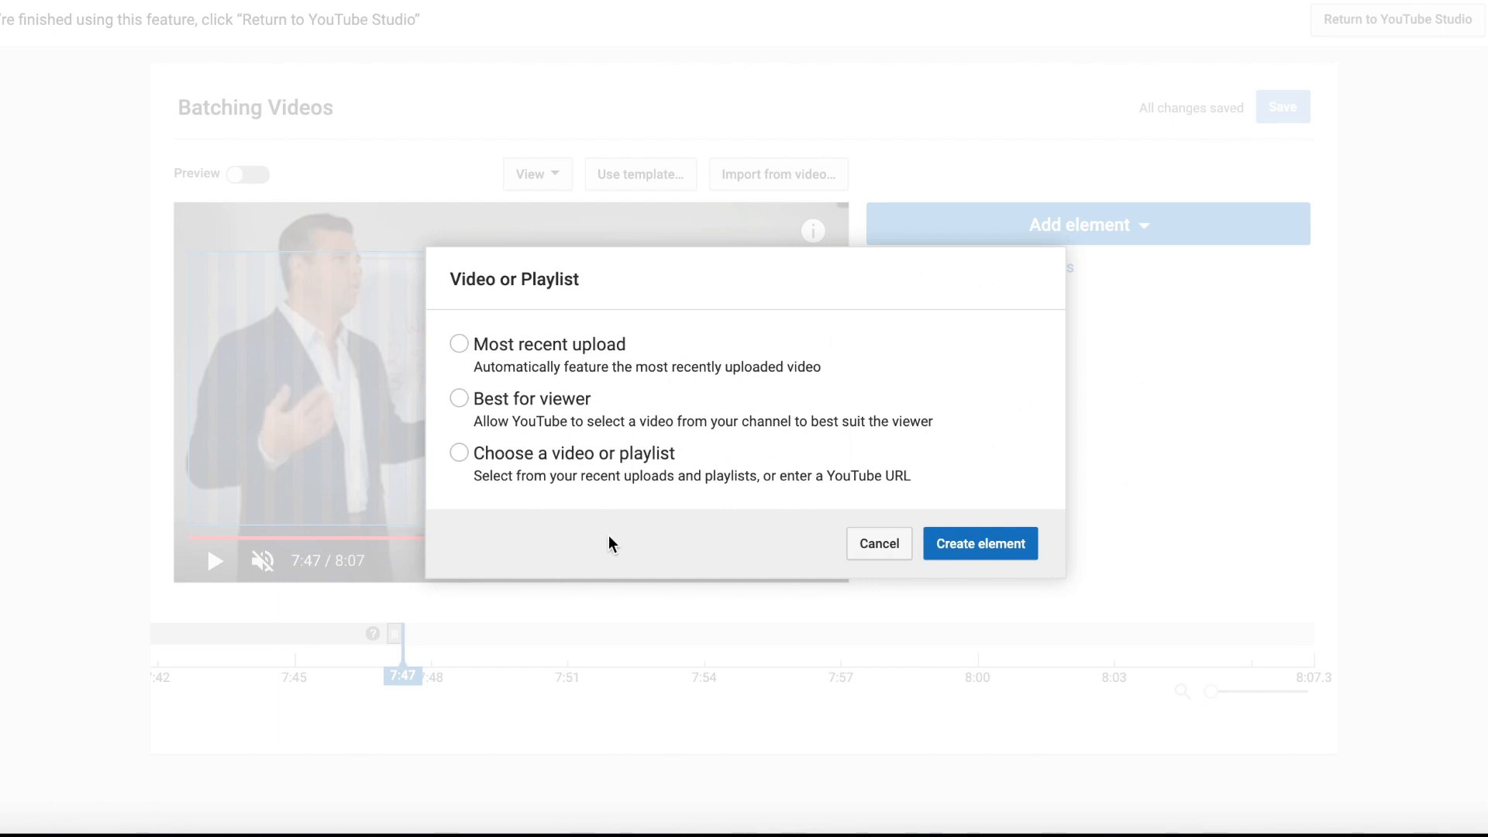
mouse_move(502, 493)
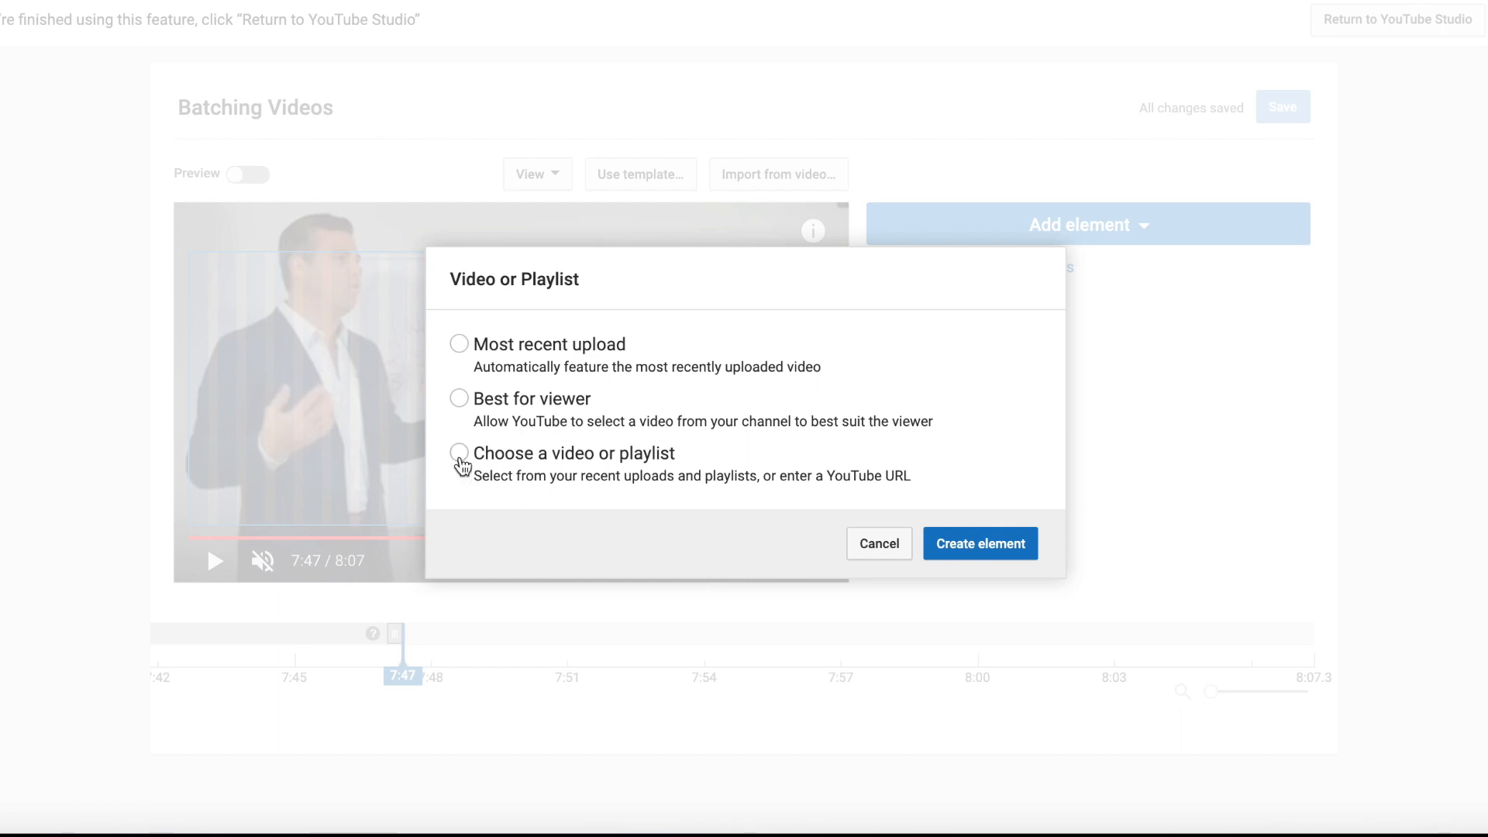
left_click(459, 452)
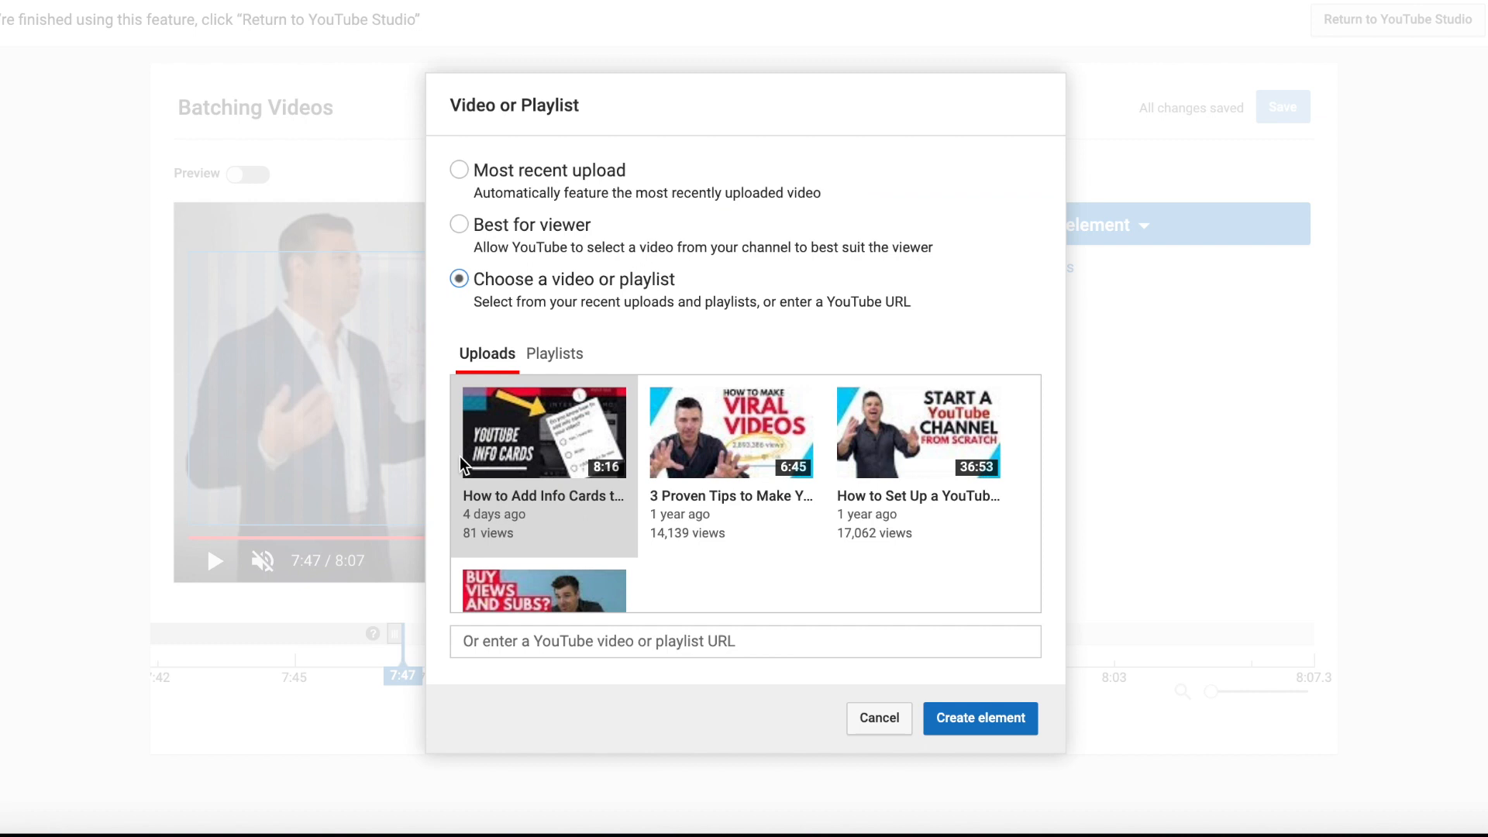
left_click(555, 353)
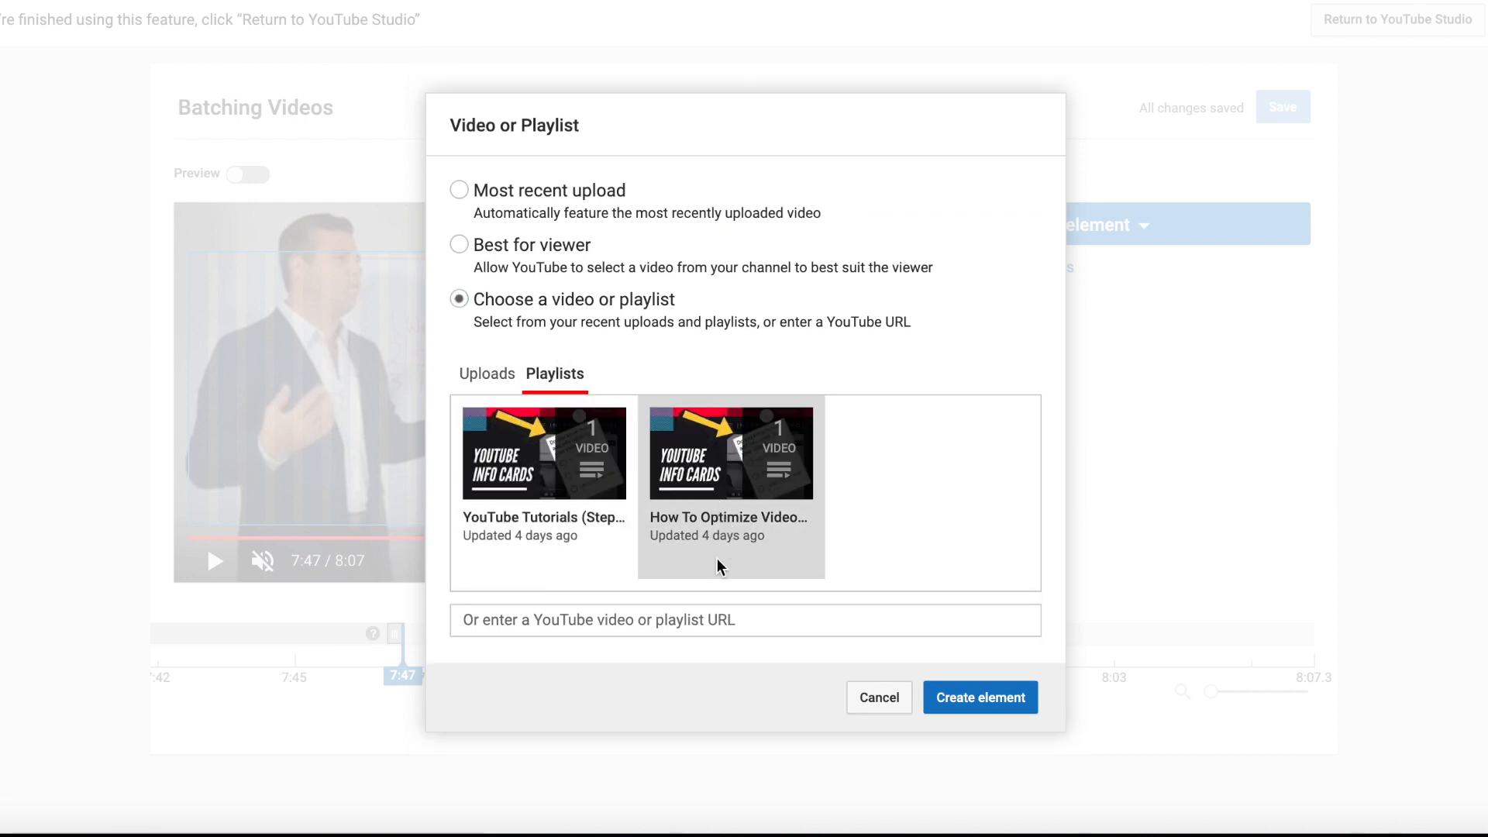
mouse_move(677, 527)
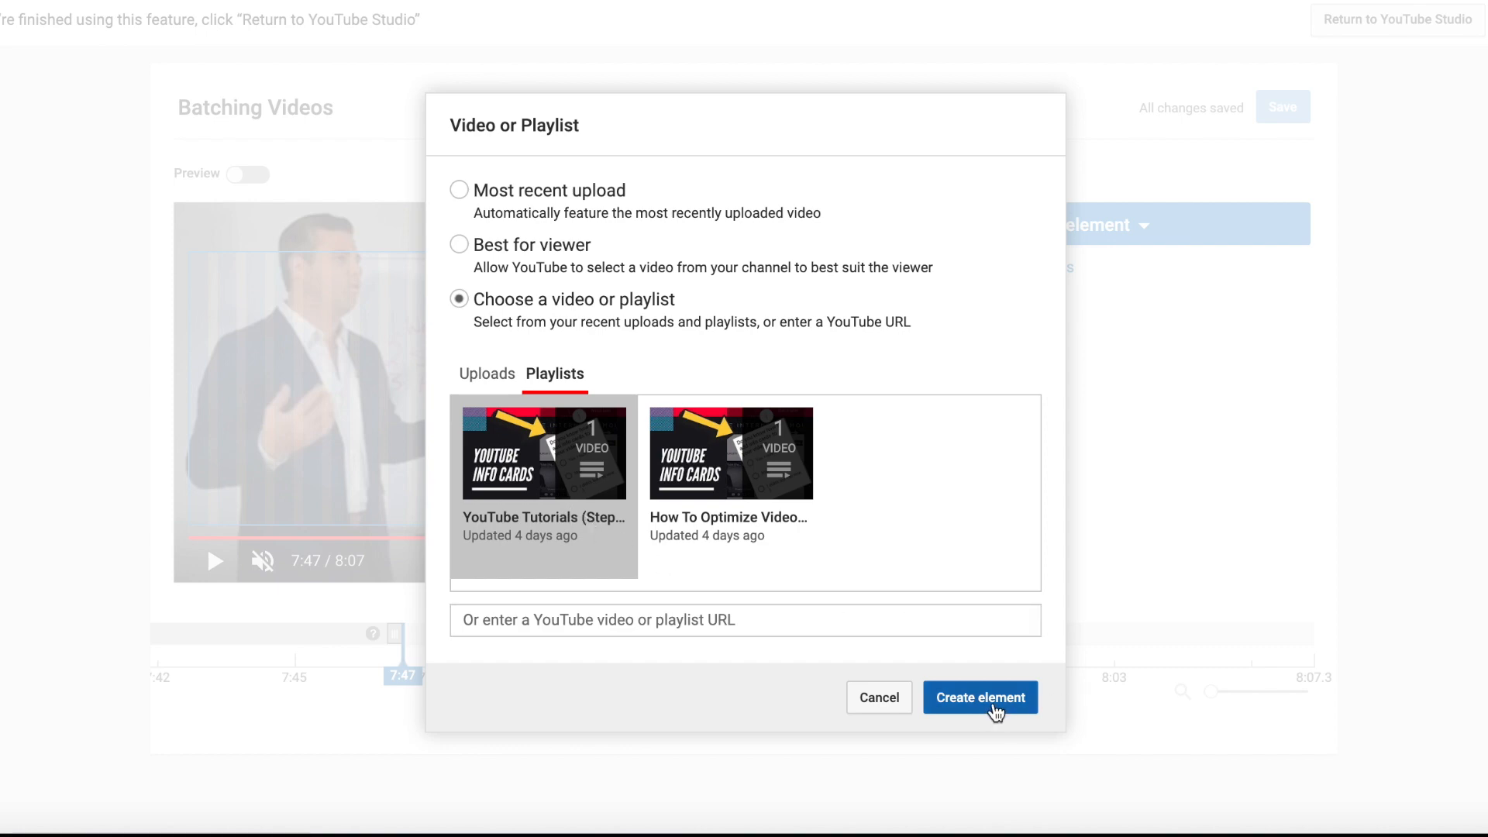
left_click(980, 698)
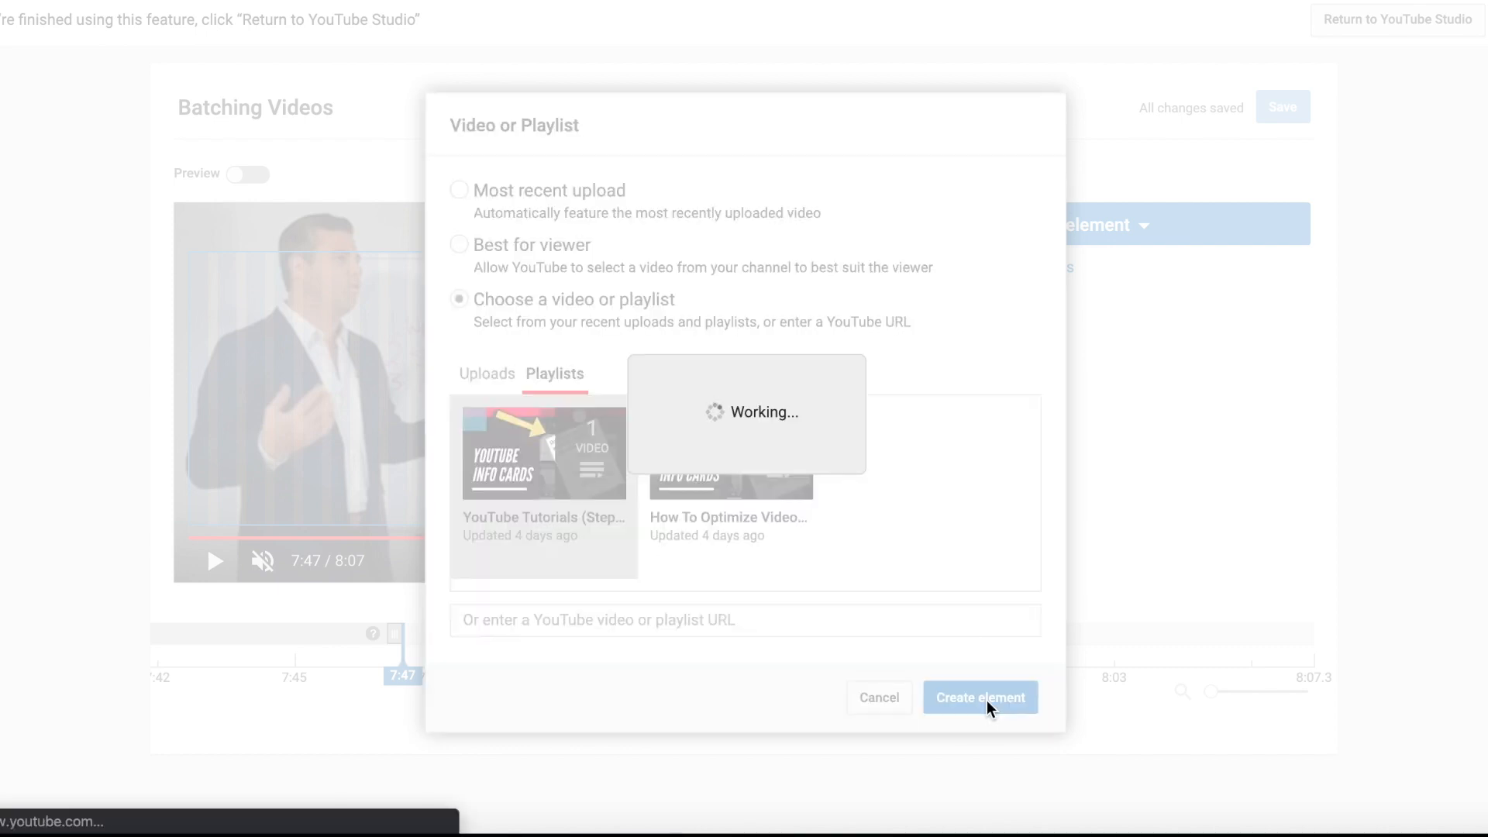
left_click(980, 698)
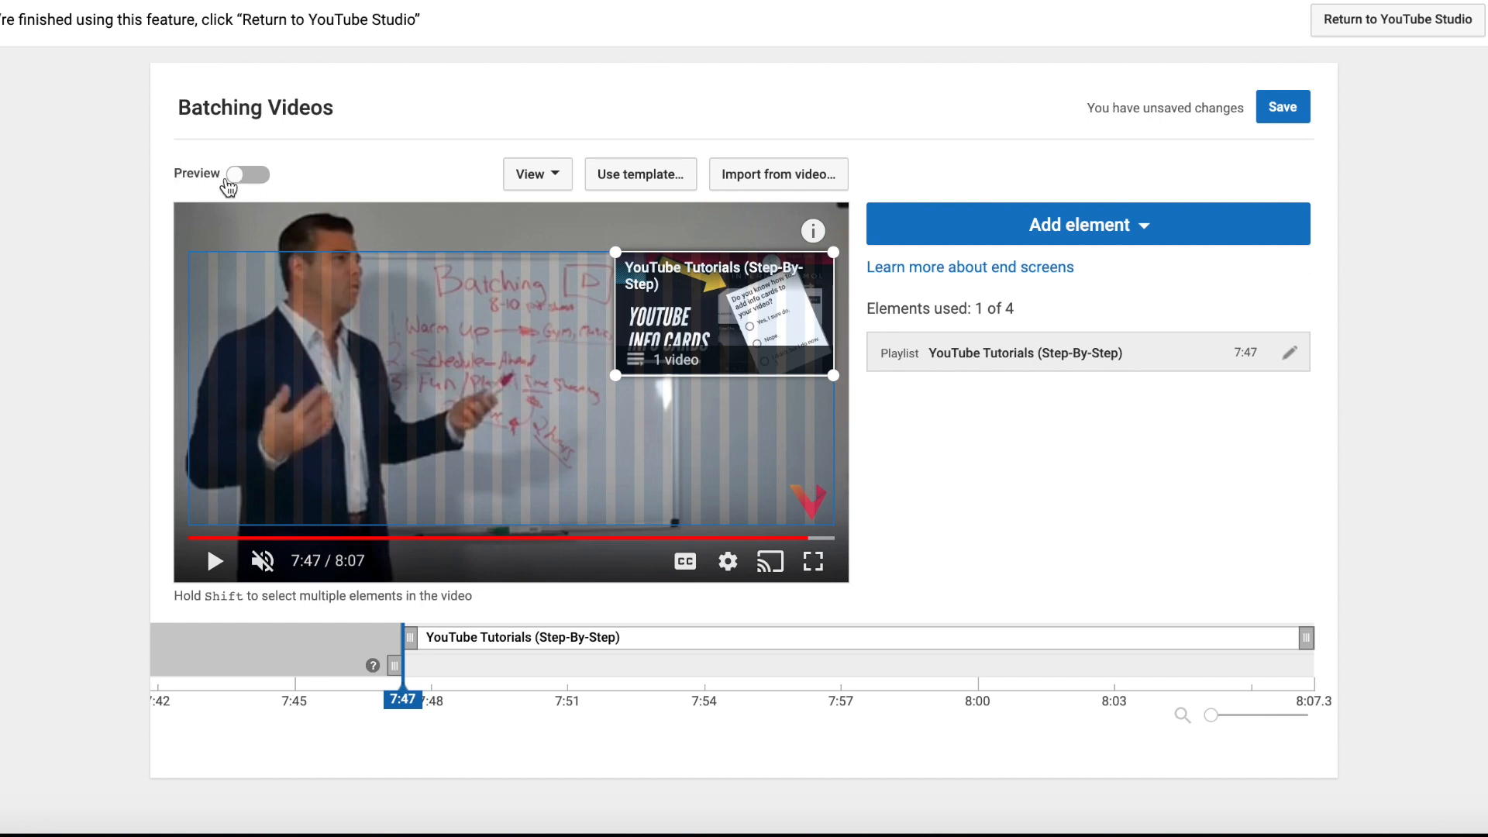
left_click(245, 175)
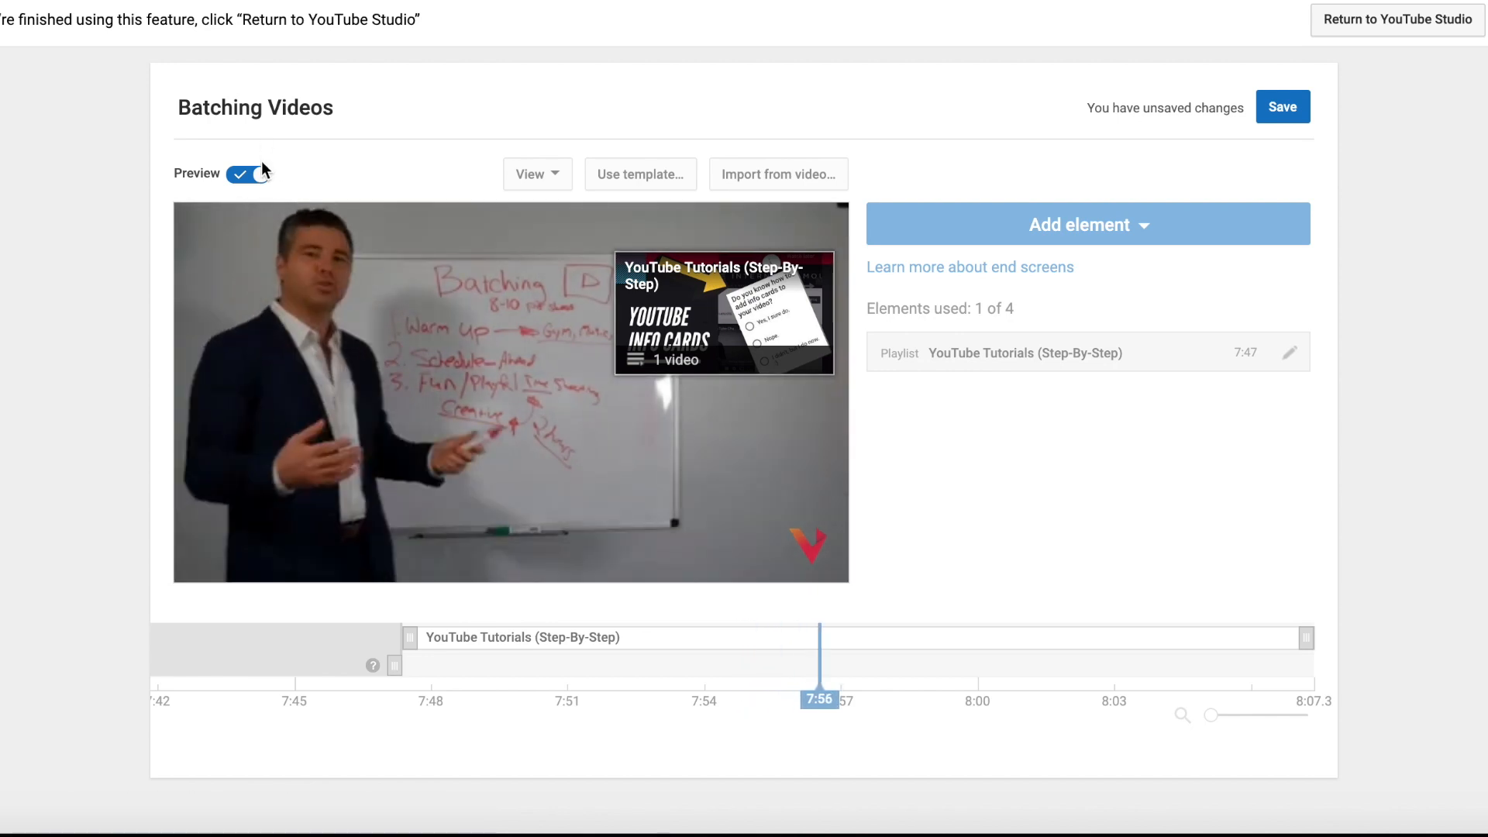
left_click(246, 174)
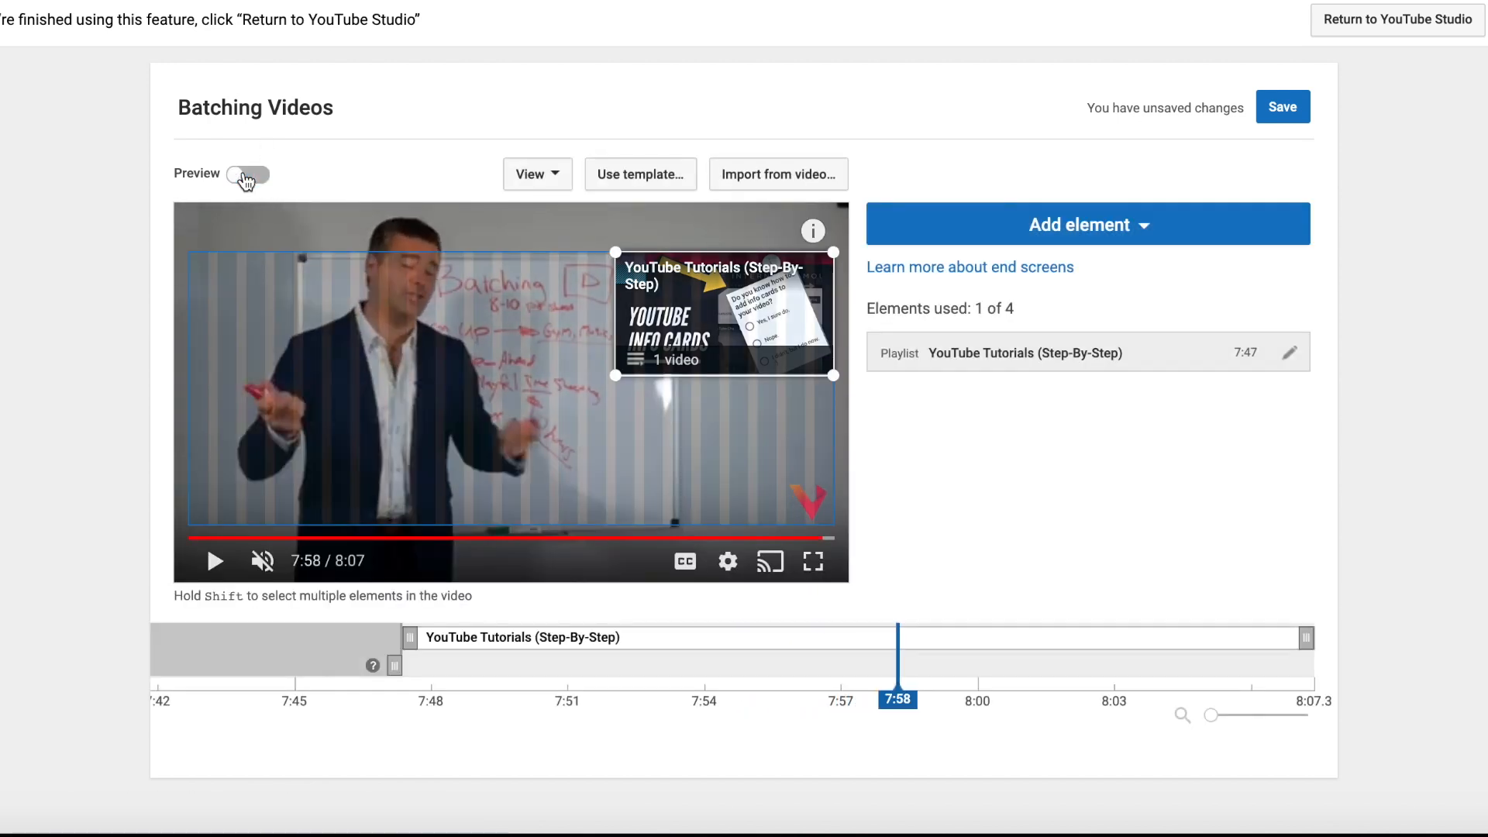
left_click(247, 175)
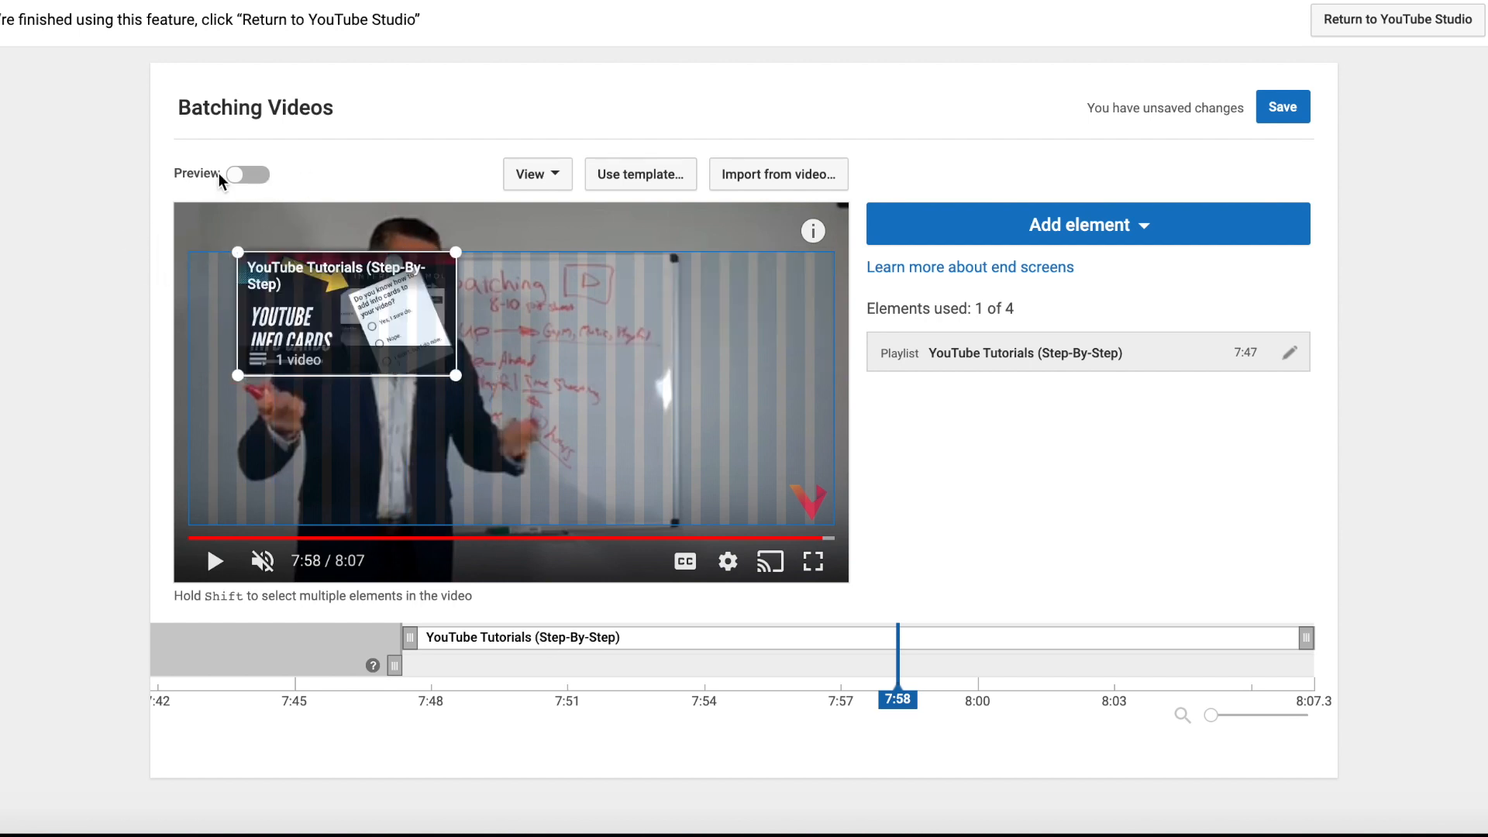
left_click(248, 175)
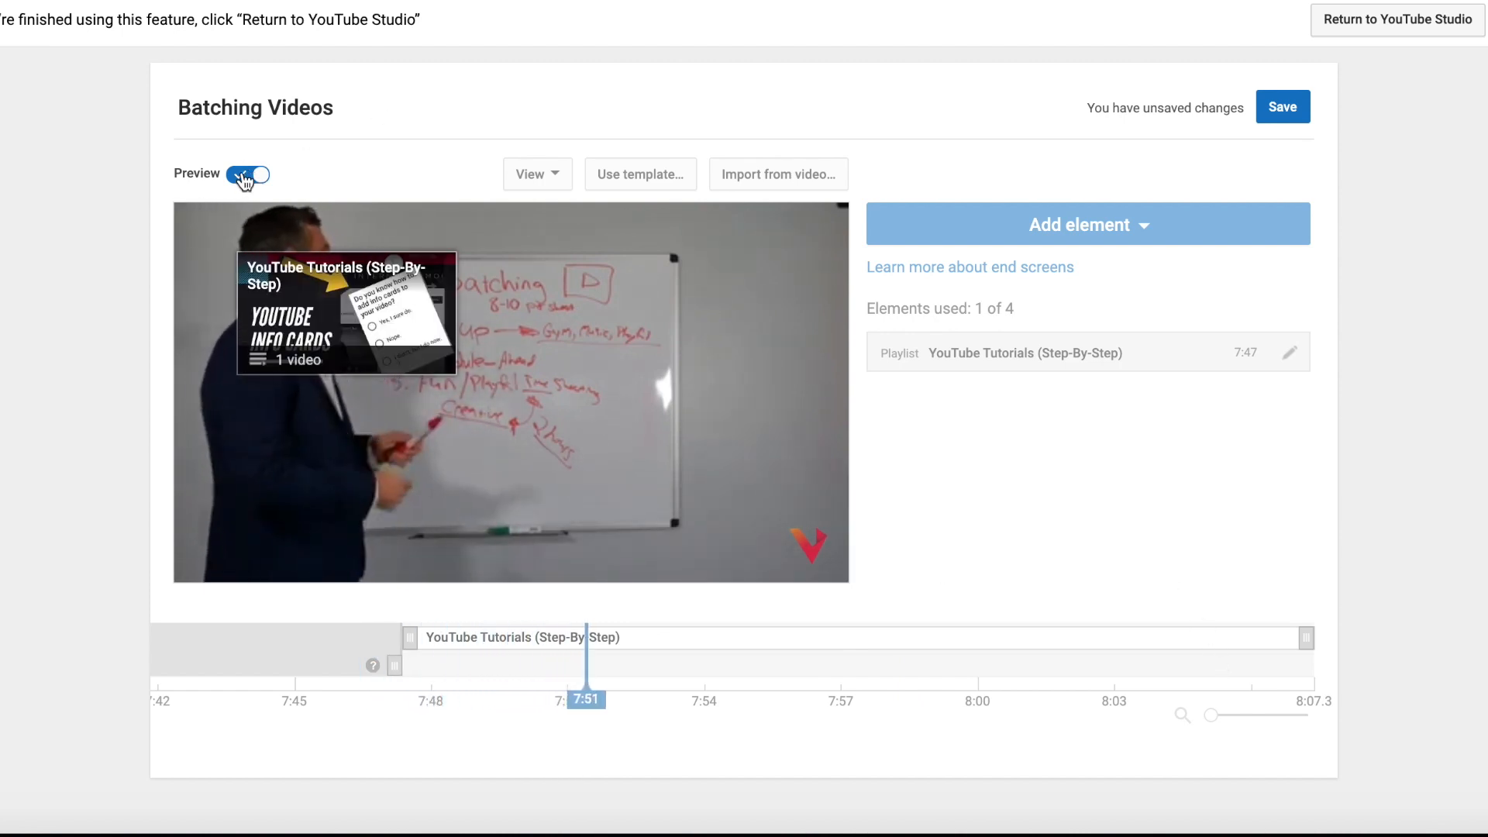
left_click(245, 175)
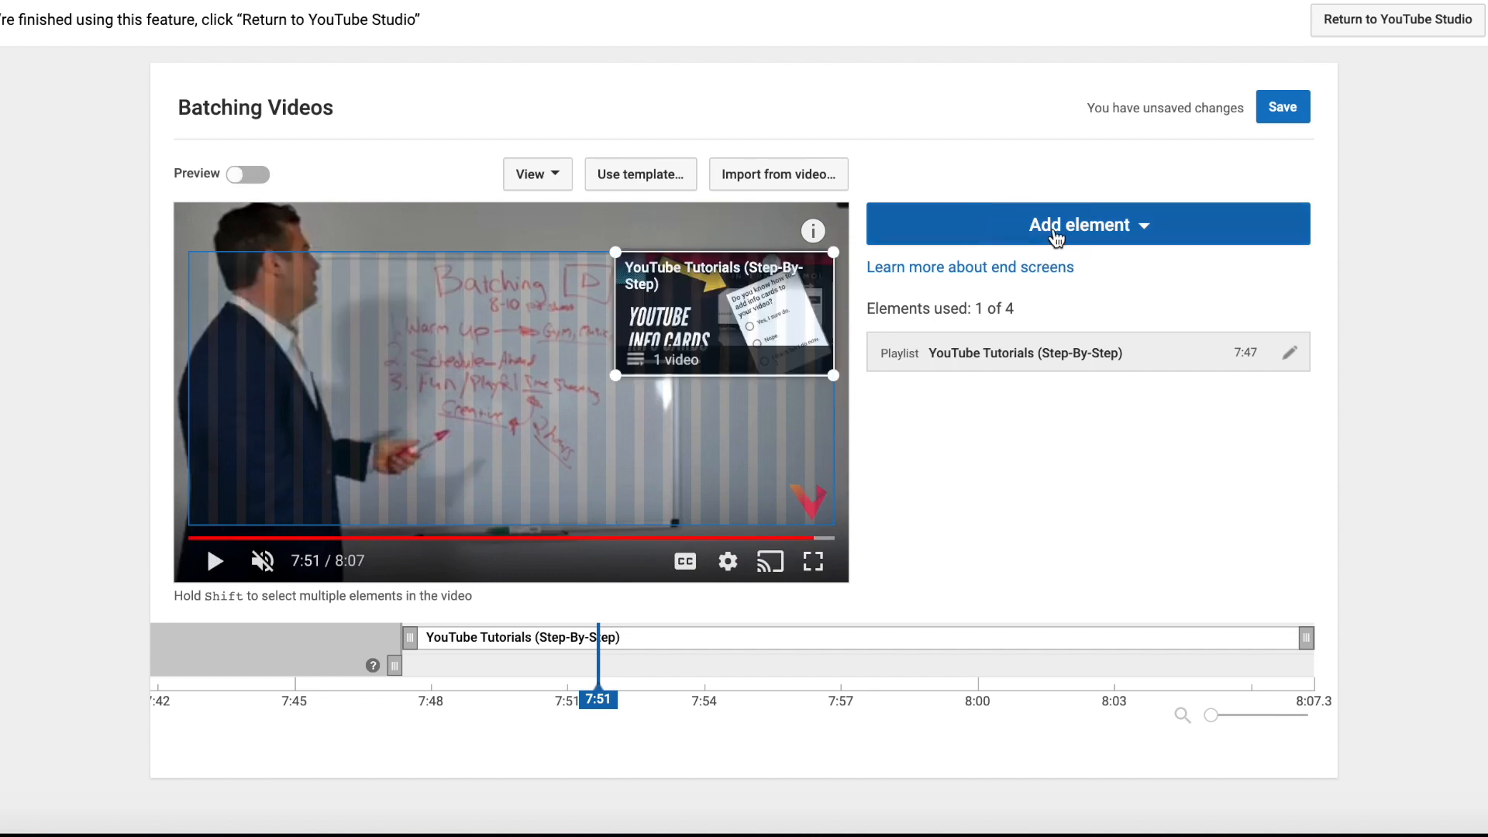
mouse_move(1192, 197)
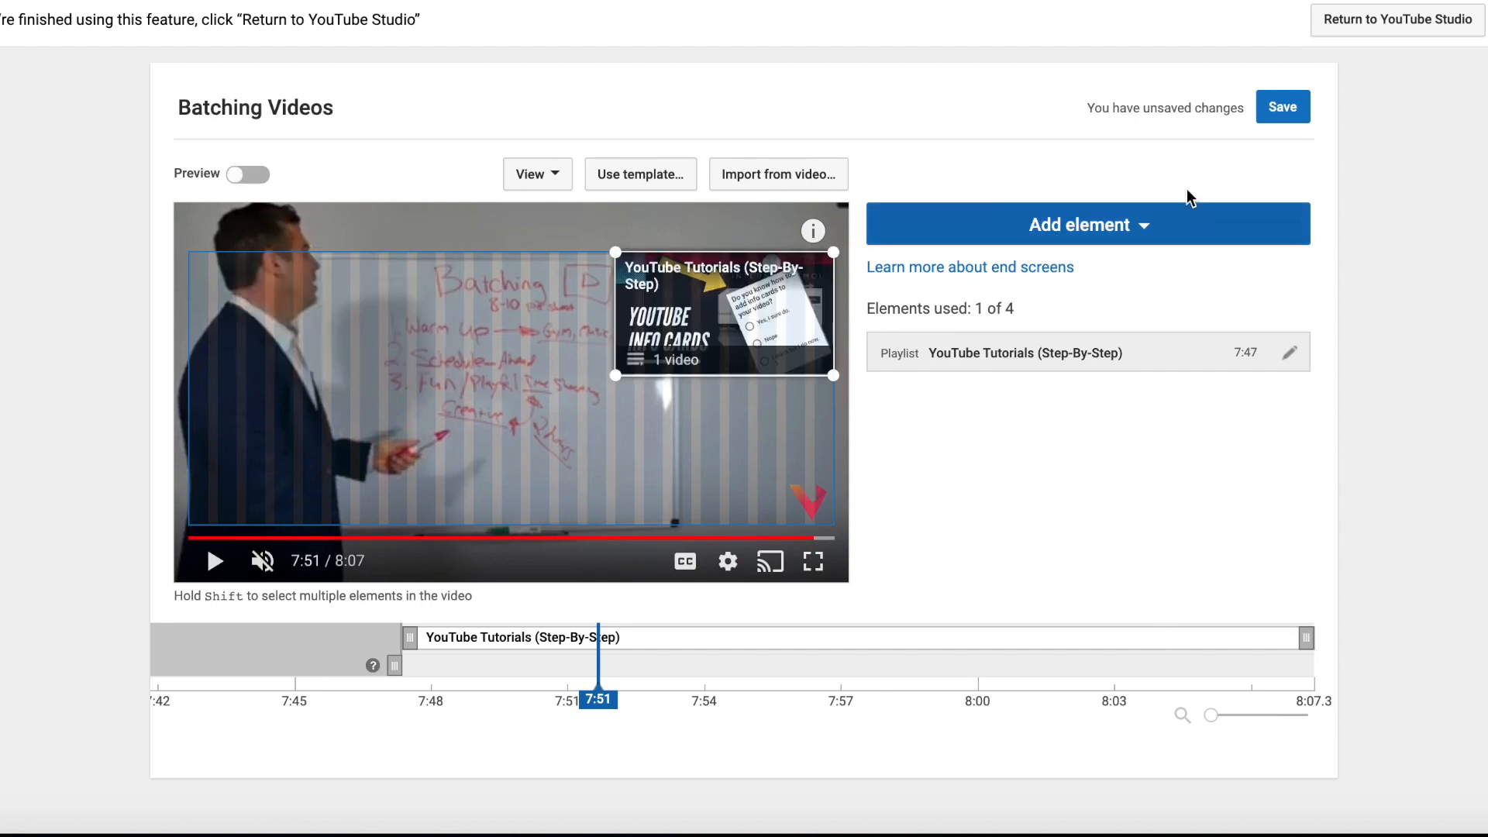
- Add a Viewership subscribe element and drag it to the video's lower-left corner
left_click(1089, 223)
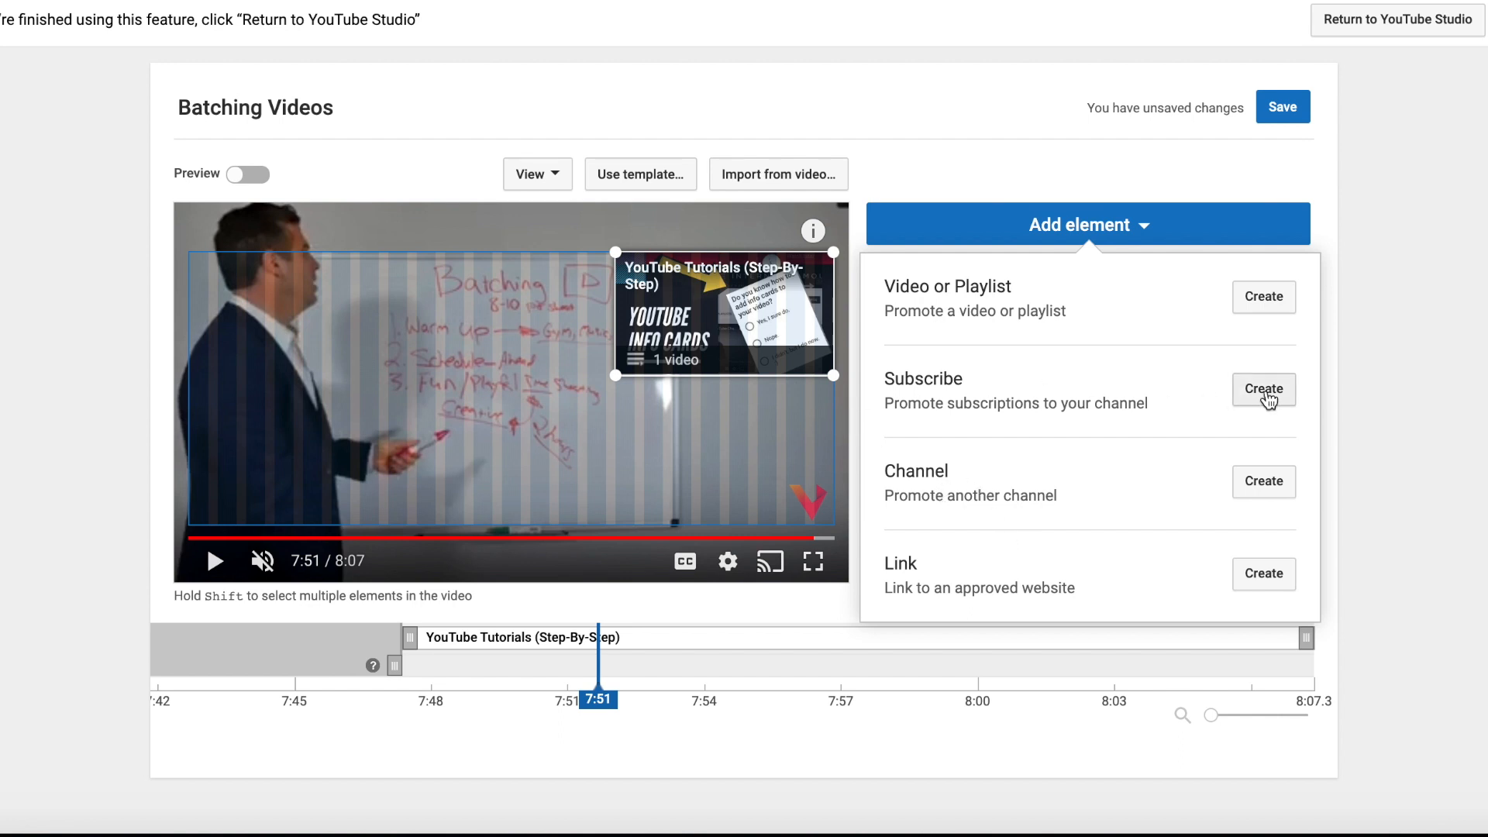
left_click(1263, 389)
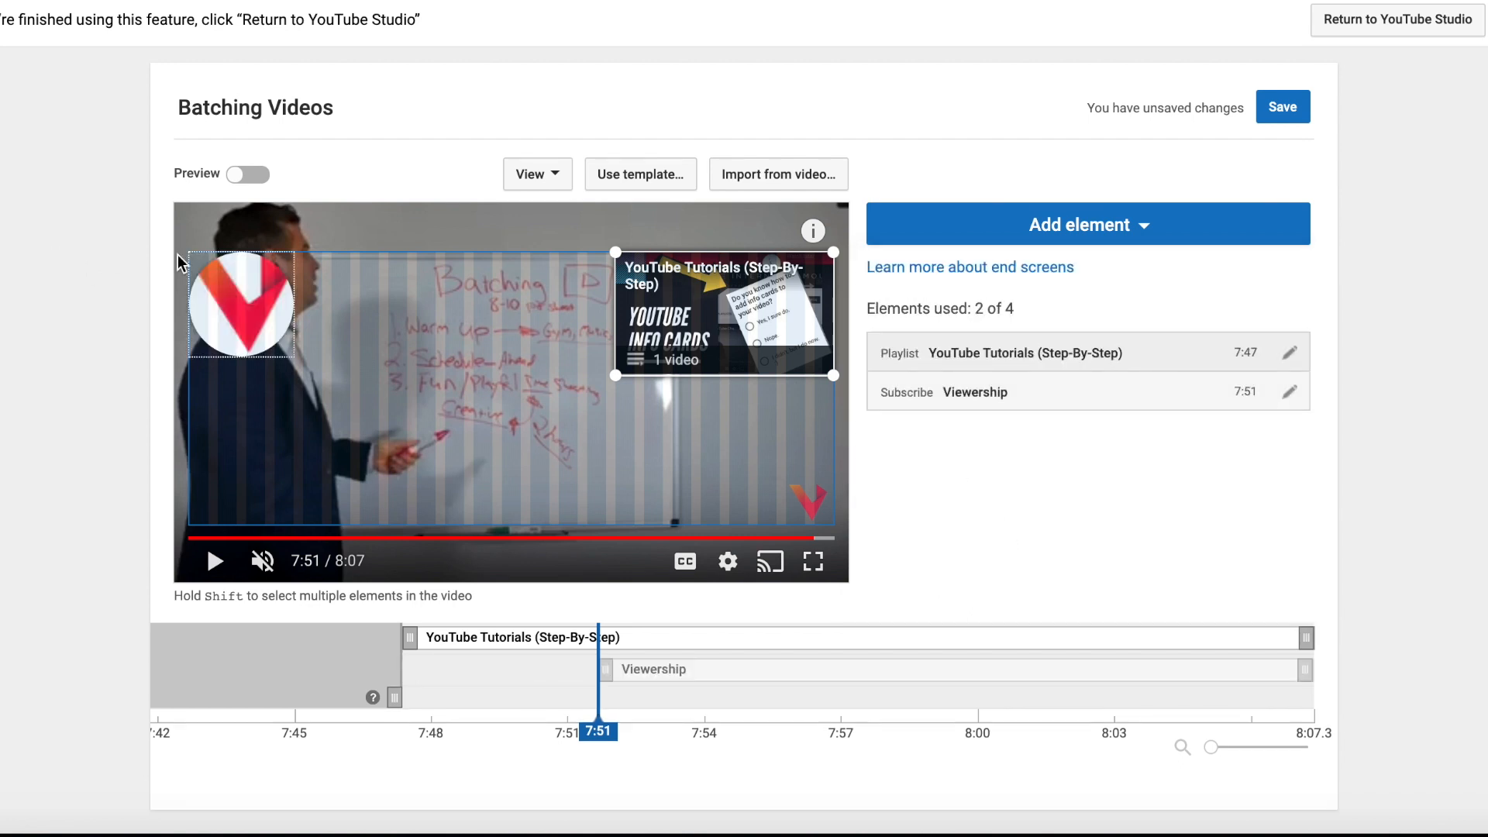
mouse_move(255, 107)
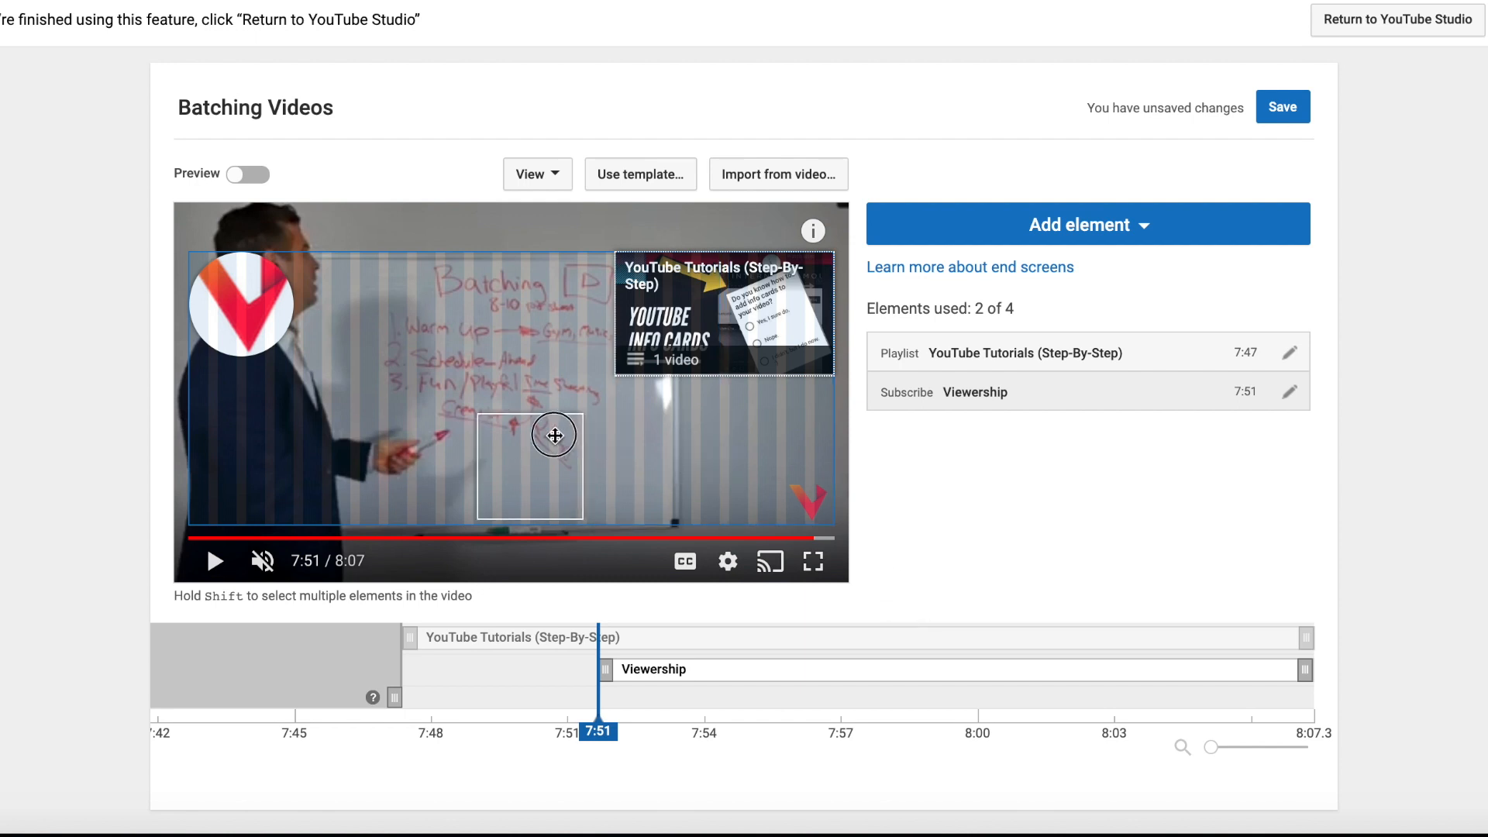
left_click_drag(554, 434, 245, 477)
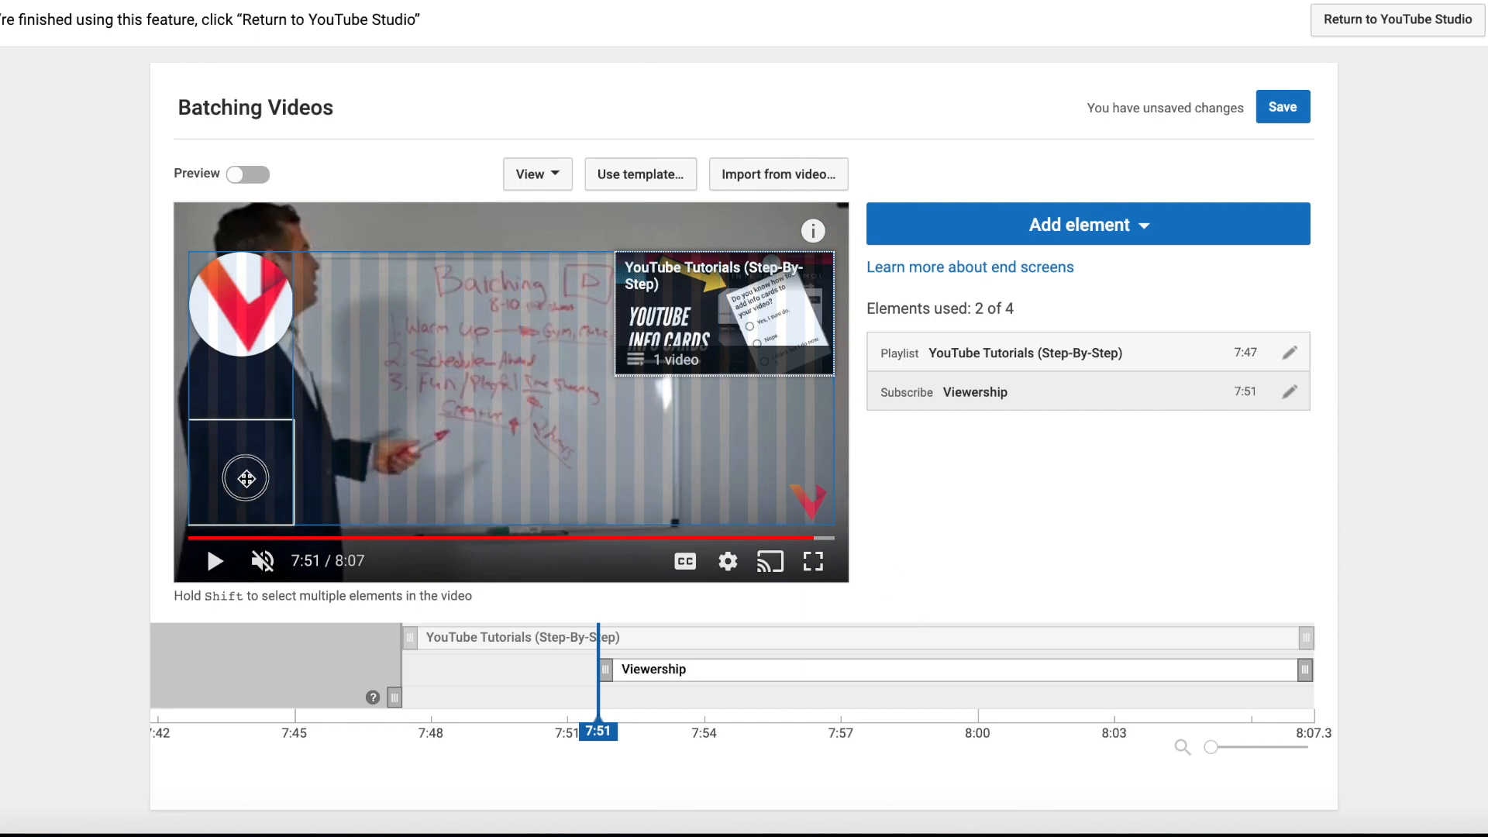
left_click_drag(242, 304, 242, 474)
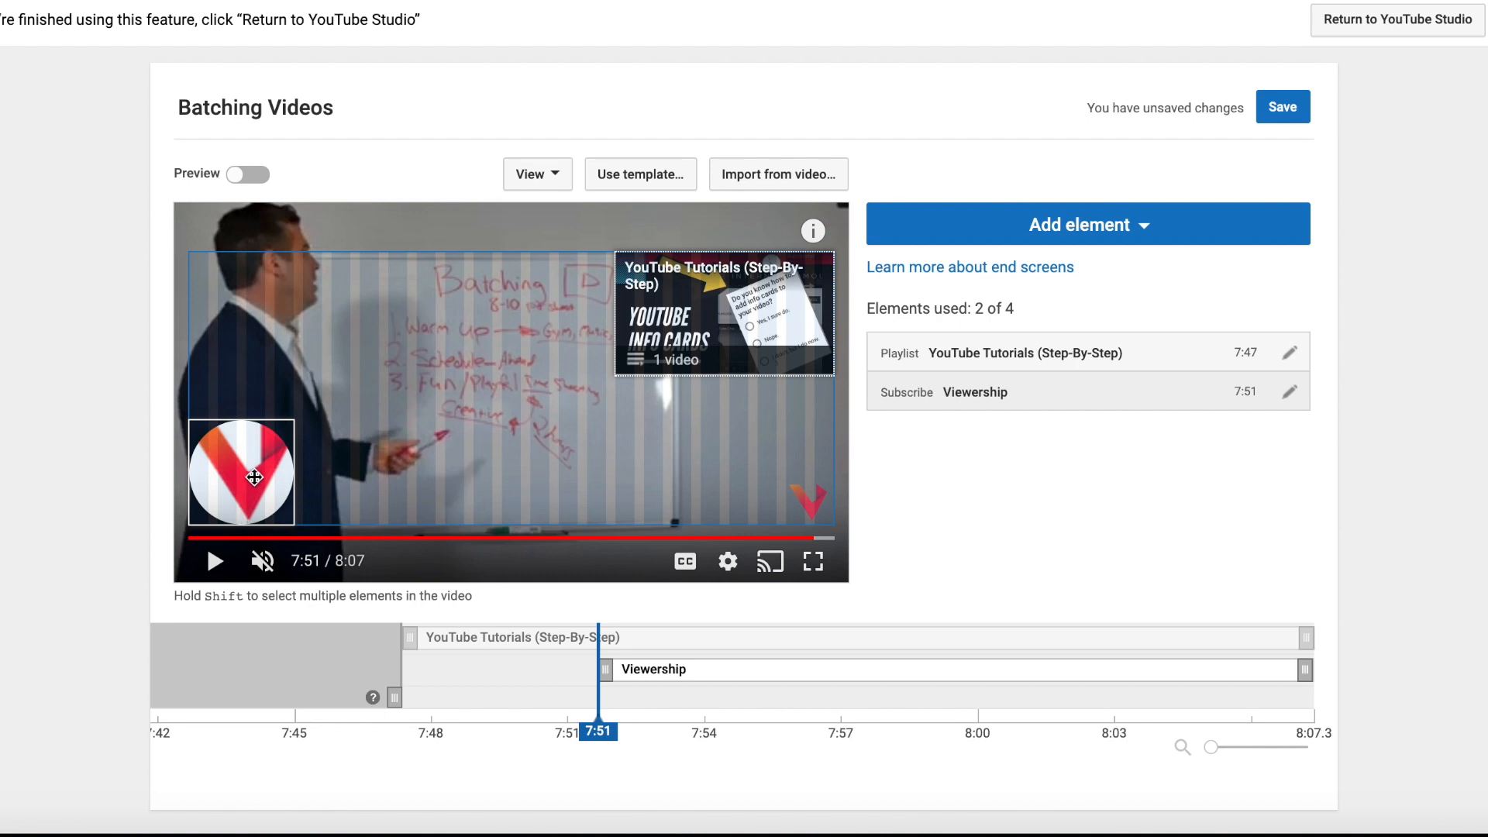
mouse_move(608, 659)
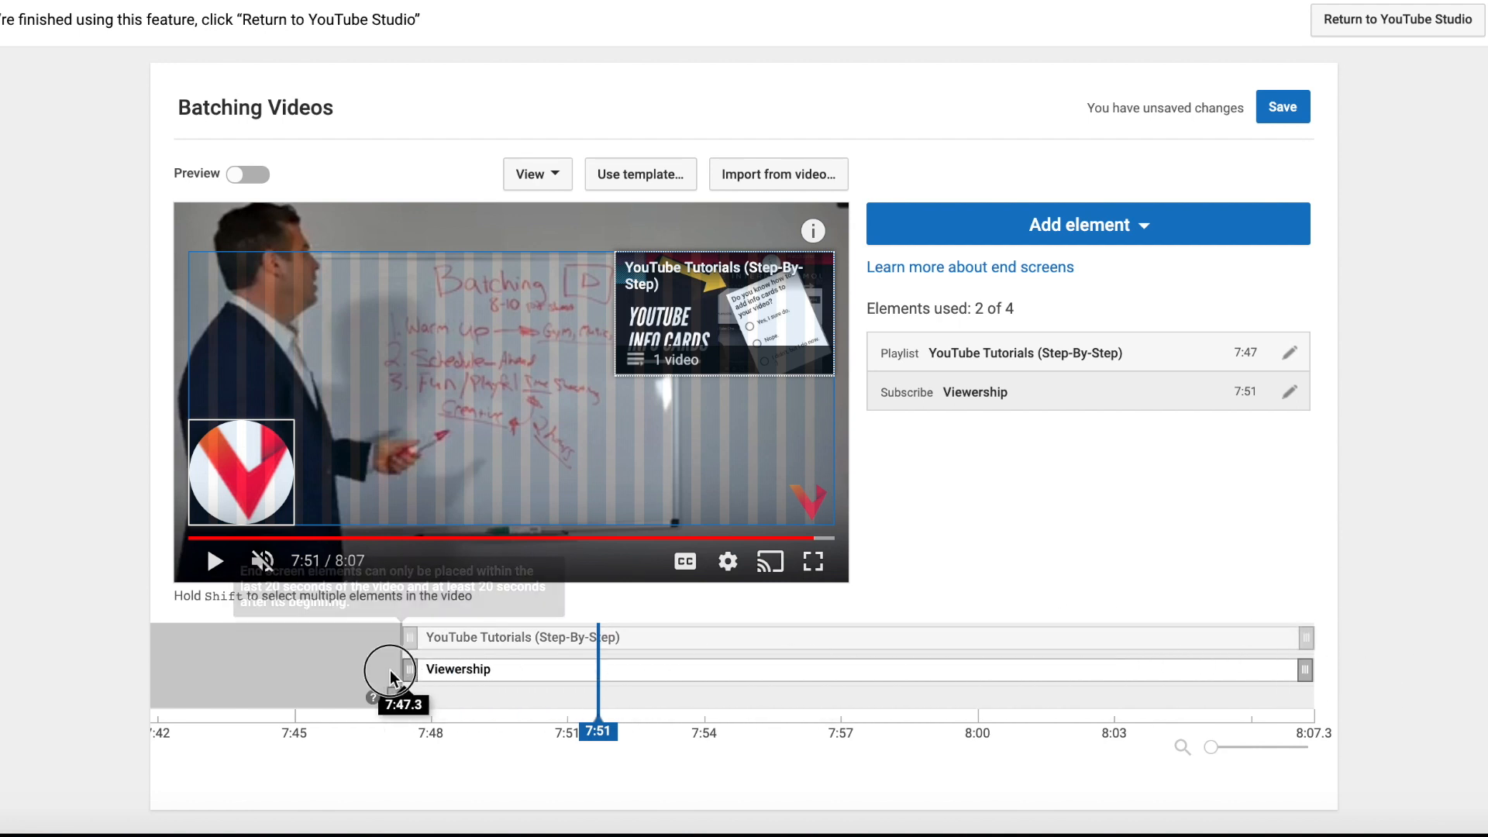
- Start the subscribe element at 8:02 and preview the end screen playback
left_click_drag(598, 669, 398, 670)
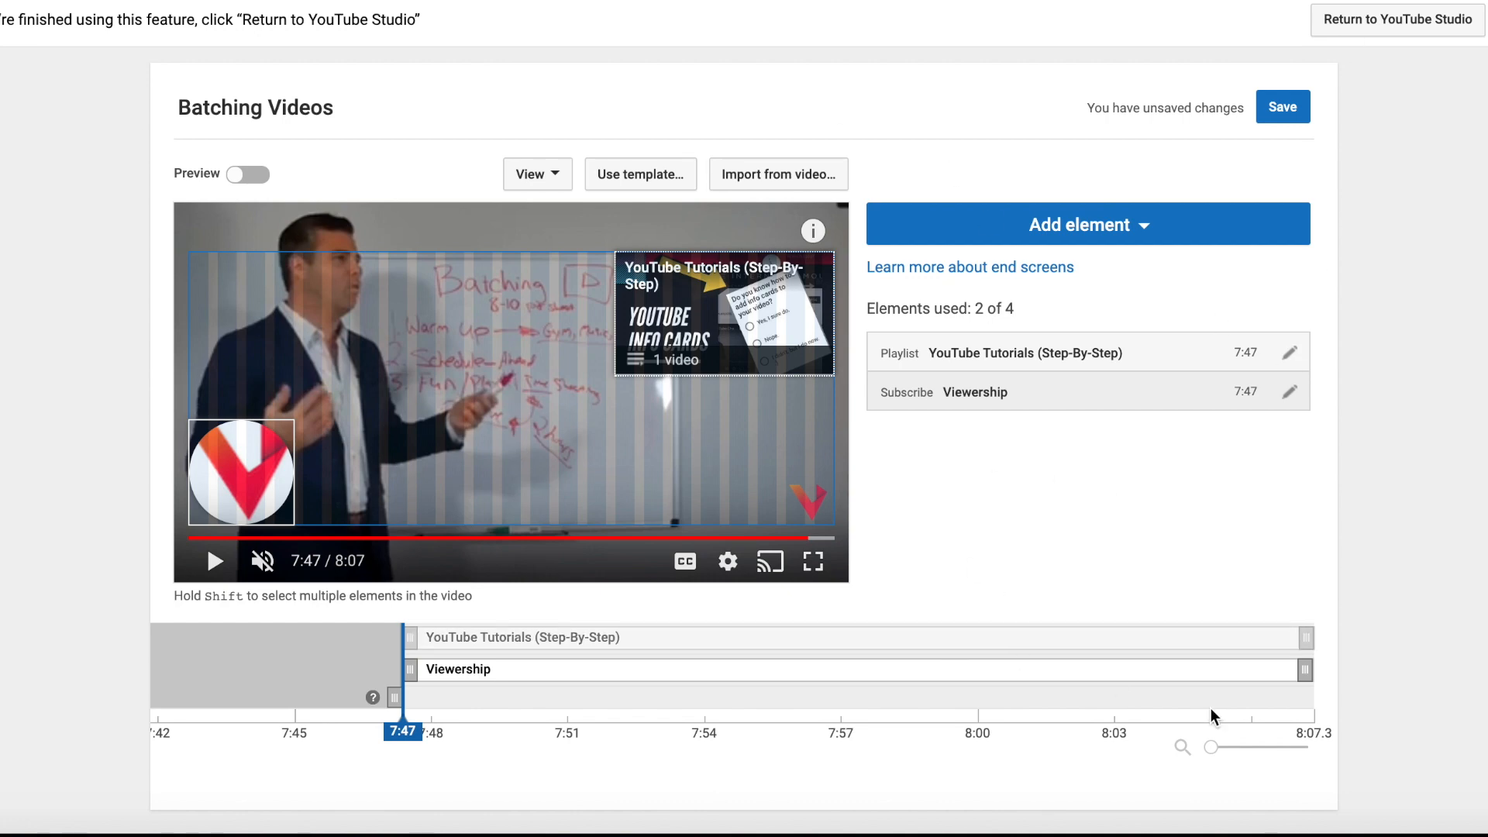
mouse_move(428, 682)
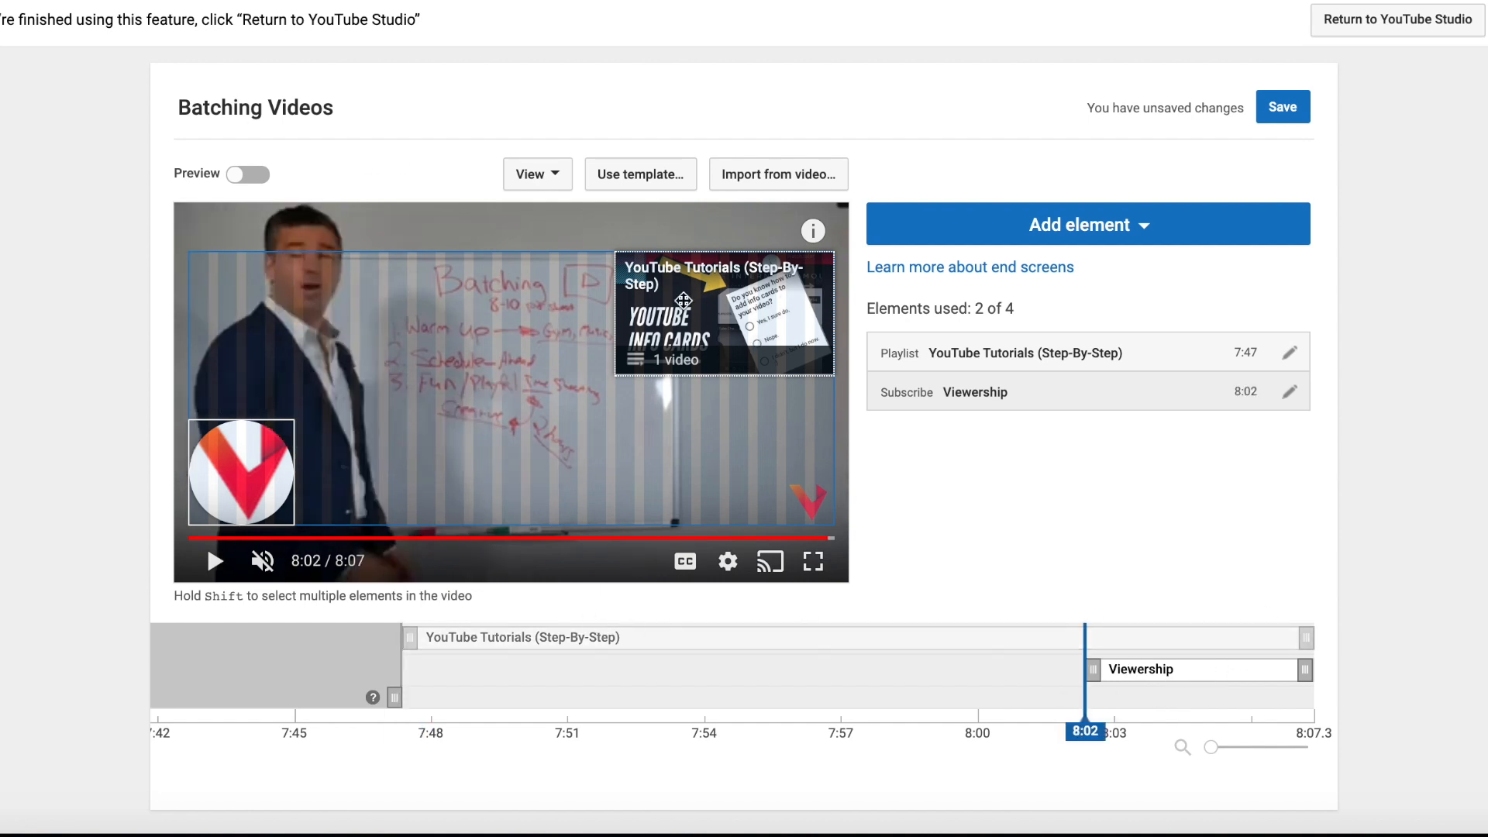
left_click(248, 173)
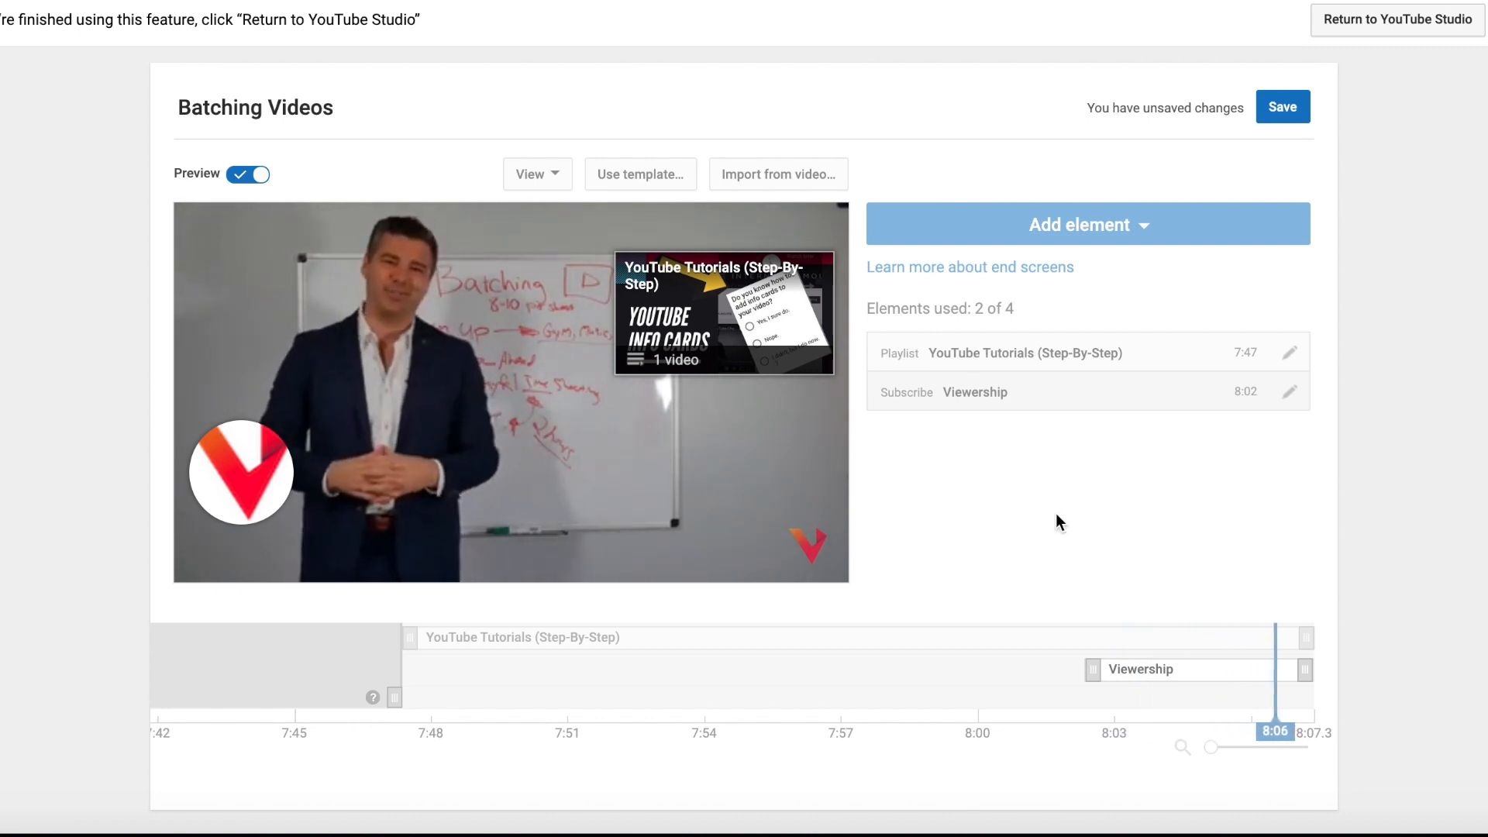
left_click(248, 173)
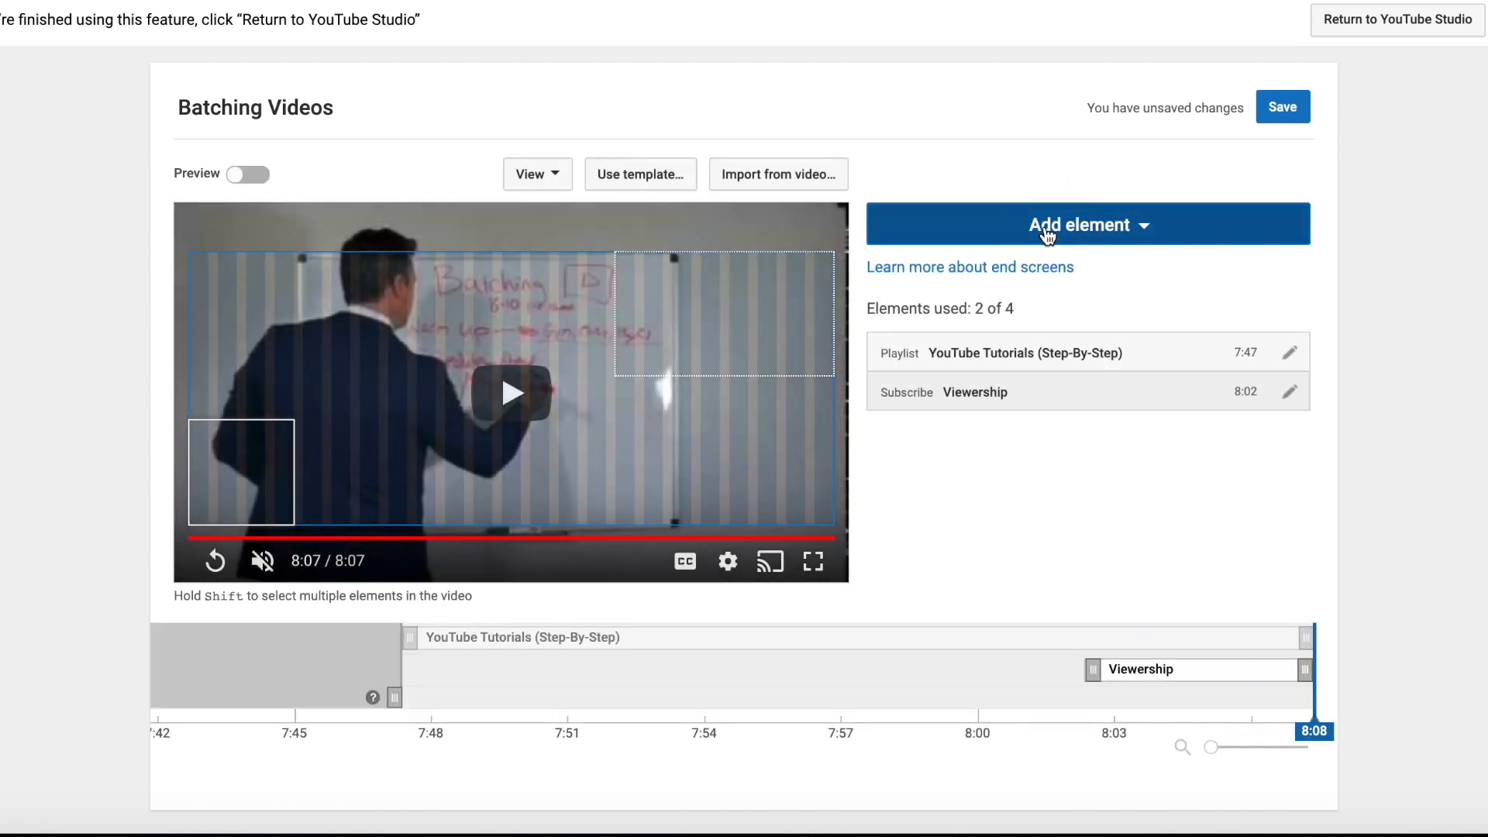
left_click(1088, 223)
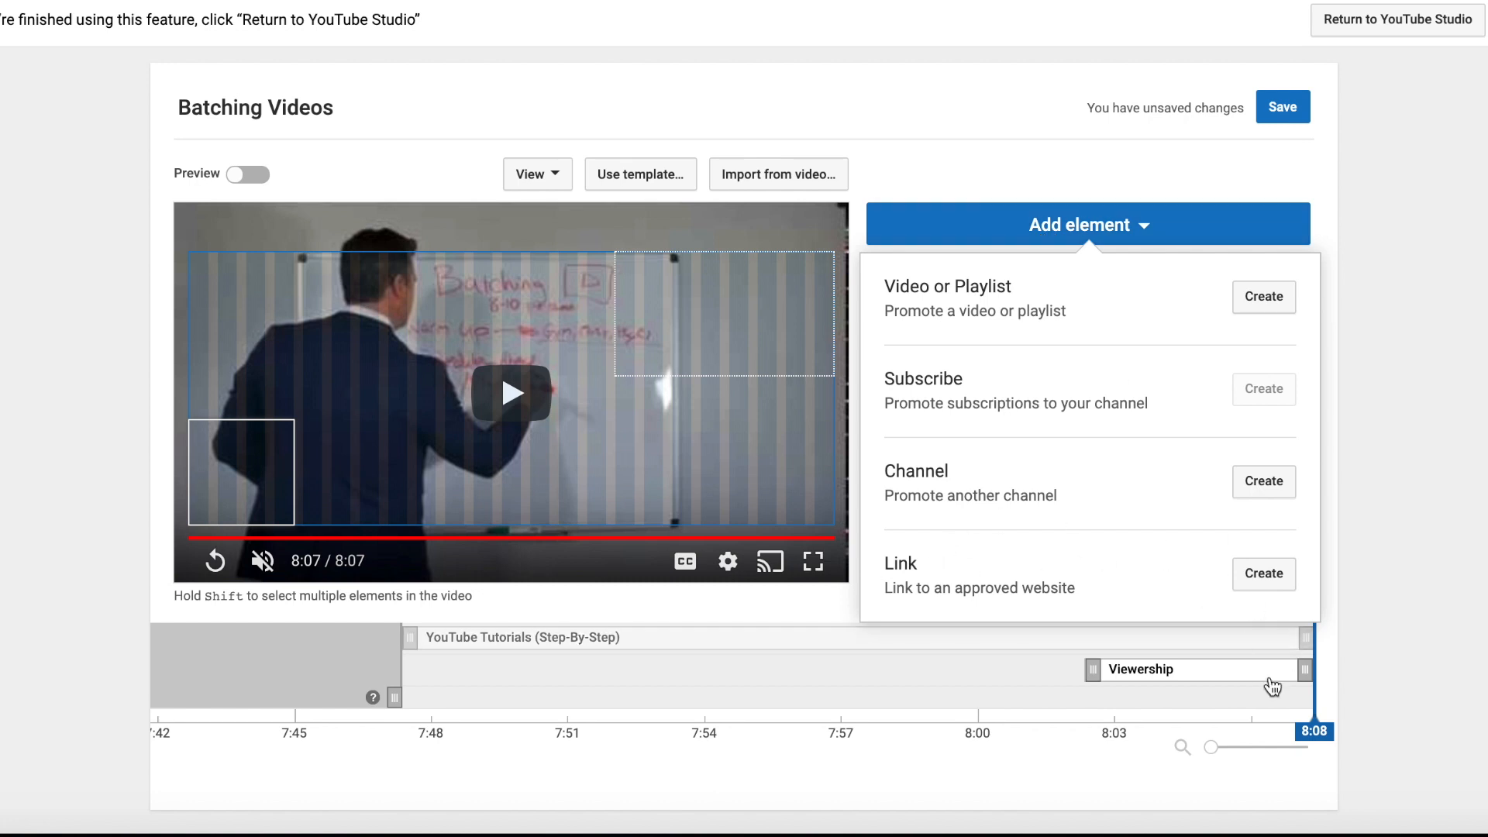
- Create a Best for viewer video element on the end screen
left_click(1264, 296)
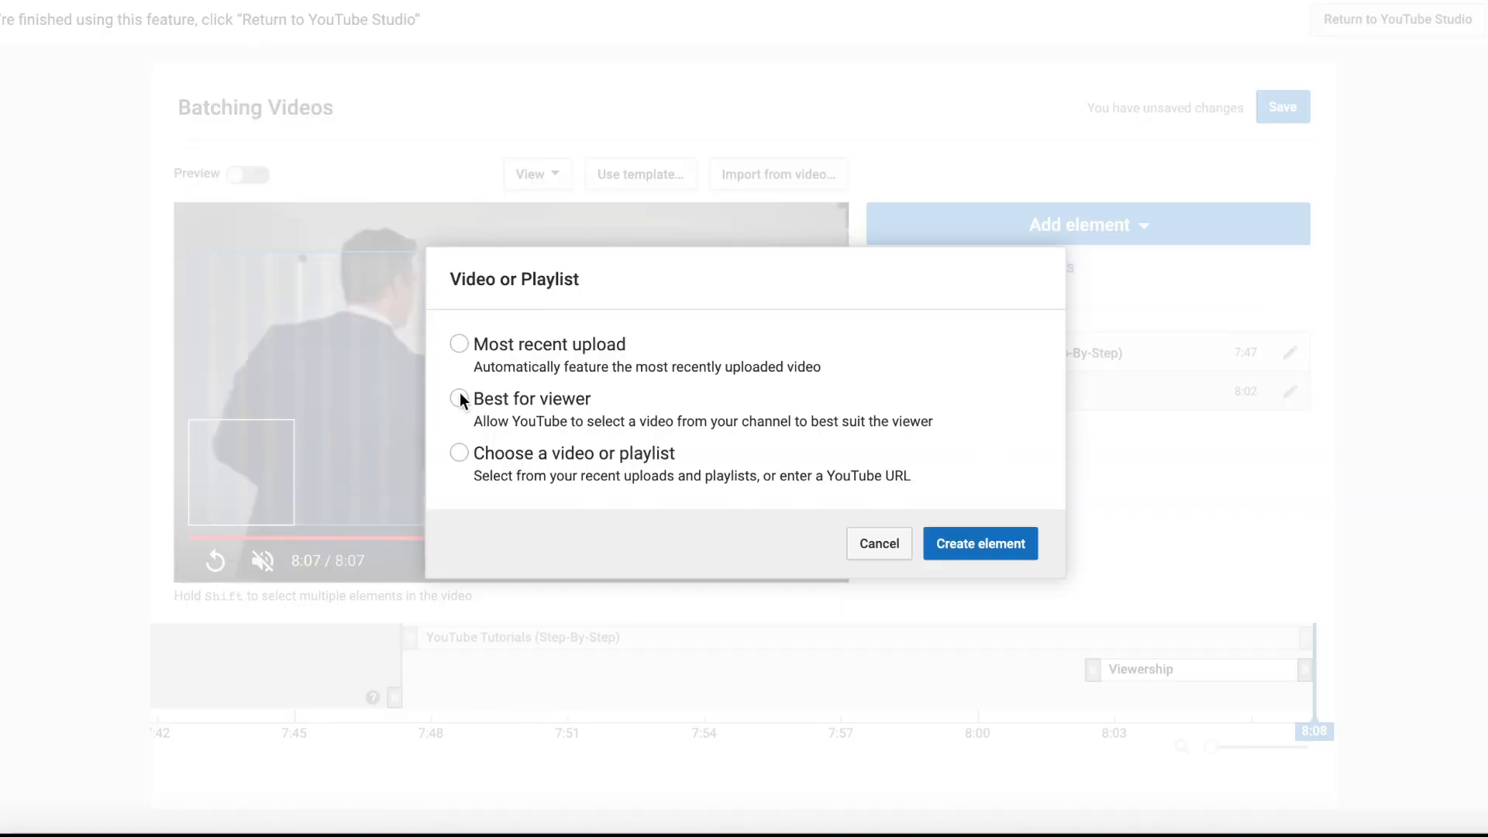
mouse_move(462, 401)
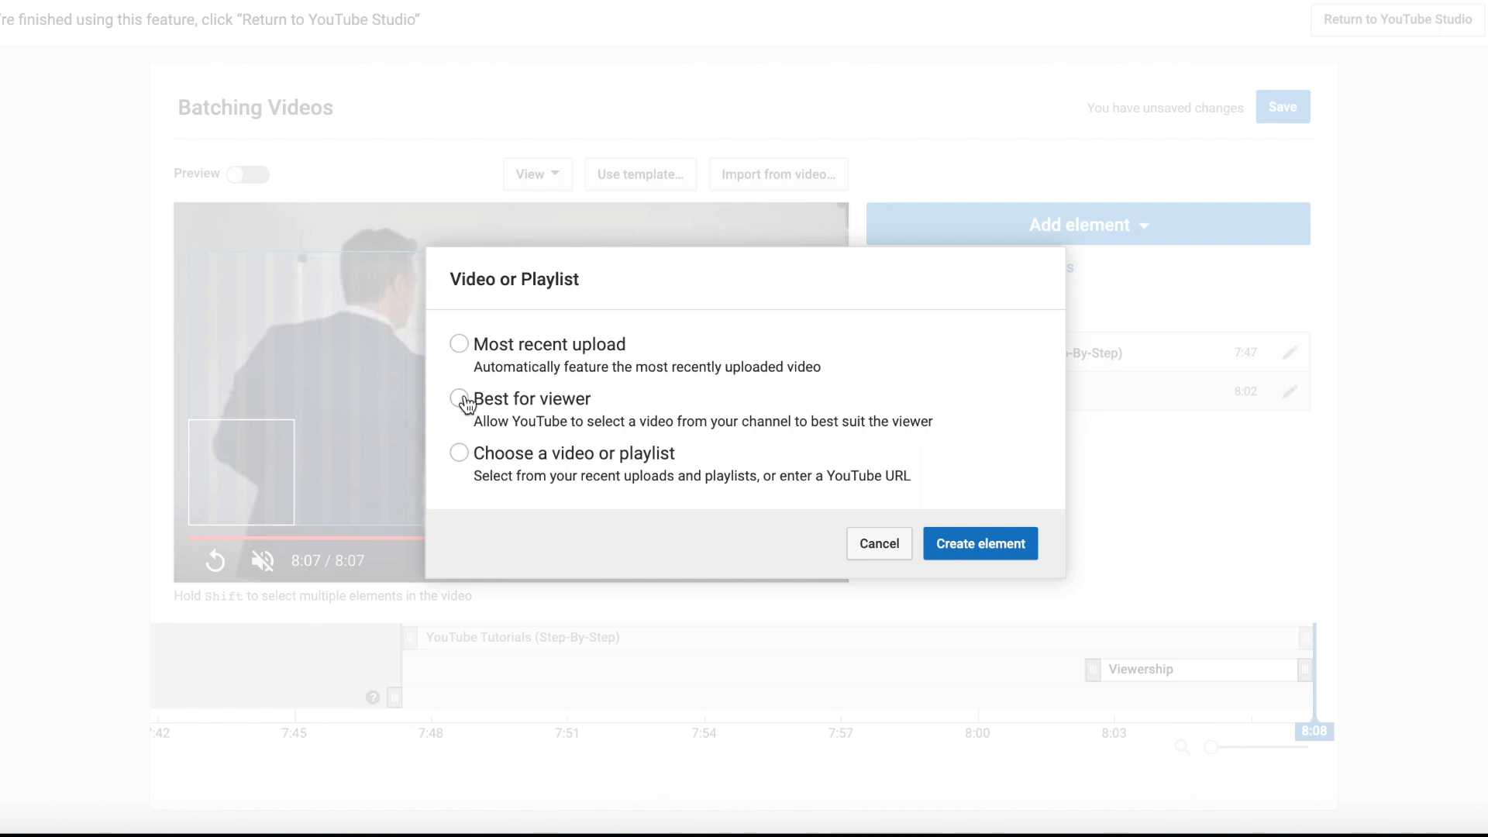
left_click(459, 399)
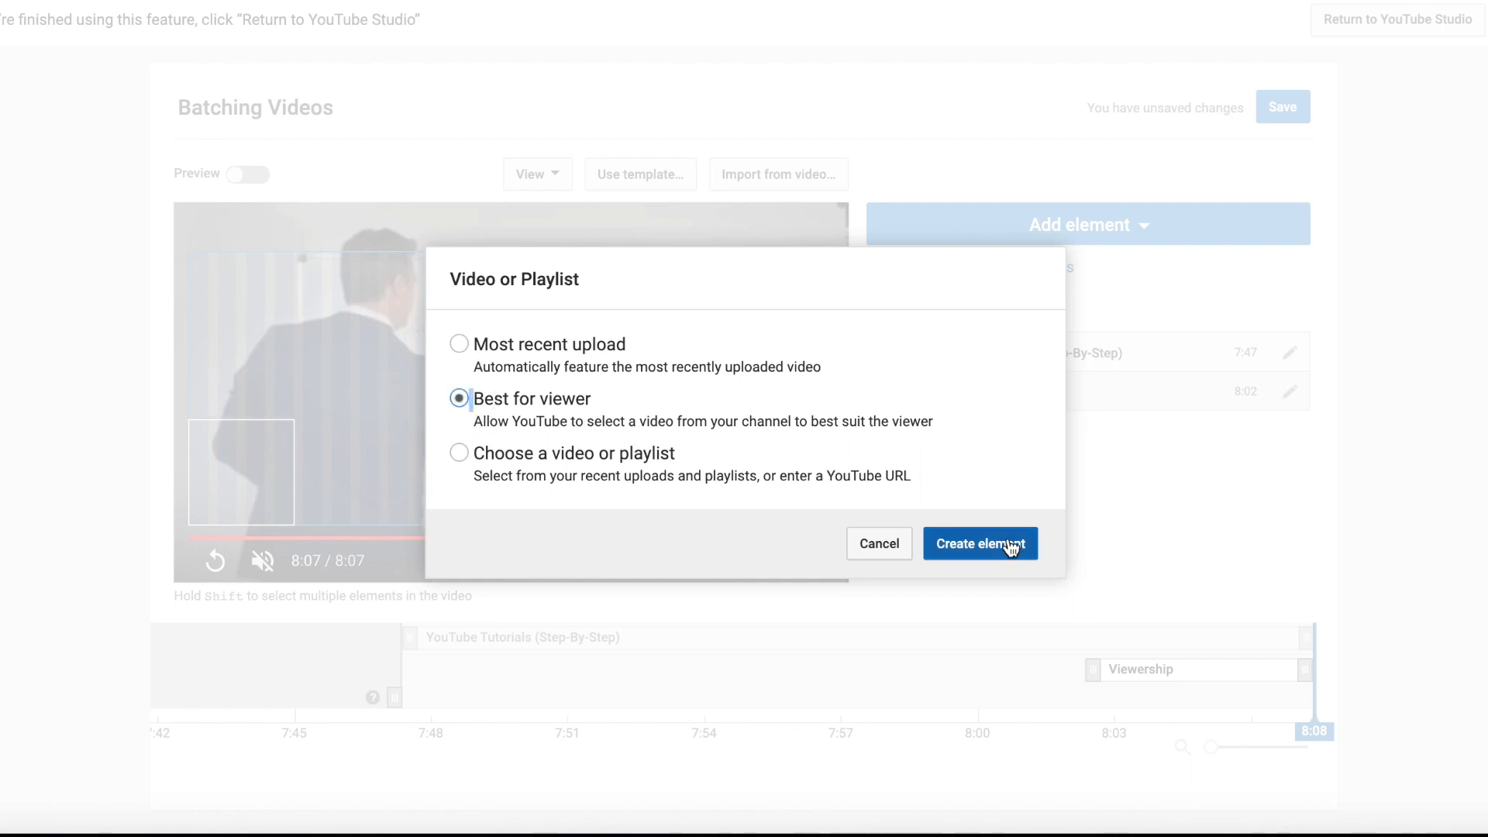
left_click(980, 542)
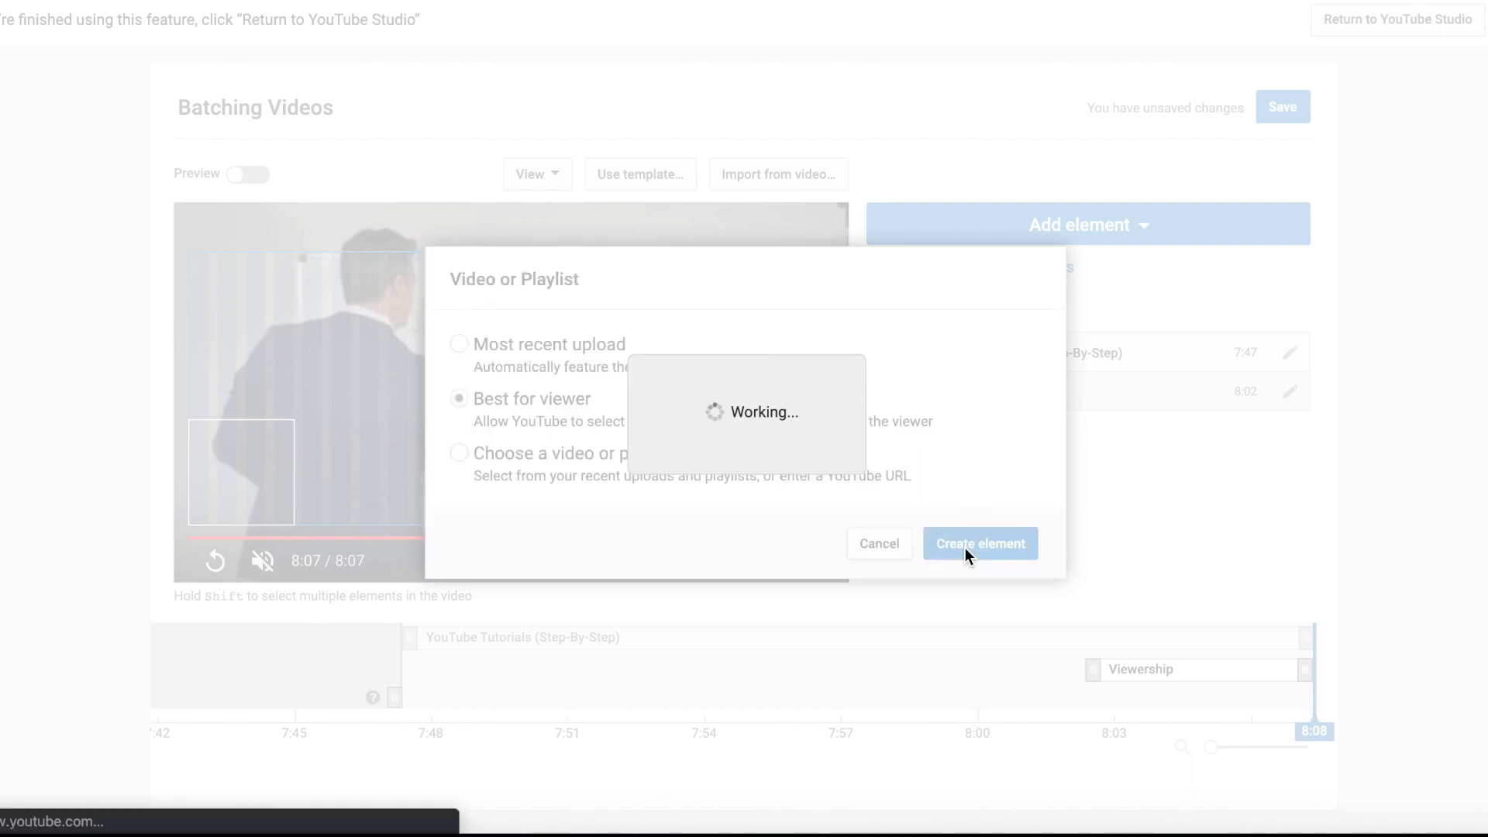
left_click(980, 542)
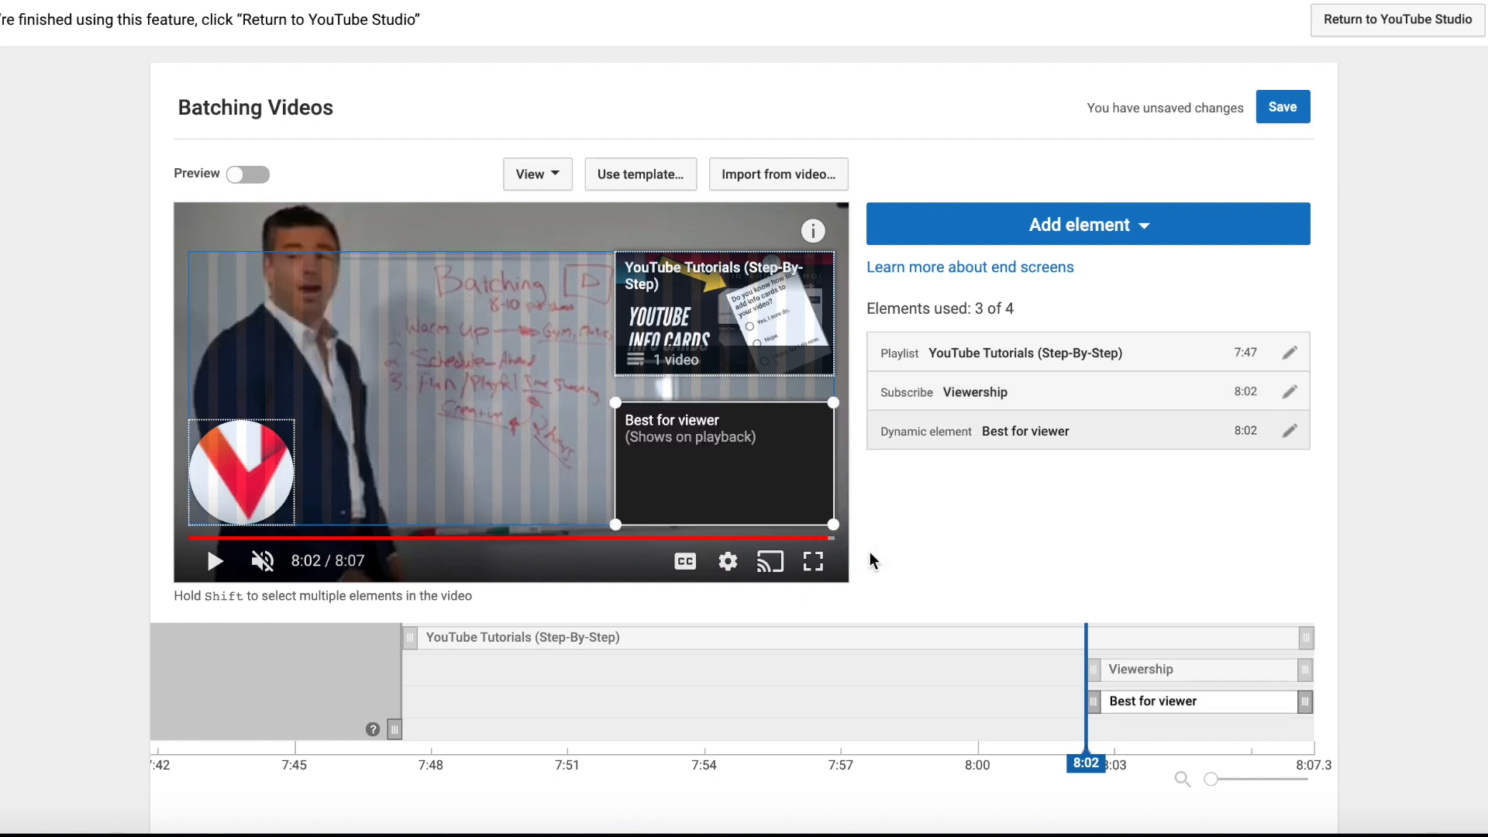
mouse_move(1097, 707)
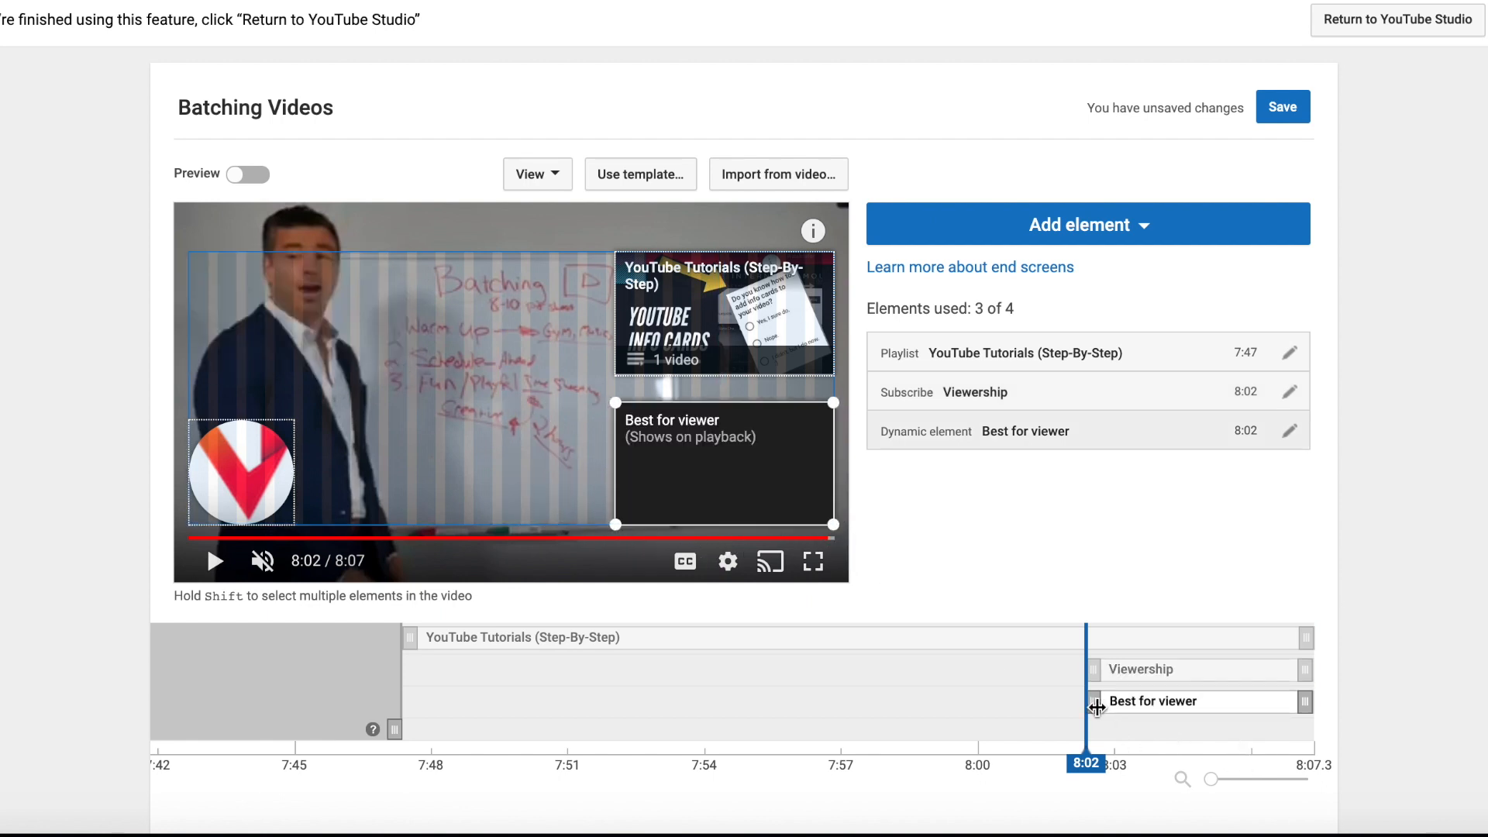
- Start the best-for-viewer element at 7:54 and preview all three elements from about 7:46
left_click_drag(1096, 701, 710, 701)
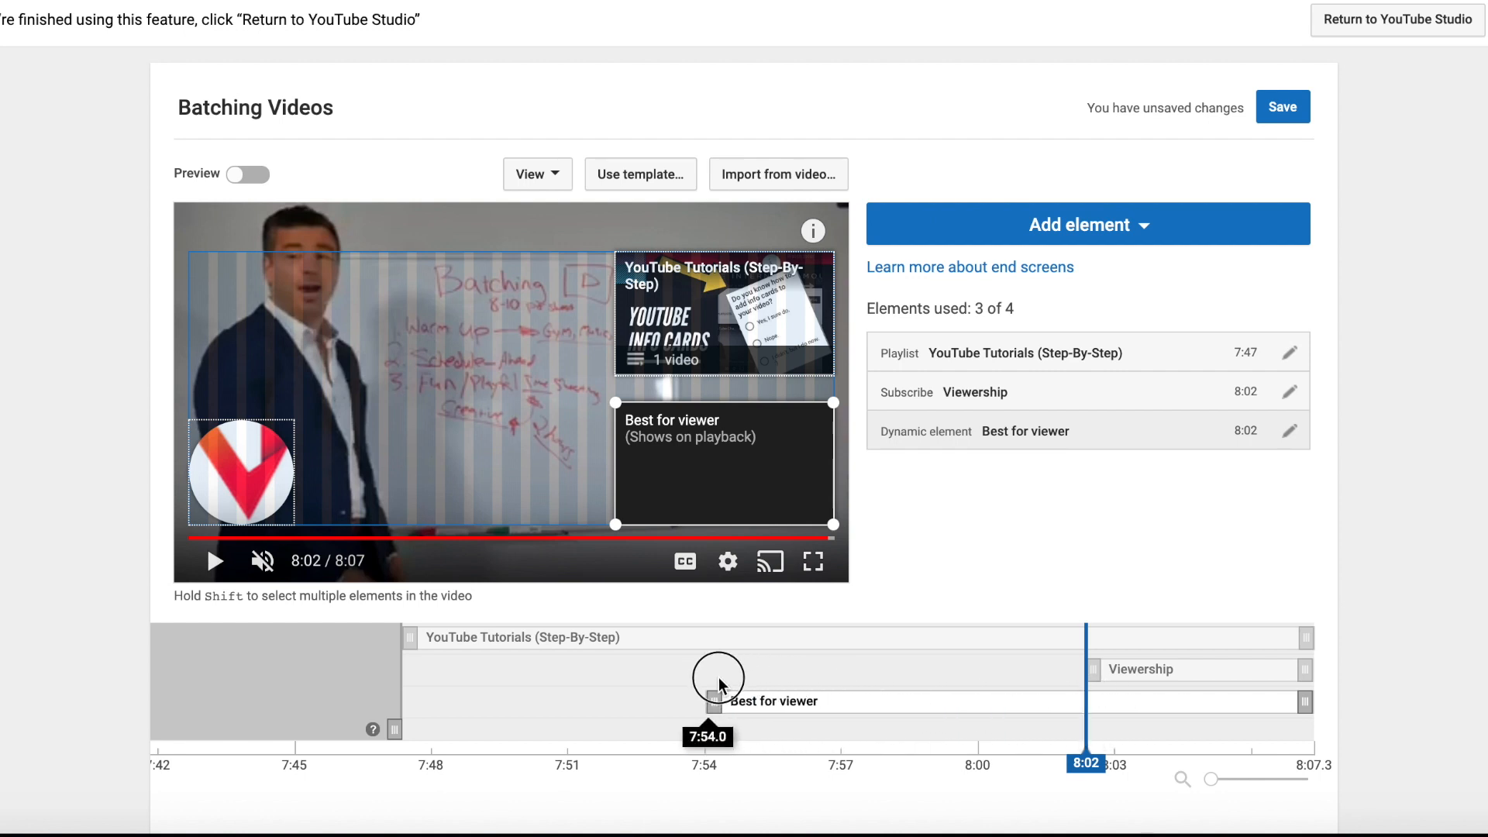
left_click_drag(717, 700, 732, 701)
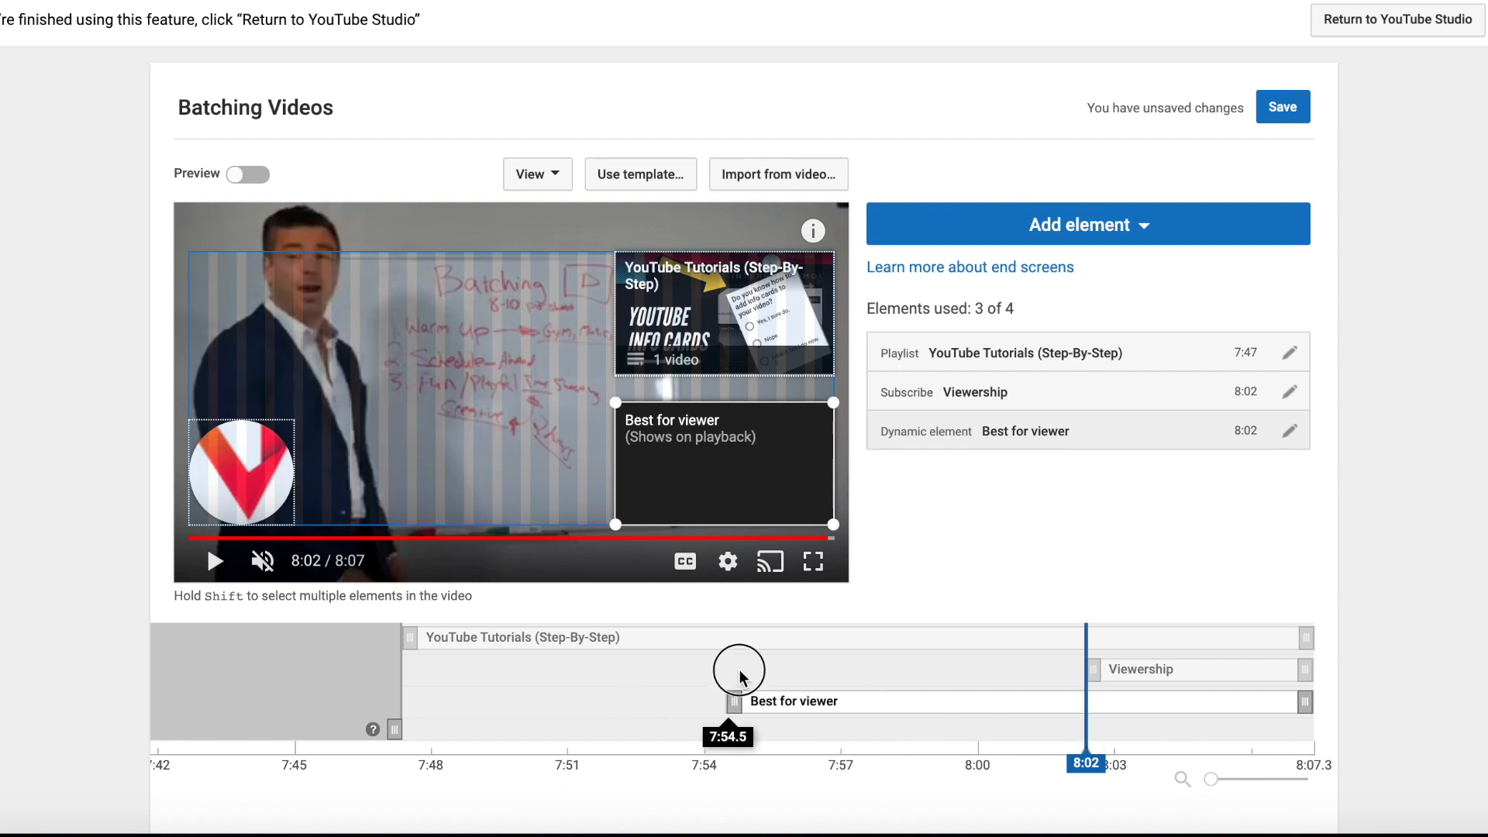
left_click_drag(1085, 669, 726, 670)
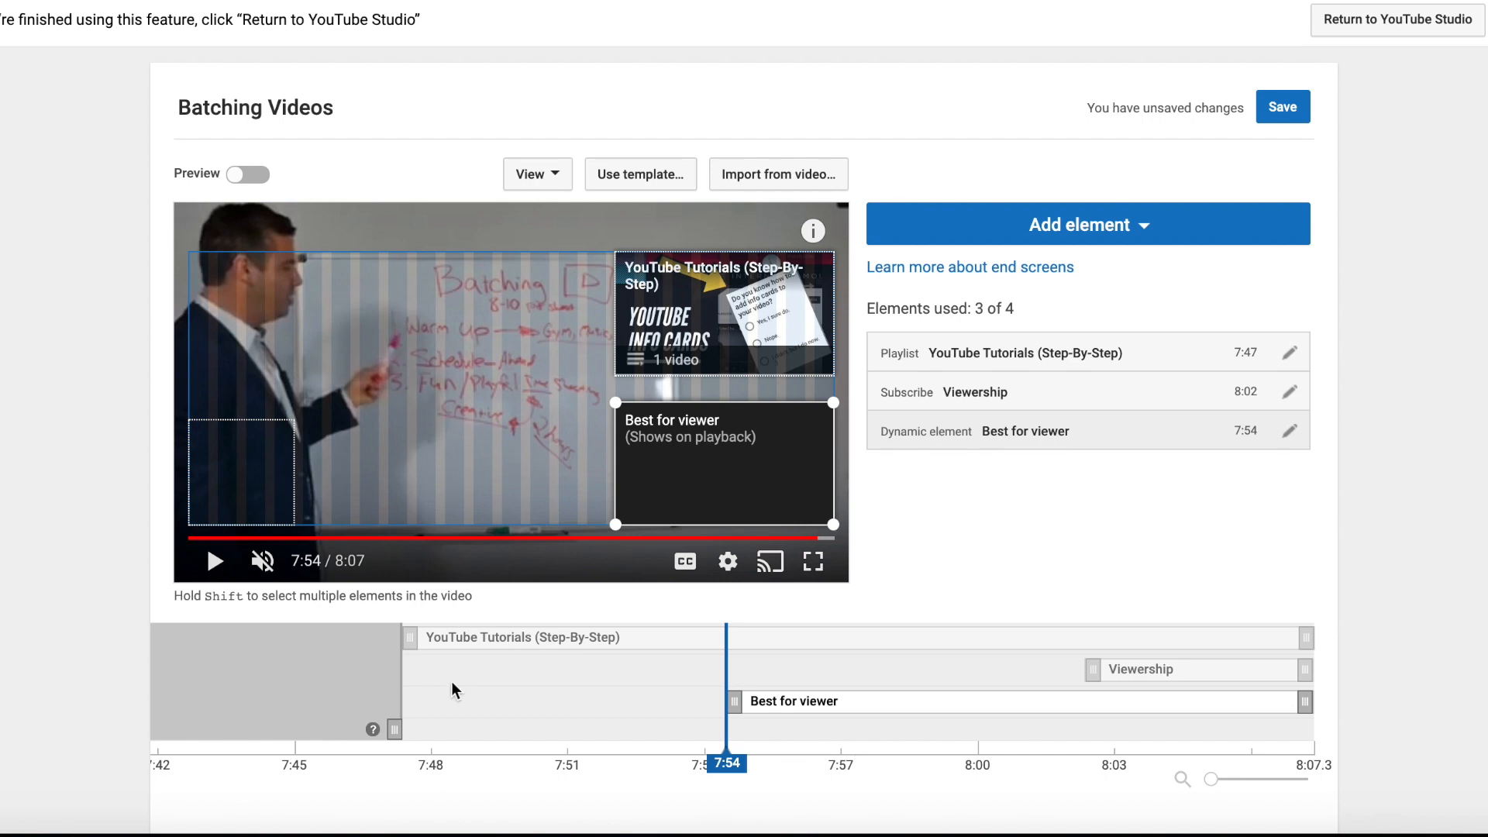
mouse_move(726, 764)
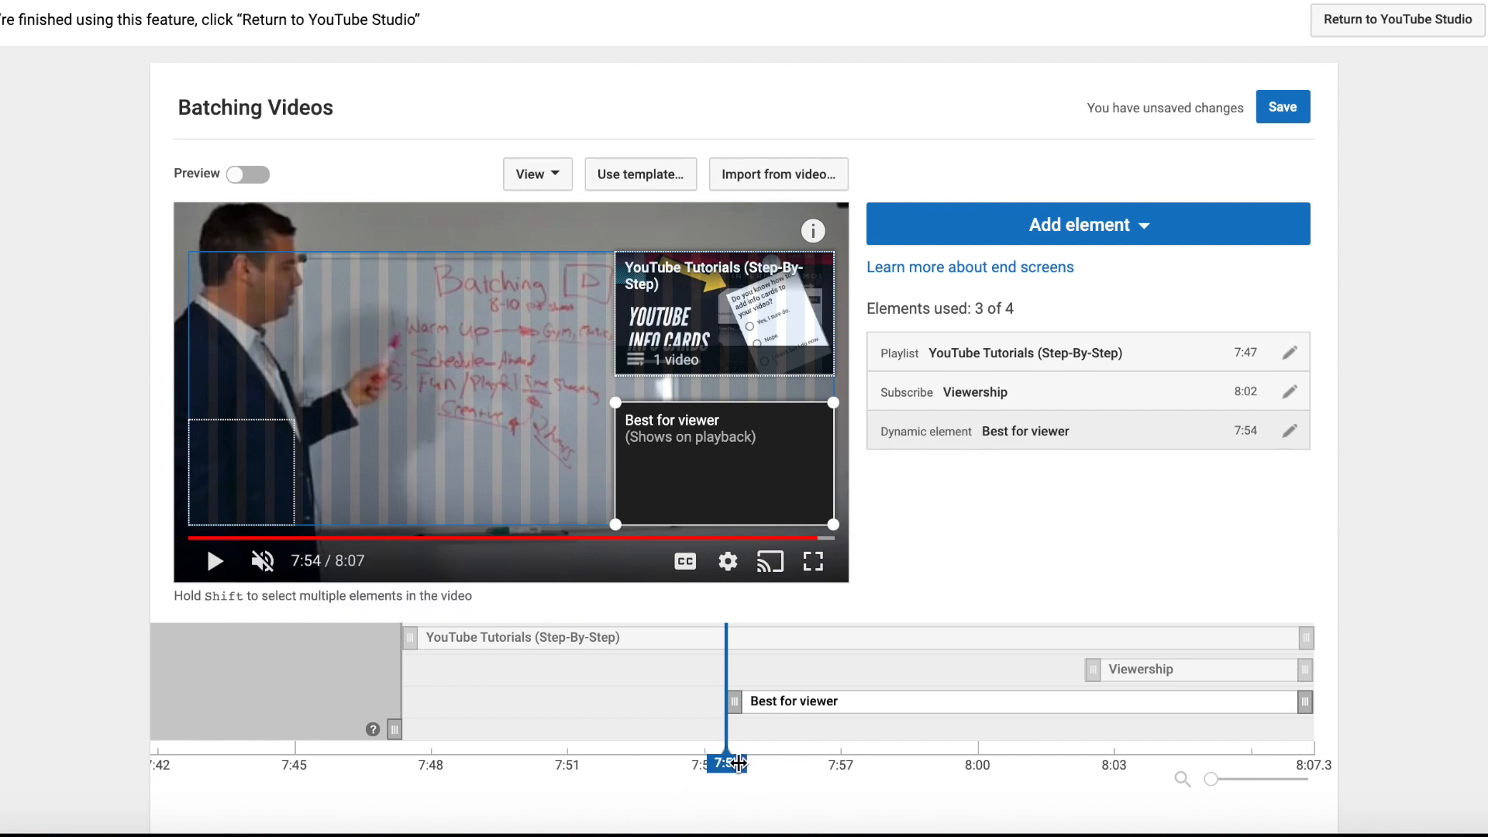
left_click_drag(724, 764, 383, 764)
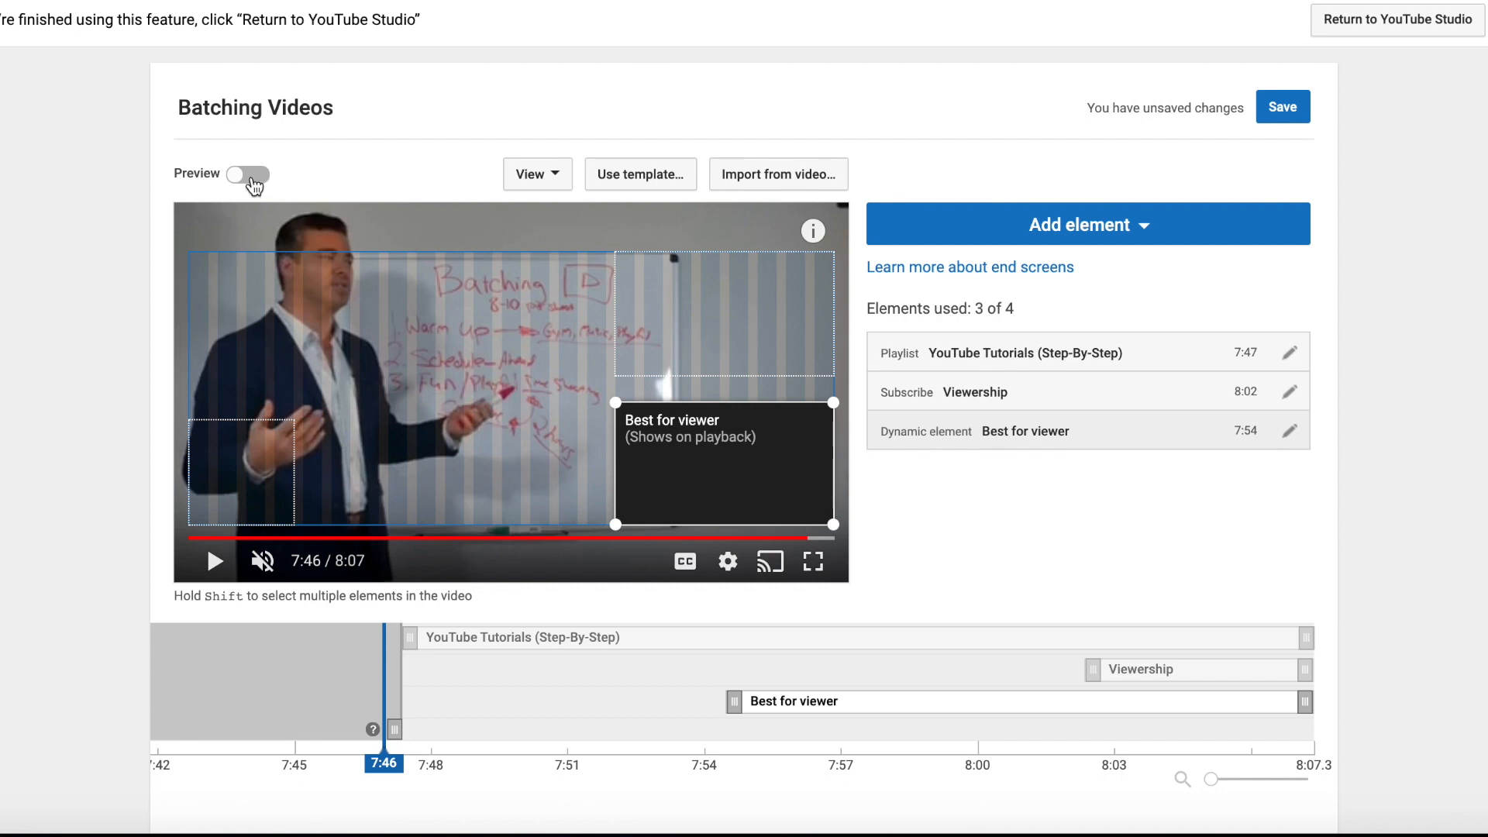
left_click(249, 174)
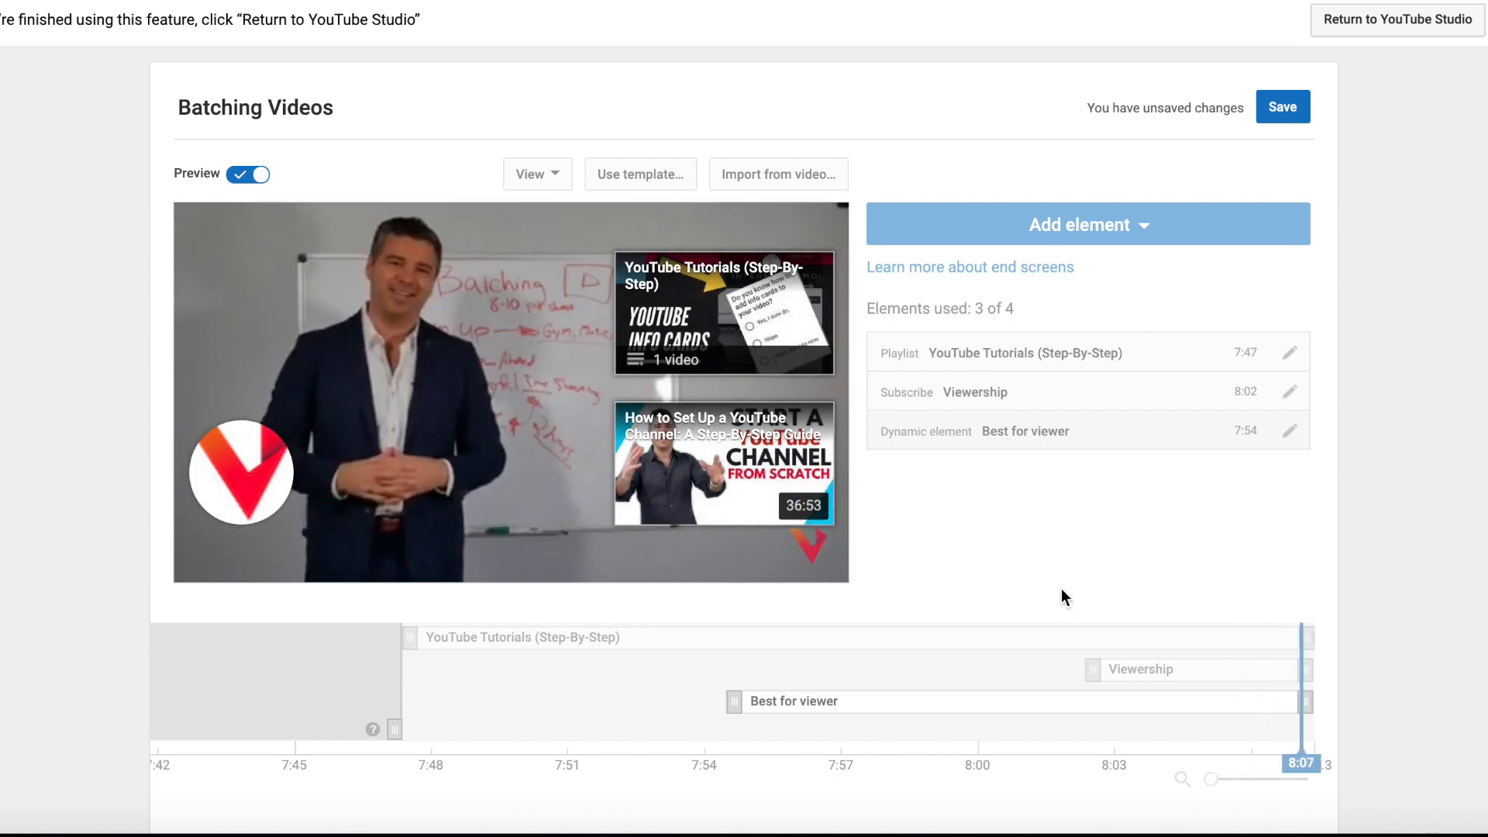
left_click(247, 174)
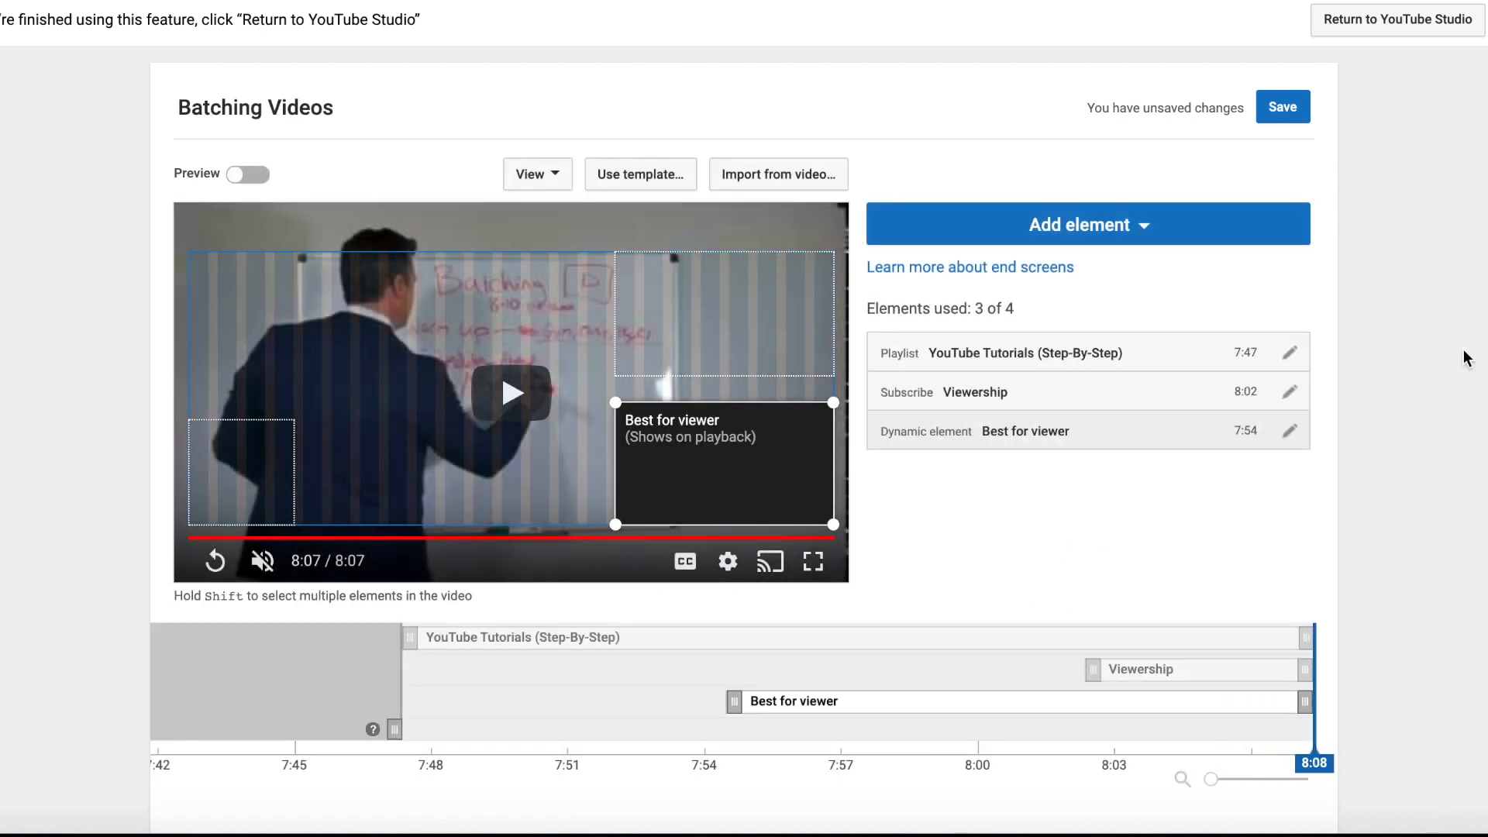
mouse_move(1330, 573)
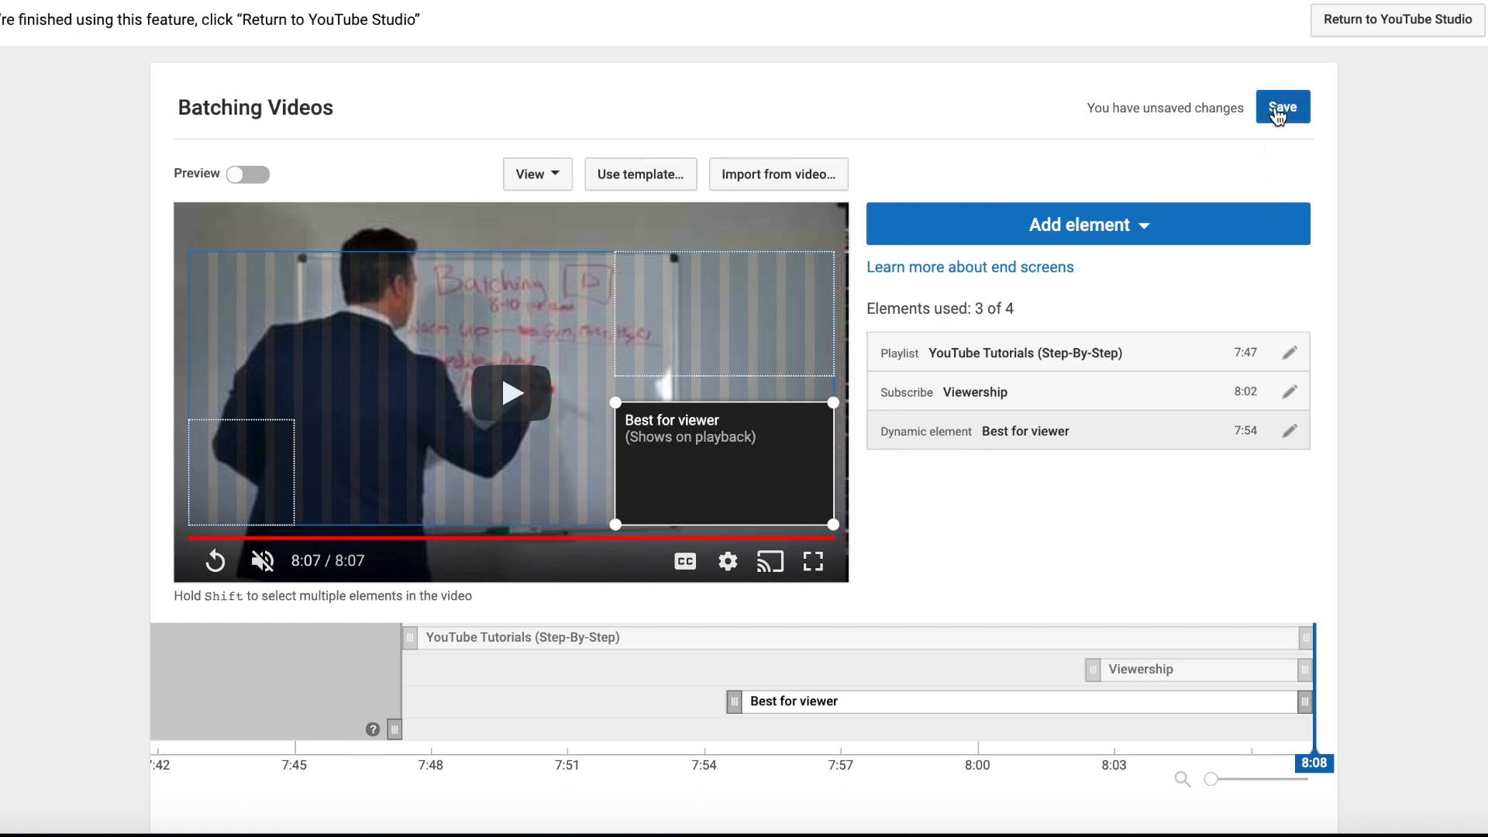
- Save the end screen, then reopen the playlist element's settings
left_click(1282, 107)
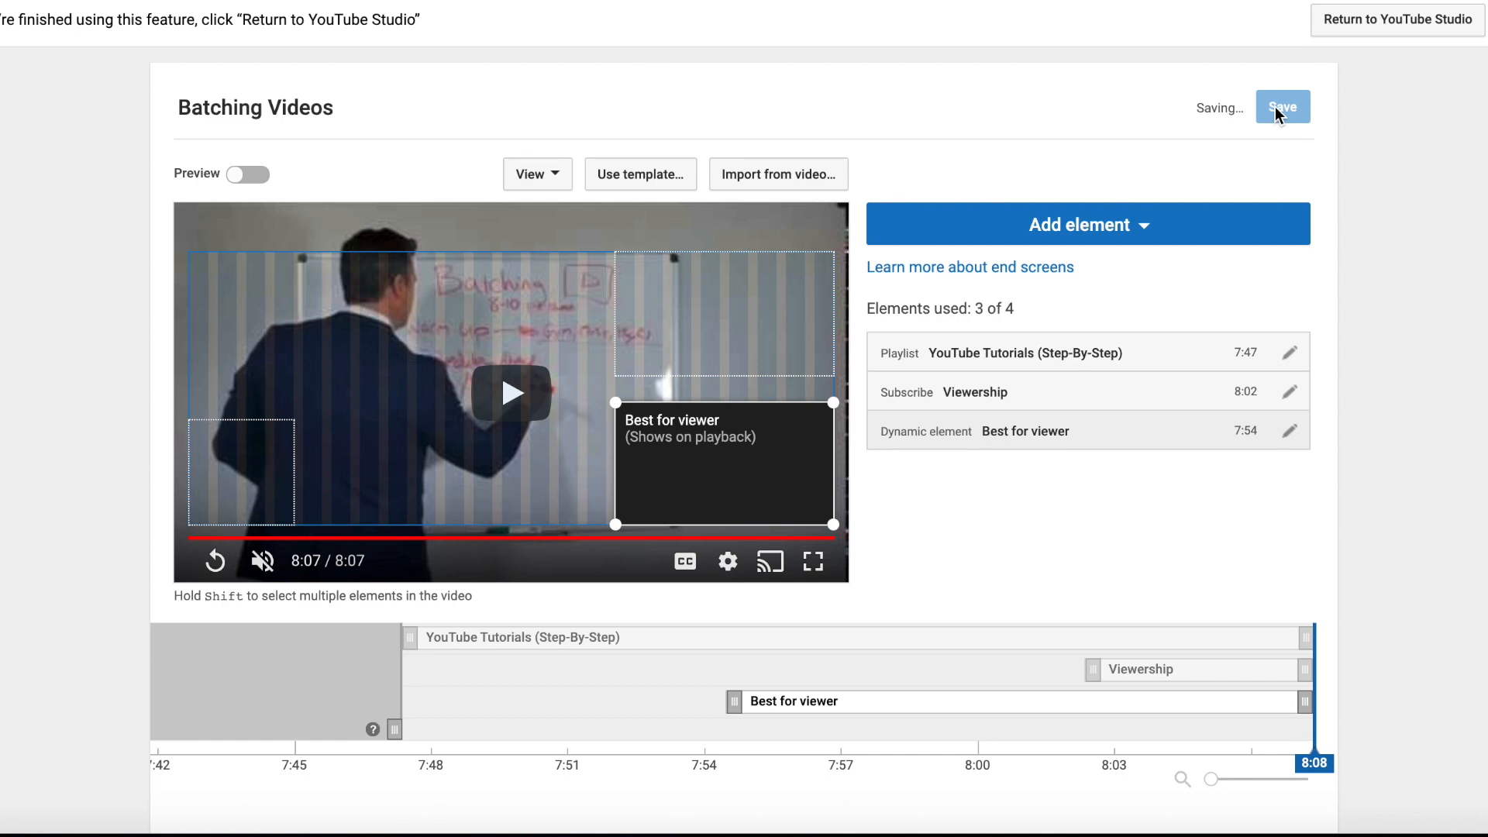
left_click(1282, 105)
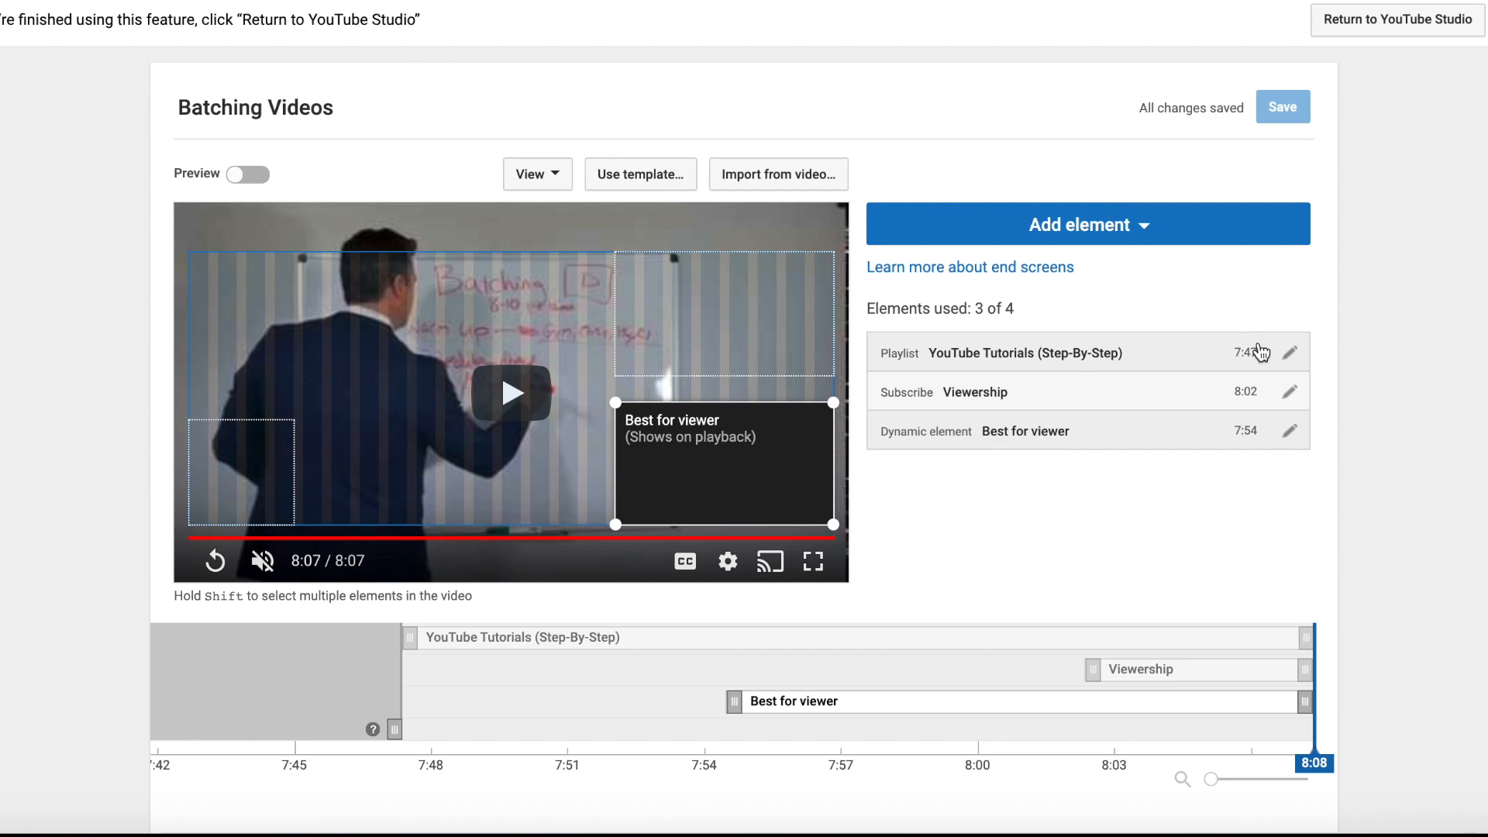
left_click(1289, 352)
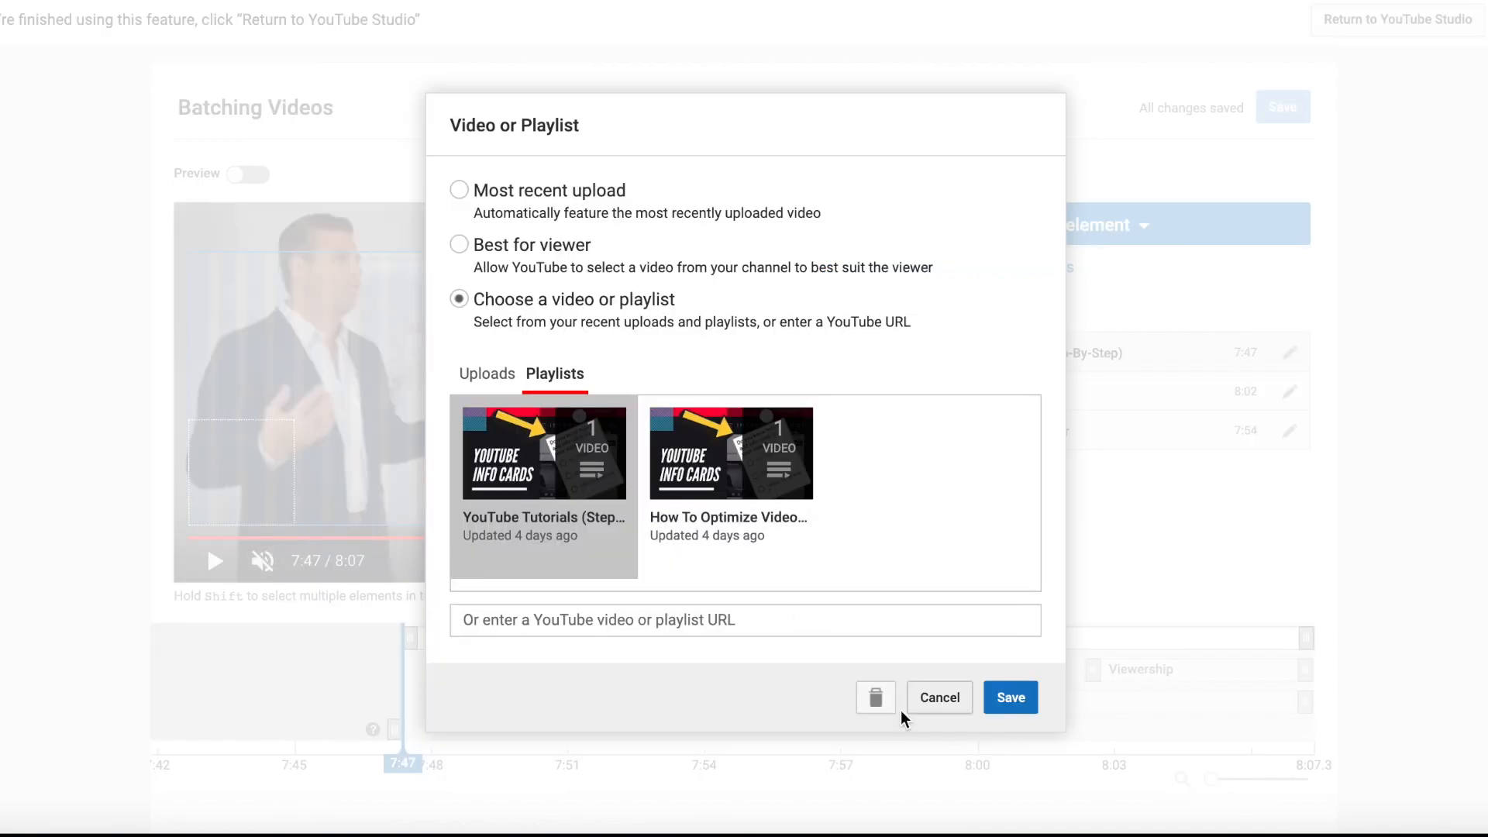
- Delete the playlist, subscribe and Best for viewer elements, emptying the end screen
left_click(1009, 698)
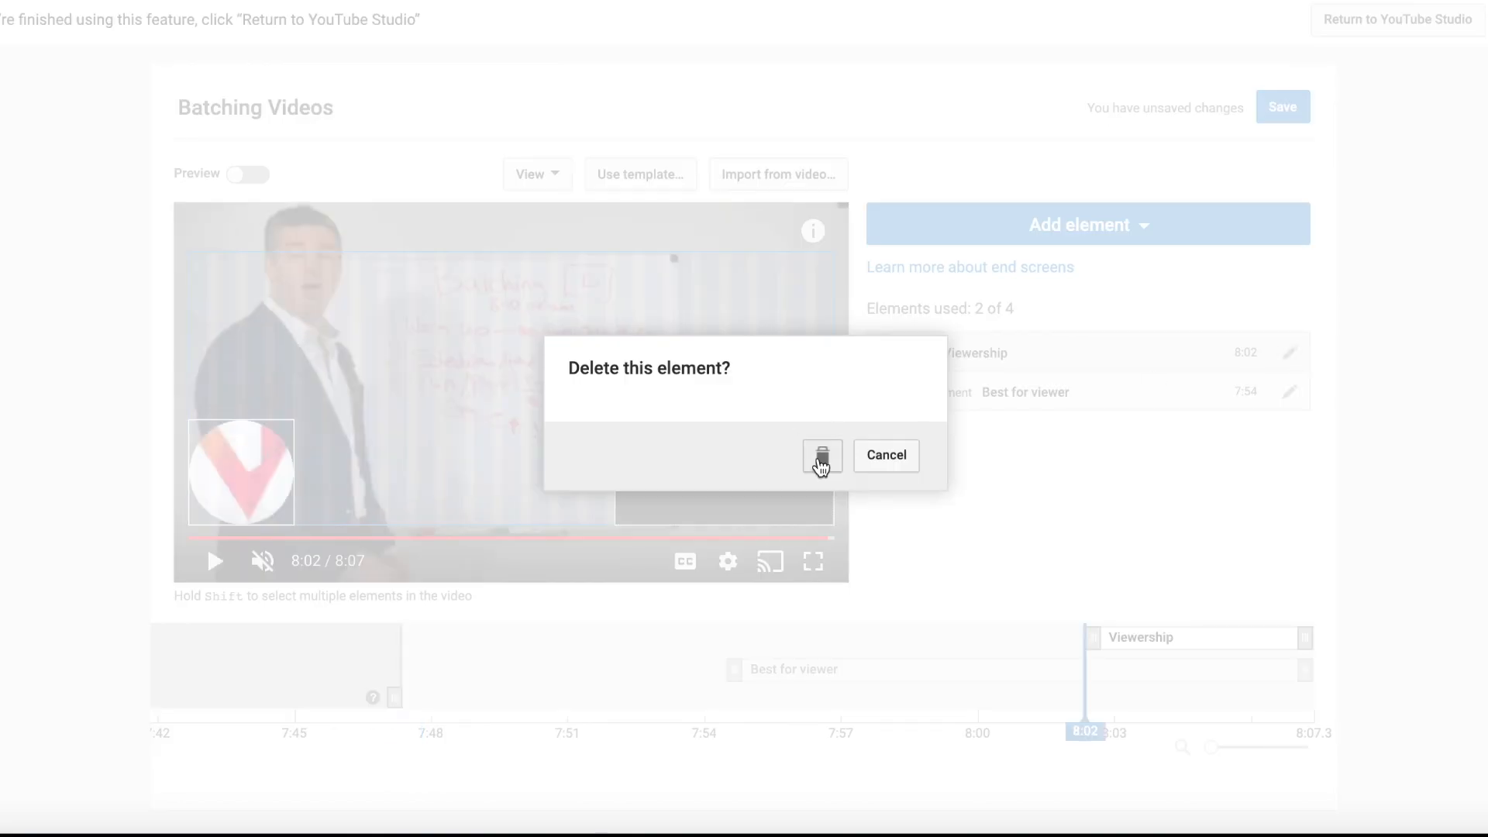
left_click(822, 455)
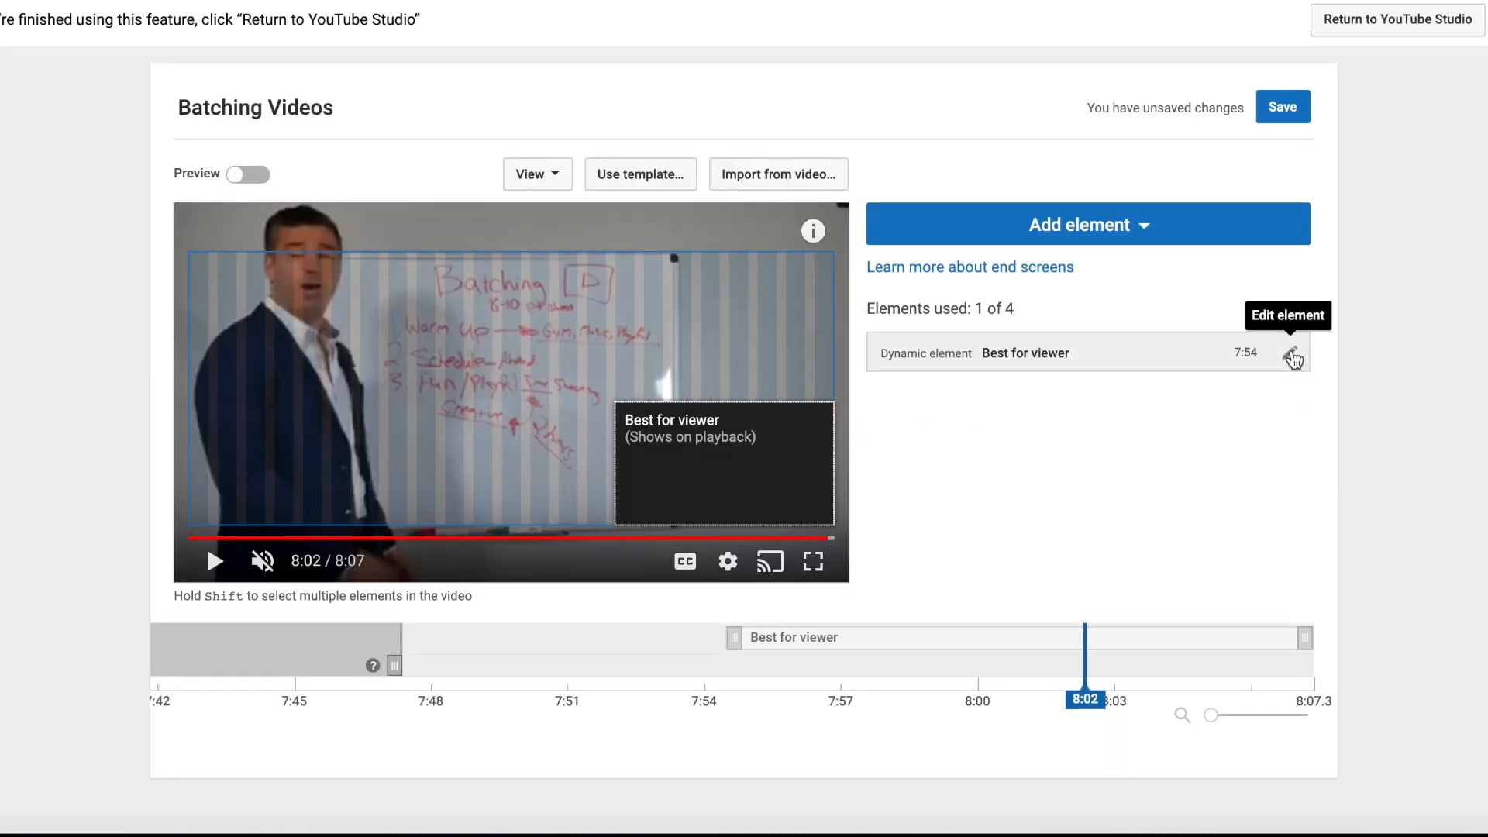
left_click(1295, 358)
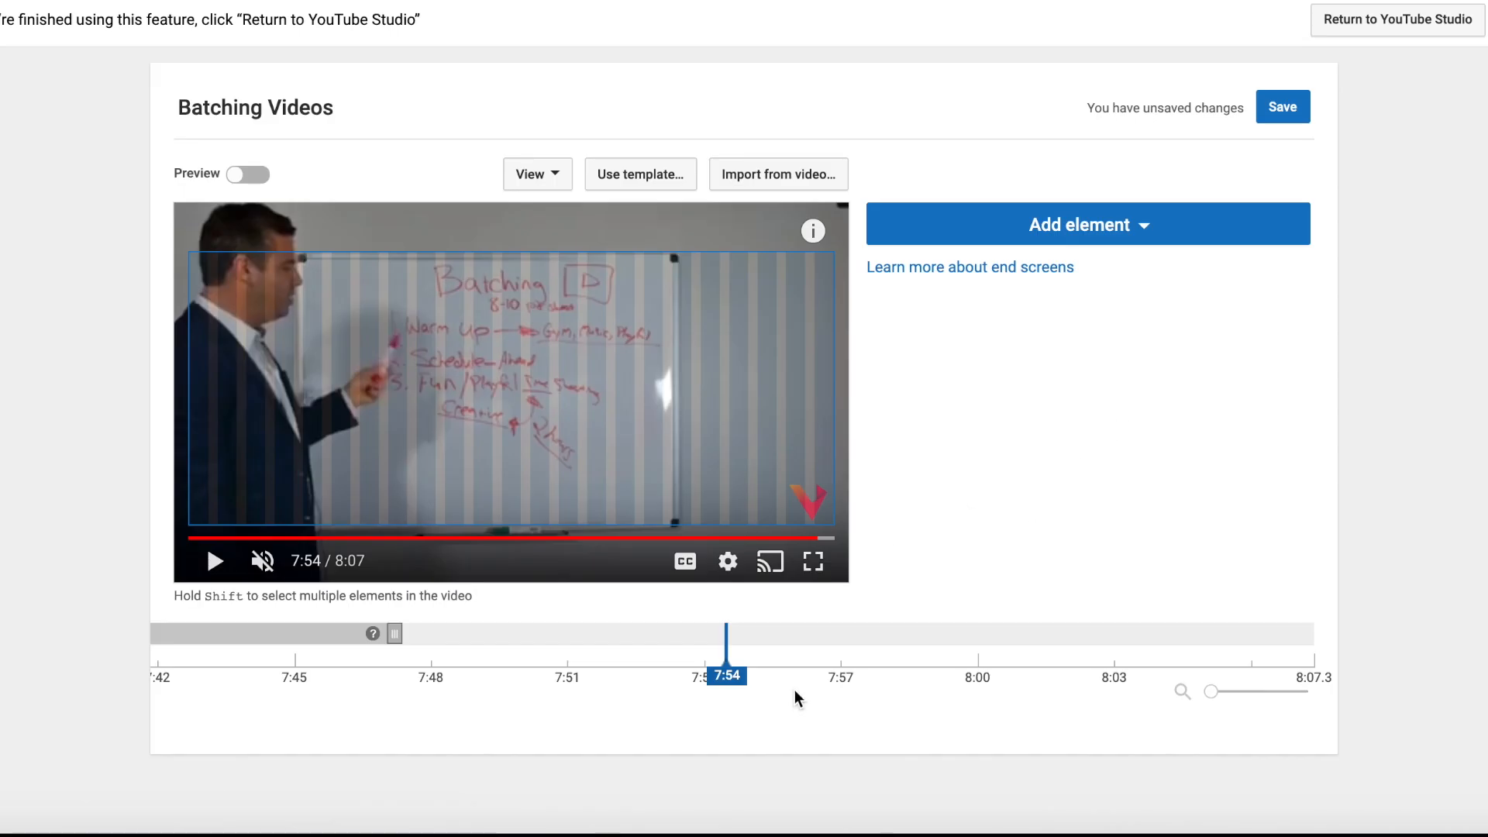
mouse_move(594, 71)
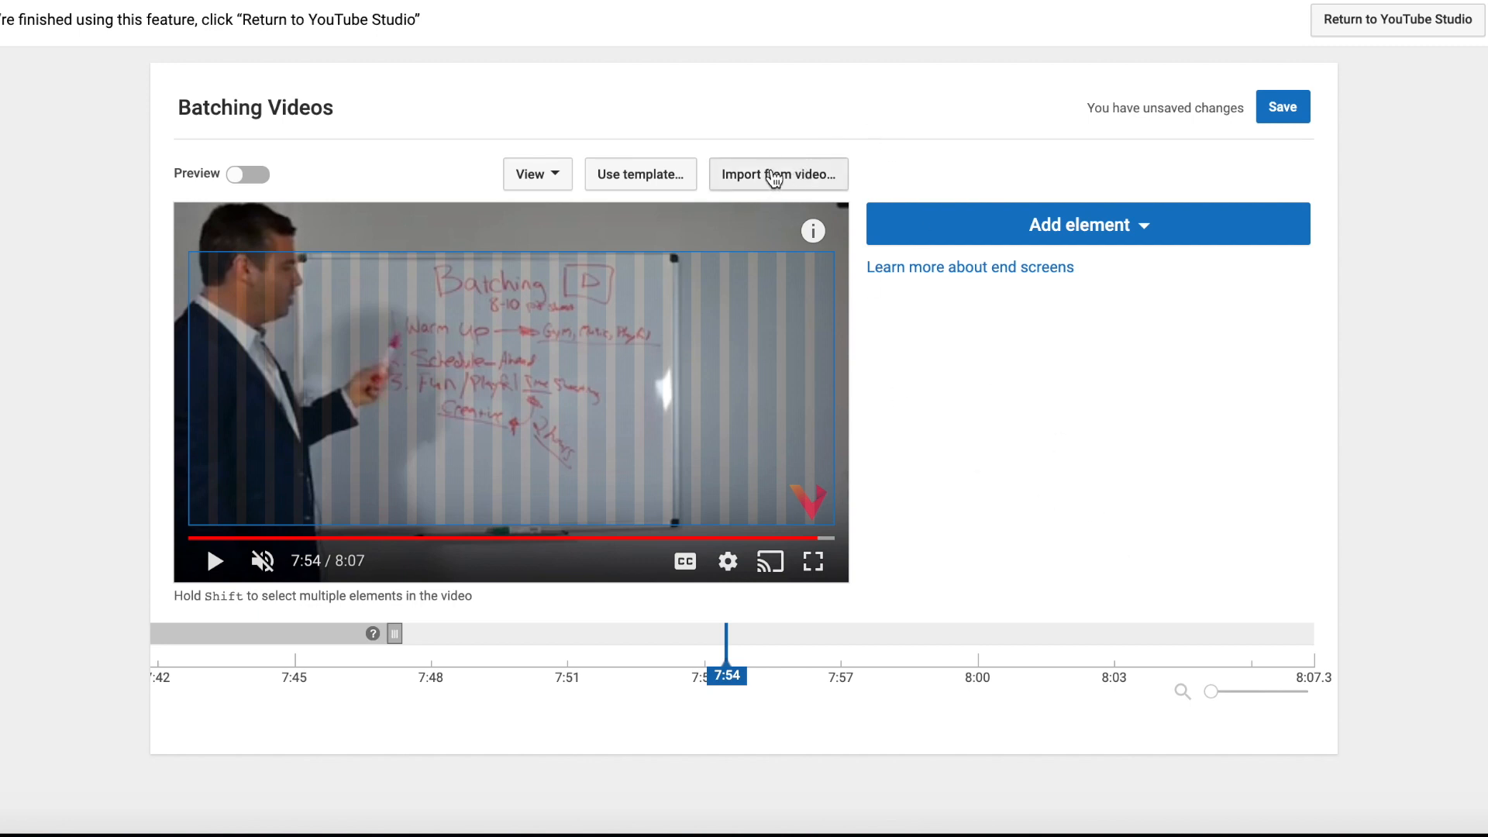
- Import the end screen from the How To Edit Video upload, bringing in its subscribe and Best for viewer elements
left_click(776, 174)
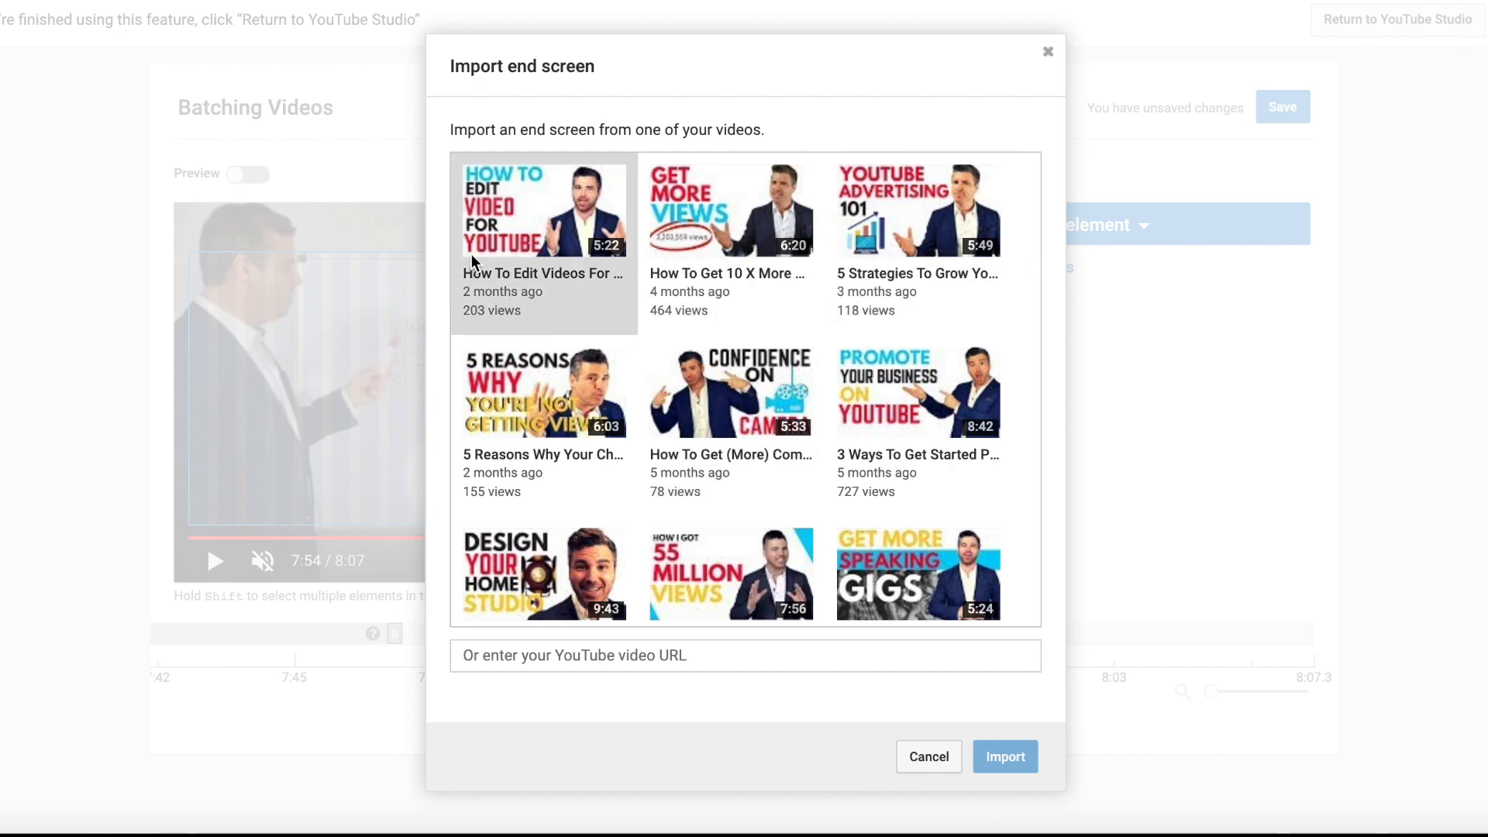
mouse_move(533, 228)
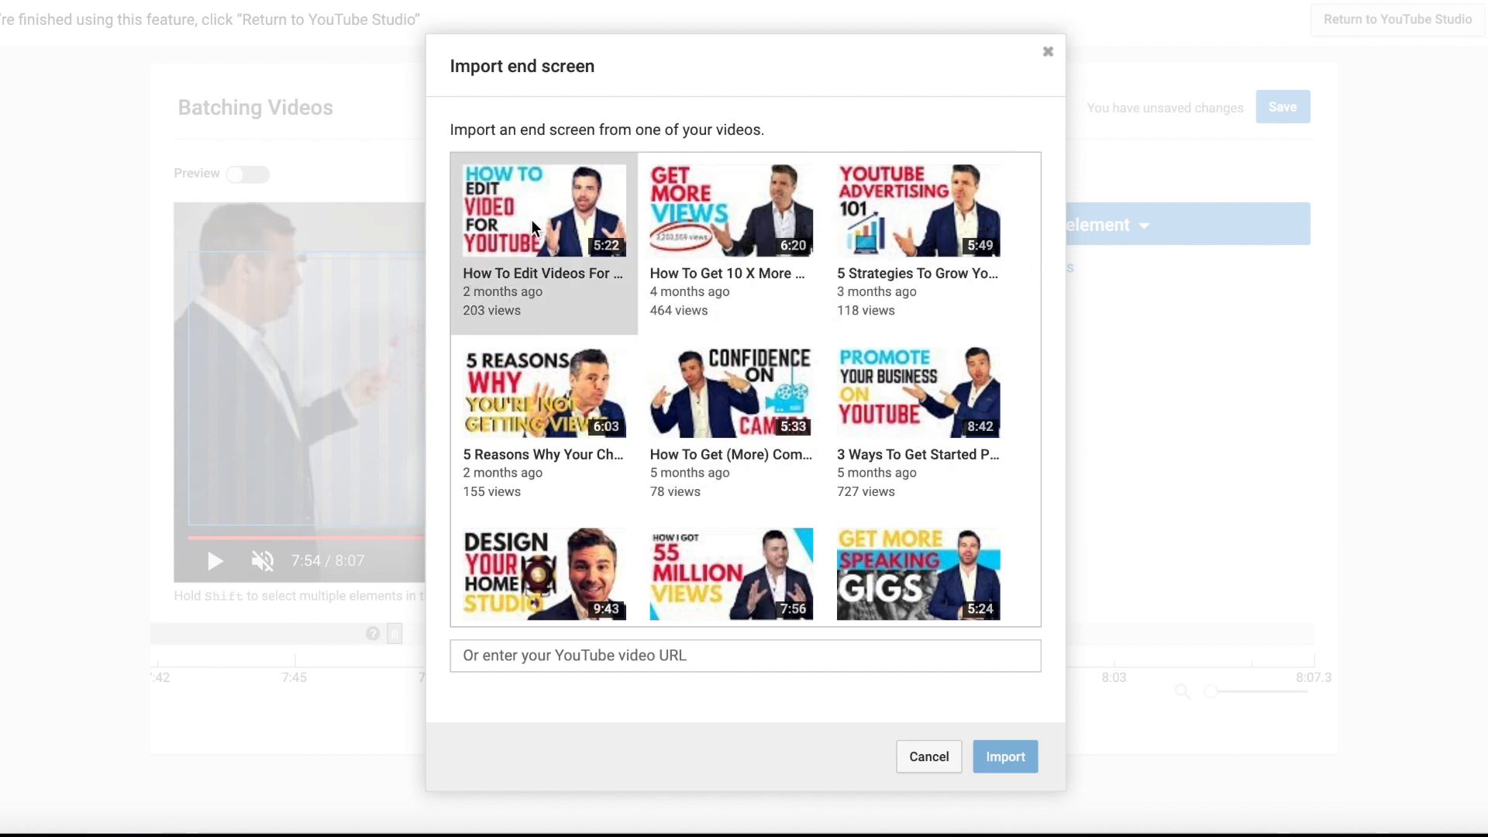
left_click(544, 210)
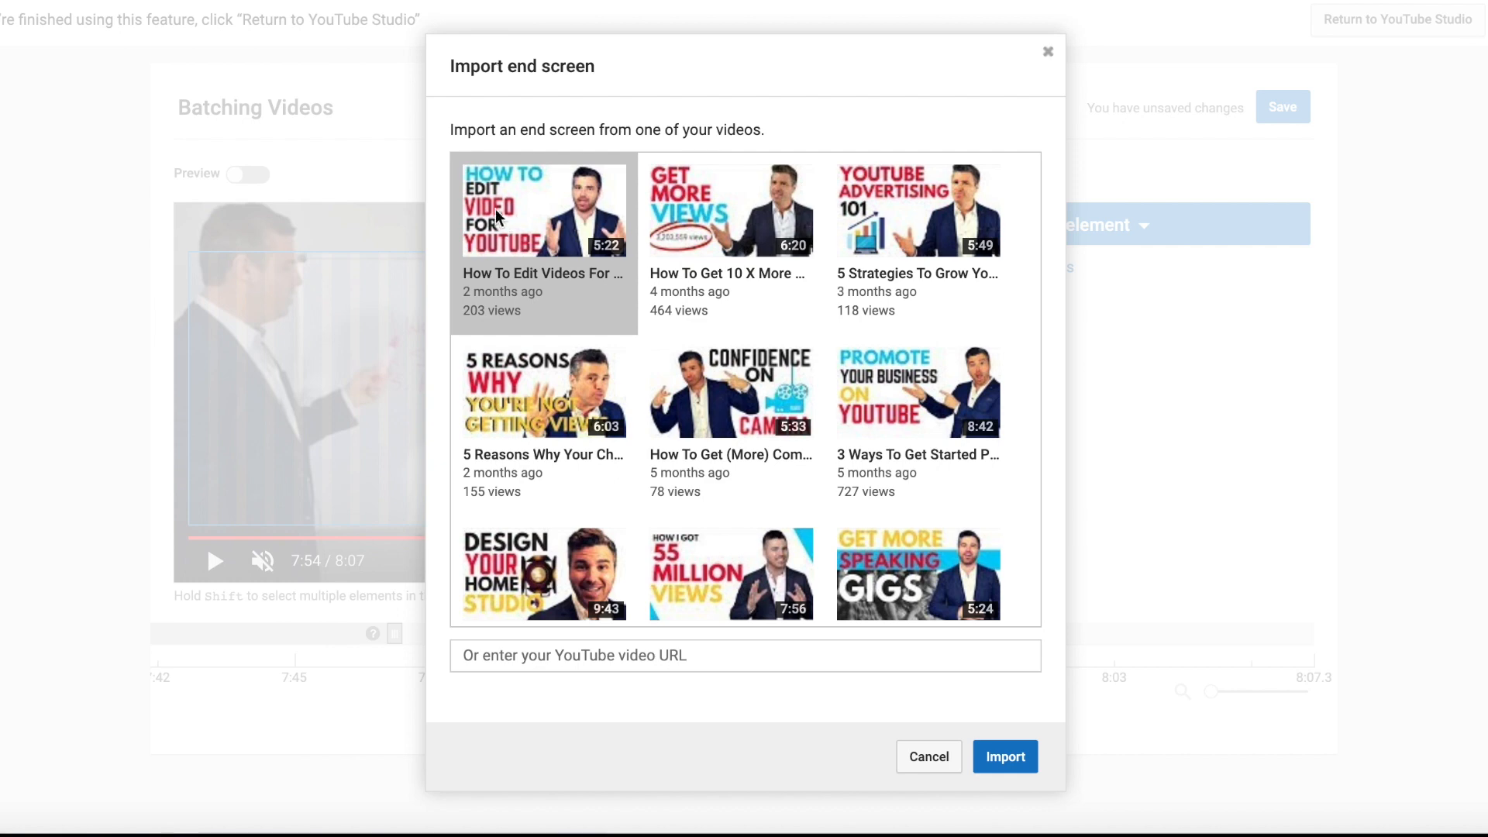
left_click(1005, 757)
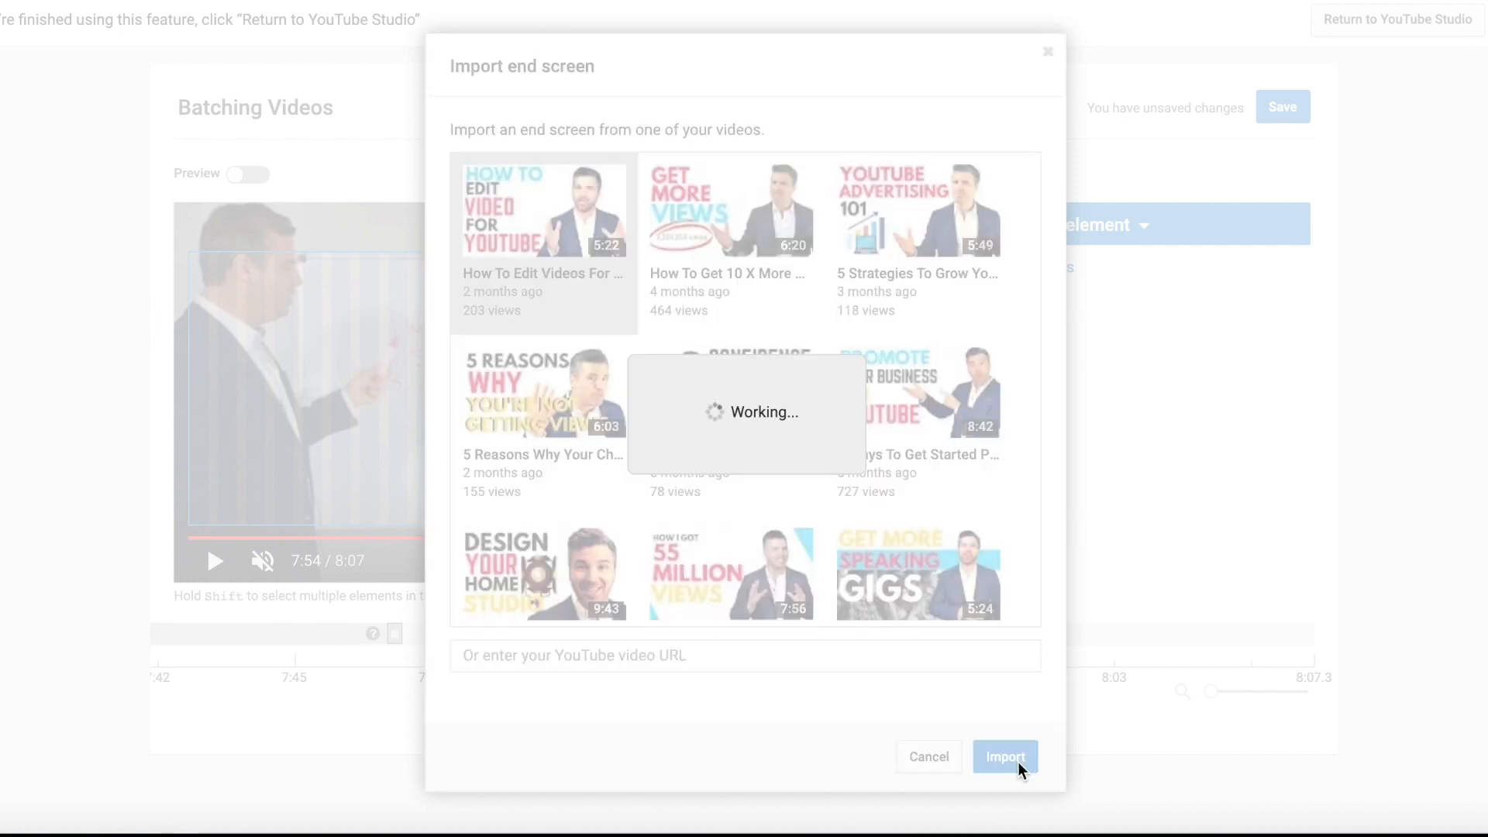
left_click(1005, 756)
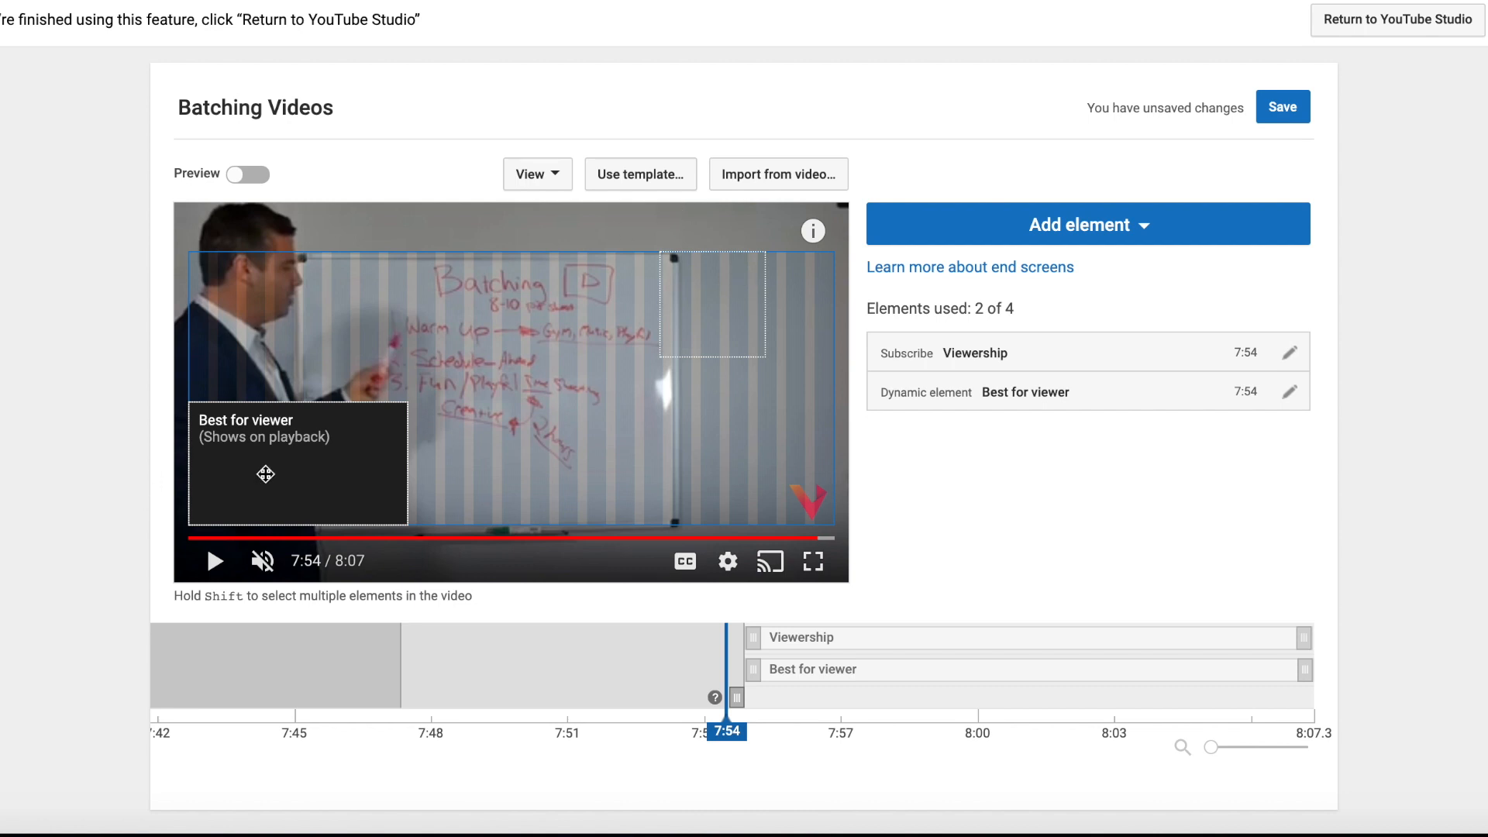
mouse_move(765, 730)
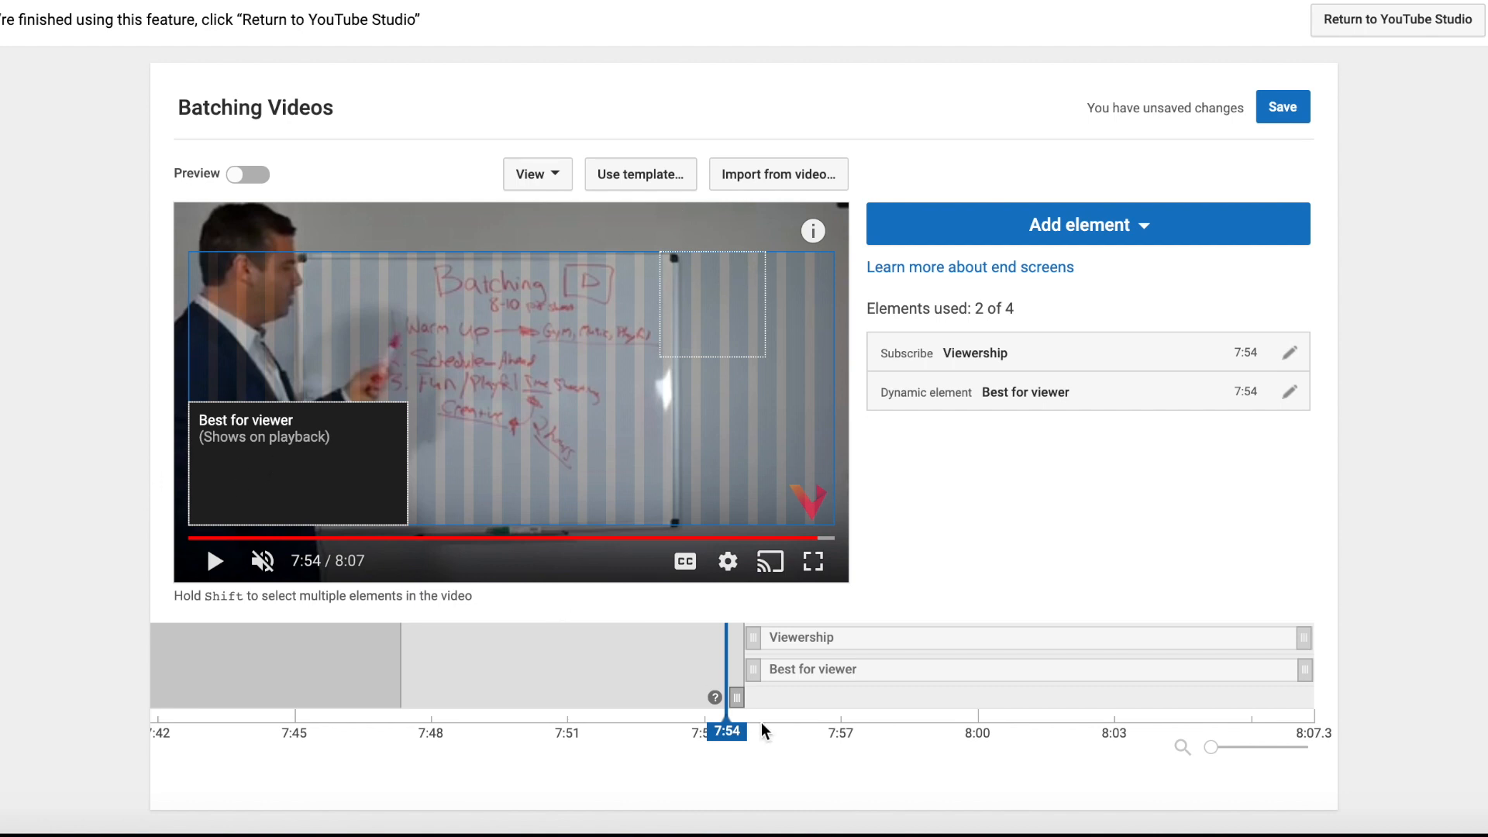
mouse_move(755, 707)
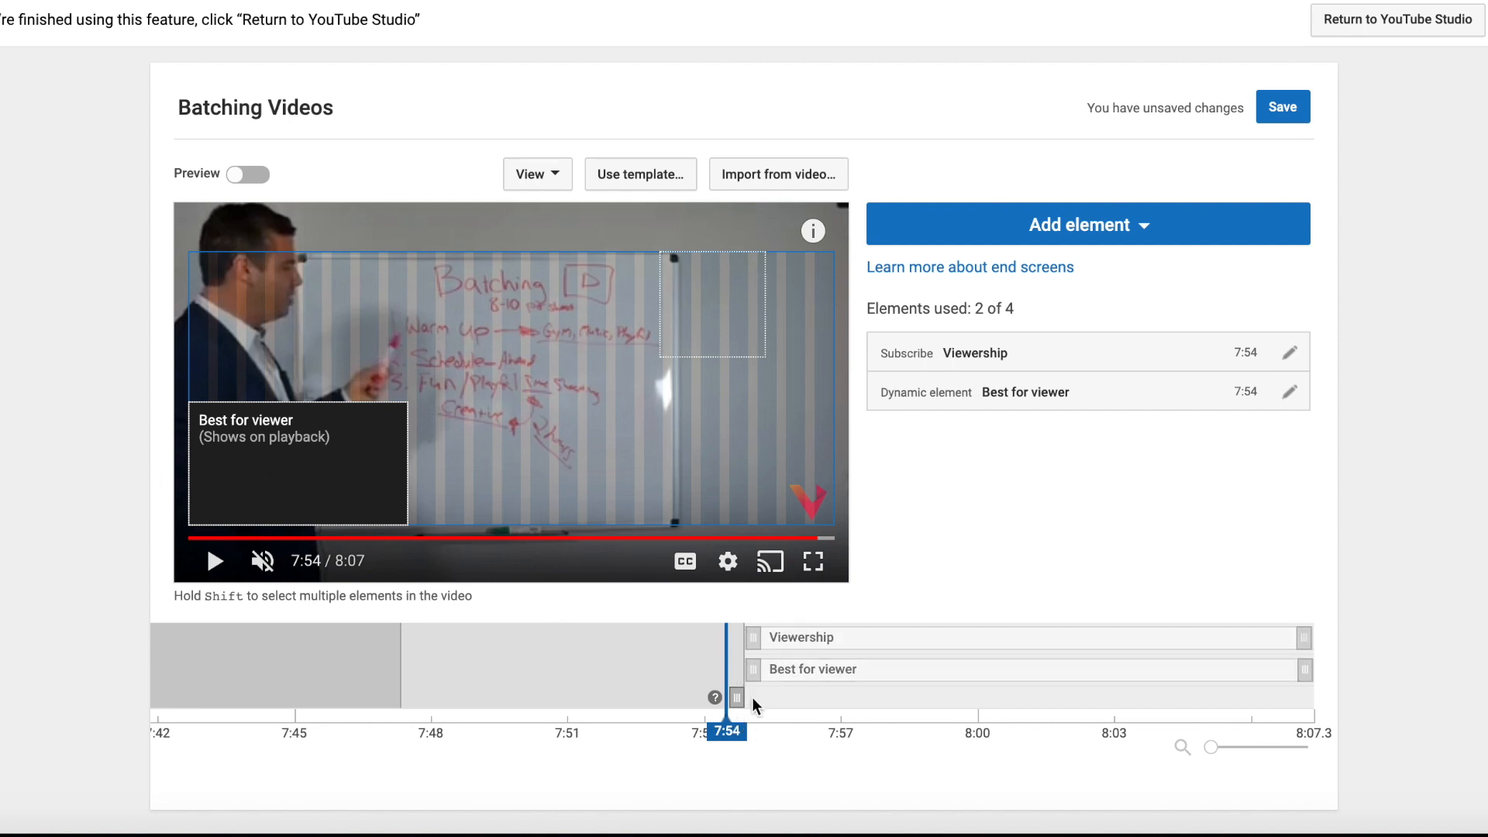
- Set the imported elements to start at 7:47, then delete the Viewership subscribe and Best for viewer elements
left_click_drag(735, 696, 413, 726)
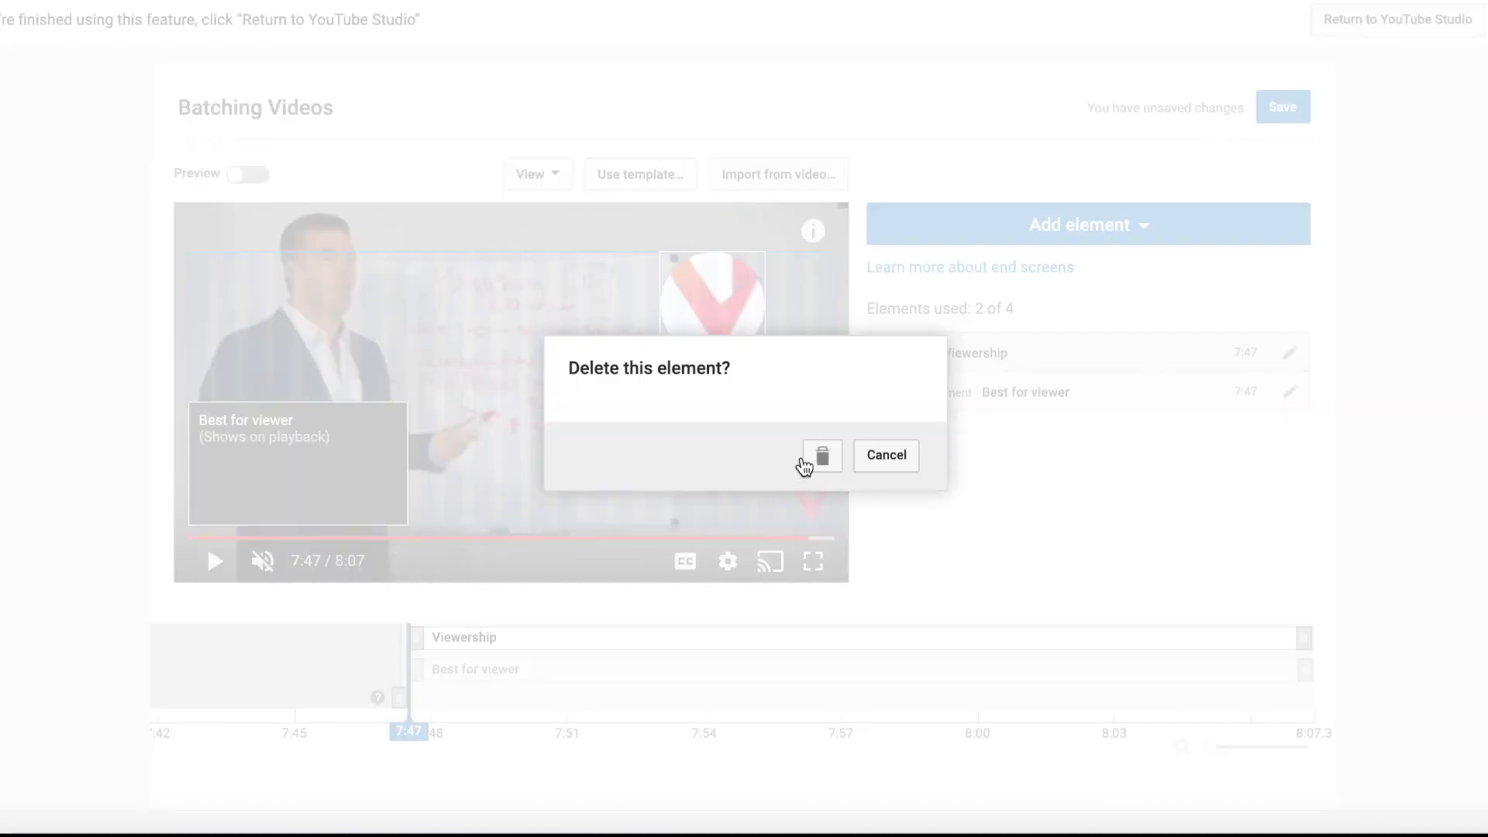
left_click(885, 456)
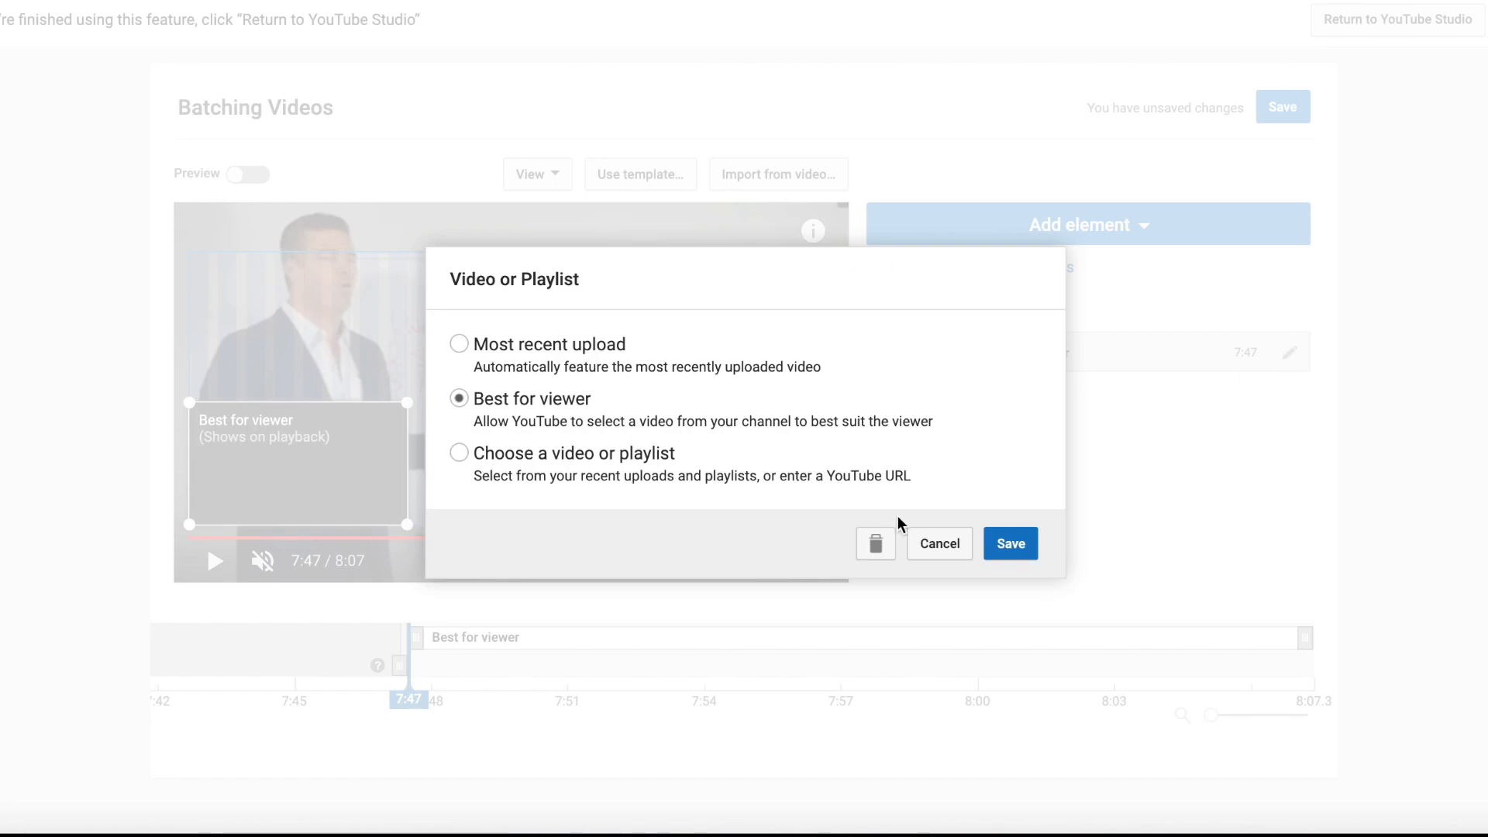
left_click(1009, 543)
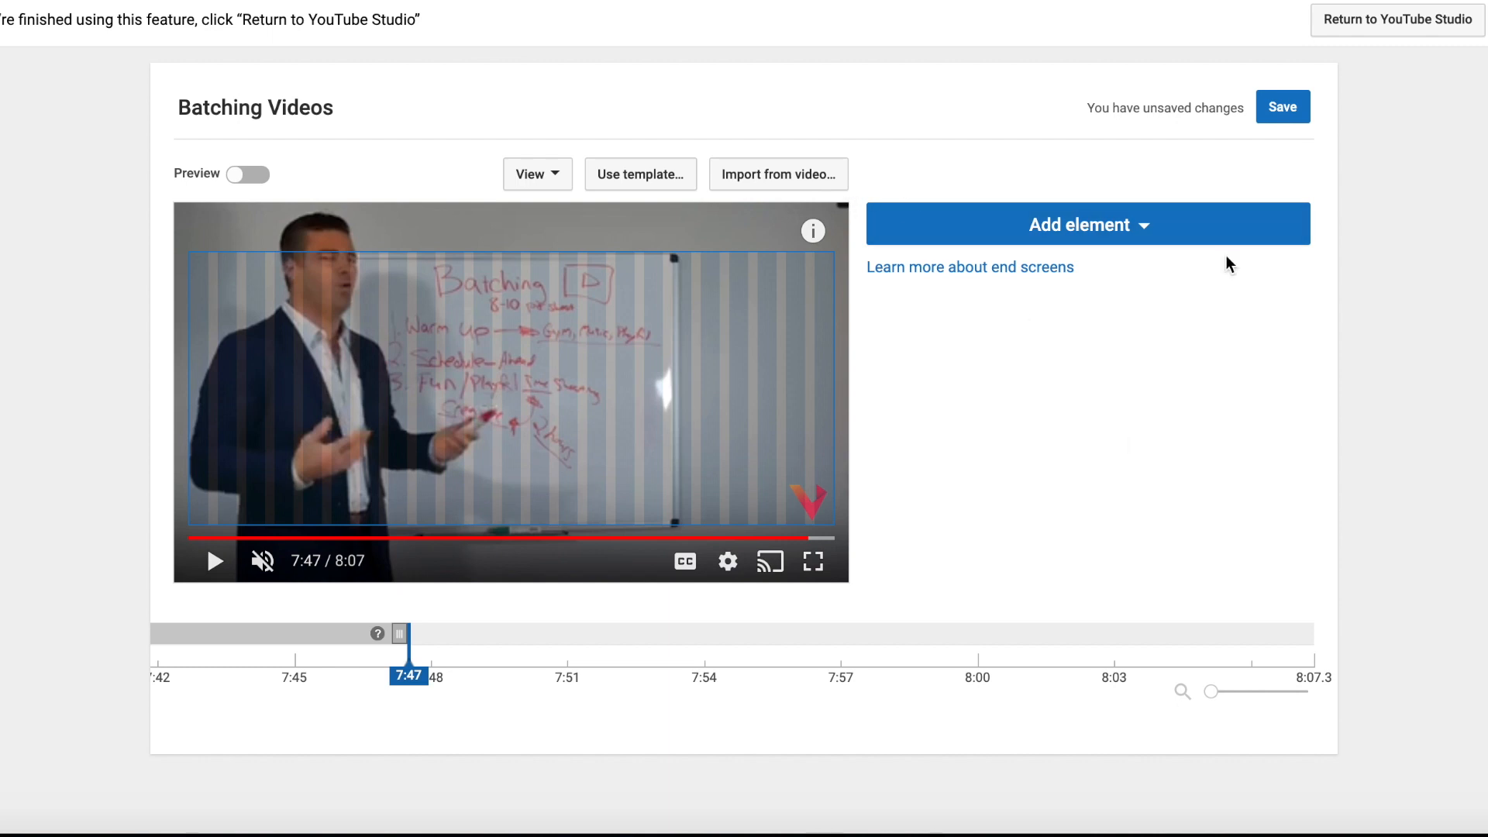
mouse_move(1191, 290)
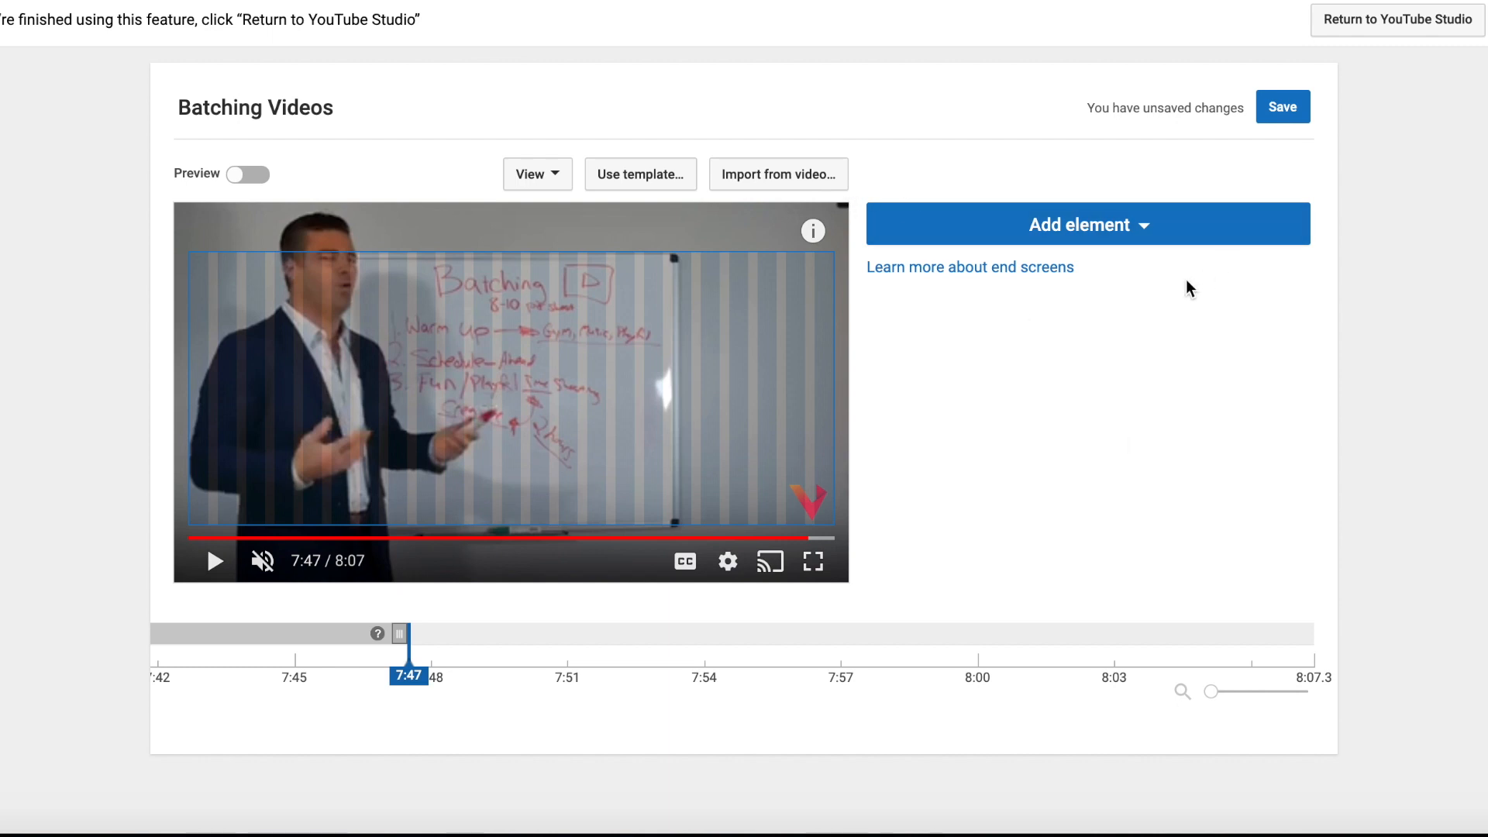
mouse_move(997, 501)
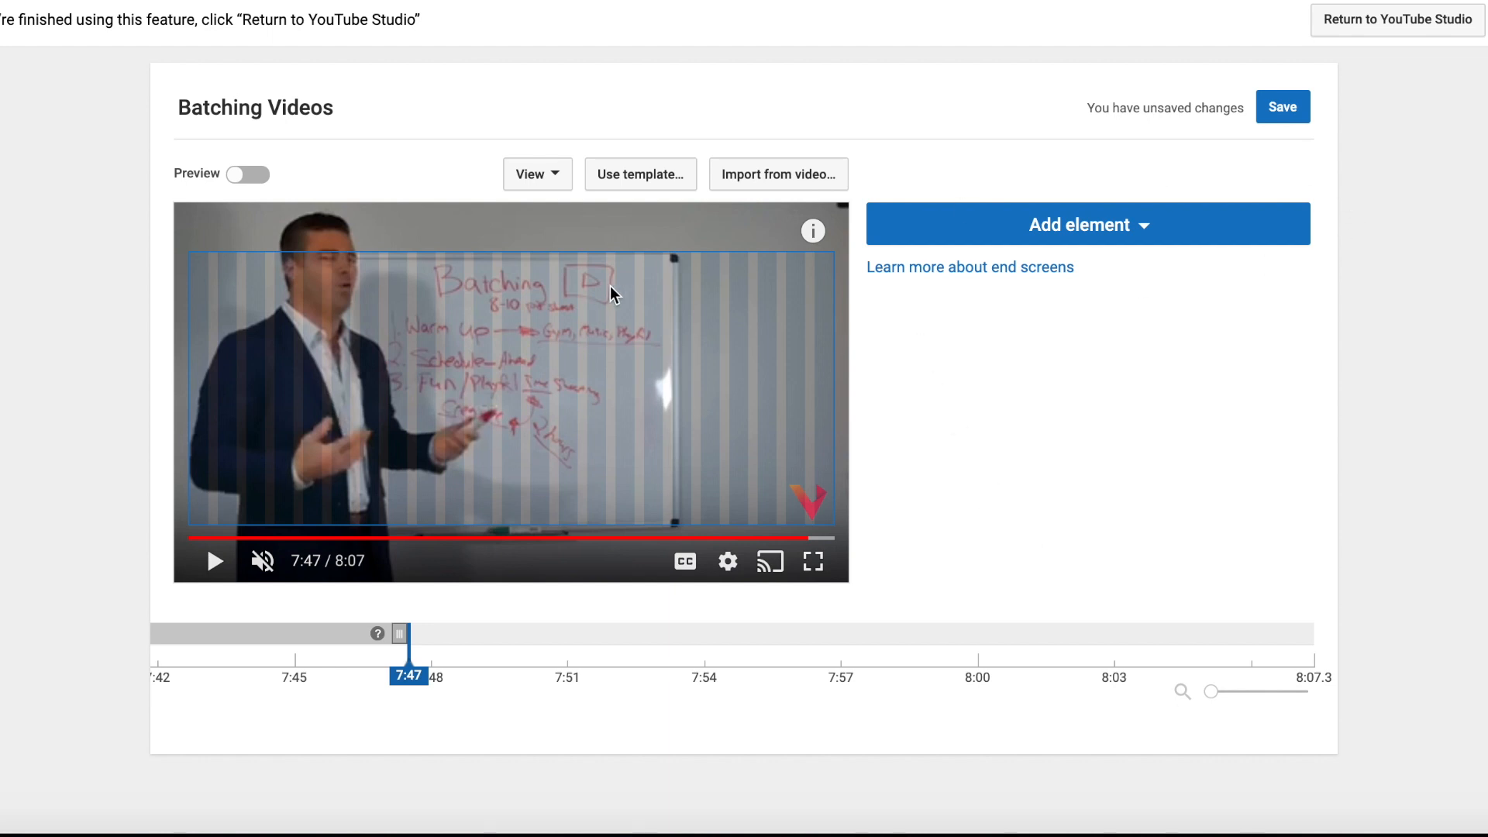
- Create a playlist element featuring the YouTube Tutorials (Step-By-Step) playlist
left_click(1088, 223)
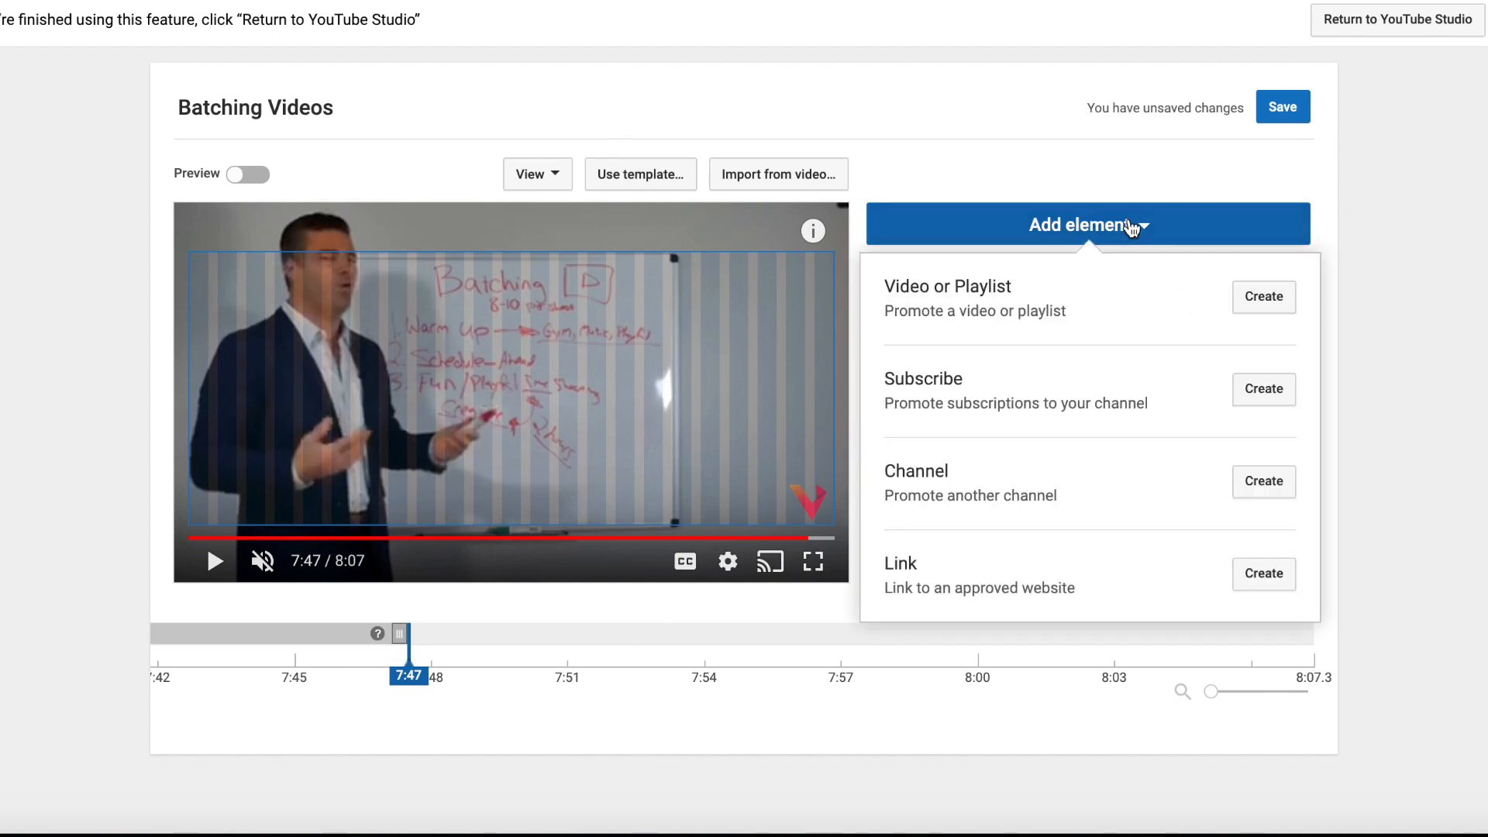
left_click(1264, 296)
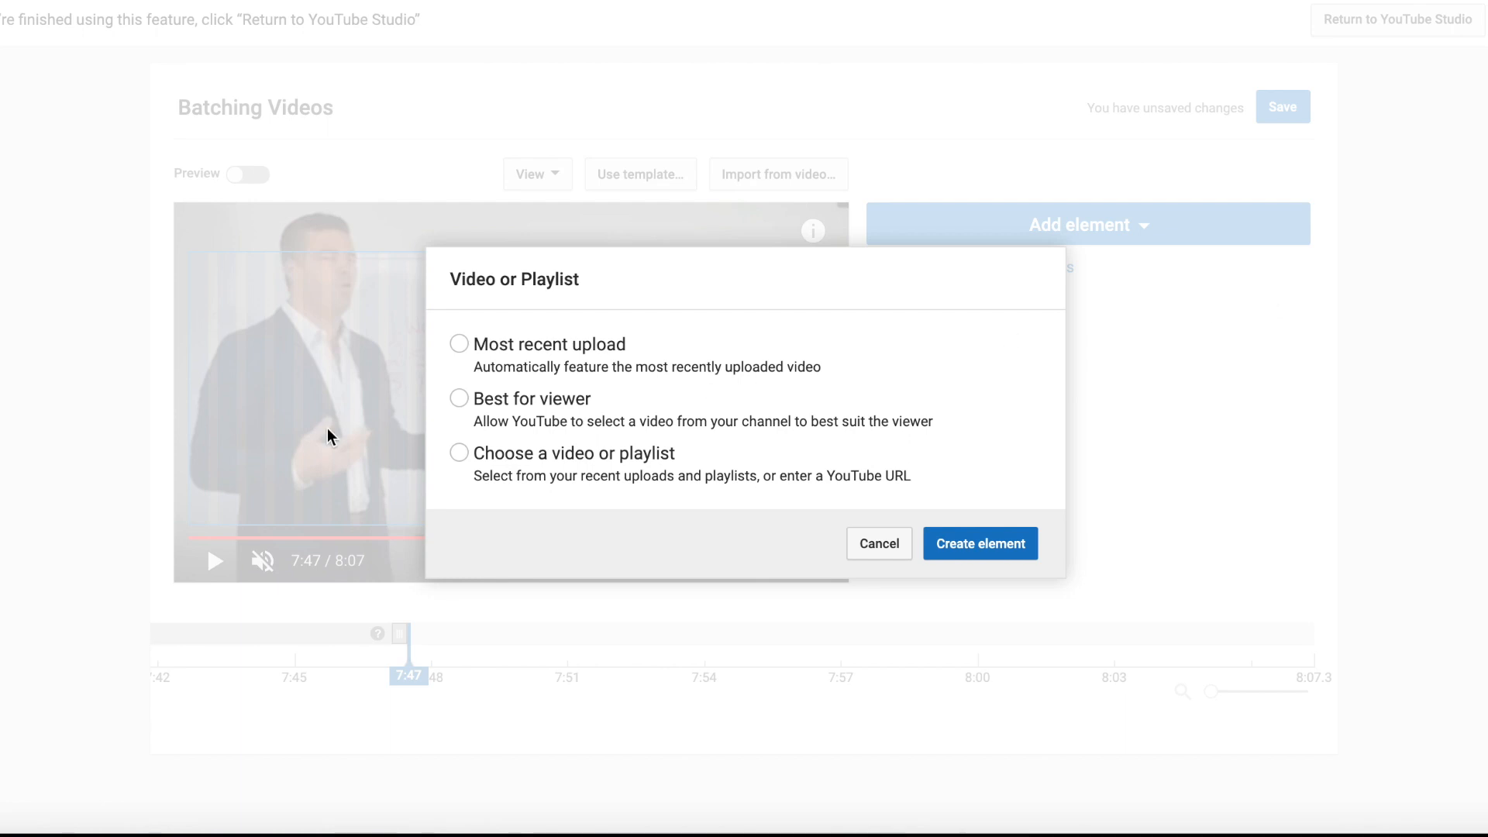
left_click(459, 453)
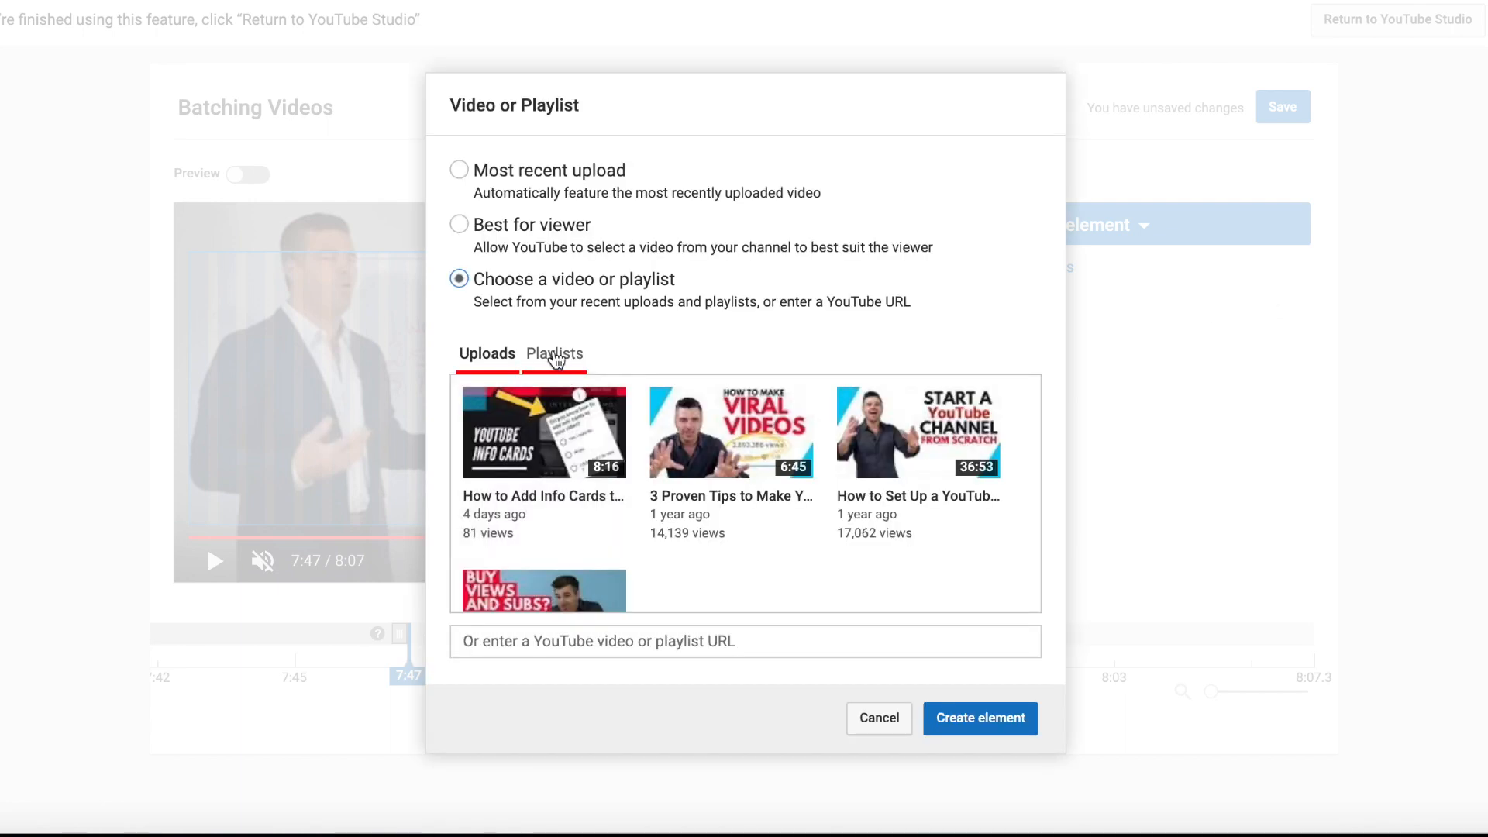
left_click(555, 353)
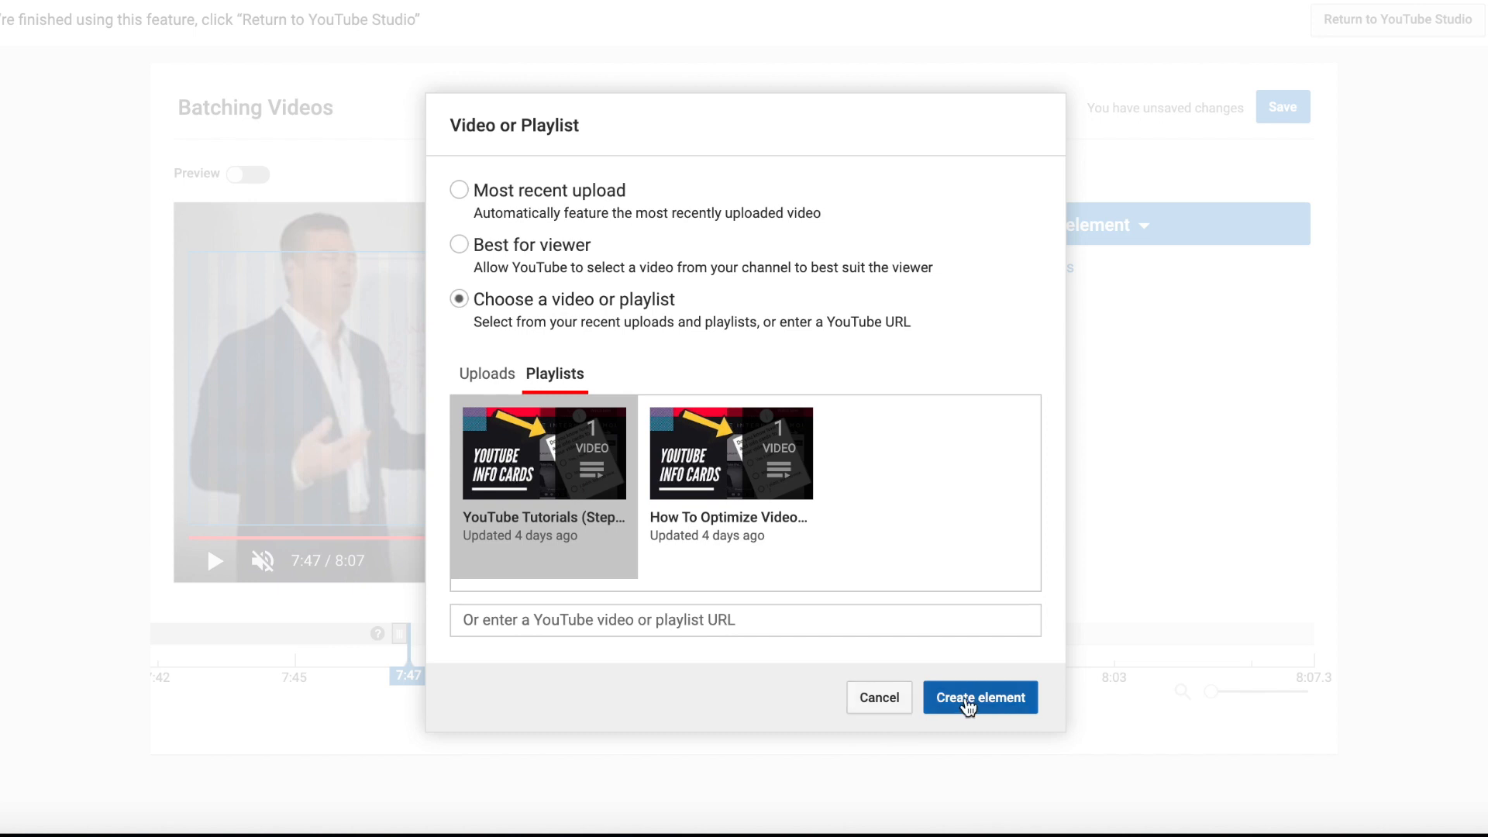
left_click(980, 697)
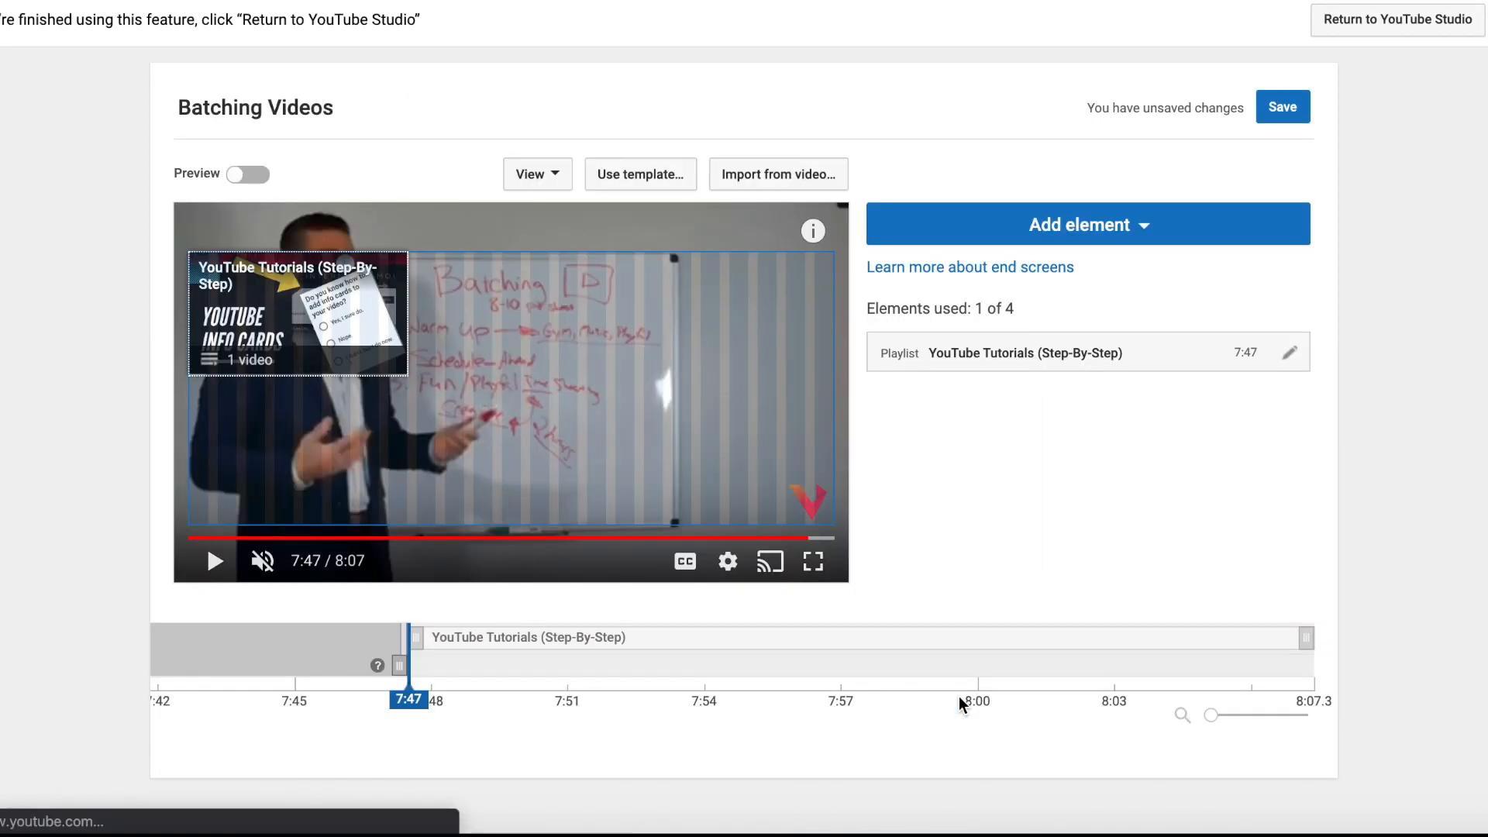
- Place the playlist card at the top-right corner of the end screen
left_click(724, 313)
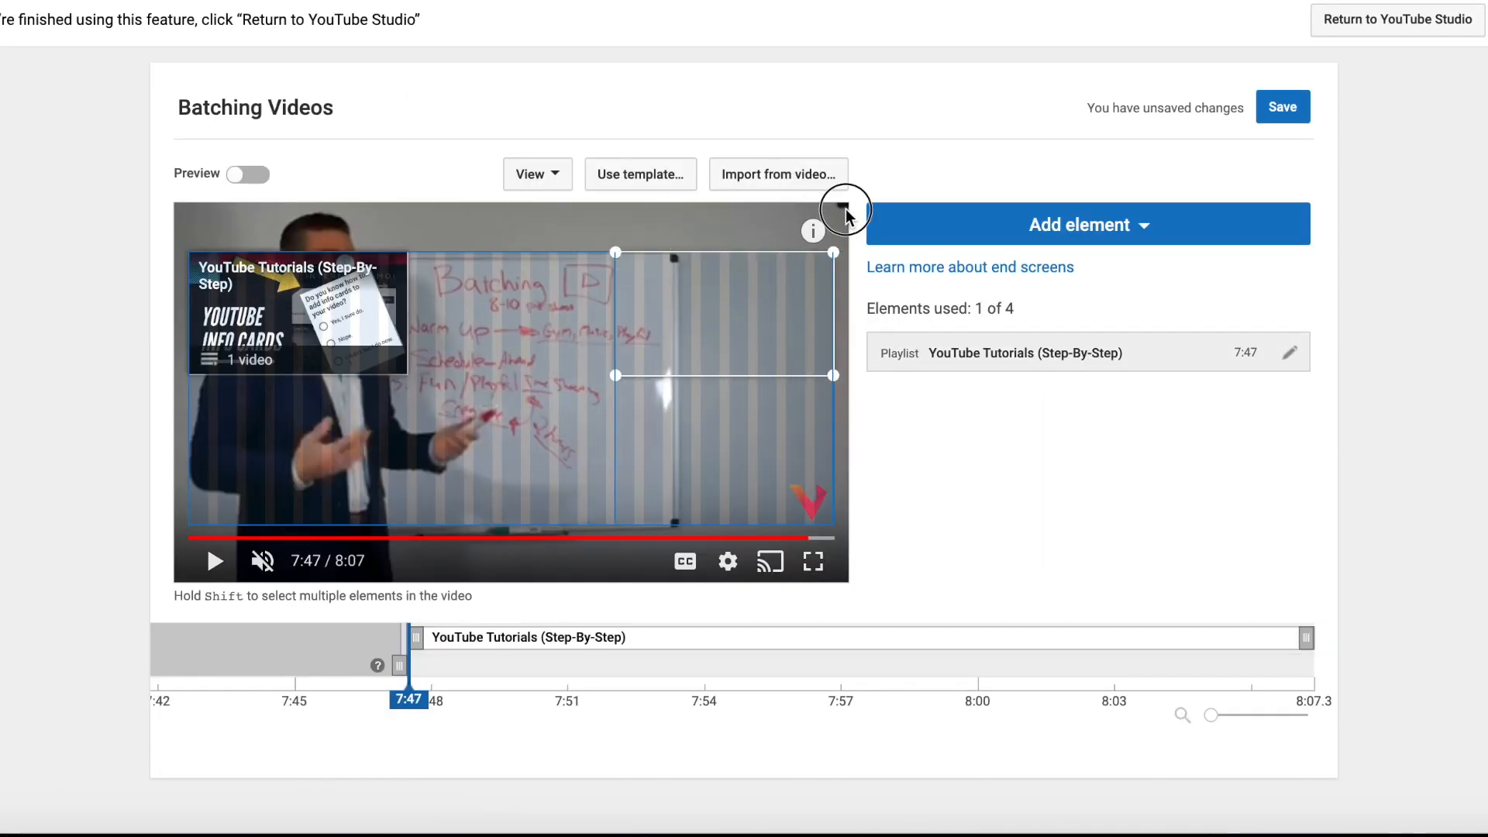
left_click_drag(296, 313, 723, 313)
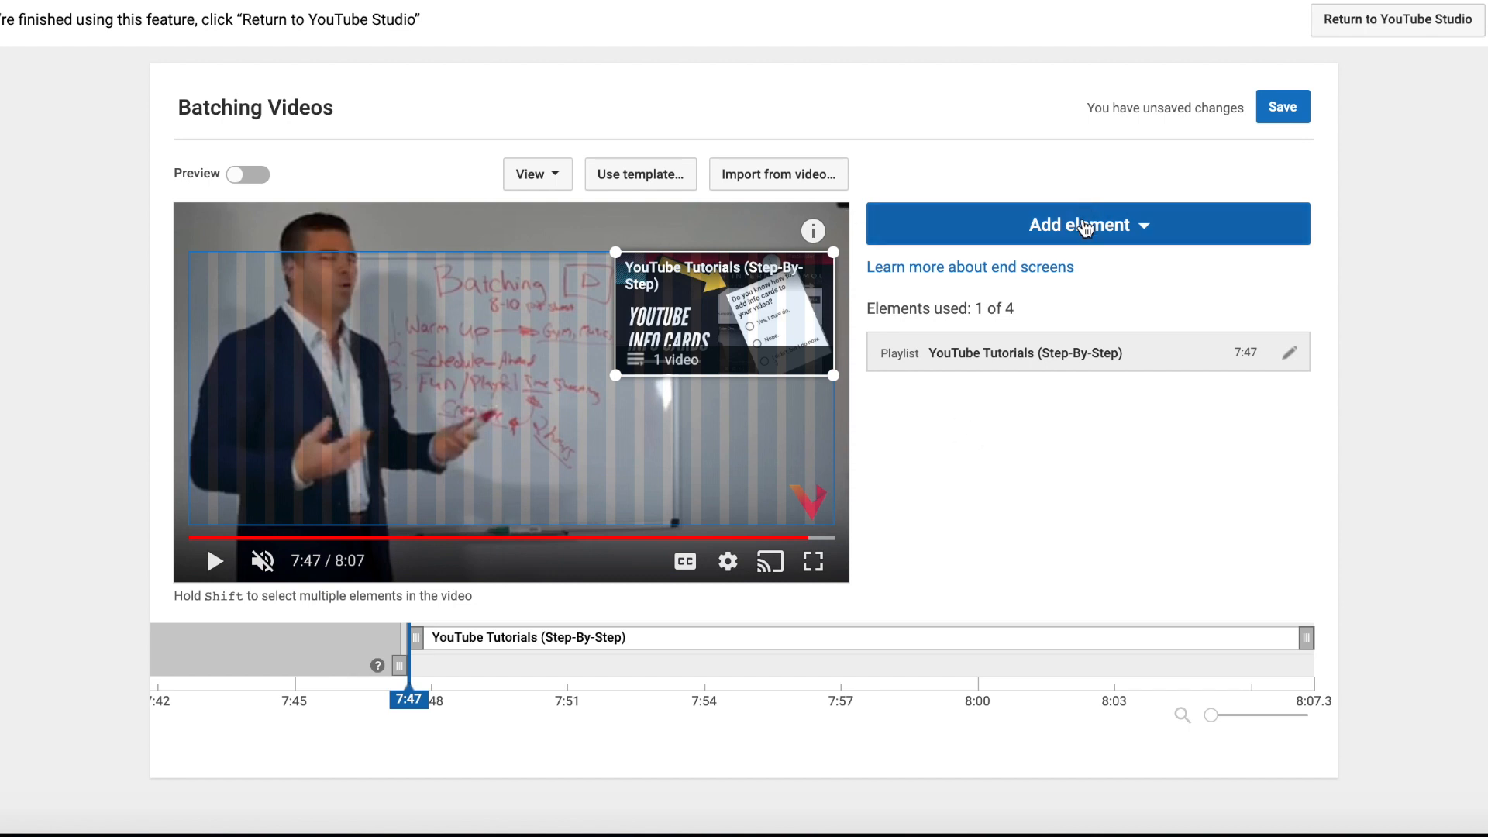
left_click(1089, 223)
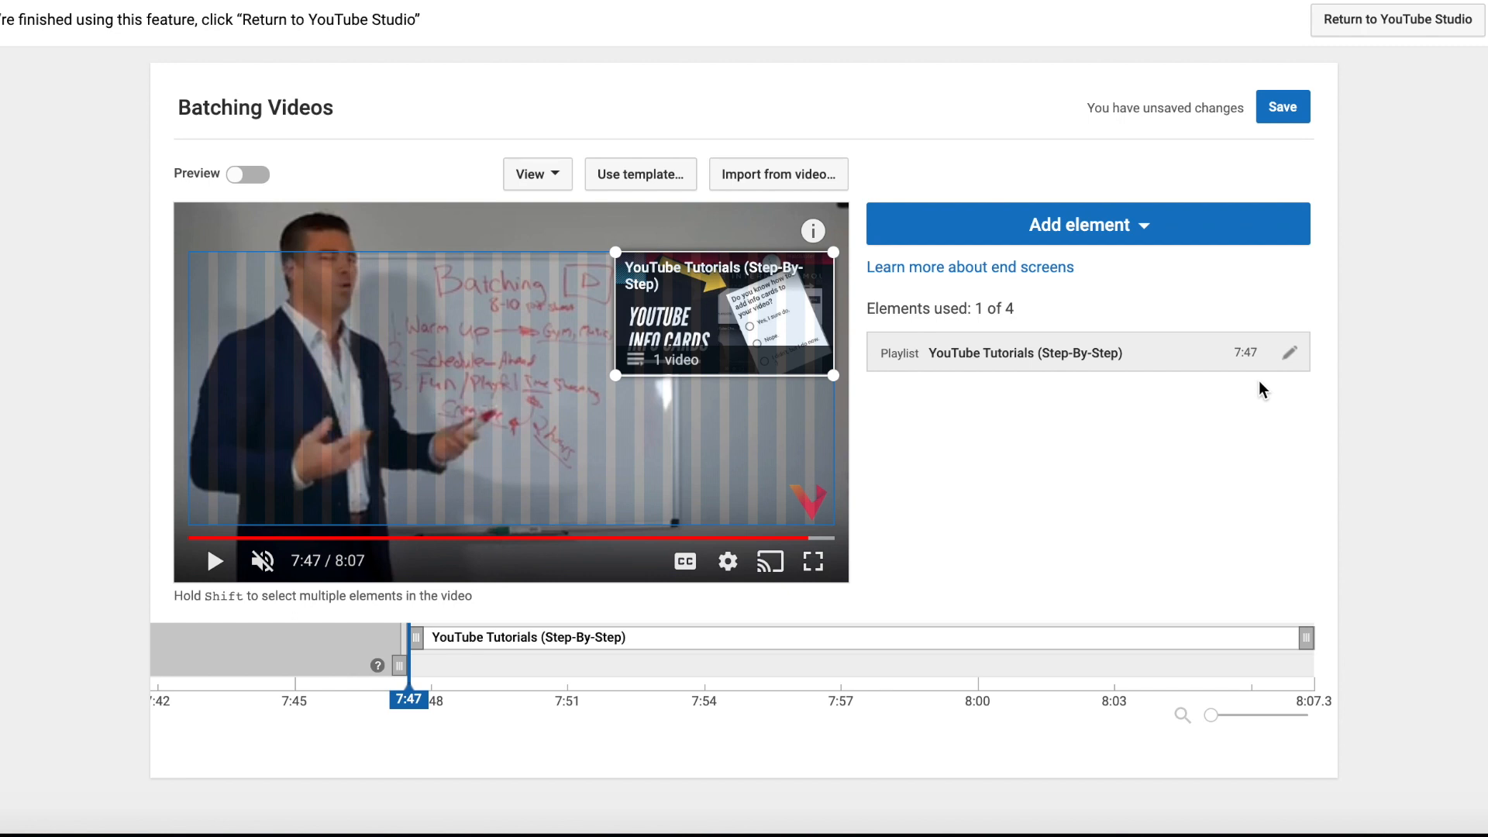
- Add a Viewership subscribe element at the bottom left, starting at 8:02
left_click(1088, 223)
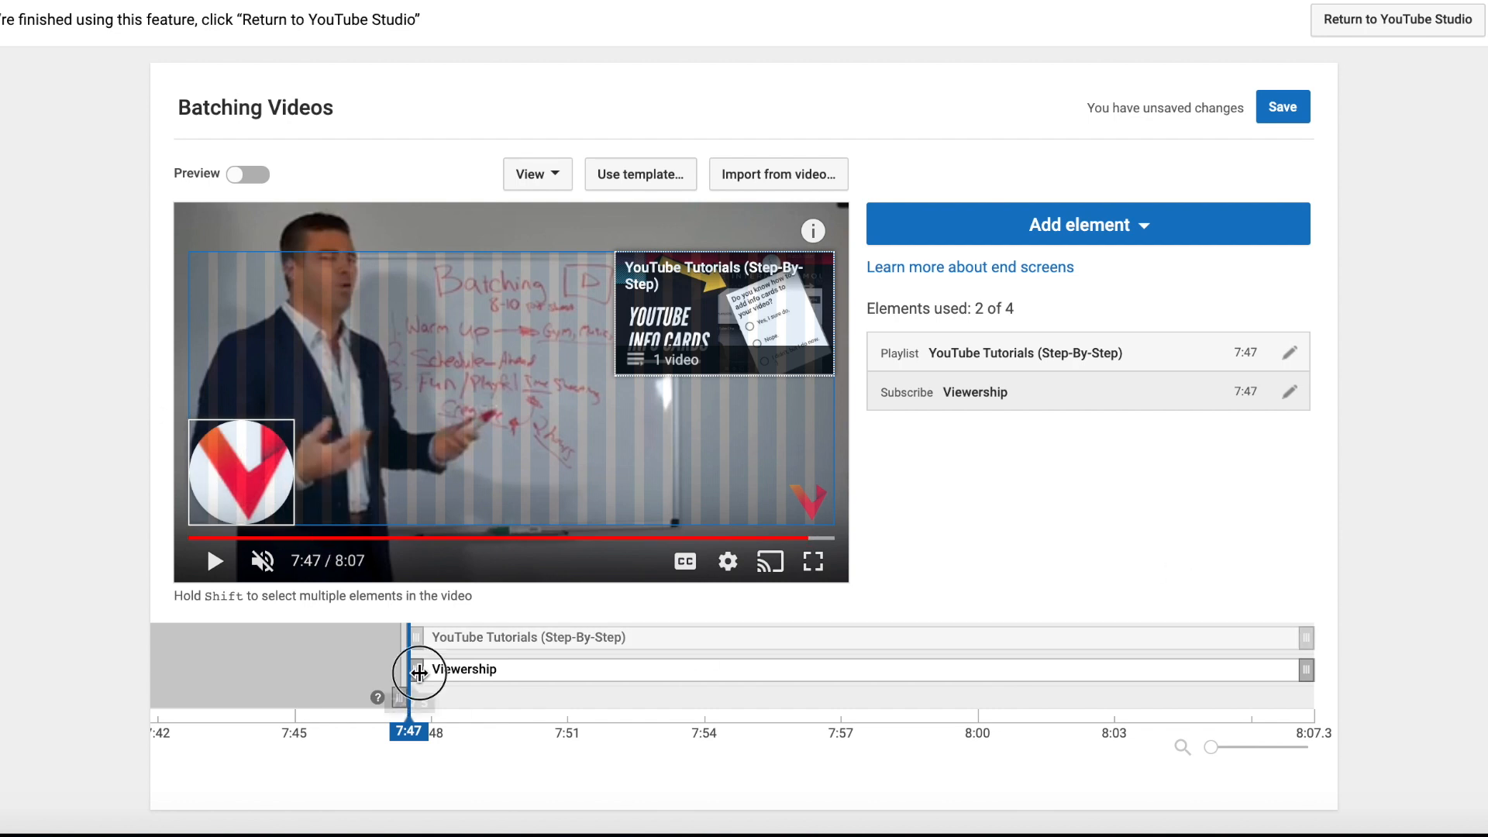
left_click_drag(417, 670, 1092, 670)
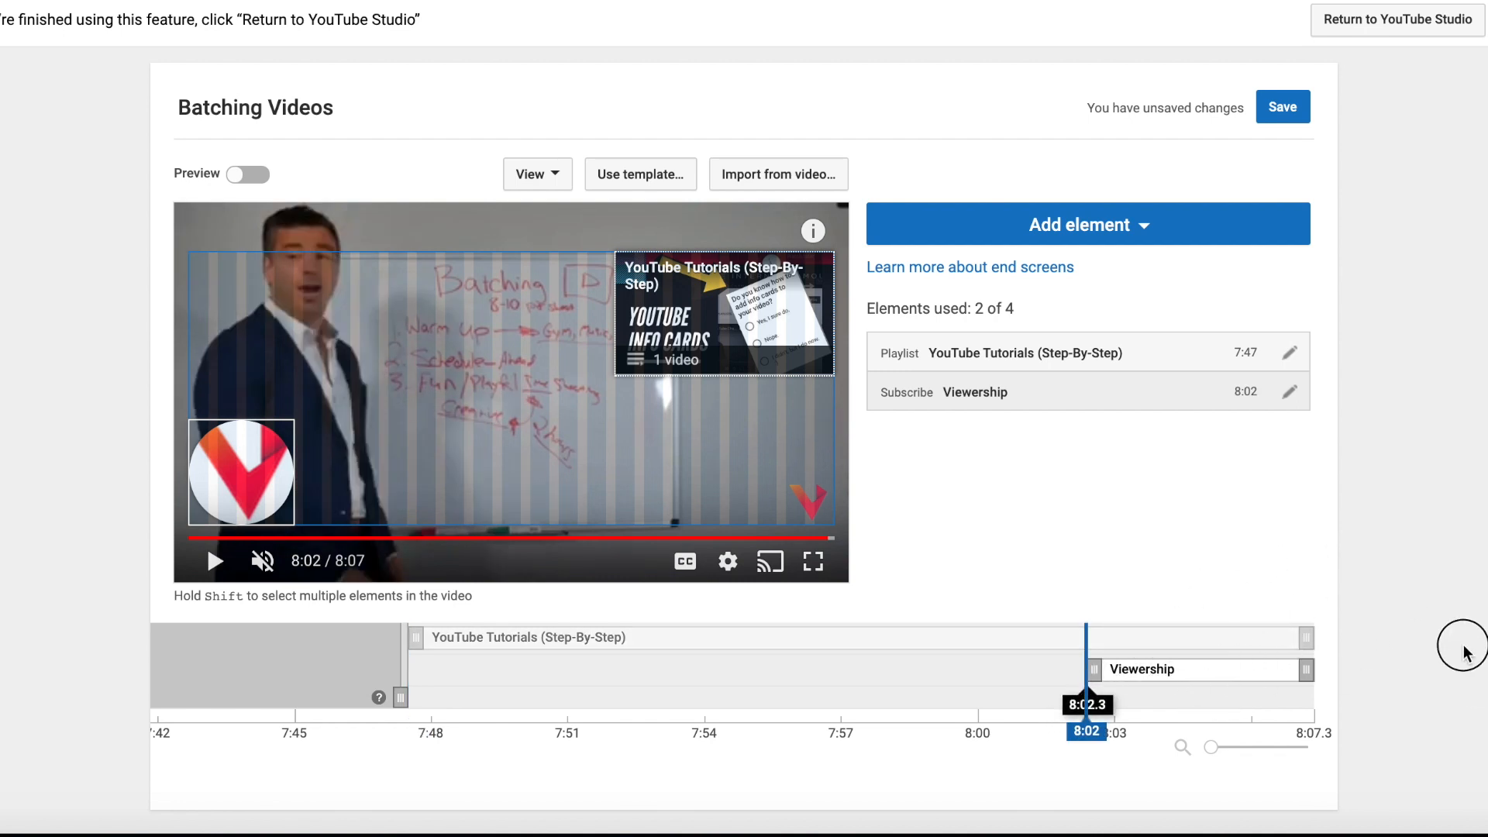
mouse_move(1092, 530)
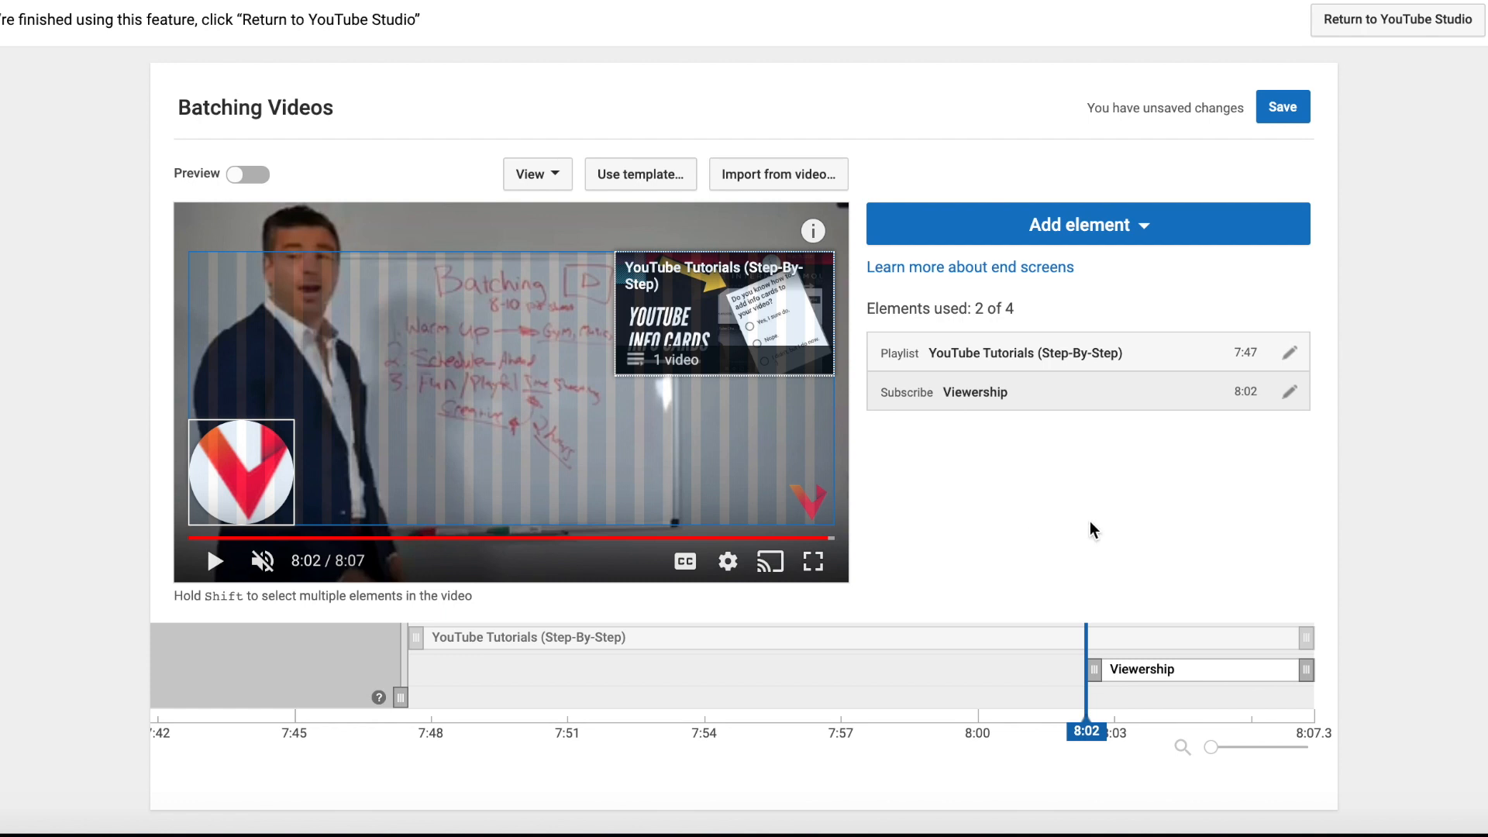
mouse_move(1073, 222)
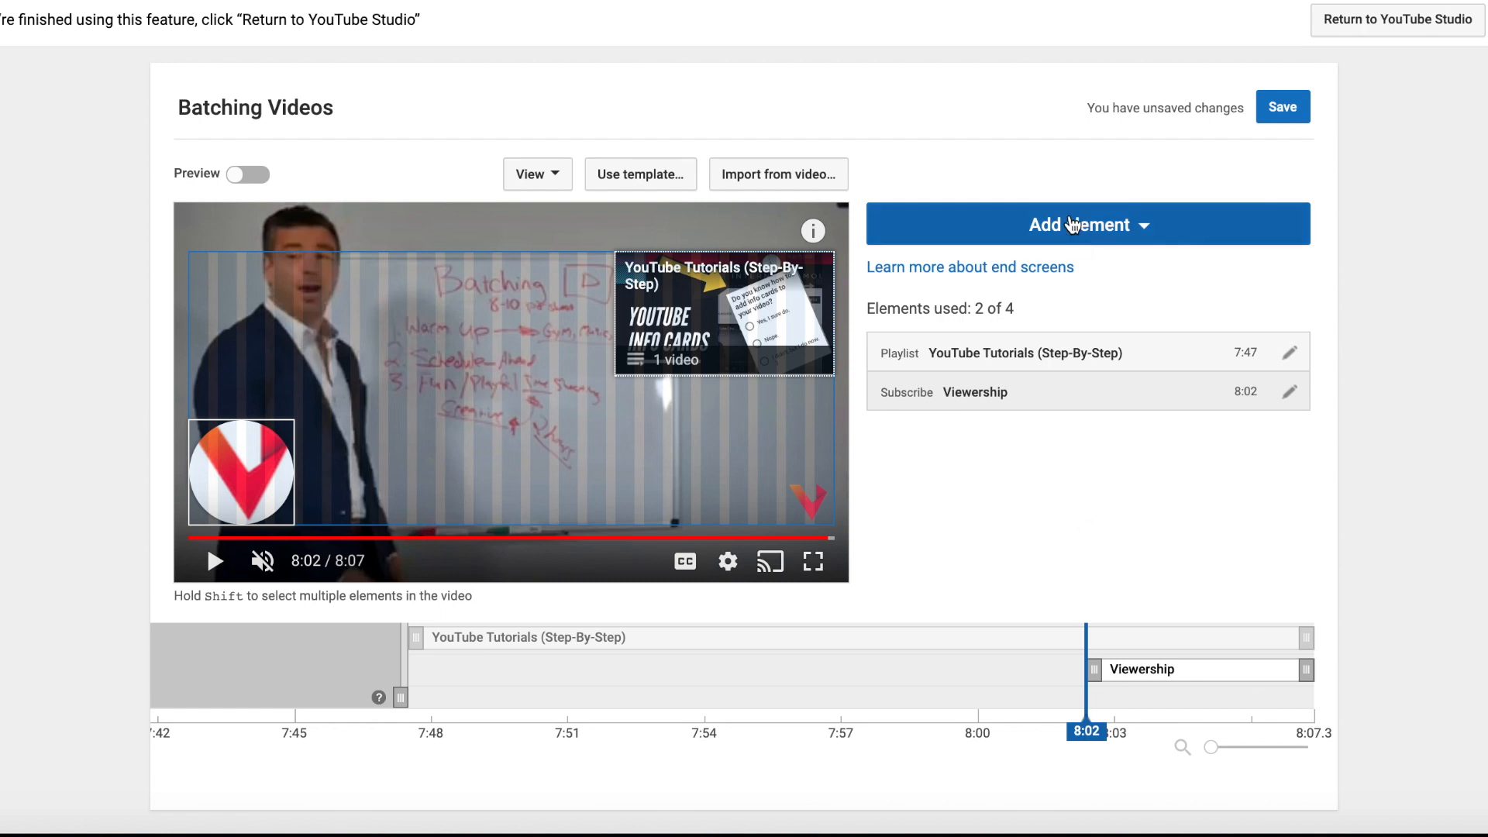
- Add a Best for viewer video element at the bottom right, starting at 7:54
left_click(1086, 223)
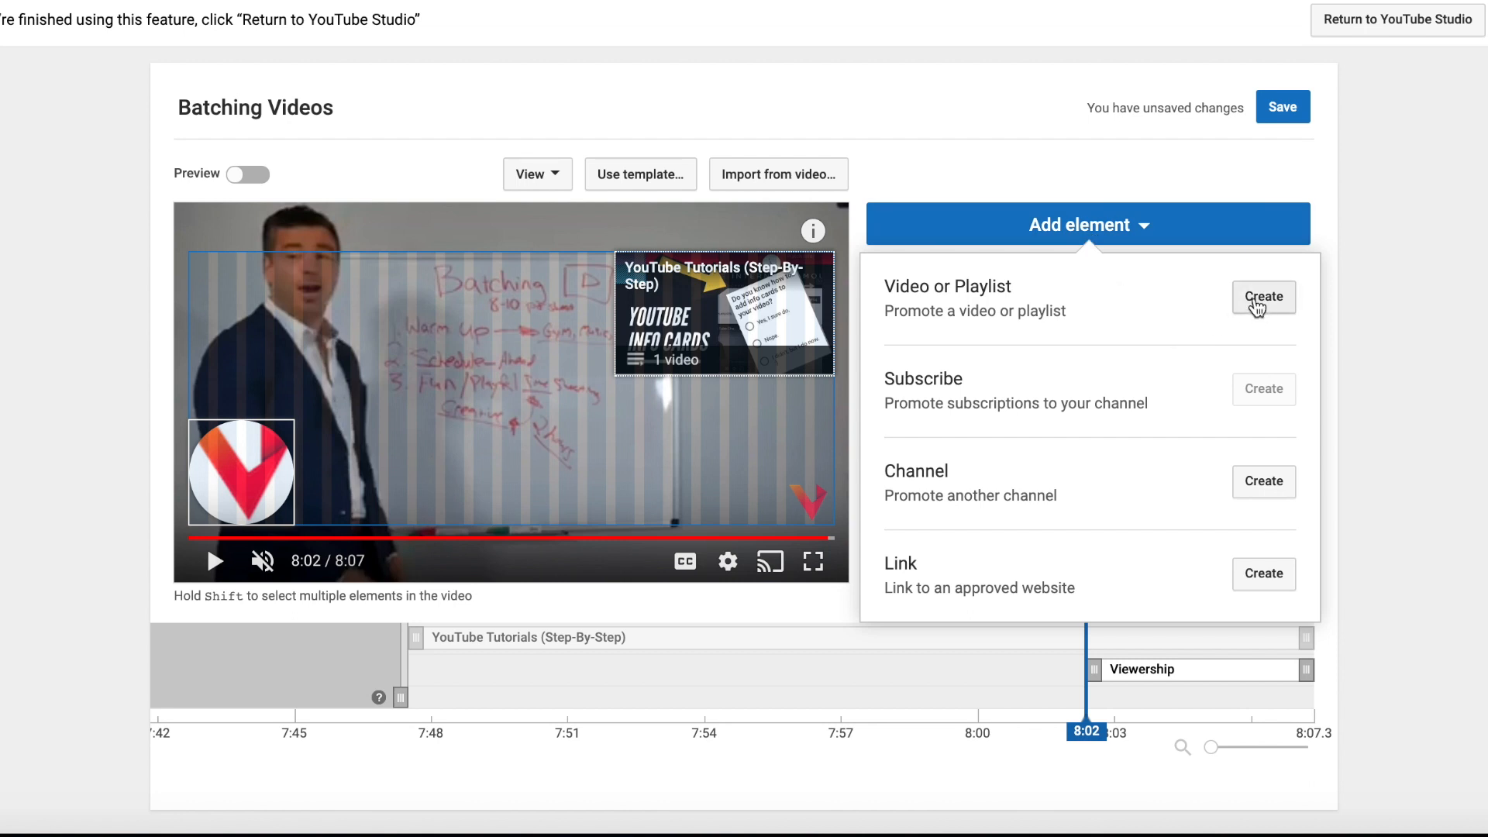
left_click(1263, 297)
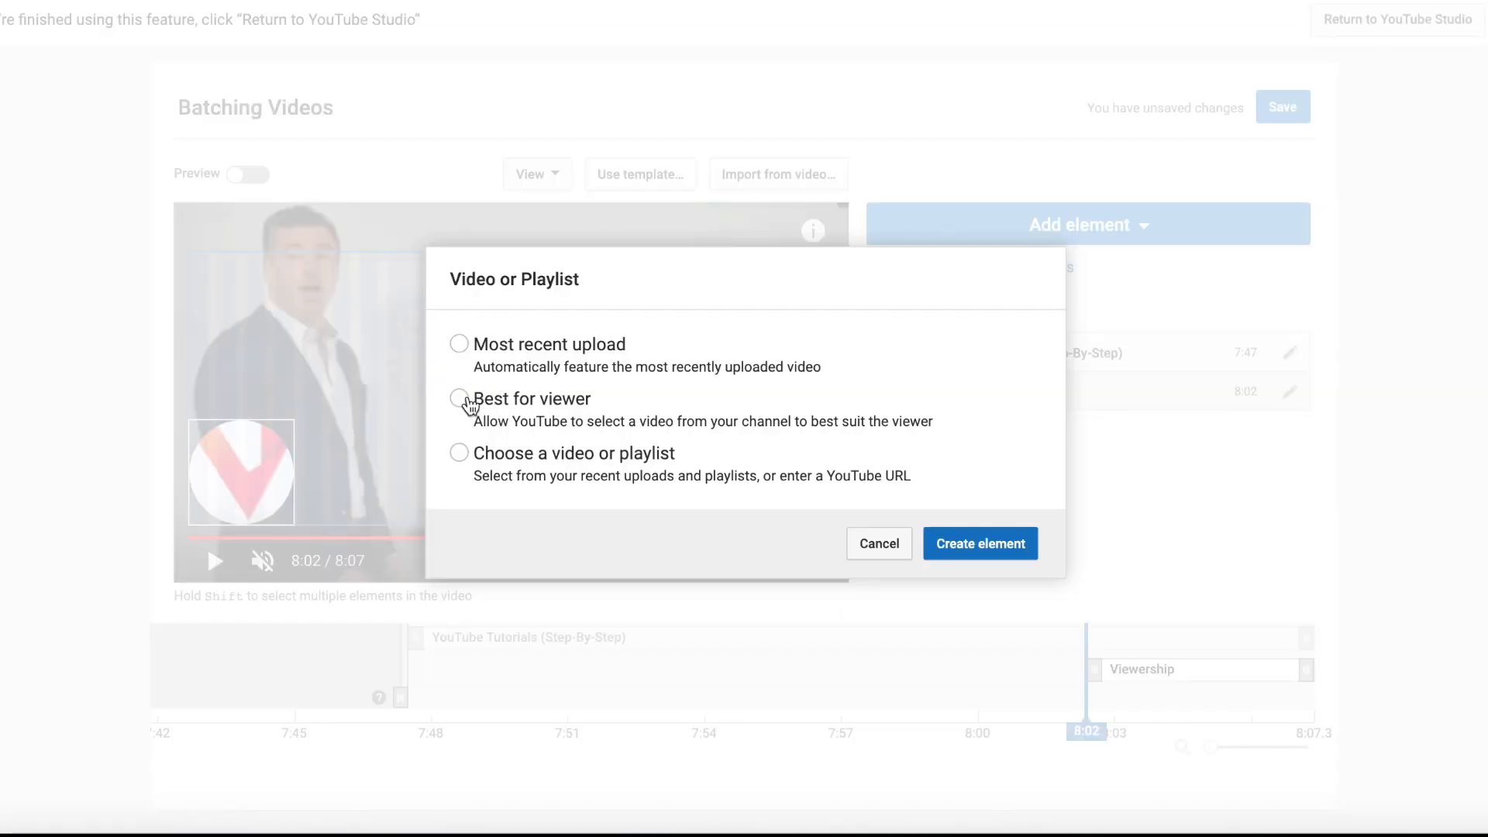
left_click(980, 542)
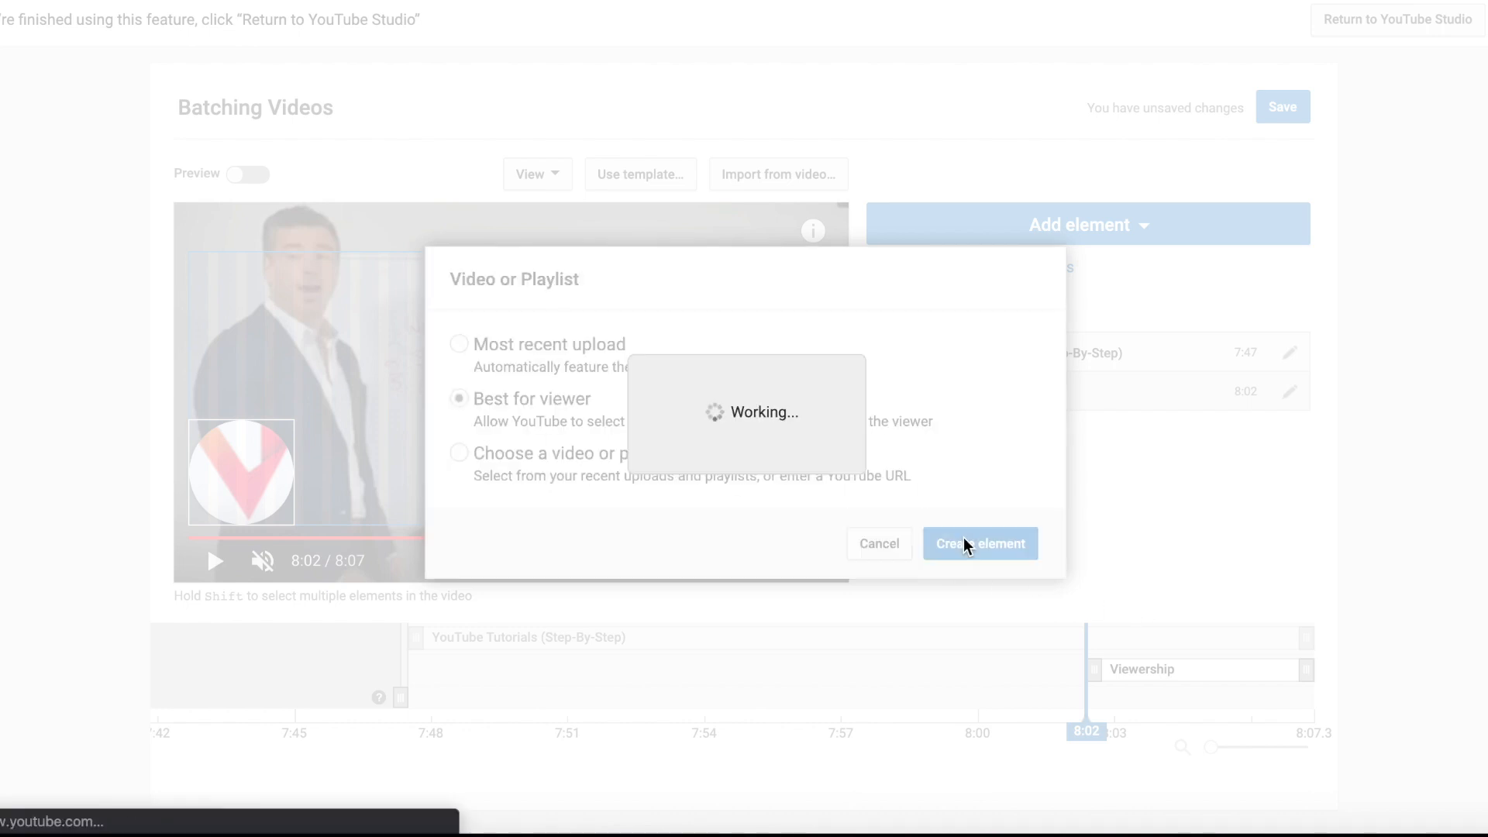
left_click(980, 542)
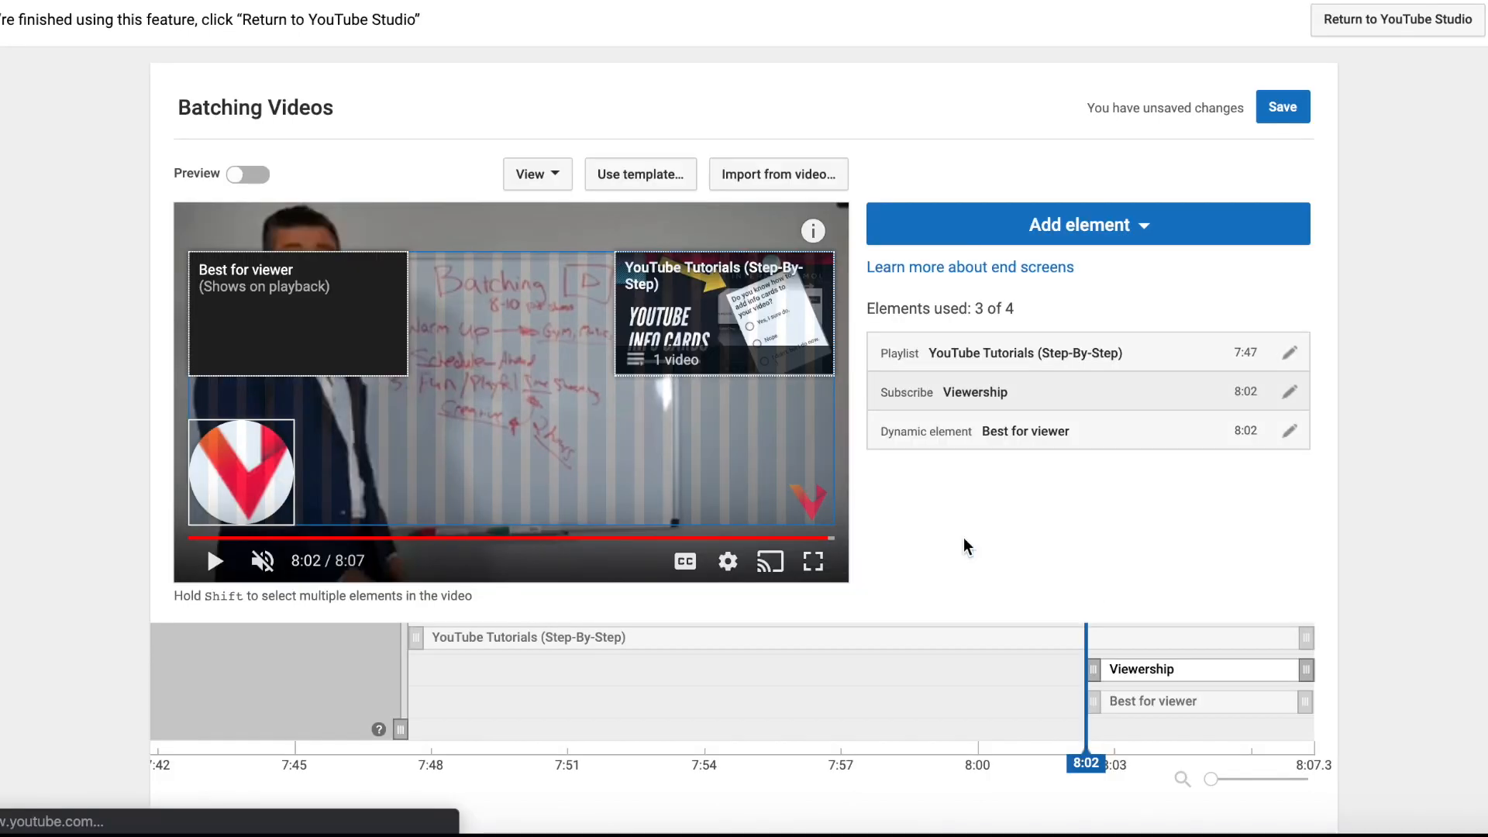
left_click(1151, 700)
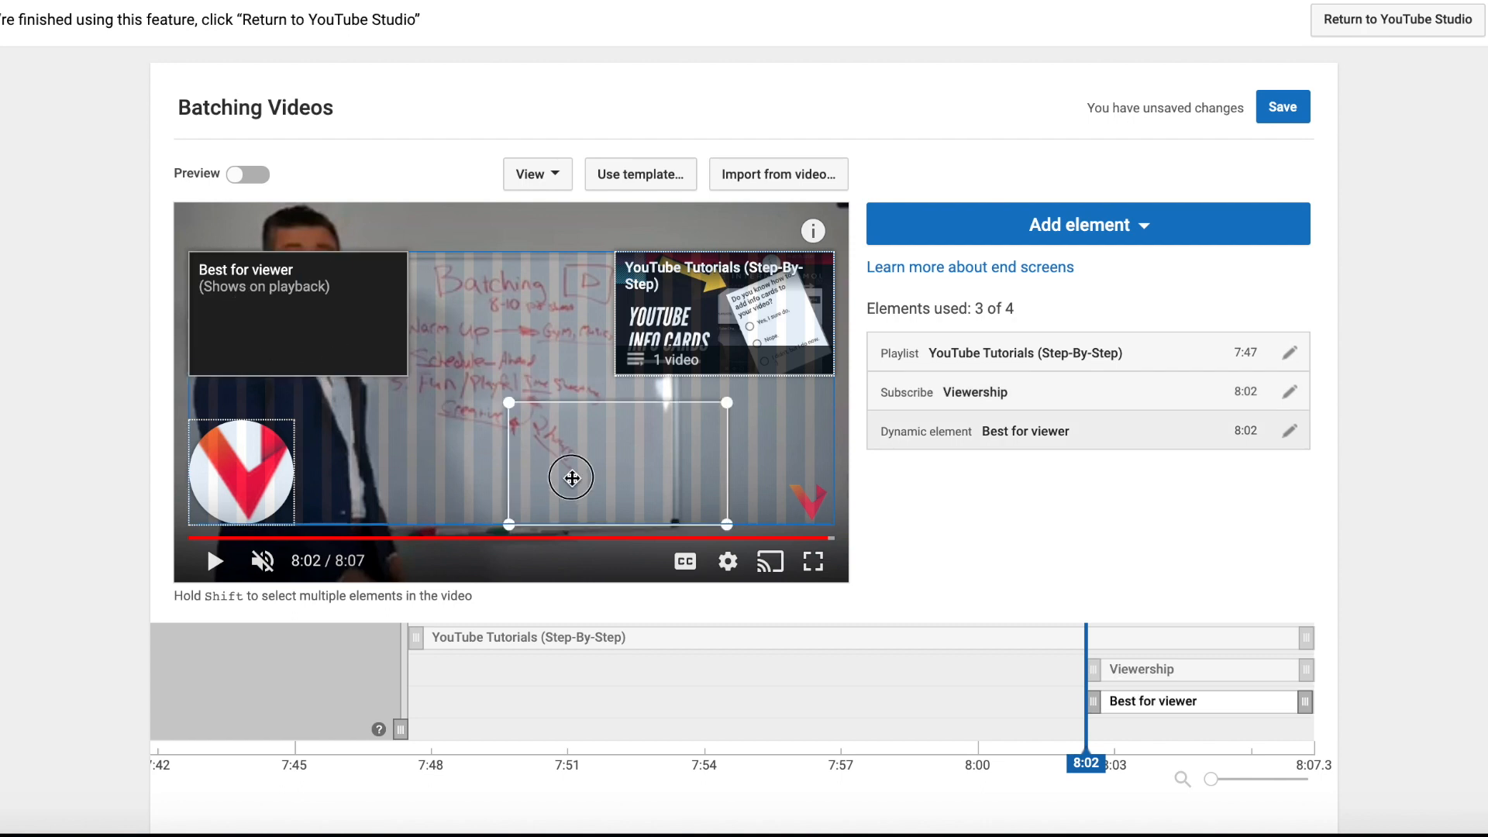
left_click_drag(571, 478, 812, 501)
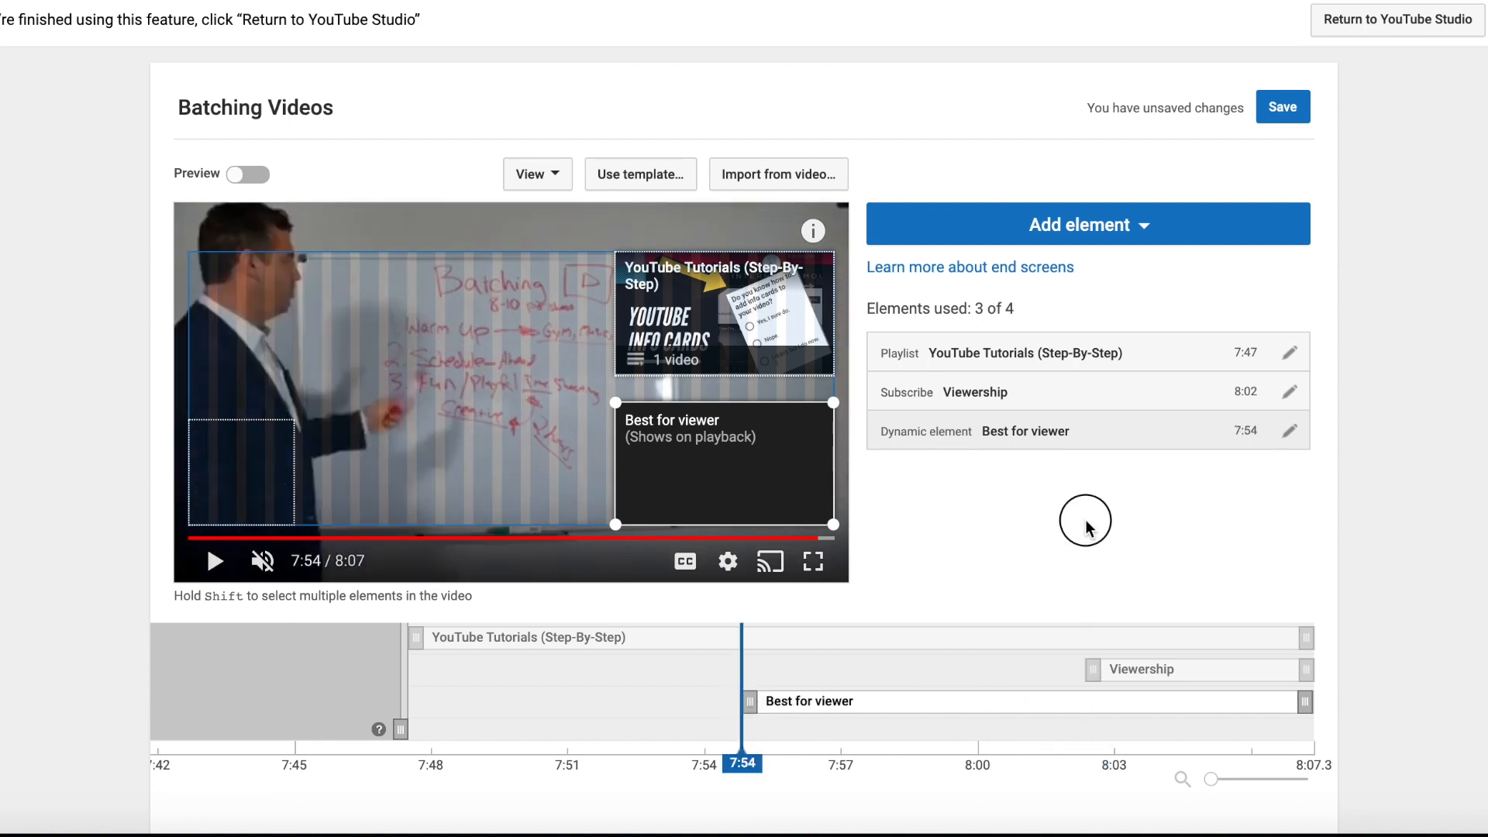
- Preview the finished end screen, save the changes, then turn the preview off
left_click(248, 174)
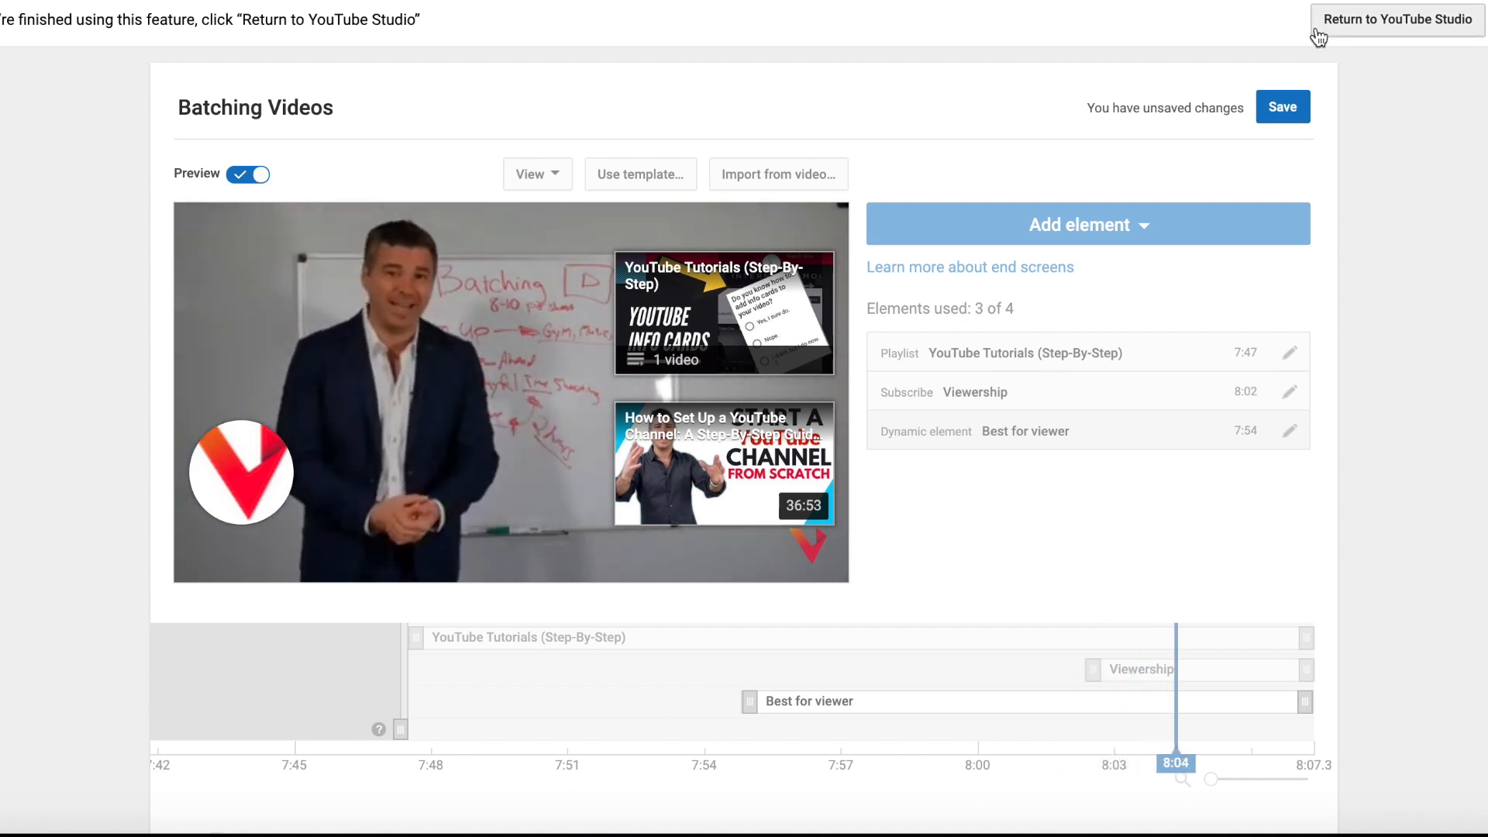
left_click(1282, 107)
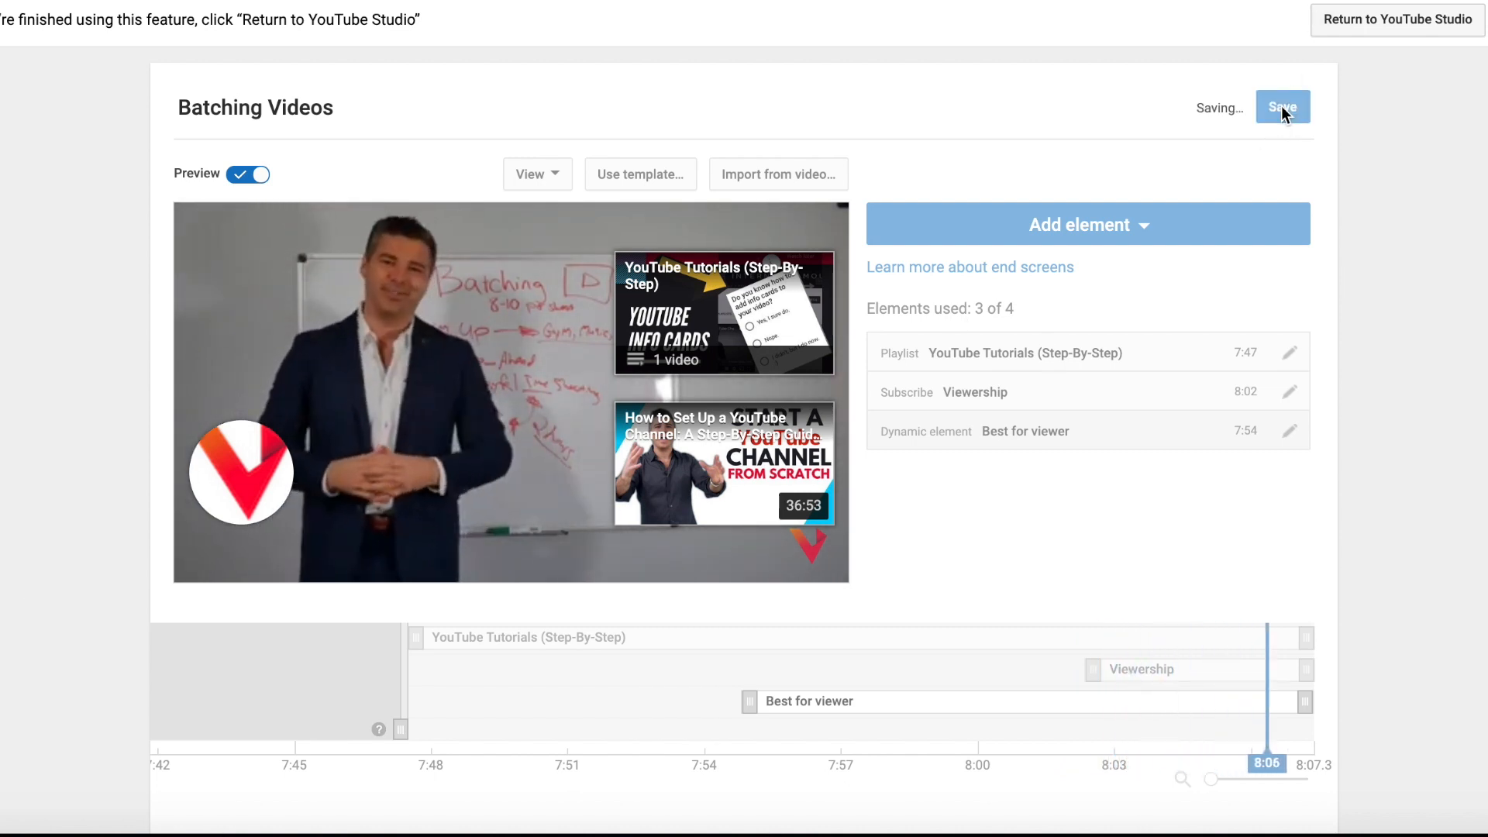
left_click(248, 174)
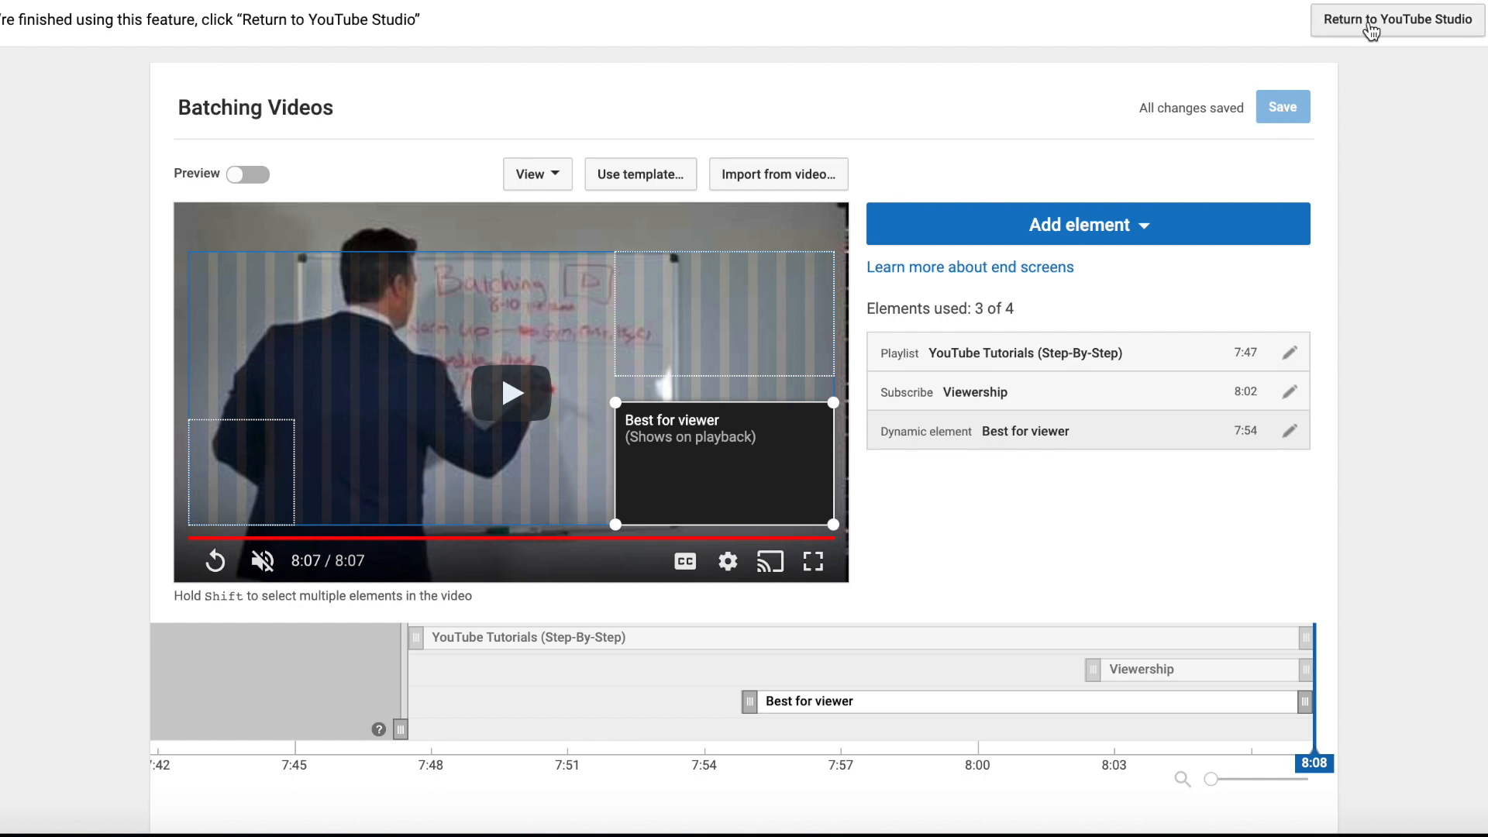
mouse_move(1344, 36)
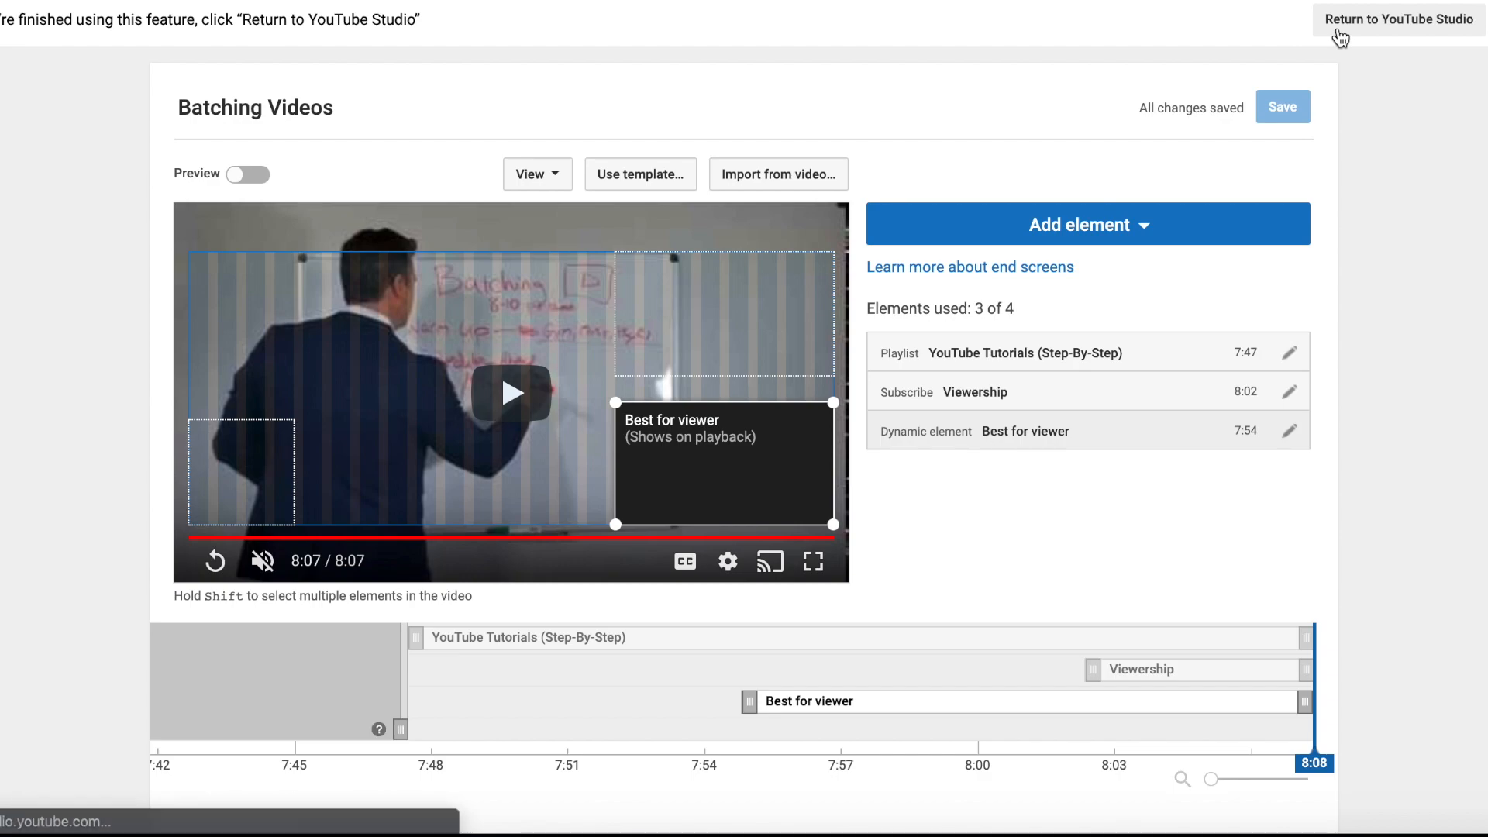
- Return to YouTube Studio's Videos list and open the Batching Videos details page
left_click(1397, 19)
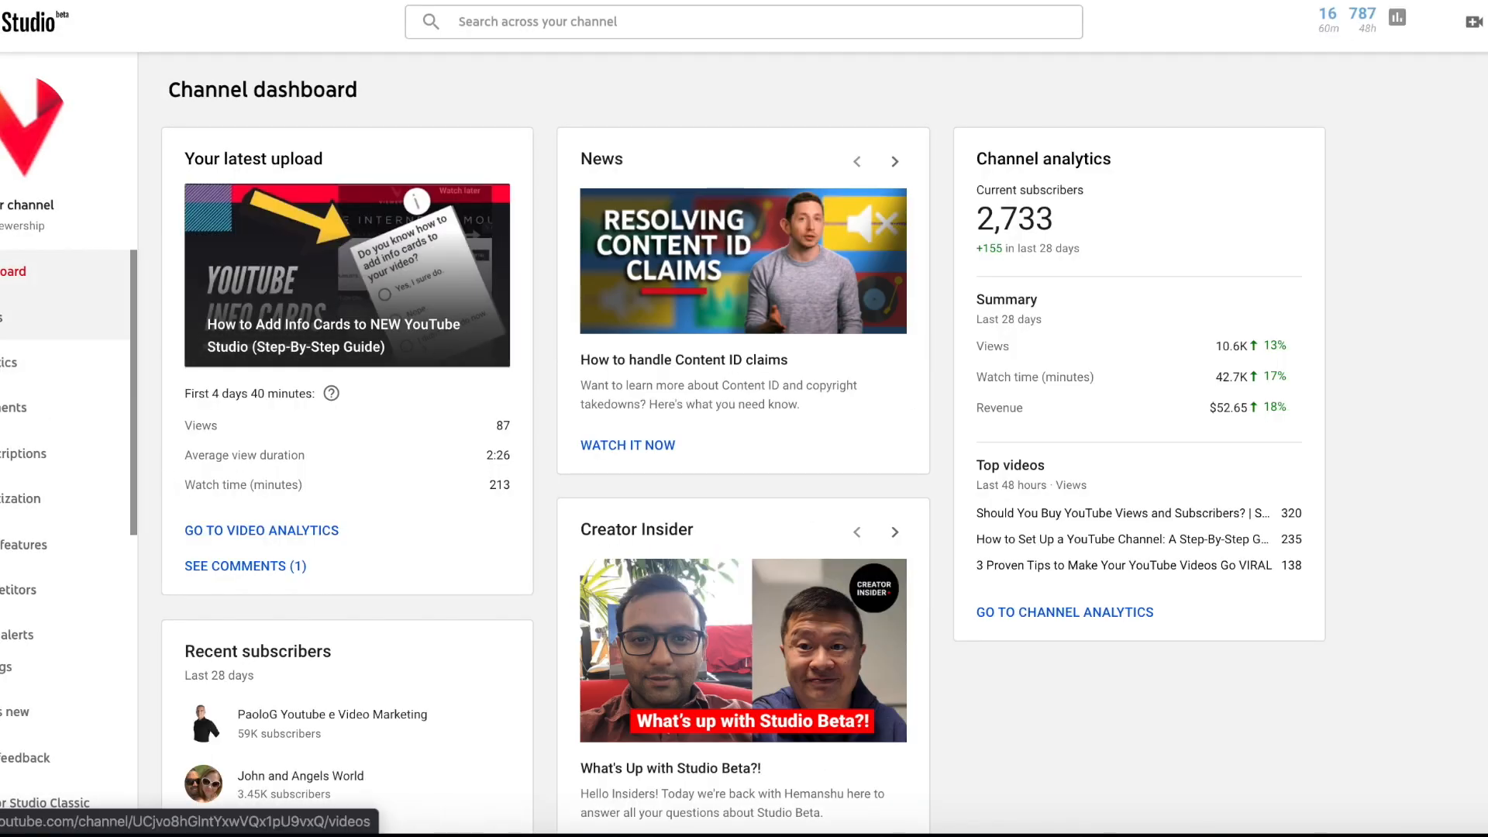
left_click(10, 316)
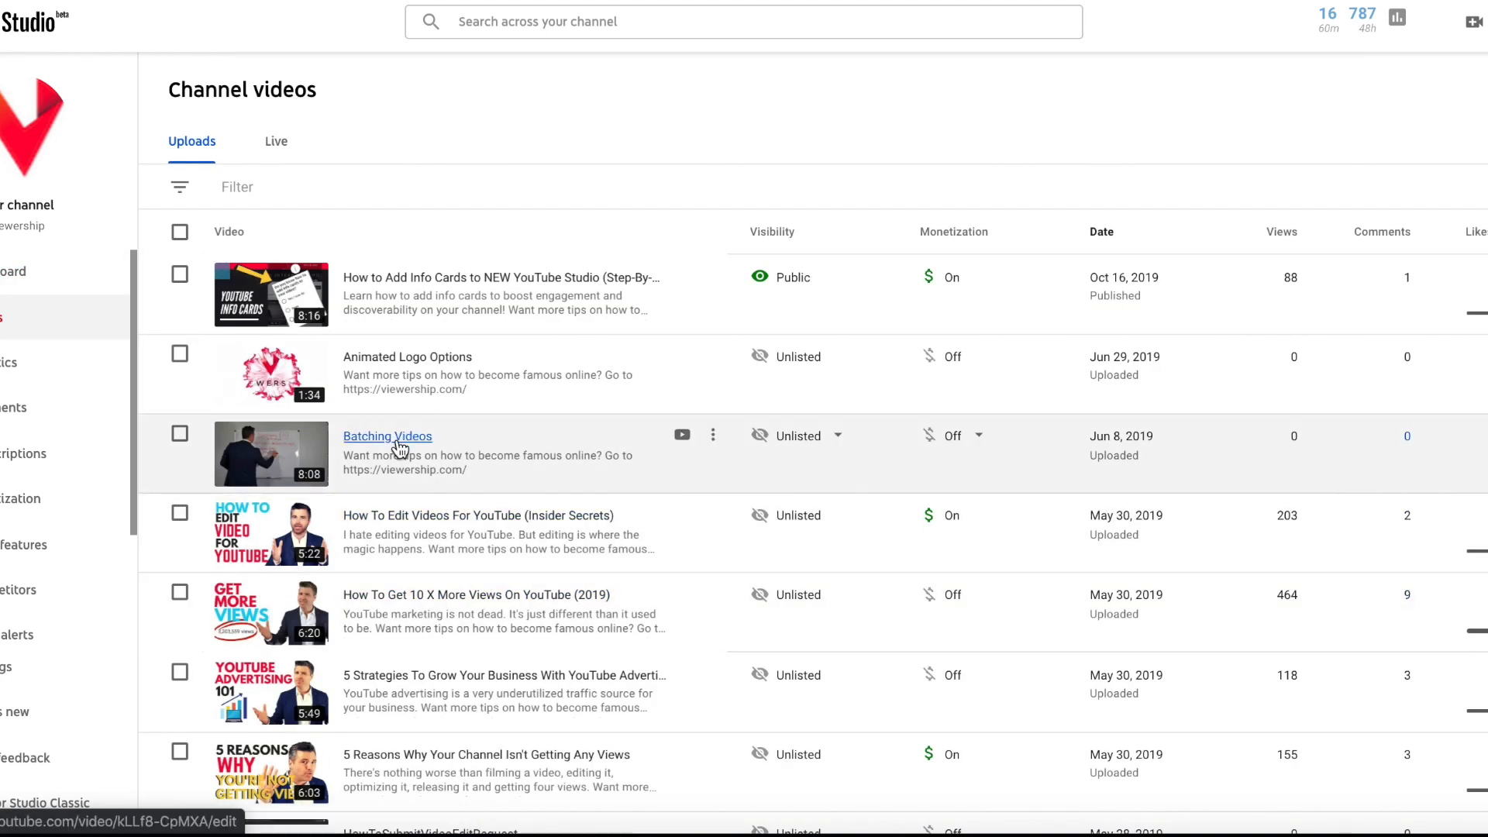
left_click(386, 436)
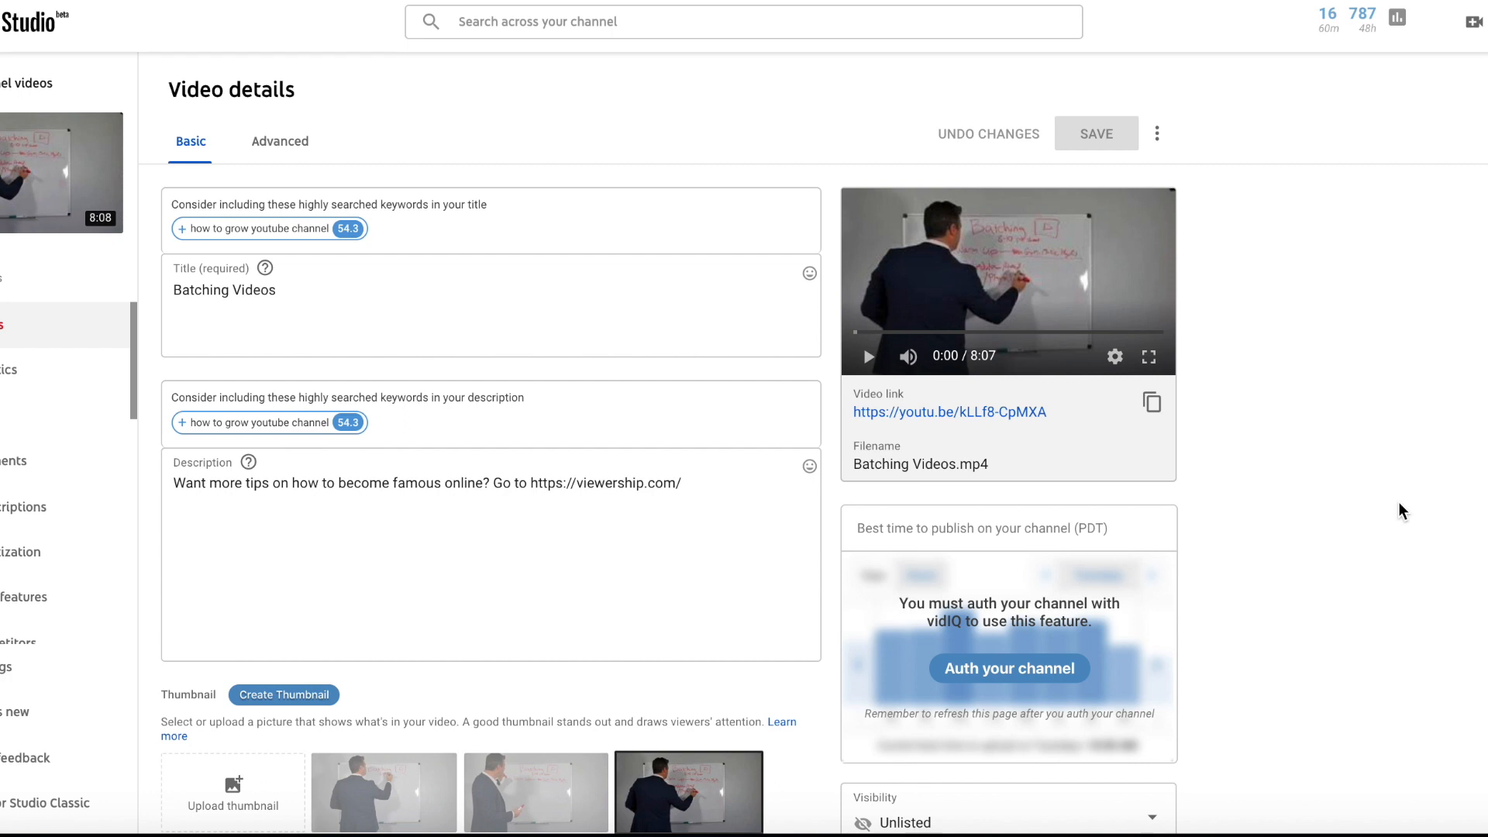
scroll("down", 3)
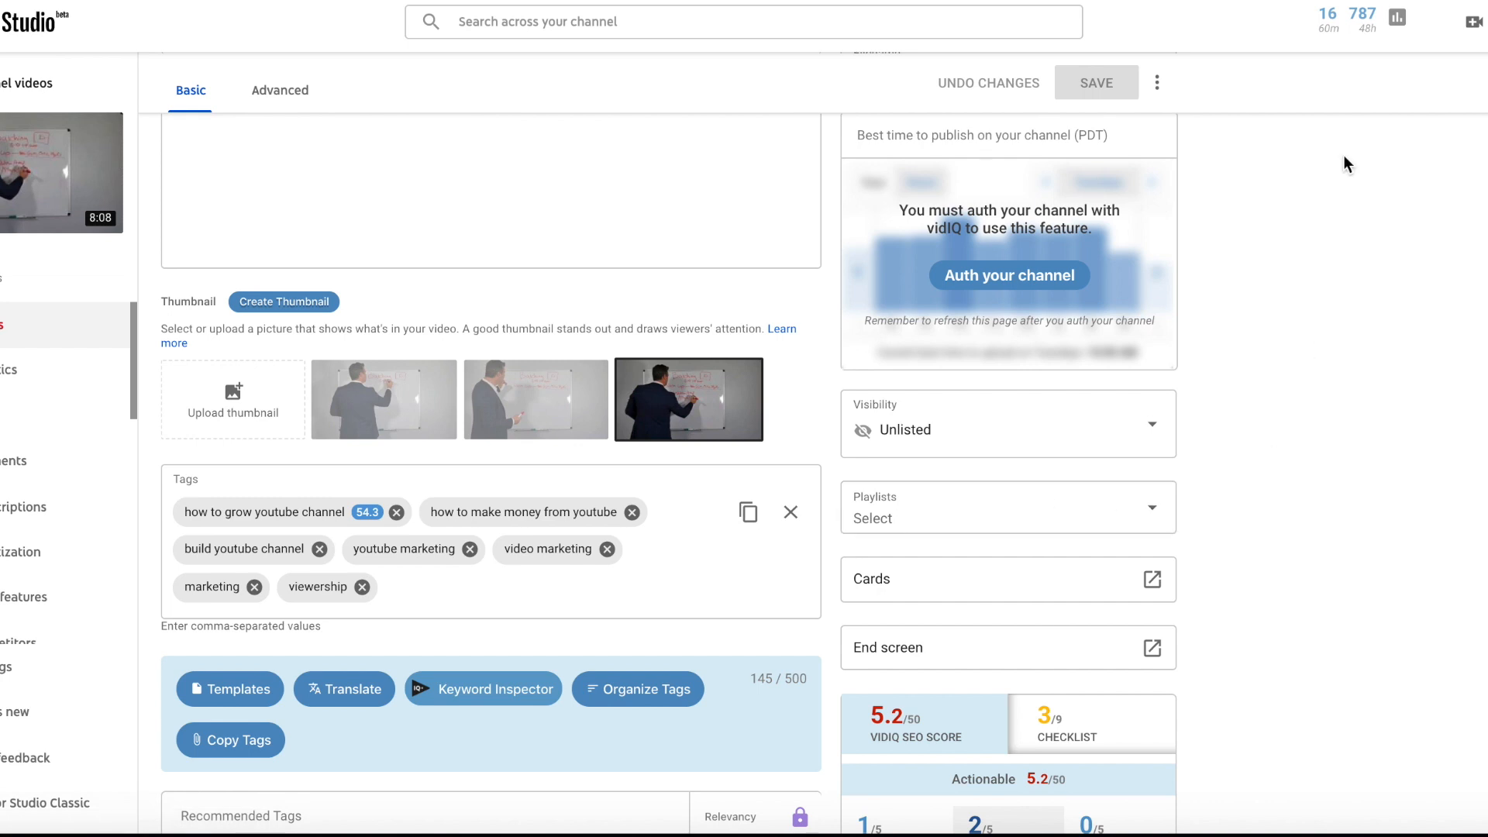
mouse_move(1277, 408)
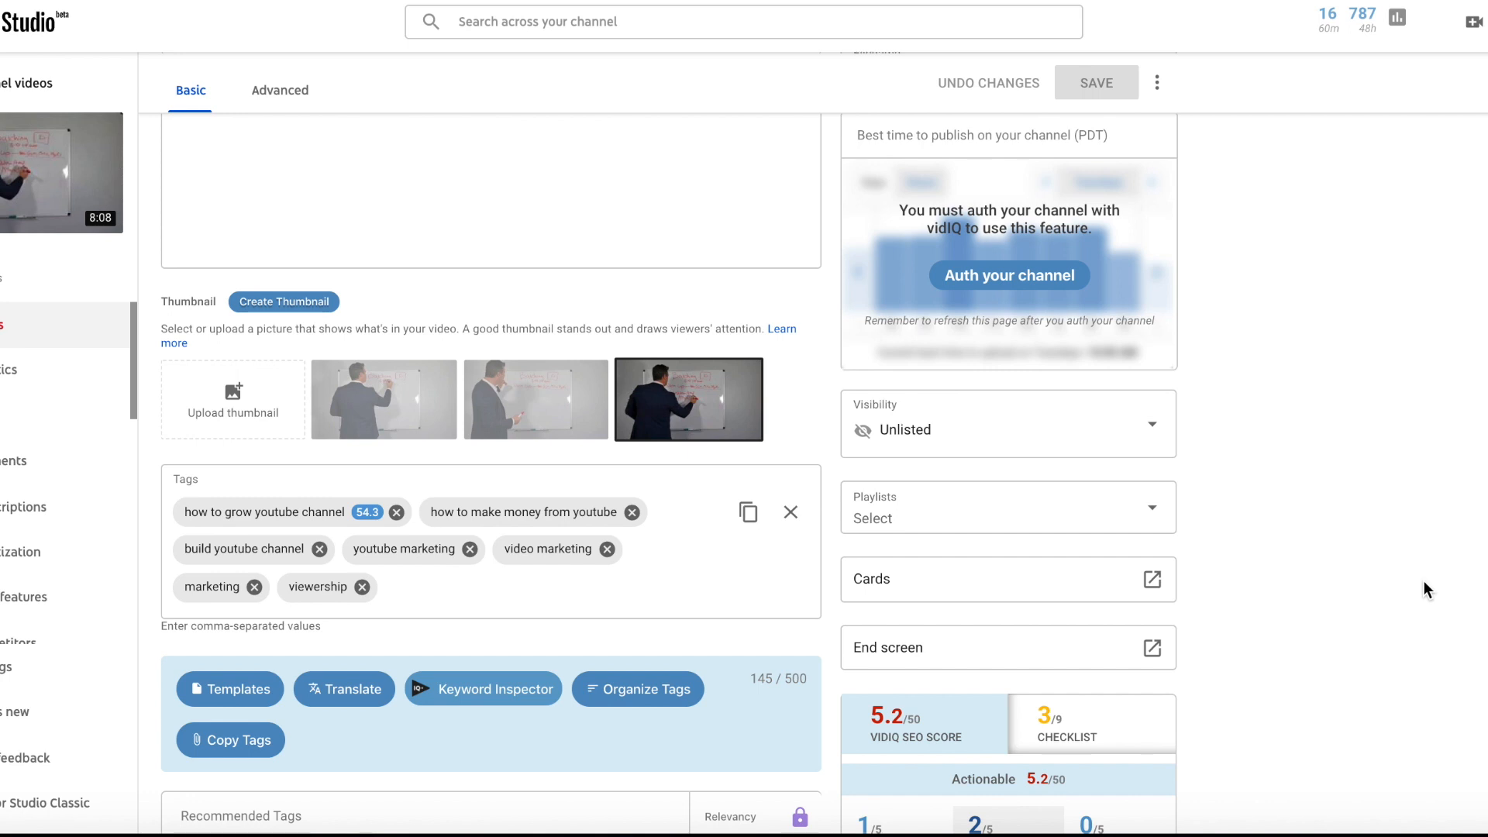
mouse_move(1372, 531)
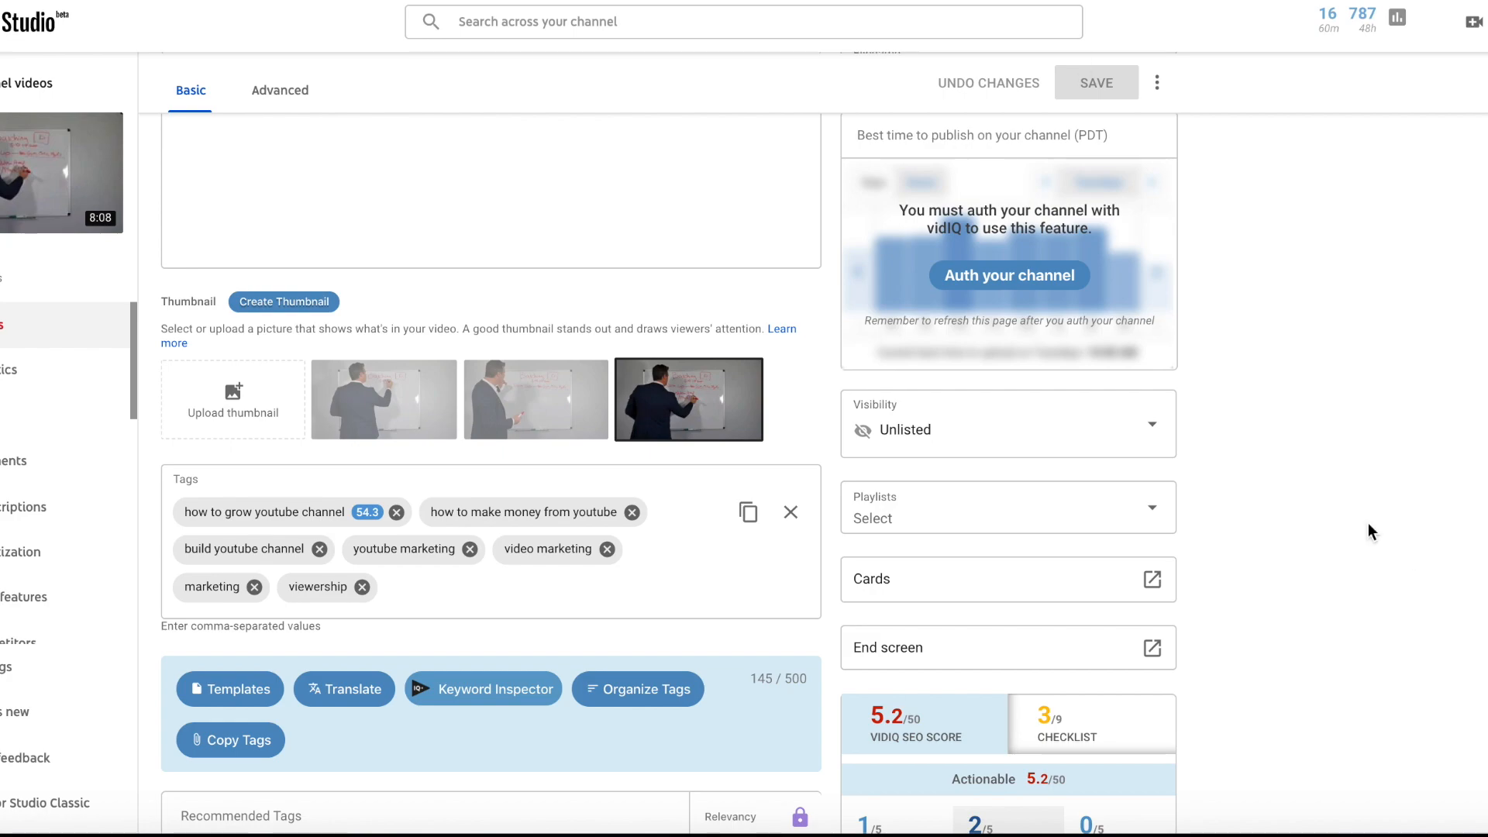